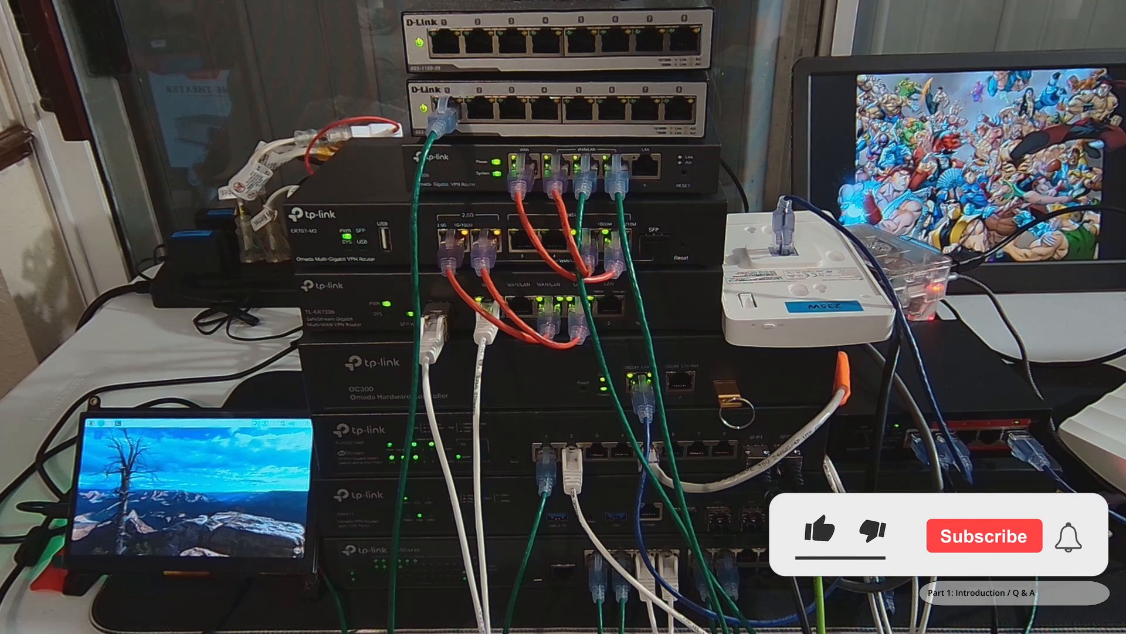
# Jump to page 3 of the Cisco QoS Handbook and mark the policing and shaping passage
pyautogui.click(983, 535)
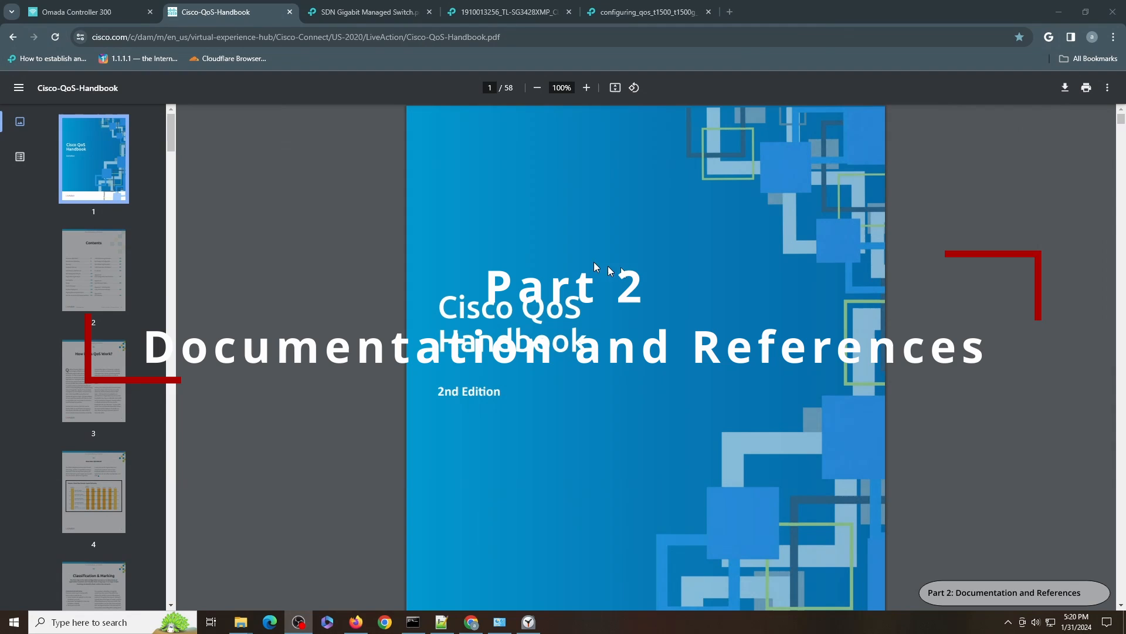
pyautogui.moveTo(442, 395)
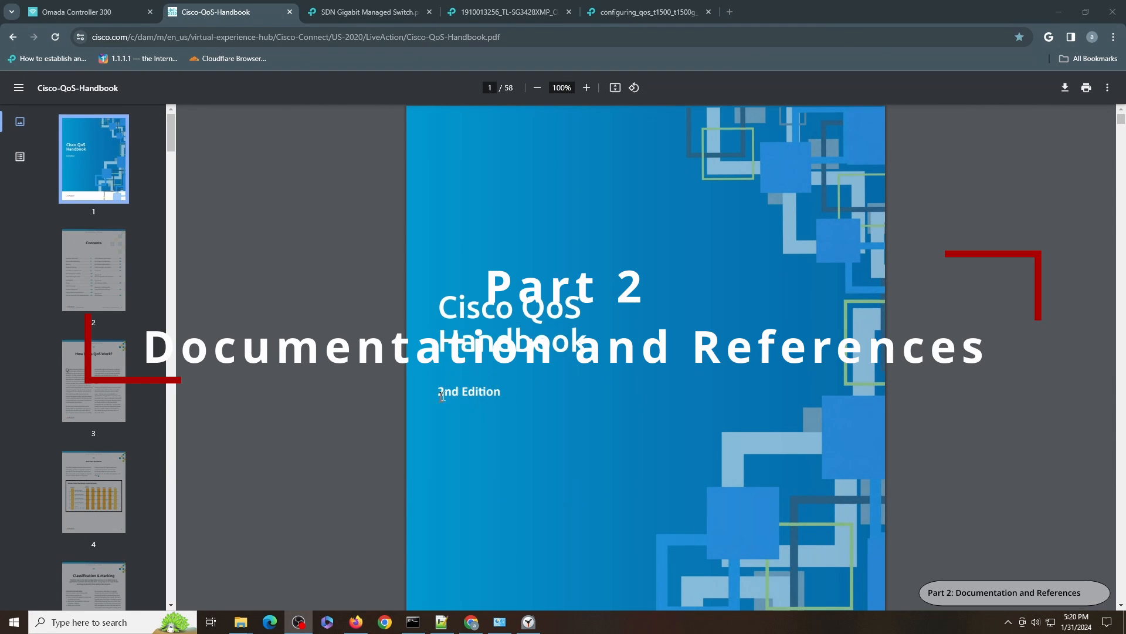
pyautogui.click(94, 380)
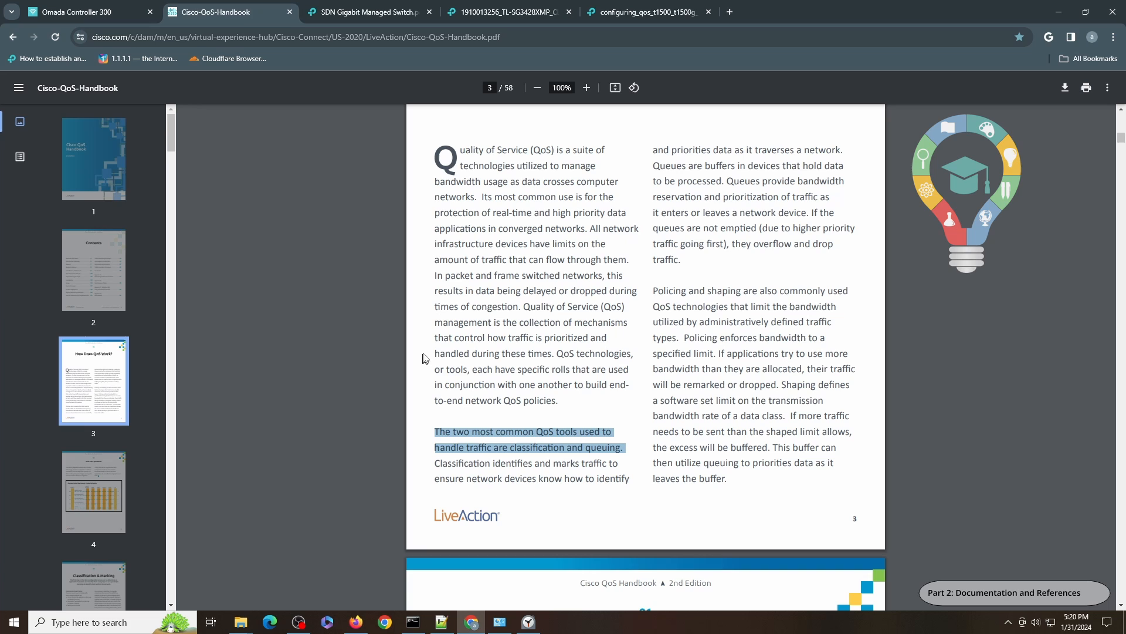
pyautogui.moveTo(661, 302)
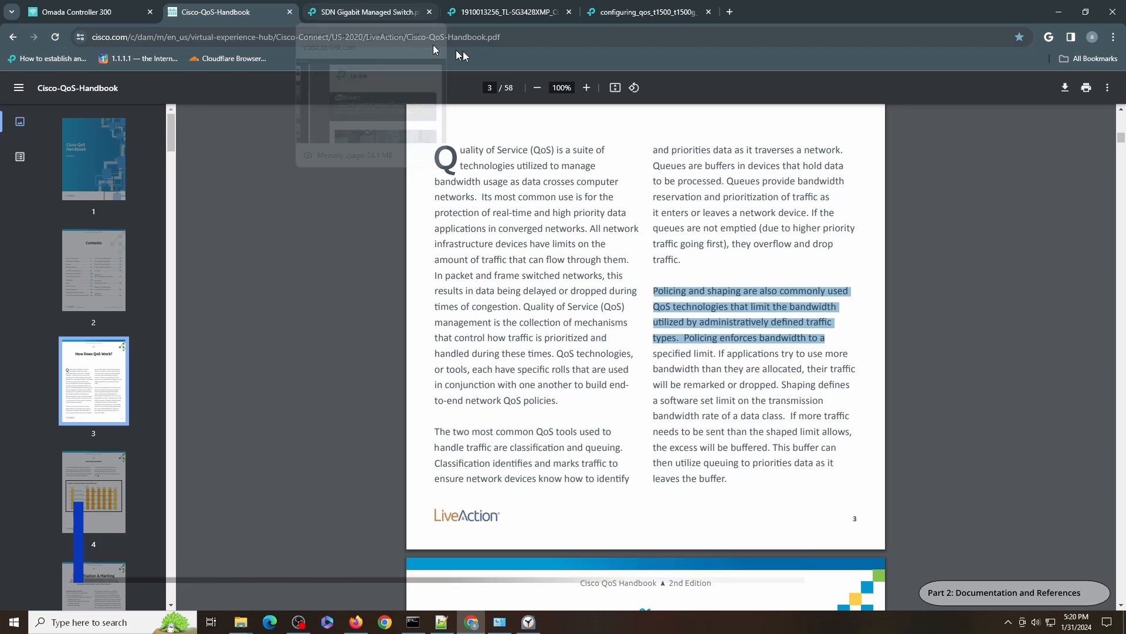
pyautogui.moveTo(366, 12)
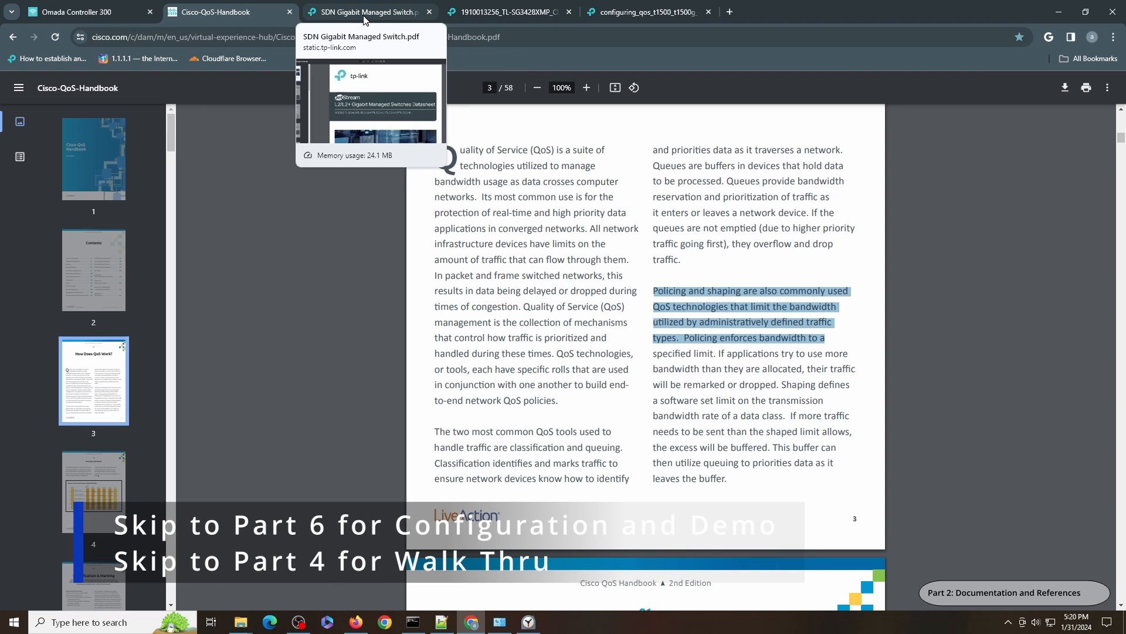
# Show page 11 of the SDN Gigabit Managed Switch datasheet, covering SDN and L3 features
pyautogui.click(366, 11)
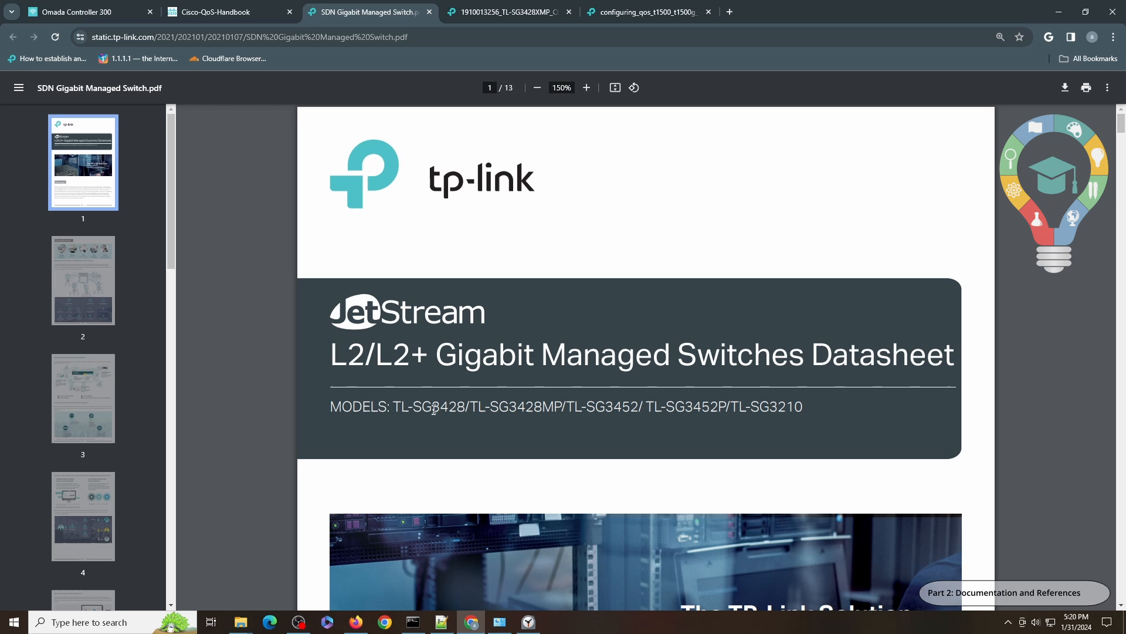
pyautogui.scroll(-3)
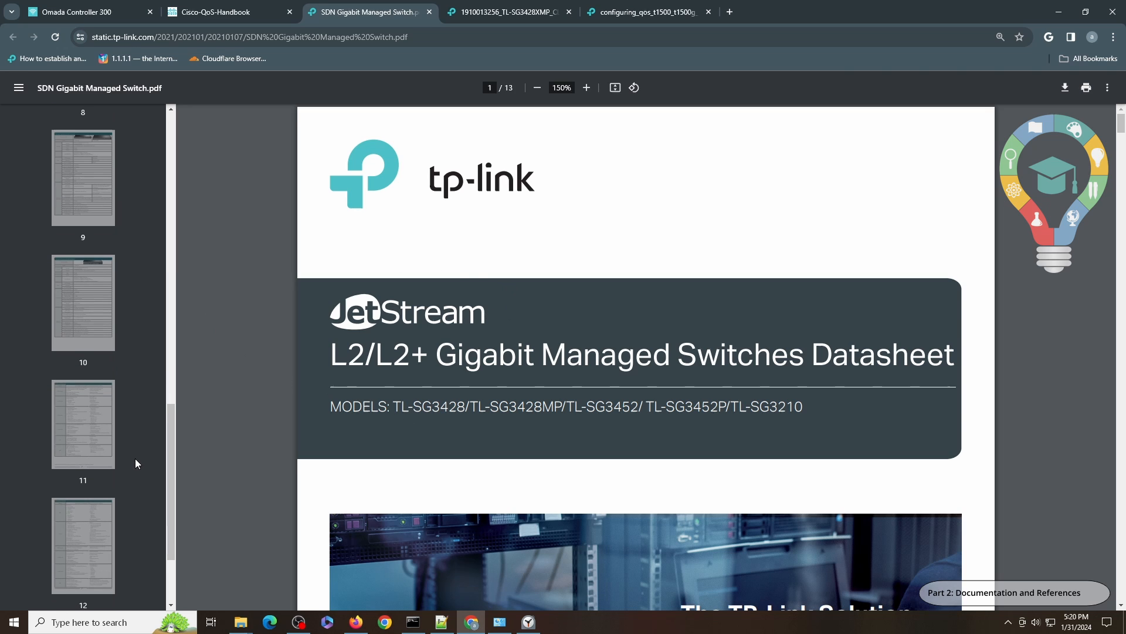
pyautogui.click(83, 424)
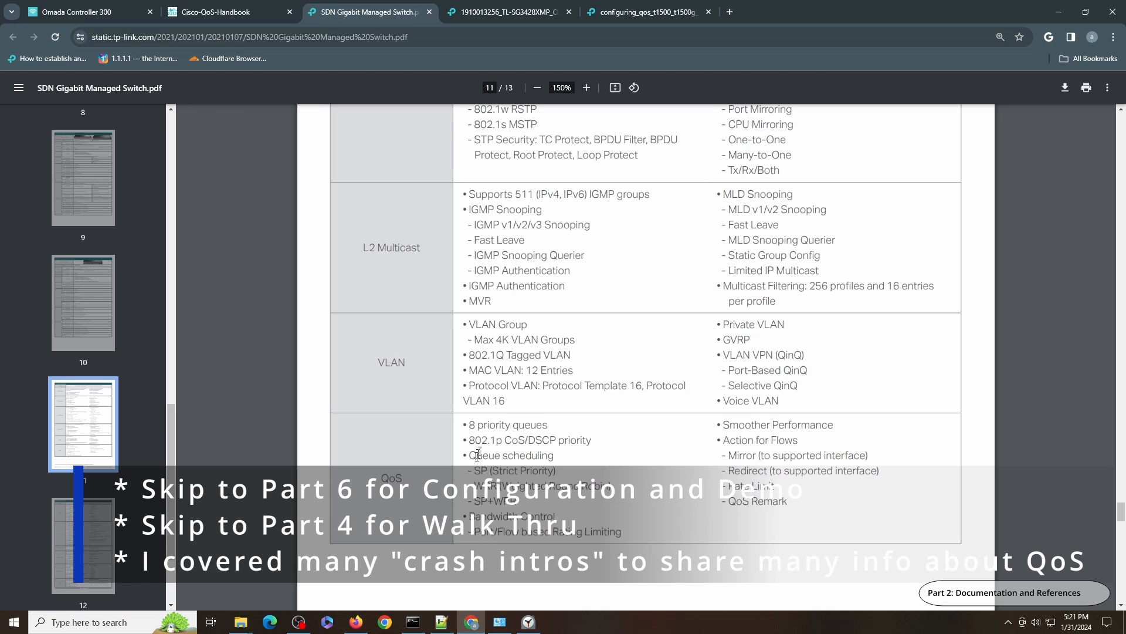
pyautogui.moveTo(446, 351)
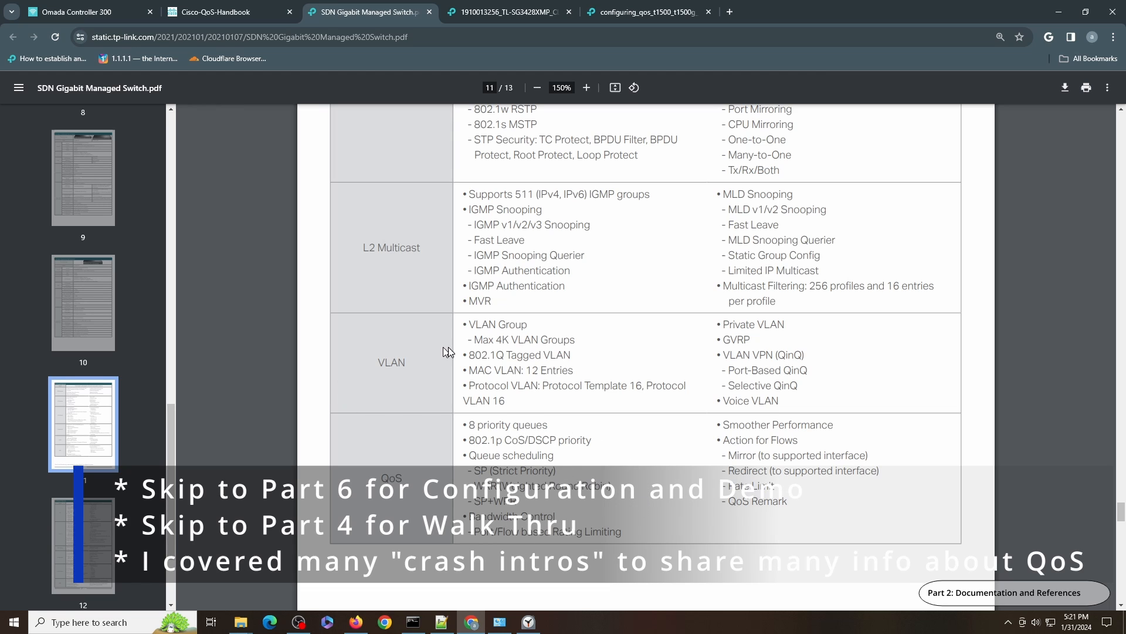
pyautogui.moveTo(442, 320)
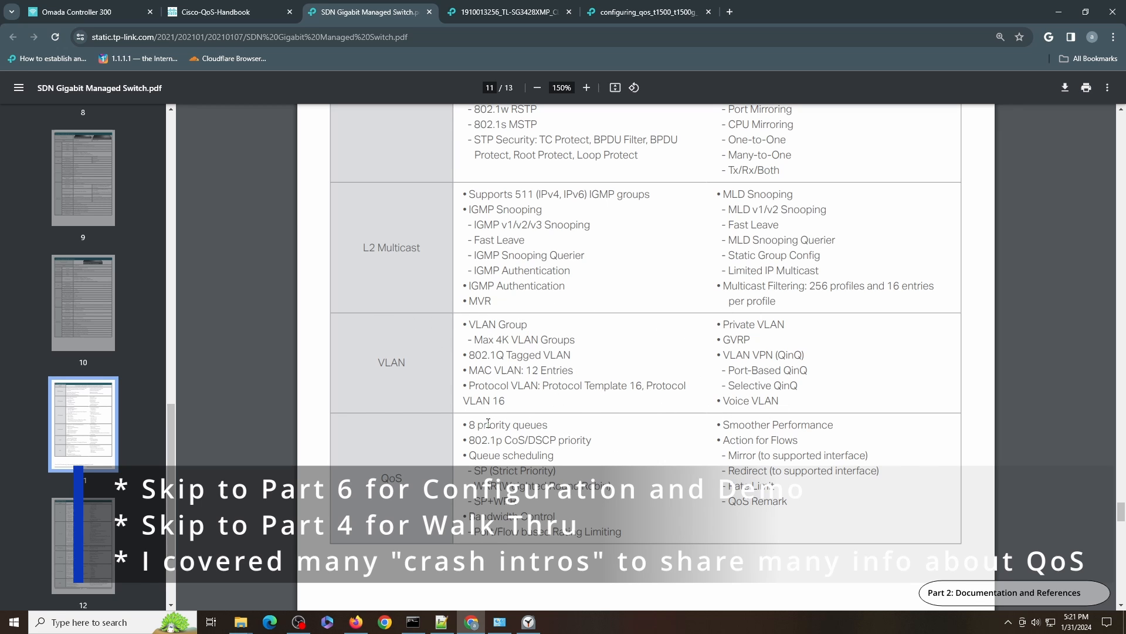
pyautogui.scroll(3)
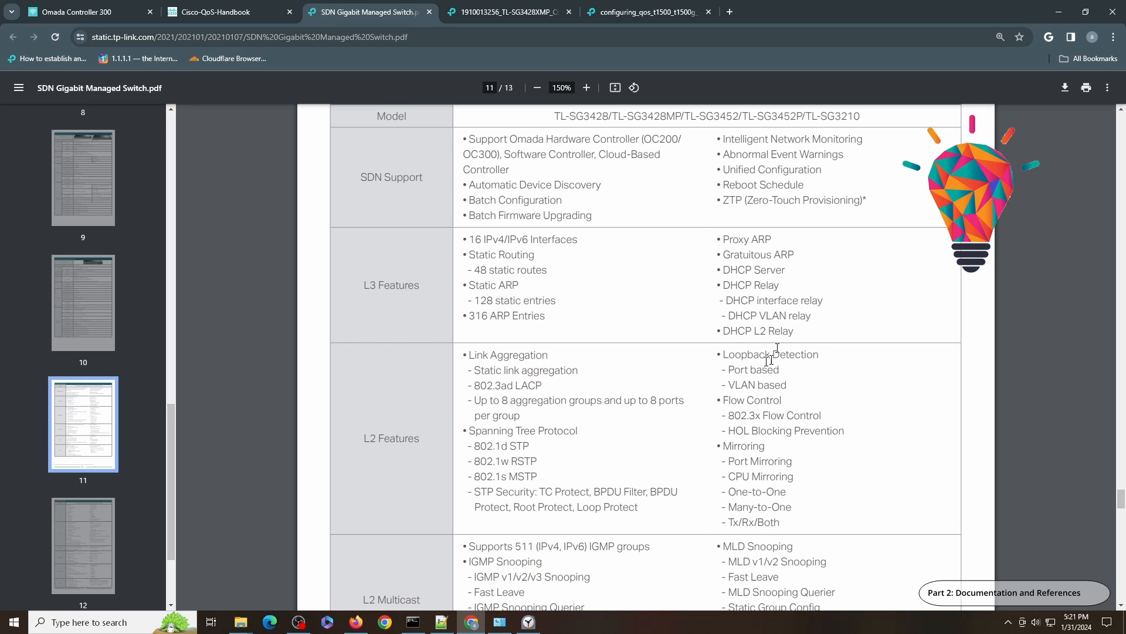
# Check the CLI manual, then bring up Supported Features in the Configuring QoS guide
pyautogui.click(503, 11)
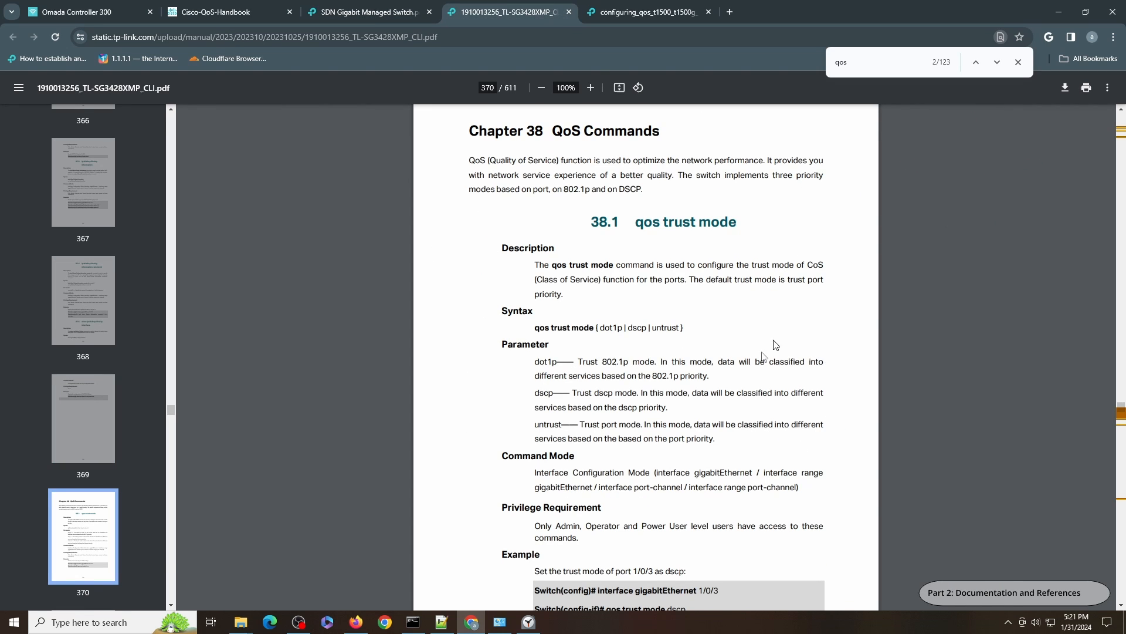
pyautogui.moveTo(634, 311)
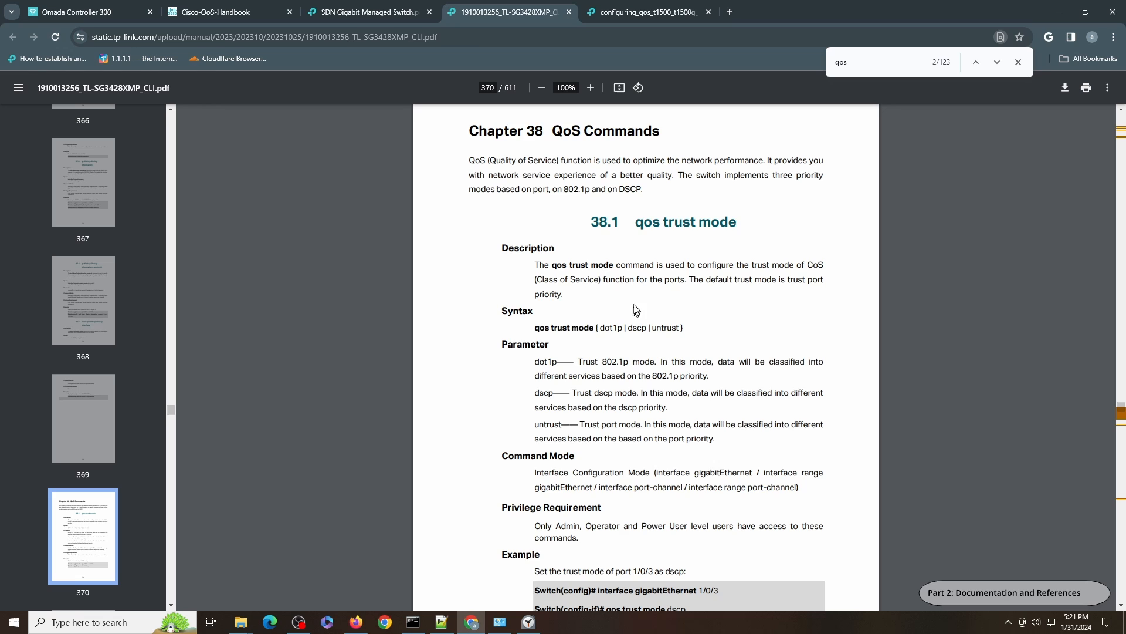
pyautogui.click(643, 12)
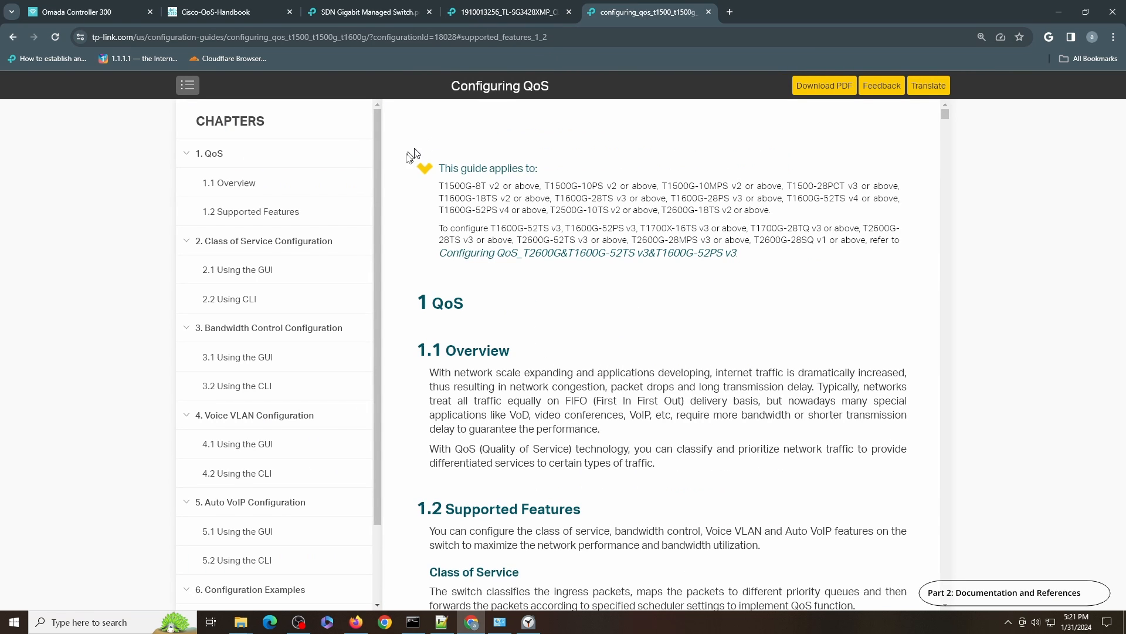
pyautogui.moveTo(688, 349)
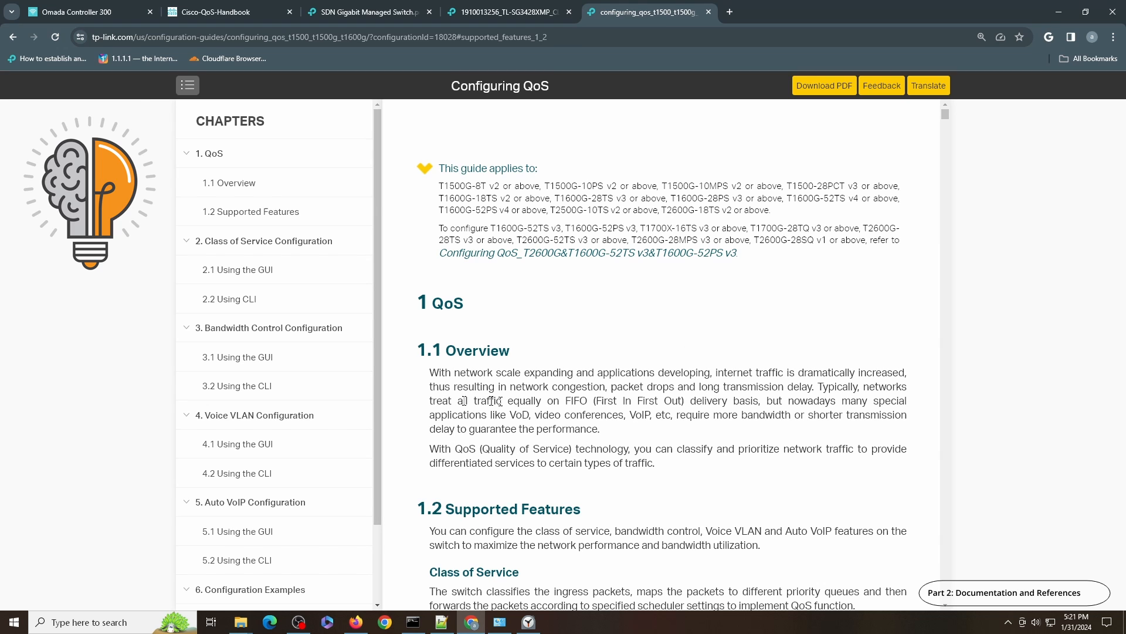
pyautogui.scroll(-3)
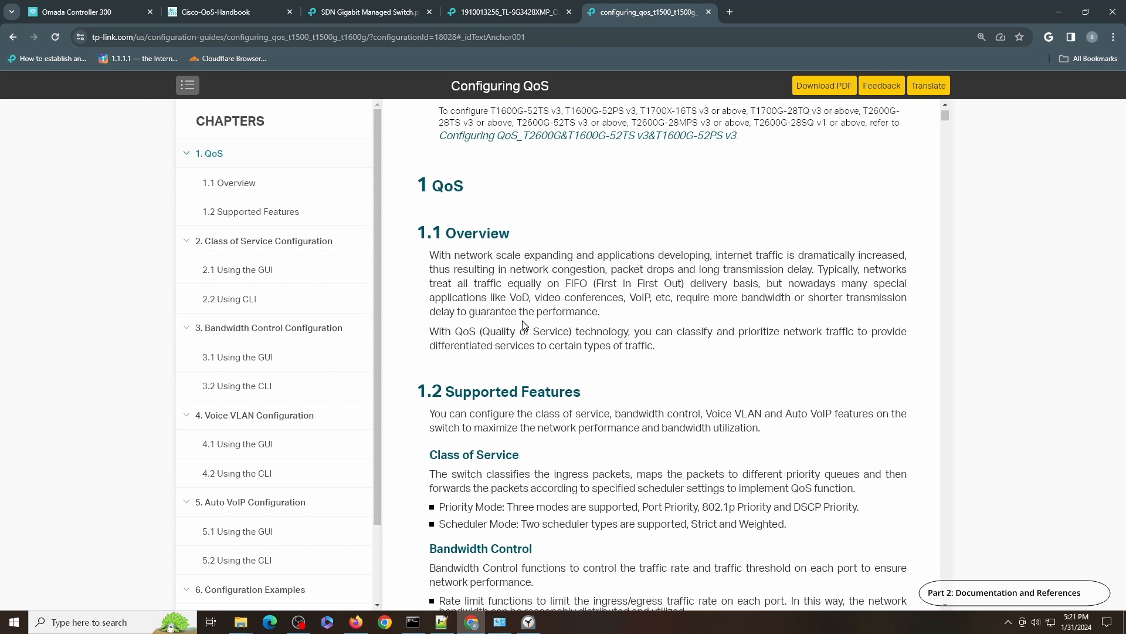
pyautogui.click(251, 211)
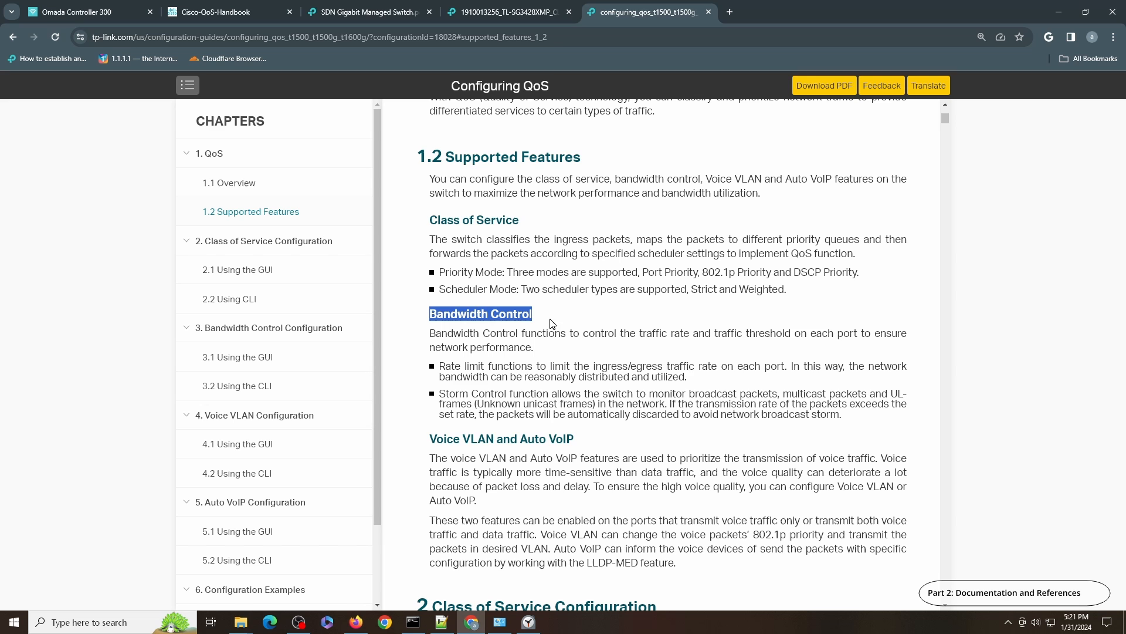
pyautogui.click(225, 12)
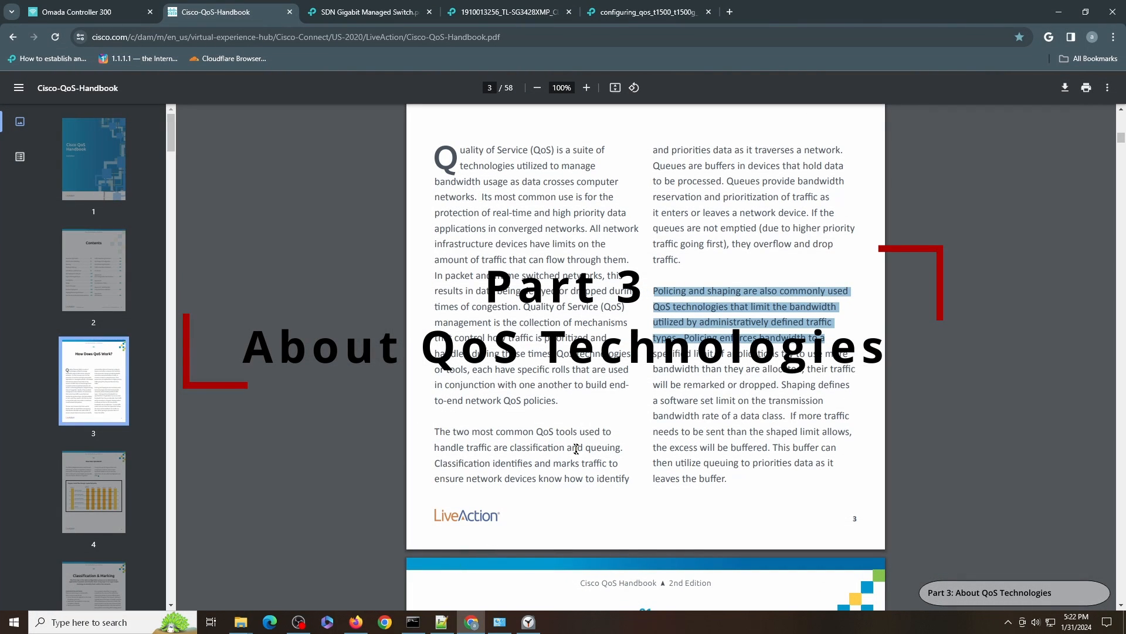
pyautogui.moveTo(545, 455)
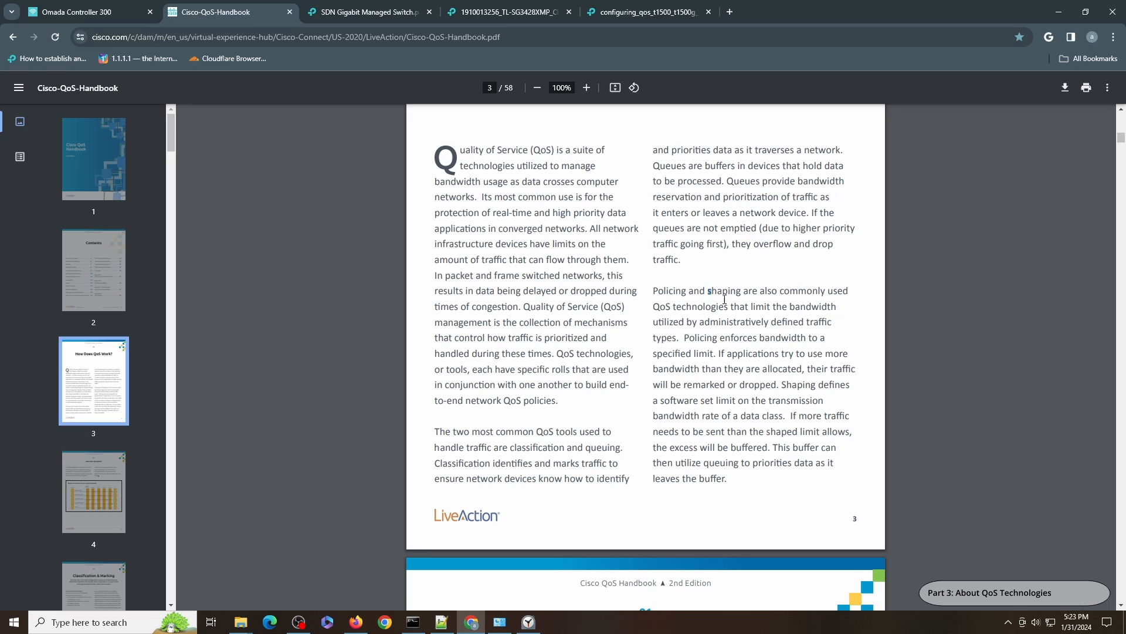
pyautogui.moveTo(585, 385)
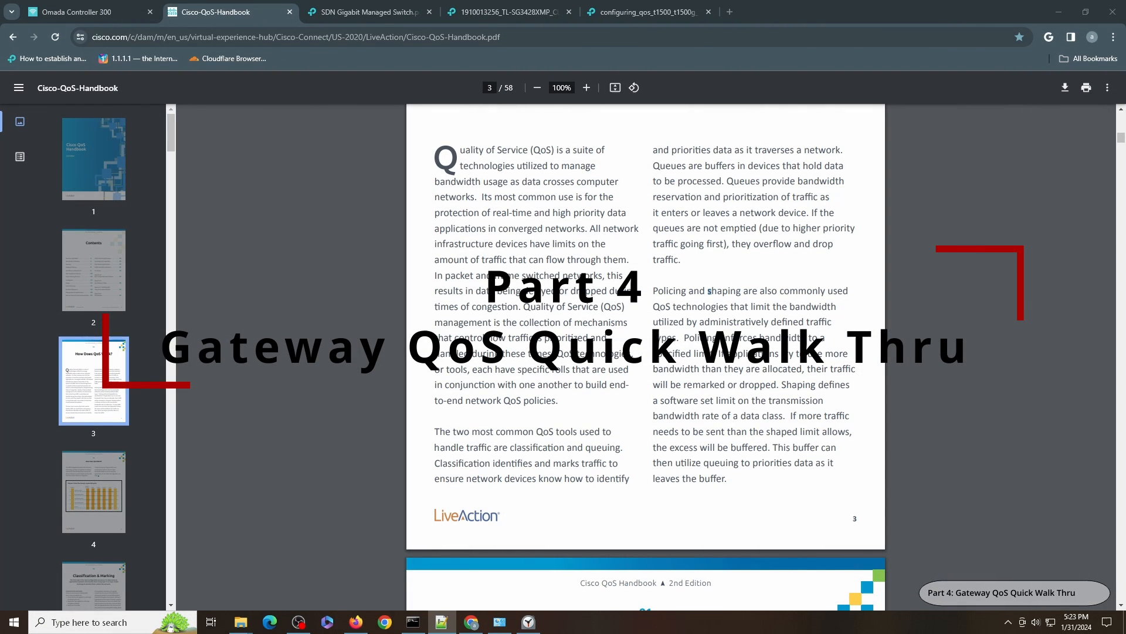
# Open Transmission > Gateway QoS in Omada to see the disabled WAN bandwidth rule
pyautogui.click(86, 12)
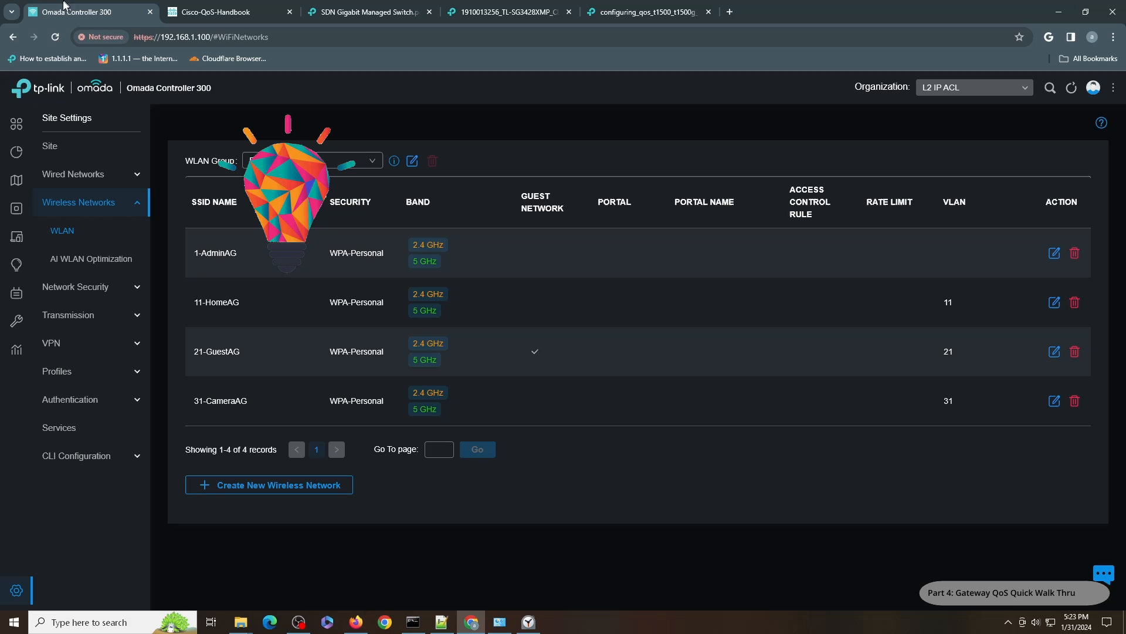
pyautogui.moveTo(74, 287)
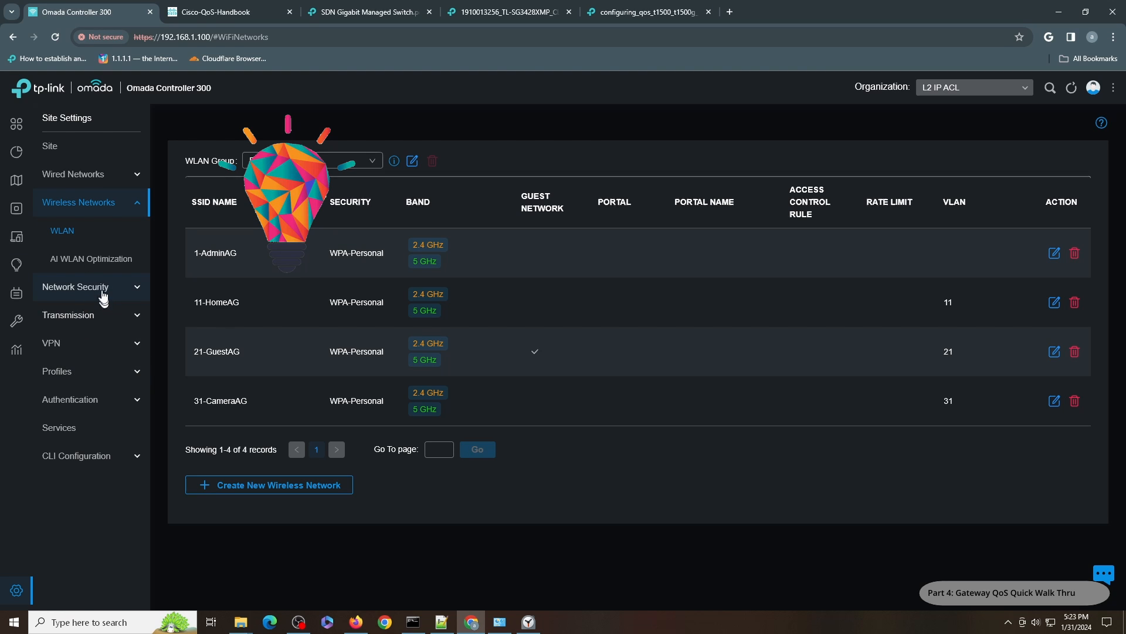
pyautogui.click(68, 314)
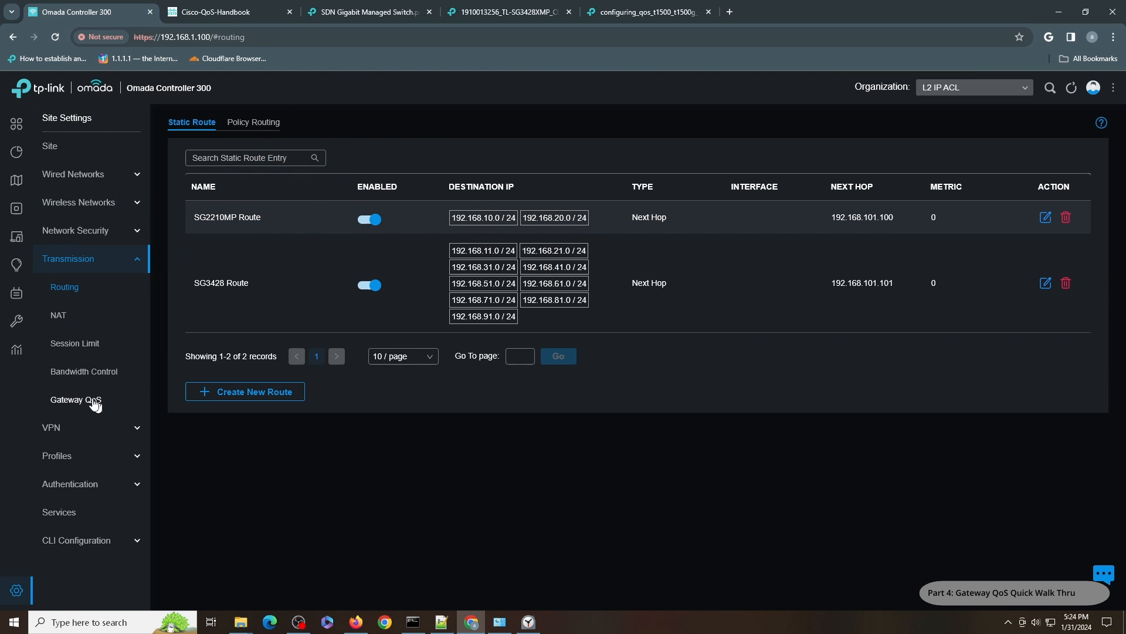
pyautogui.click(75, 399)
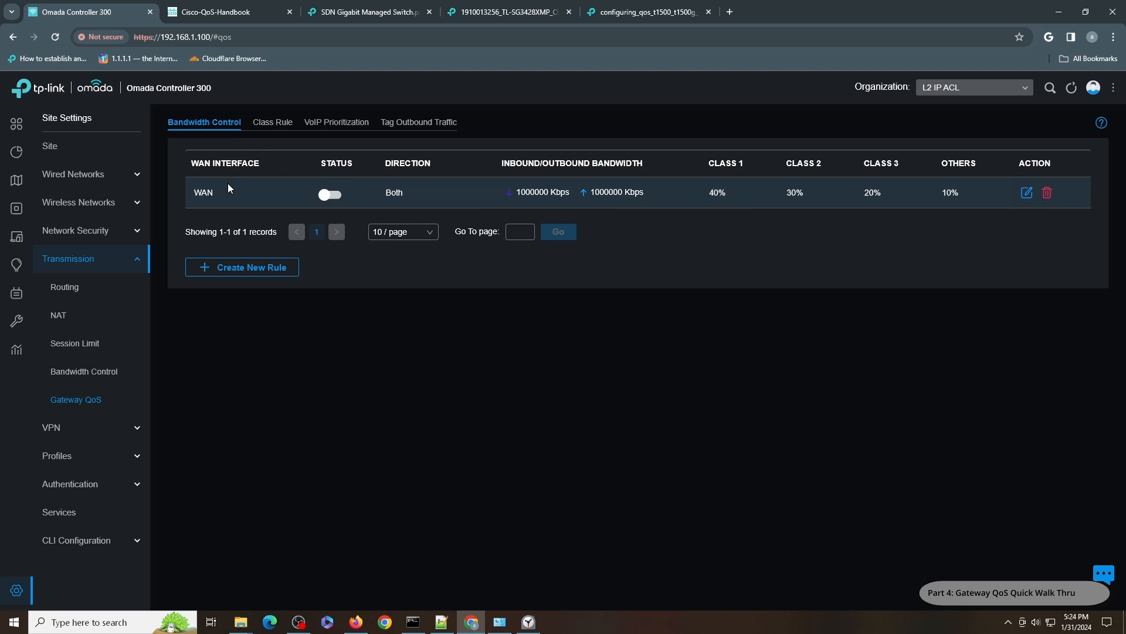
pyautogui.moveTo(390, 189)
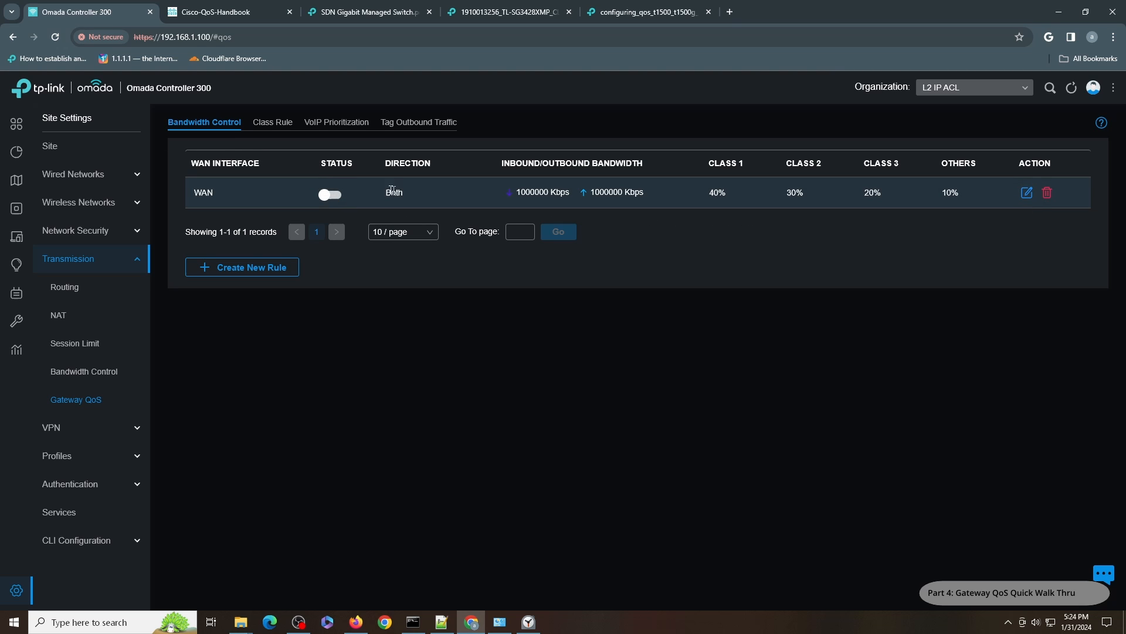
pyautogui.click(1026, 192)
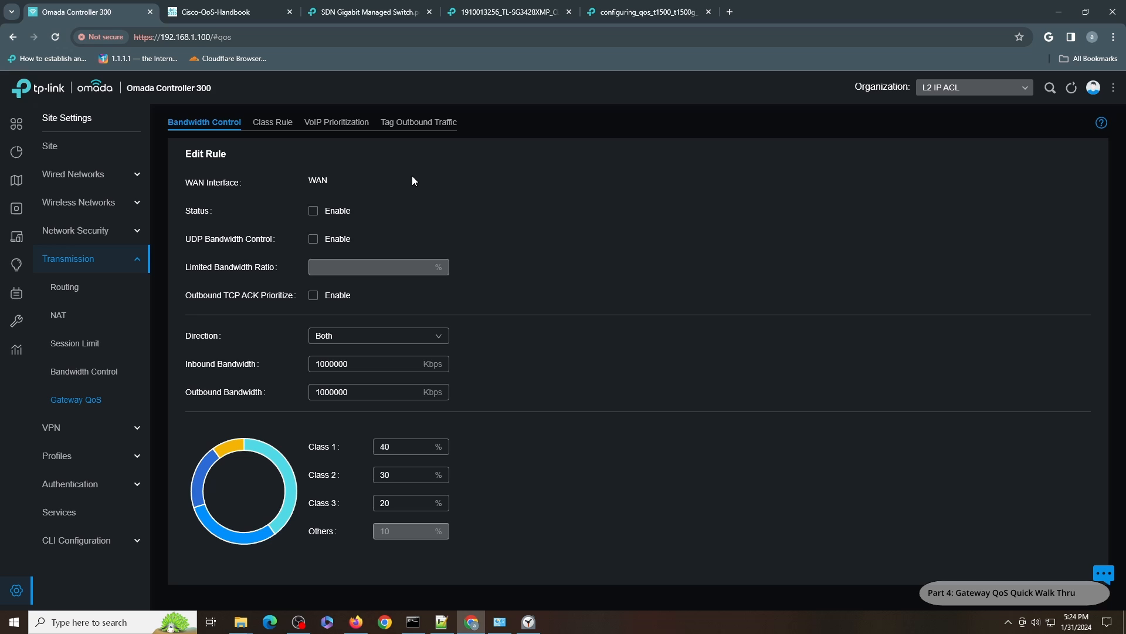
pyautogui.moveTo(307, 215)
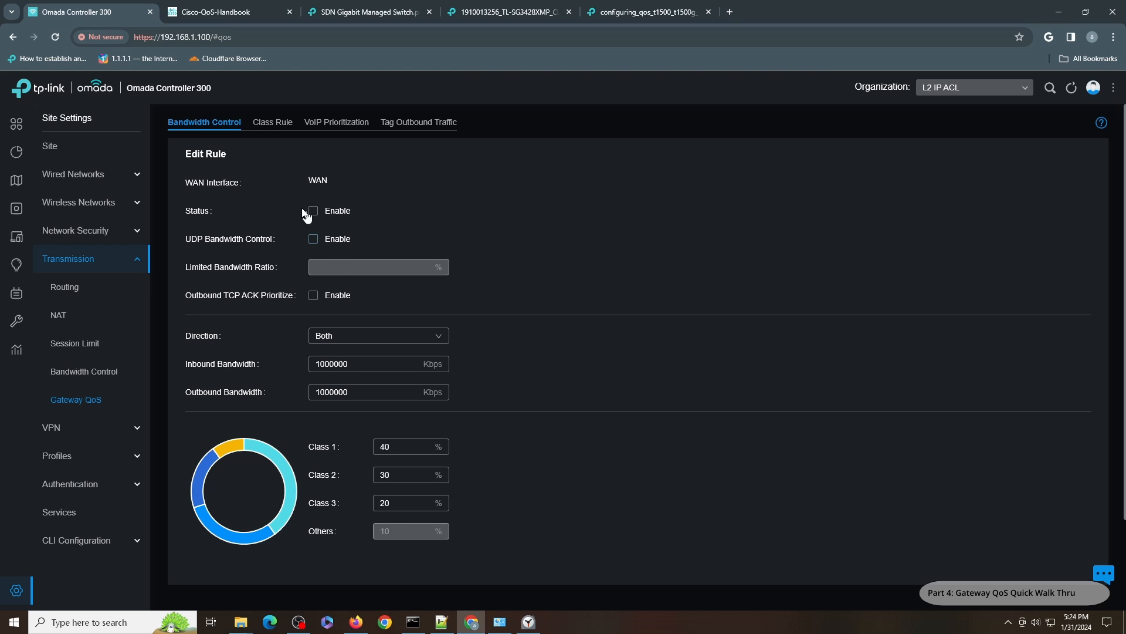
pyautogui.click(378, 336)
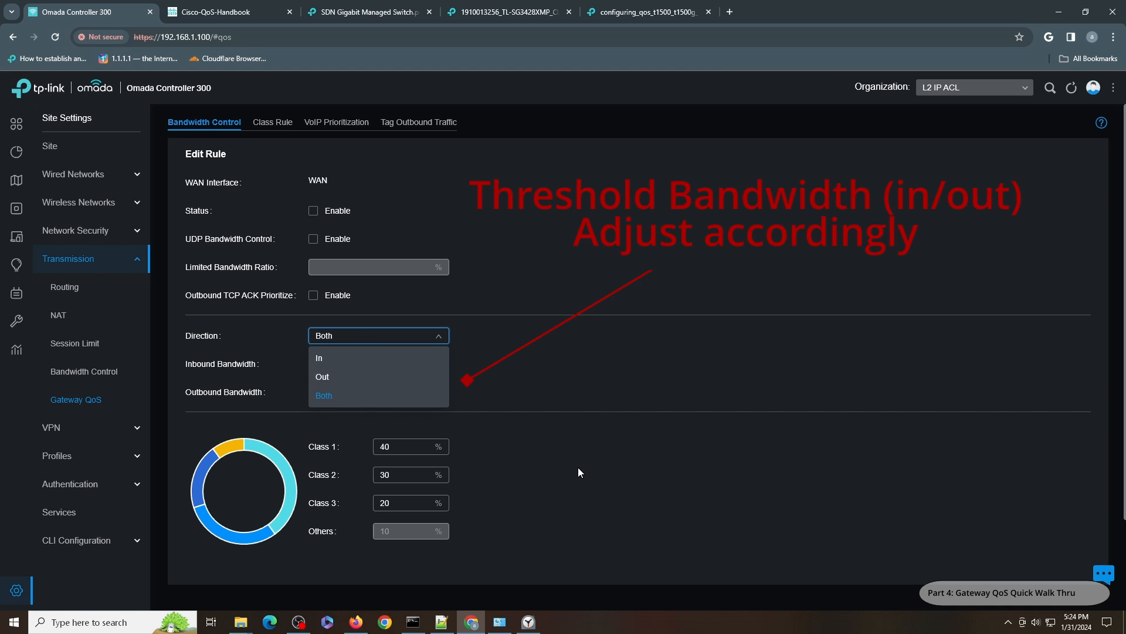
pyautogui.click(324, 395)
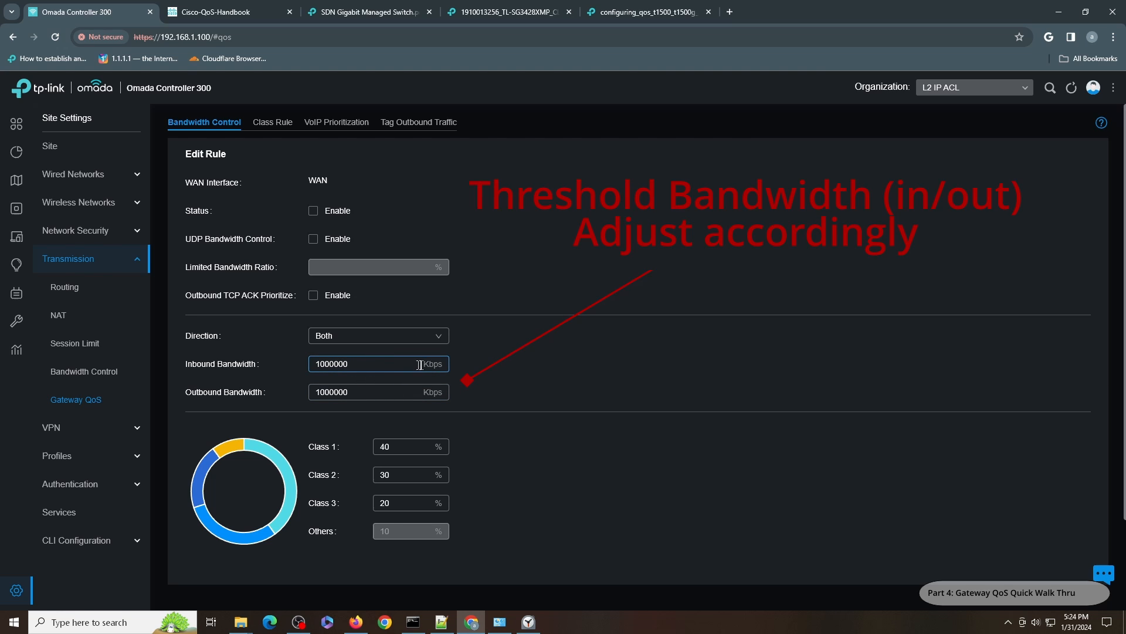
pyautogui.scroll(-3)
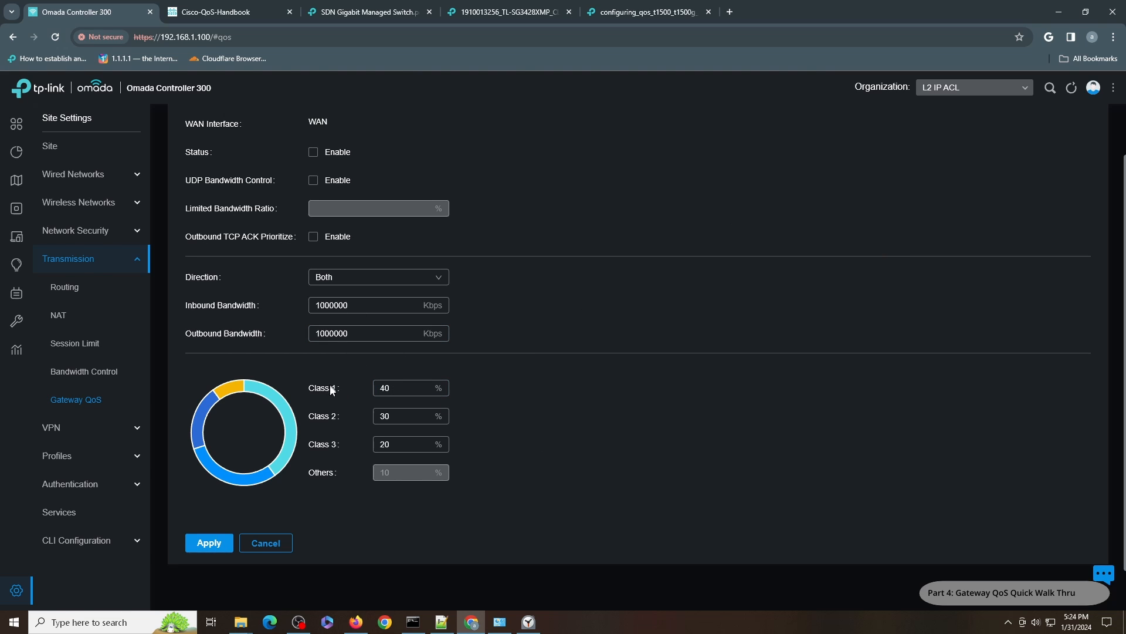
pyautogui.click(411, 388)
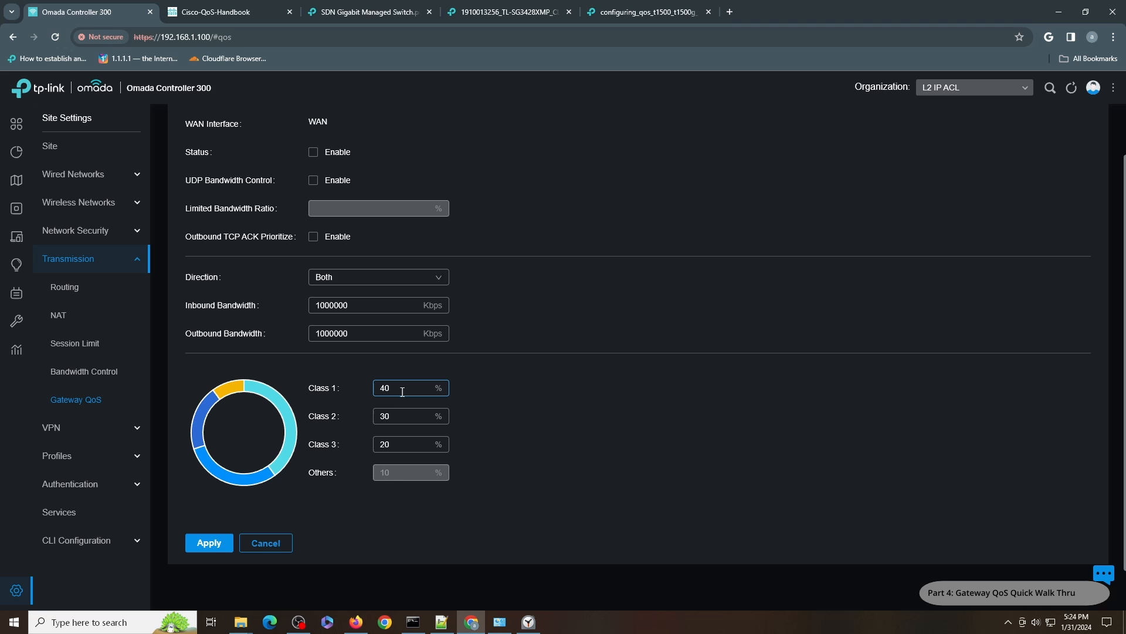
pyautogui.moveTo(422, 467)
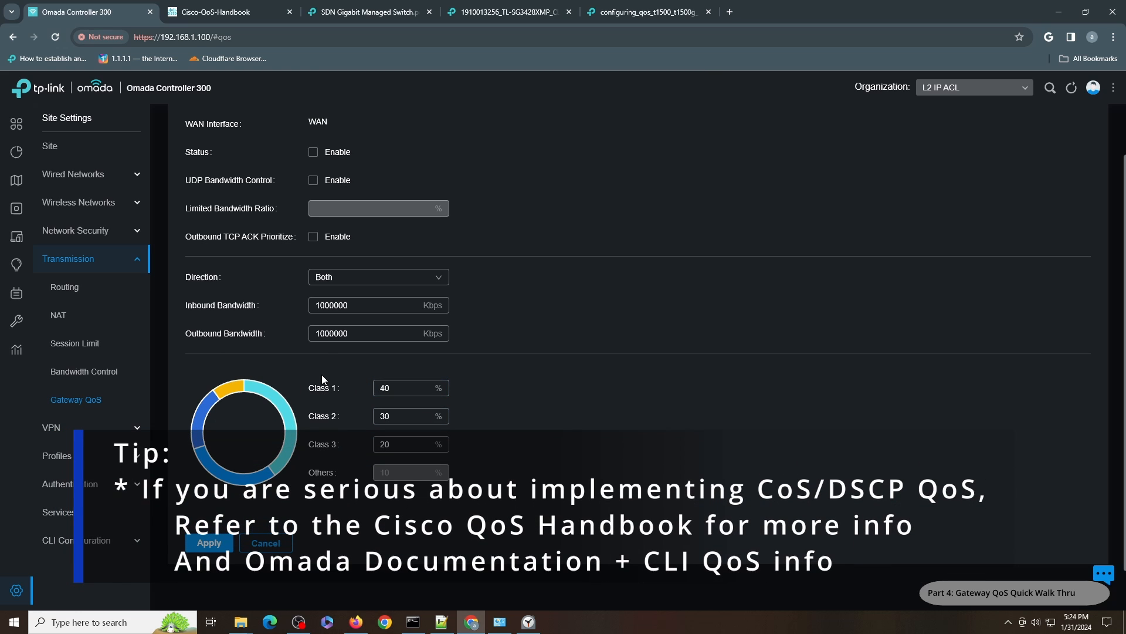
pyautogui.moveTo(456, 441)
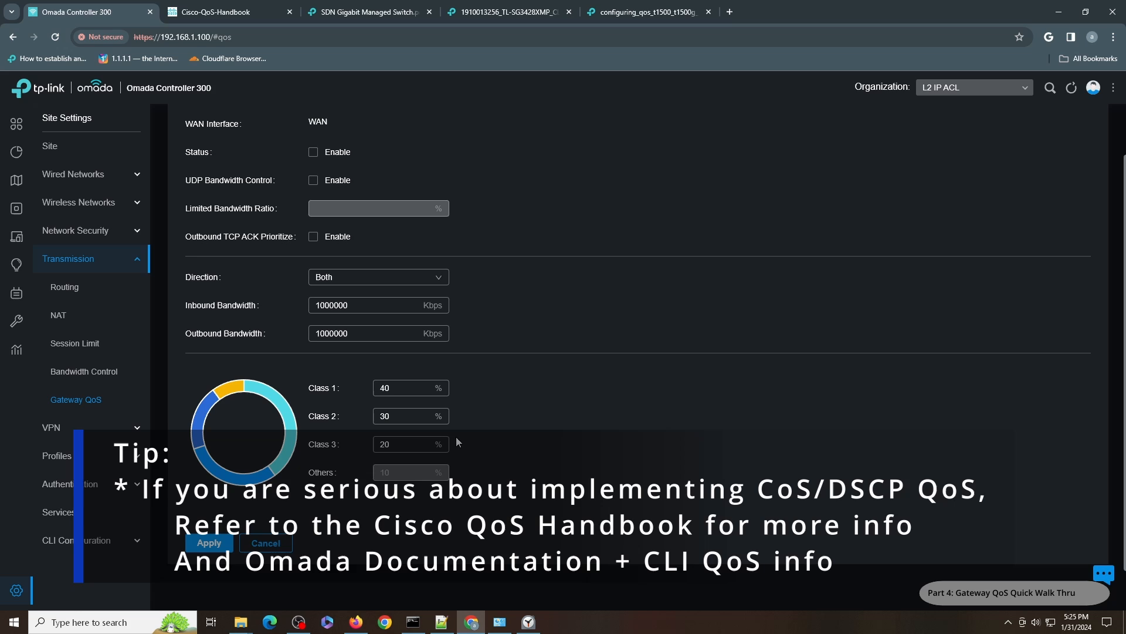
pyautogui.moveTo(336, 477)
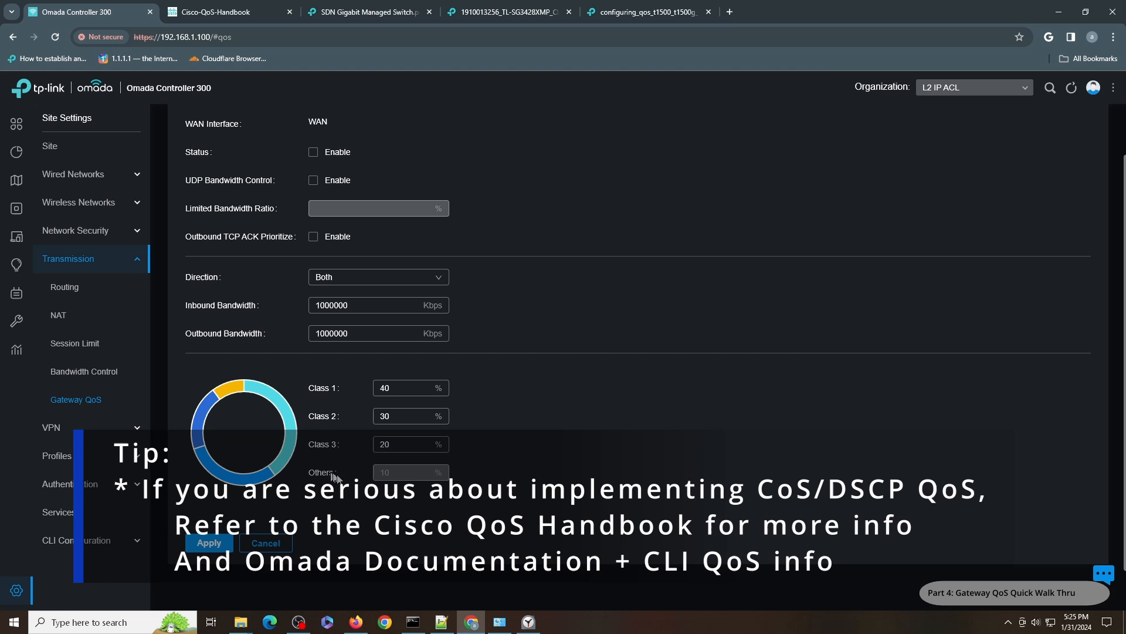
pyautogui.scroll(3)
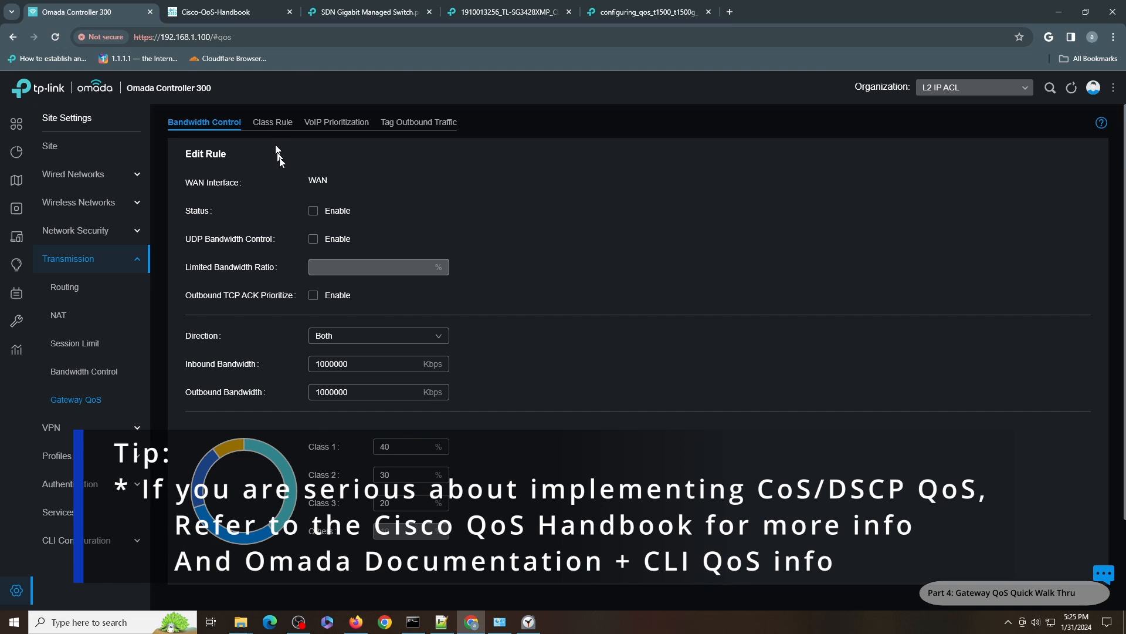
pyautogui.moveTo(359, 467)
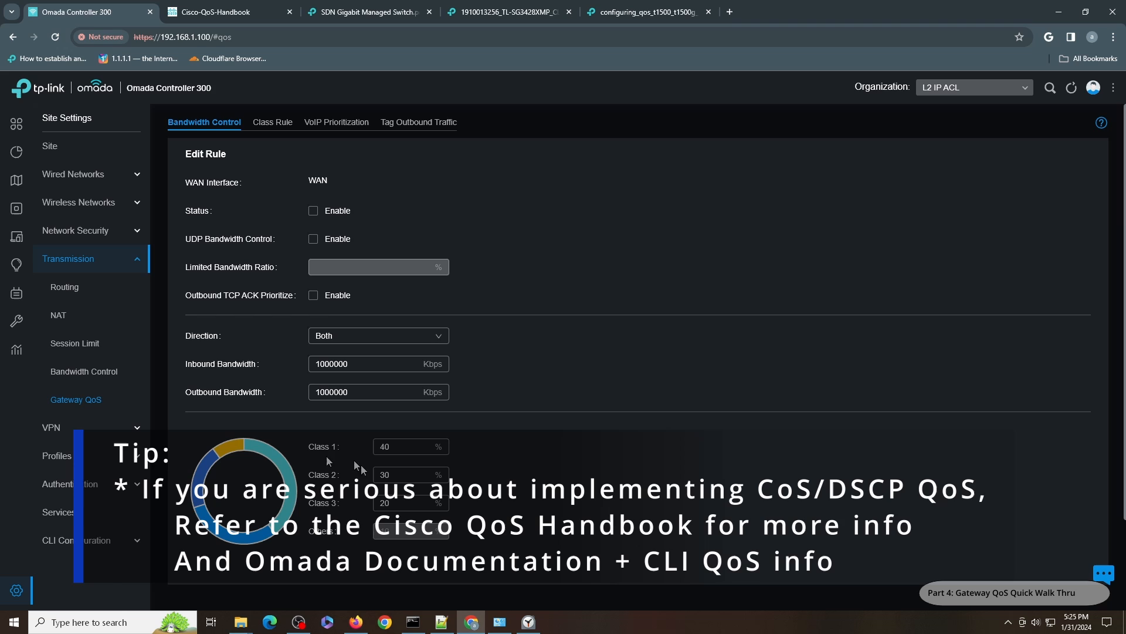
pyautogui.moveTo(272, 122)
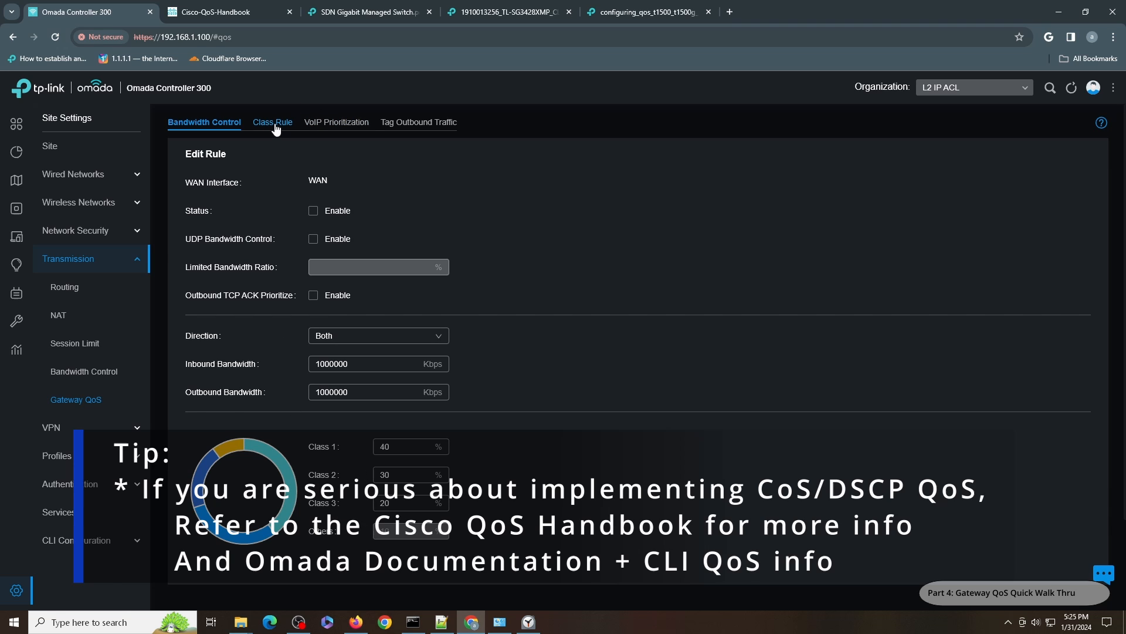
# View the three disabled Class 1, 2 and 3 rules on the Class Rule tab
pyautogui.click(273, 121)
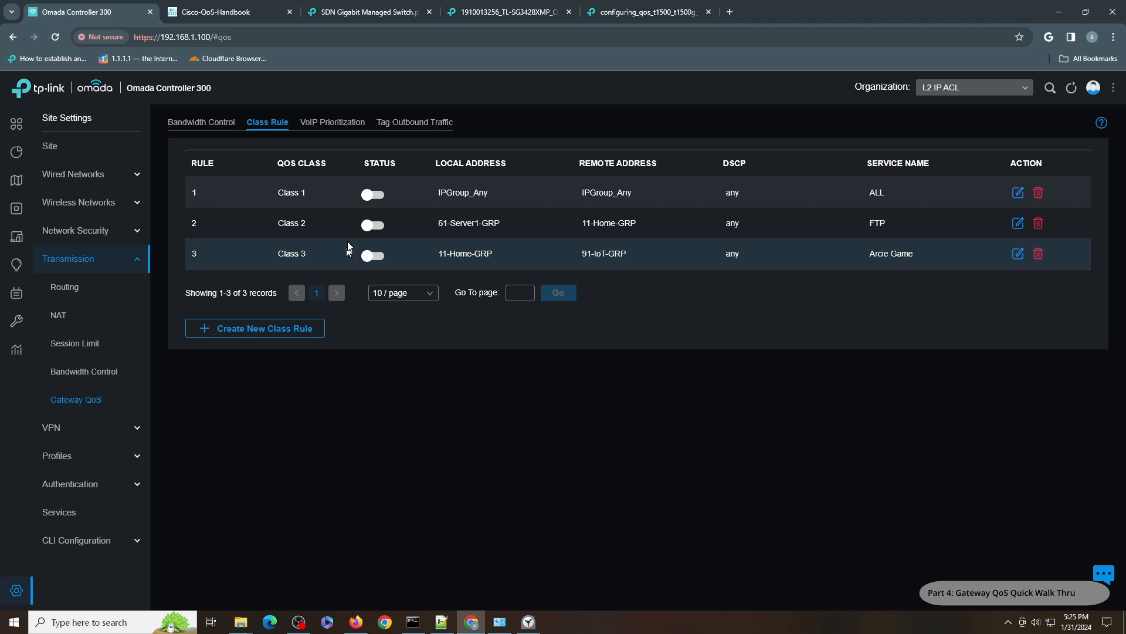
pyautogui.moveTo(474, 192)
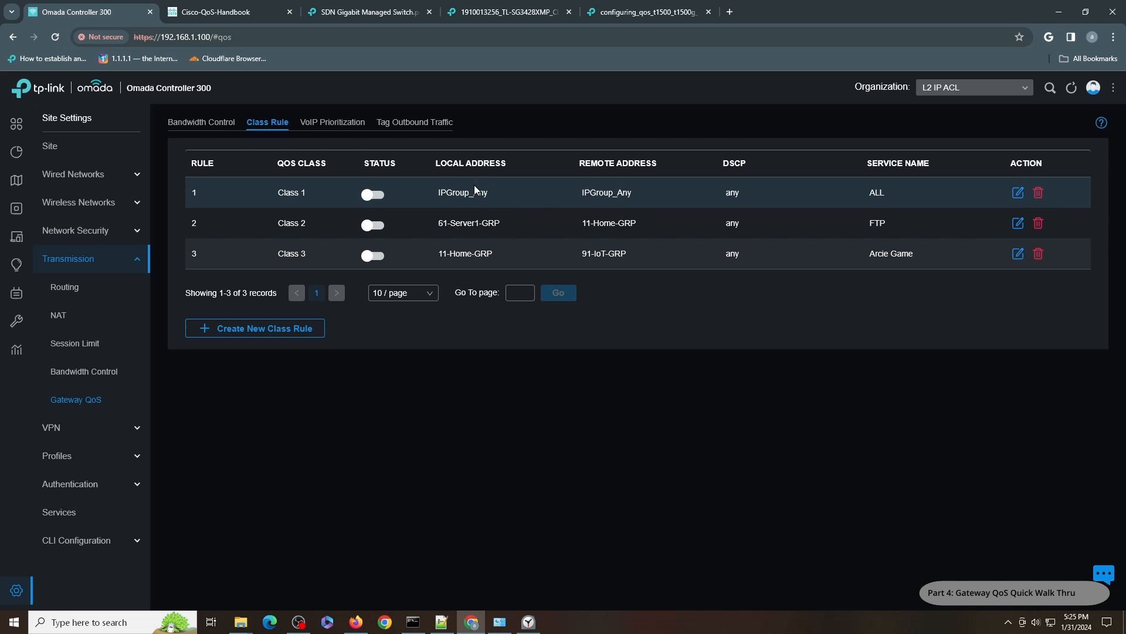
pyautogui.moveTo(902, 179)
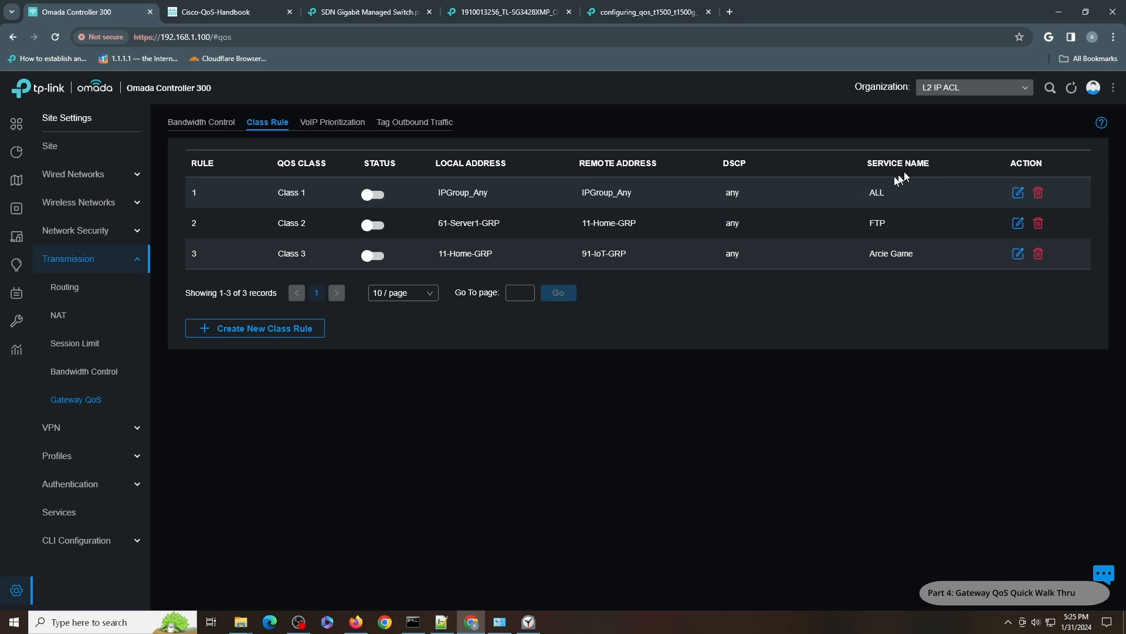
pyautogui.moveTo(519, 194)
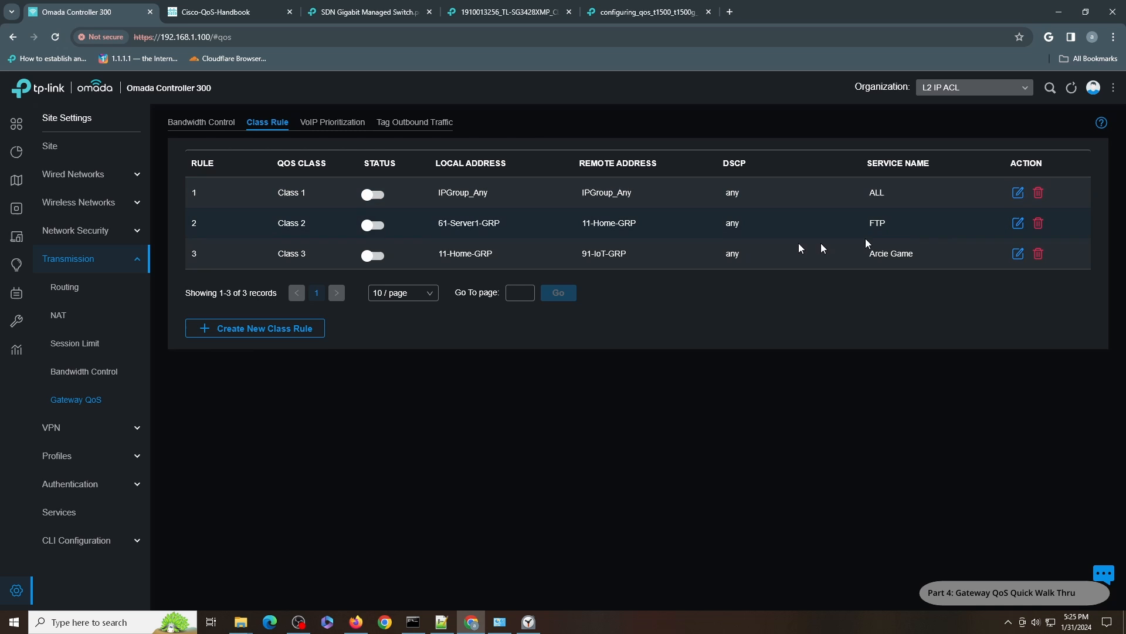
pyautogui.moveTo(656, 266)
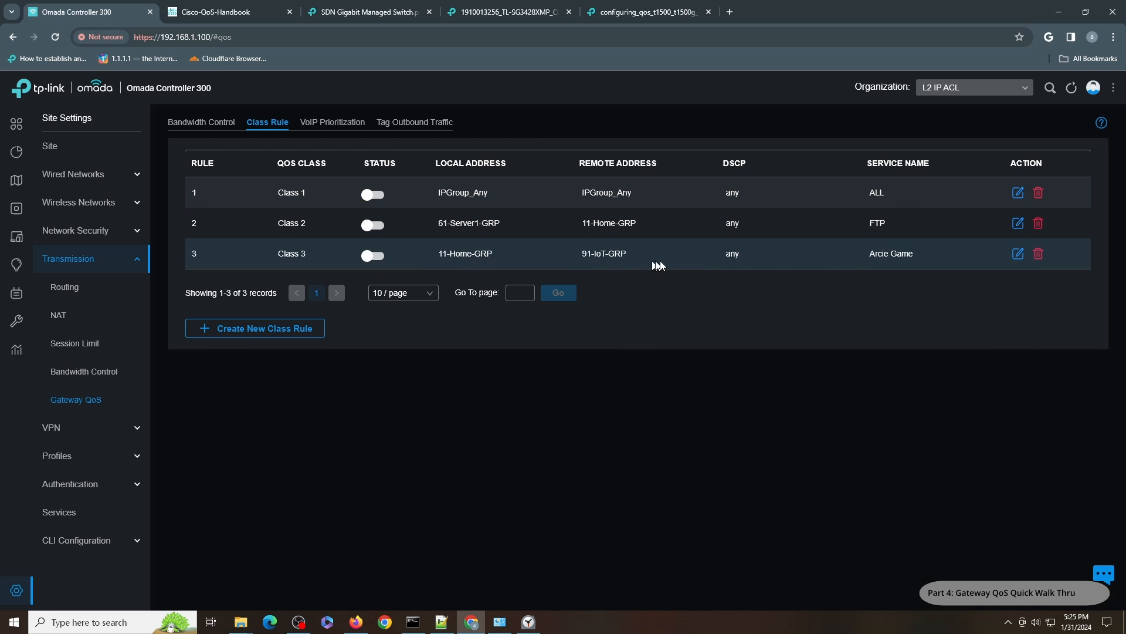
pyautogui.moveTo(907, 253)
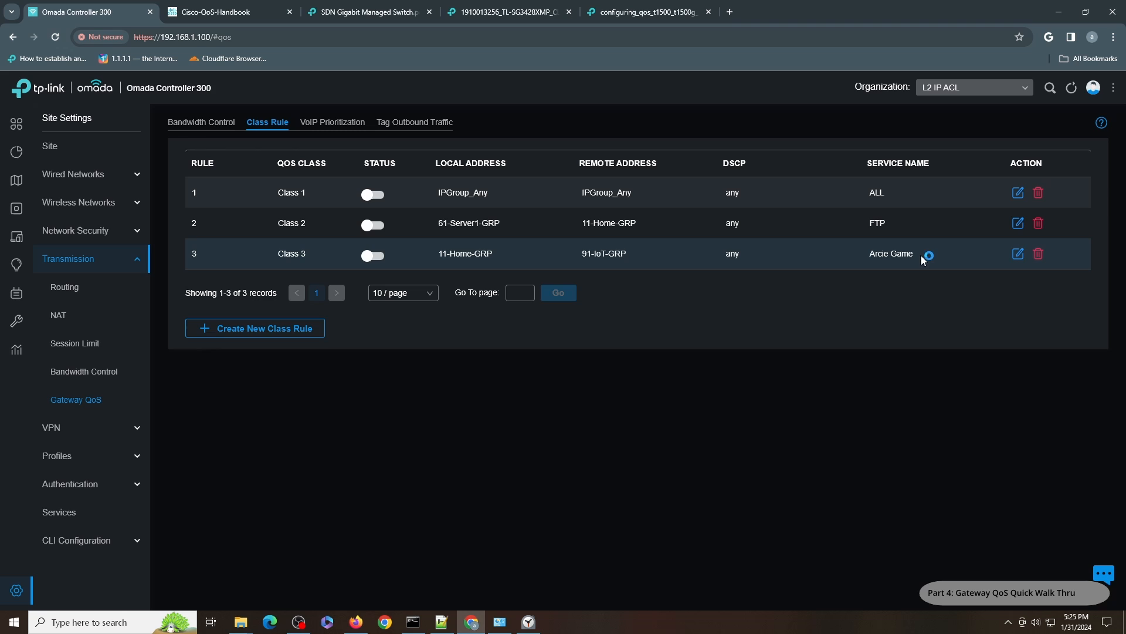
pyautogui.moveTo(147, 467)
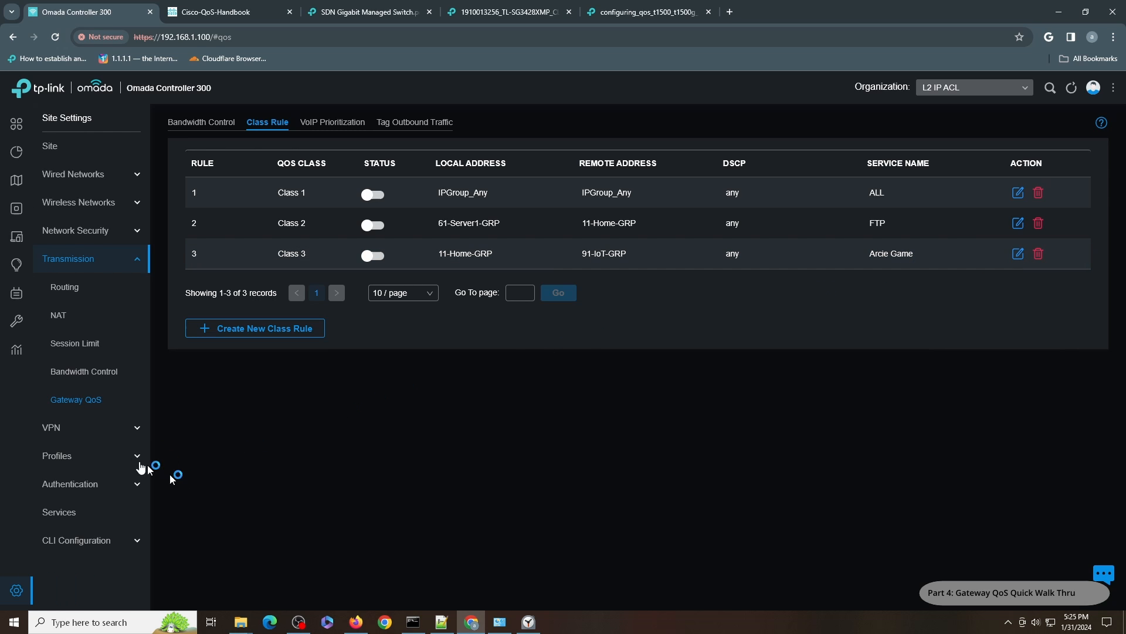
# Review the Arcie Game service (TCP ports 4040-4080) and cancel without changes
pyautogui.click(56, 455)
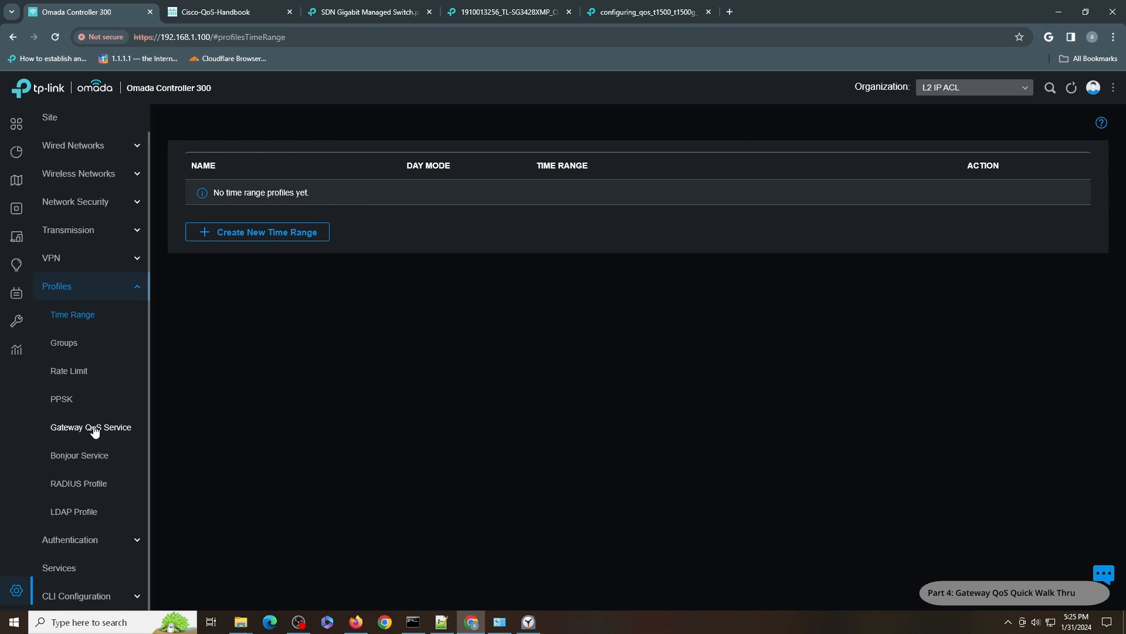
pyautogui.click(91, 427)
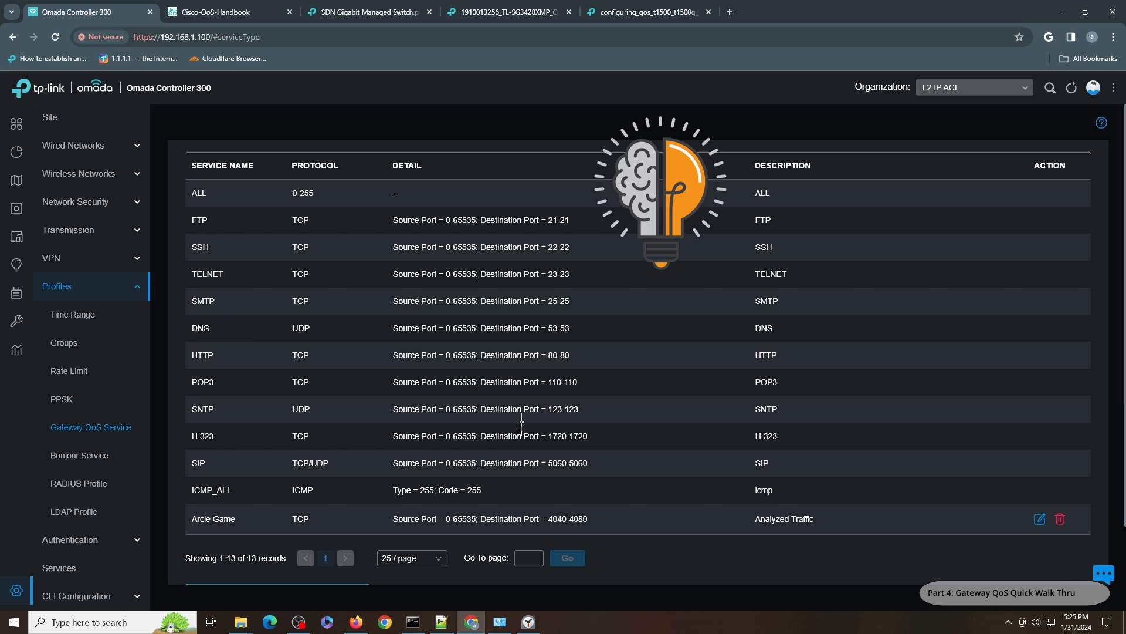
pyautogui.moveTo(580, 425)
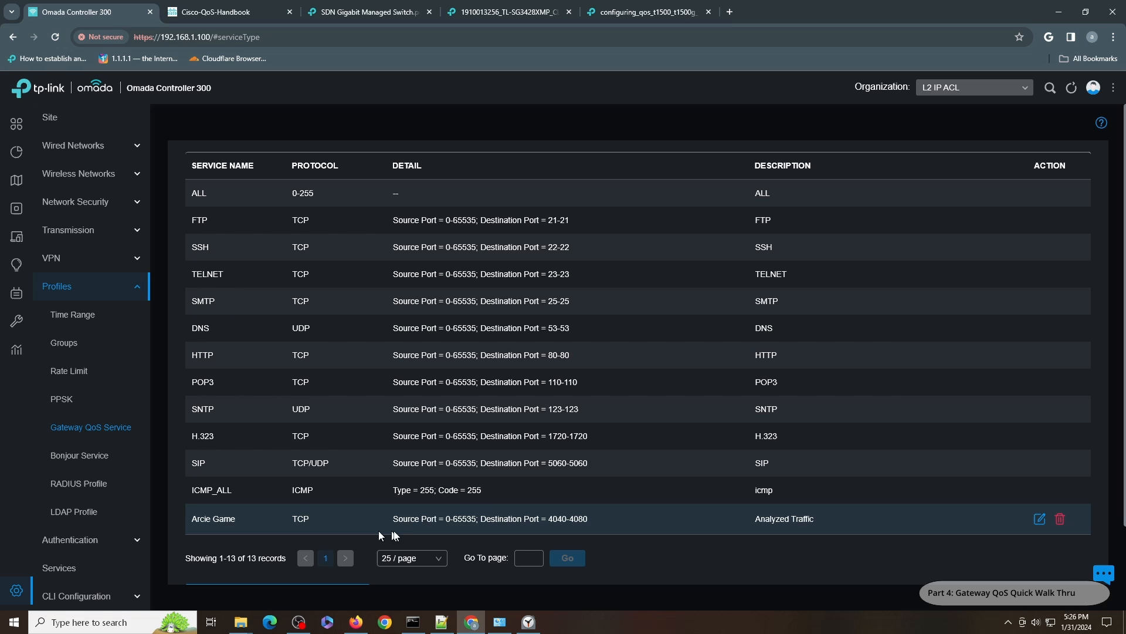
pyautogui.click(1039, 518)
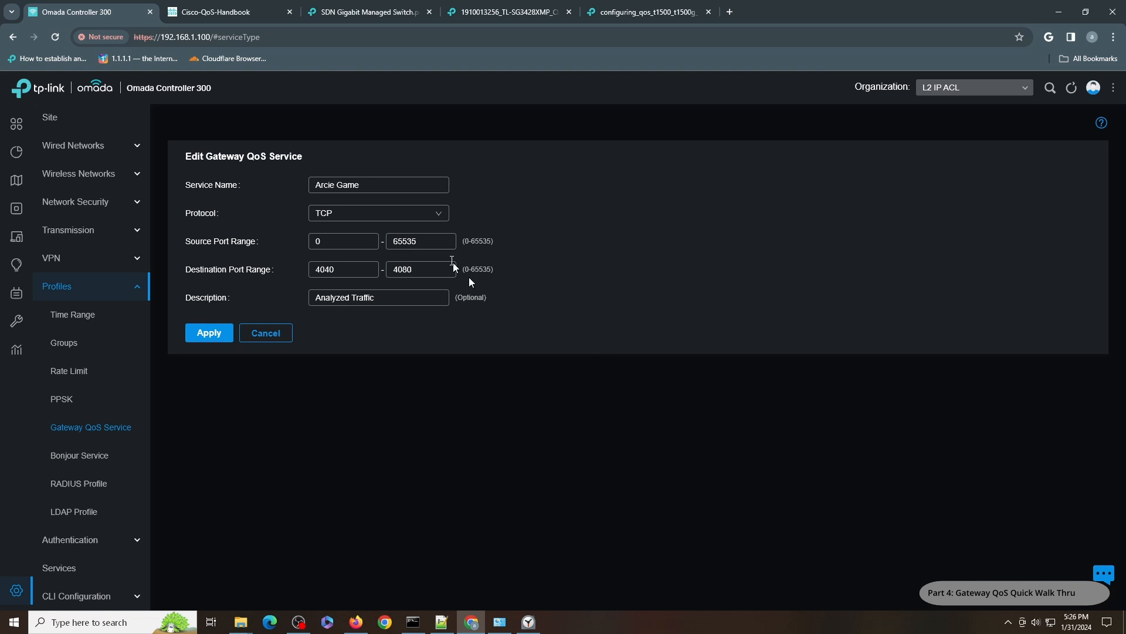
pyautogui.moveTo(345, 259)
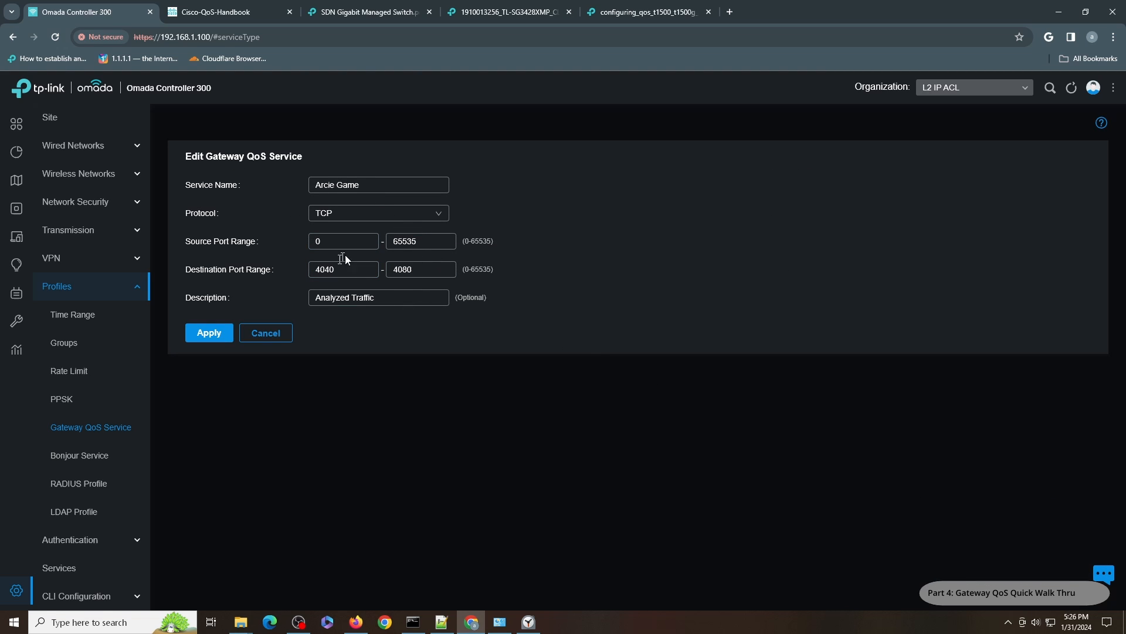
pyautogui.moveTo(462, 242)
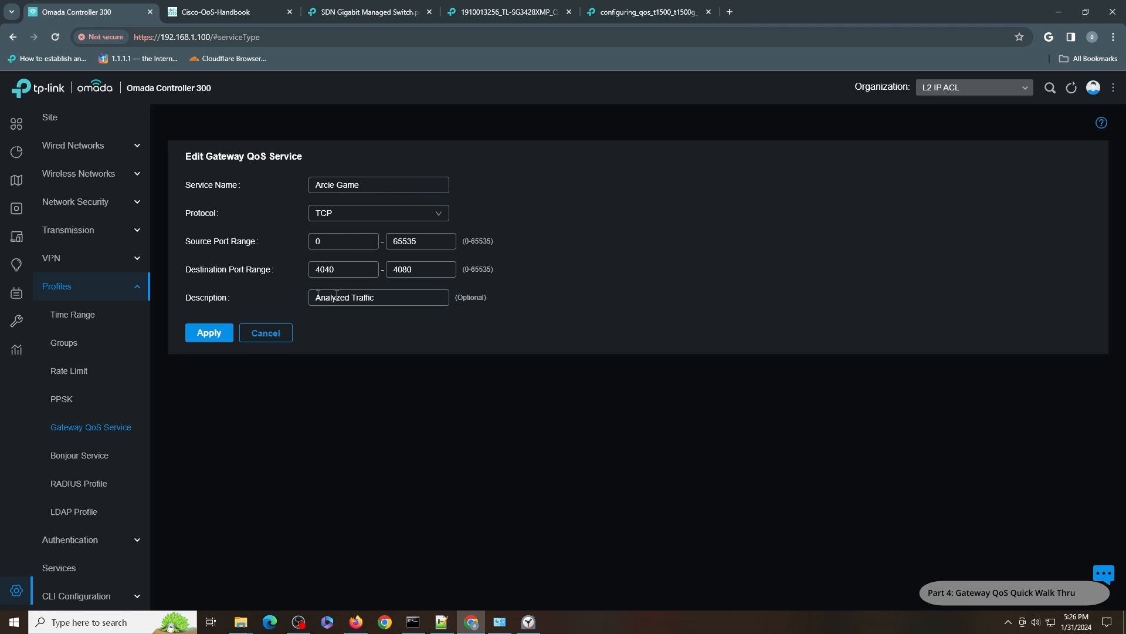
pyautogui.moveTo(460, 281)
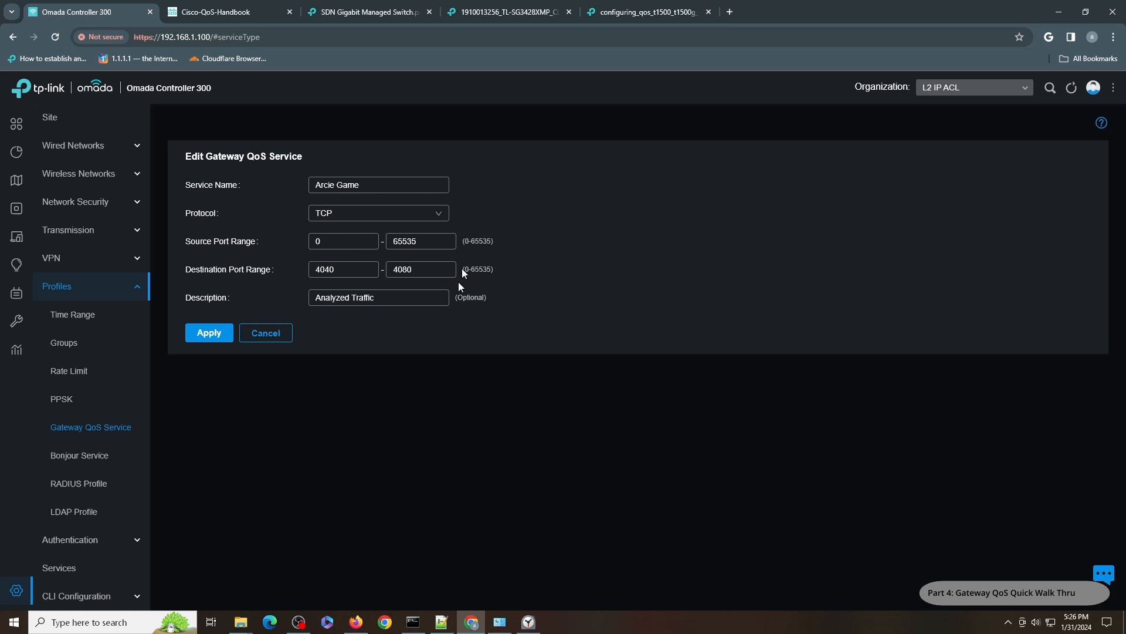
pyautogui.click(208, 333)
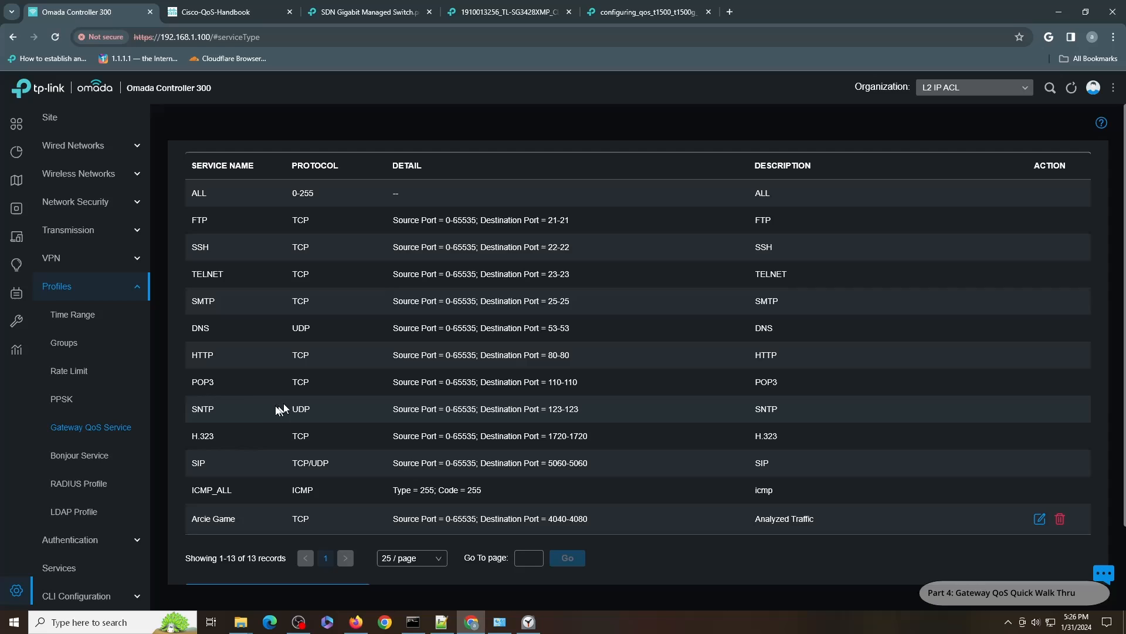
# Return to Gateway QoS and view VoIP Prioritization, with first-priority VoIP off
pyautogui.click(68, 230)
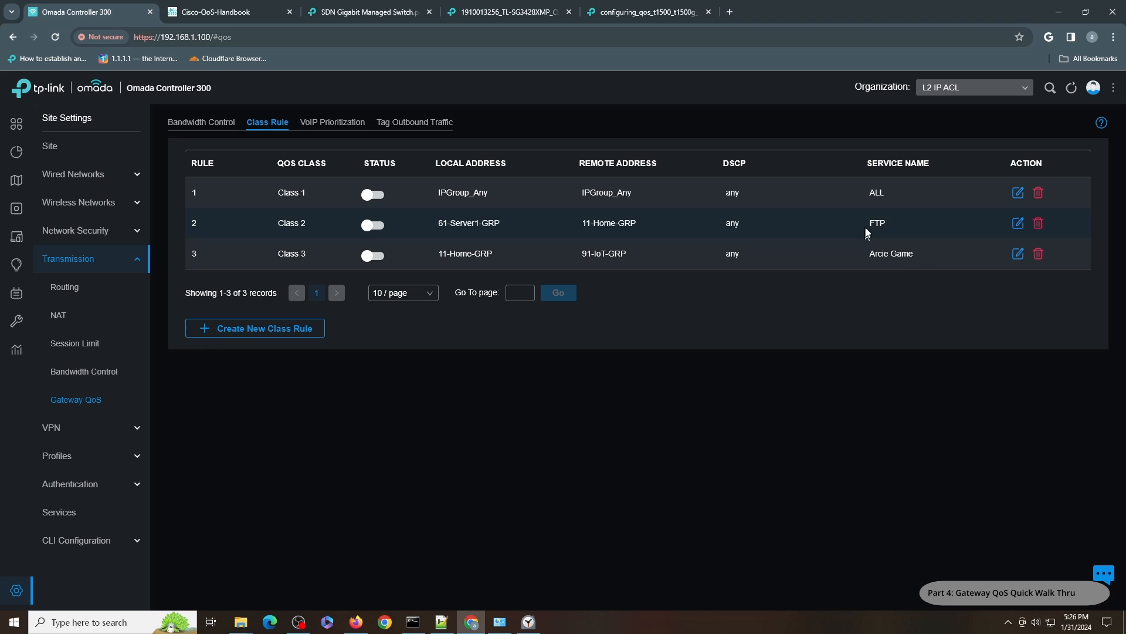
pyautogui.moveTo(91, 427)
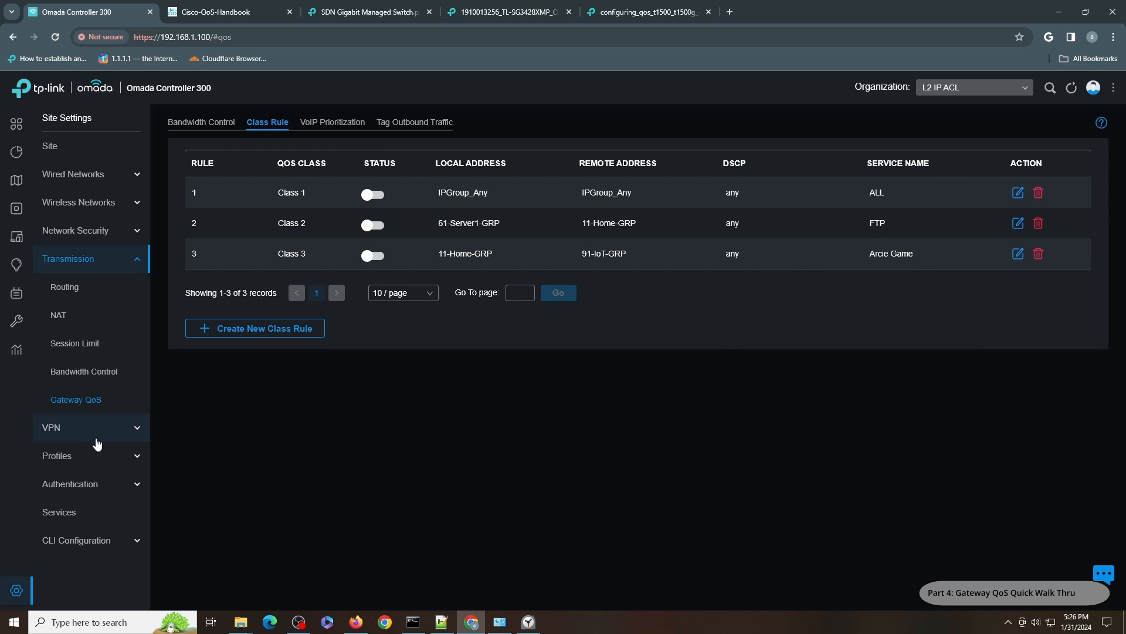
pyautogui.moveTo(845, 220)
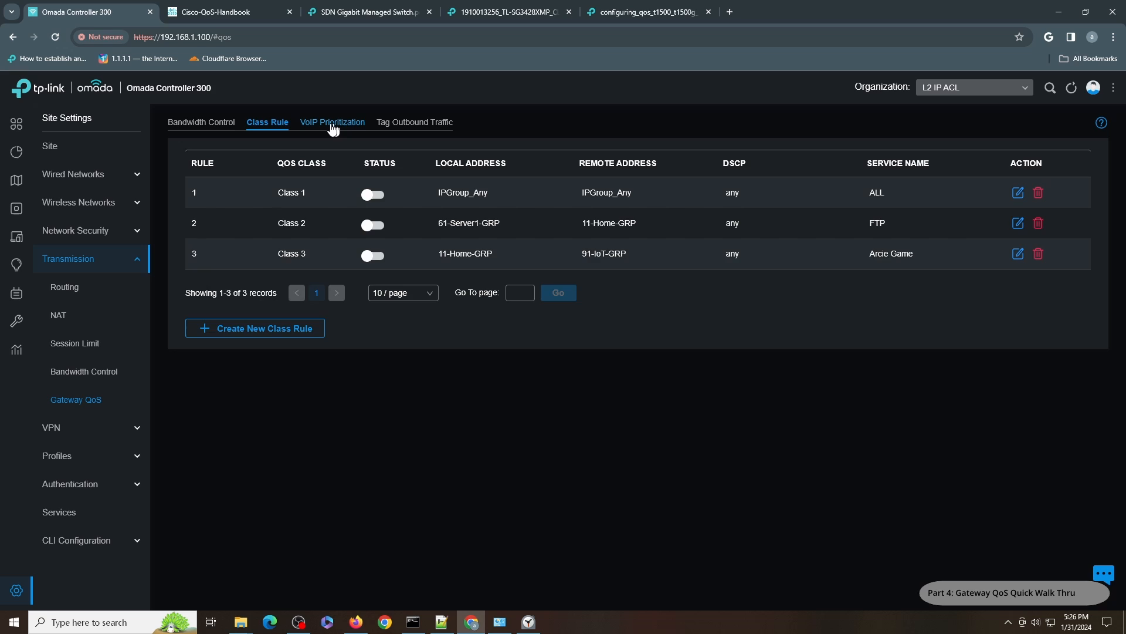
pyautogui.click(332, 122)
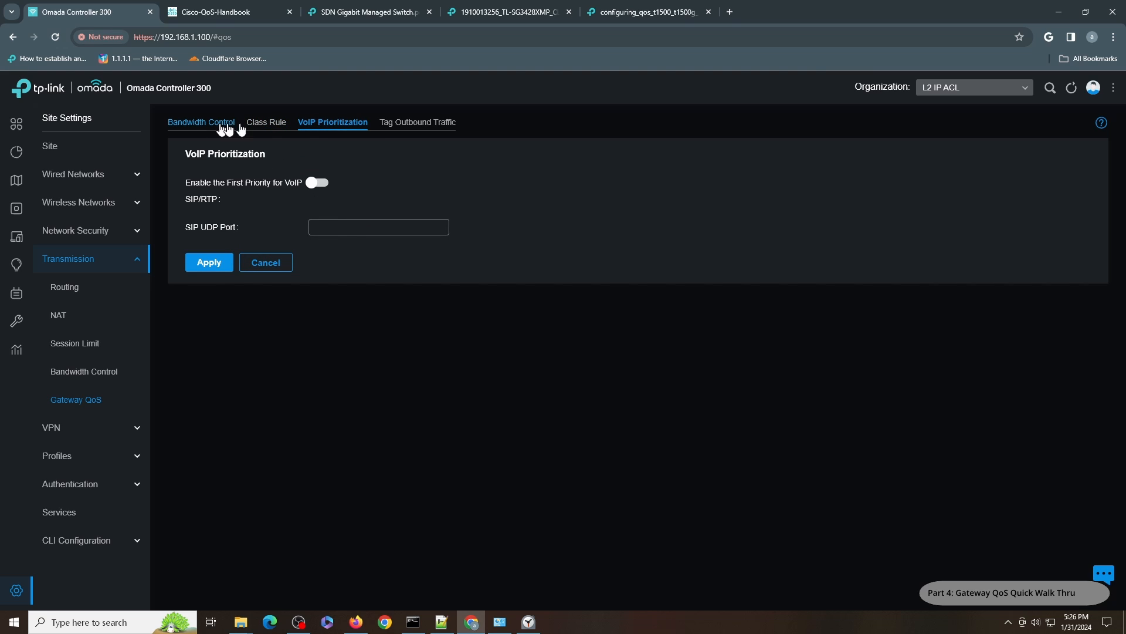
pyautogui.moveTo(208, 222)
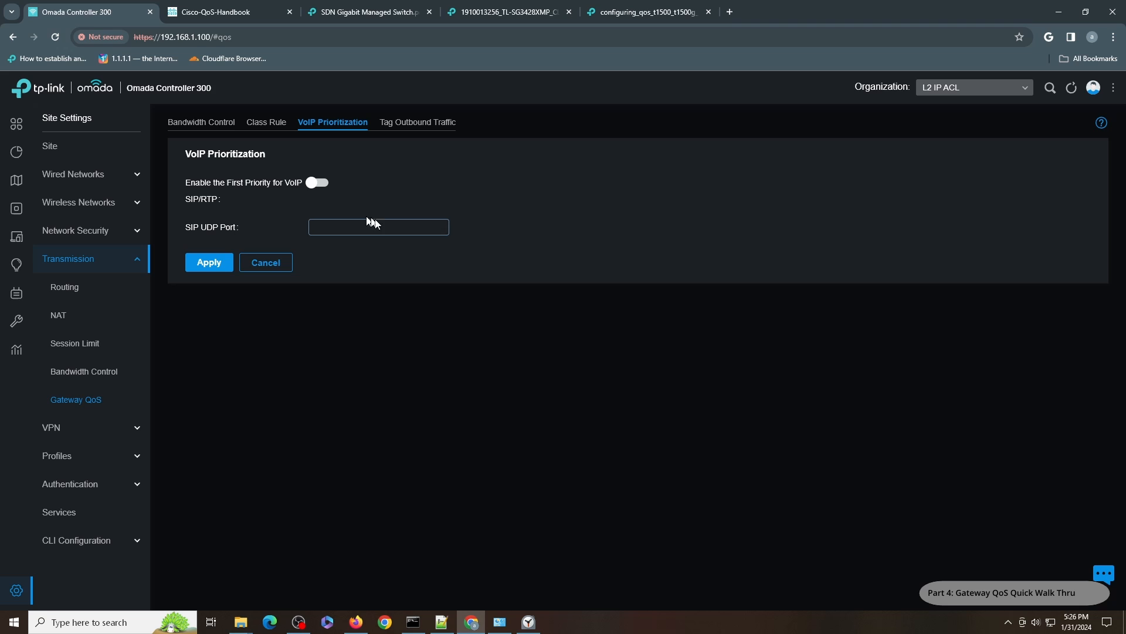
pyautogui.moveTo(417, 122)
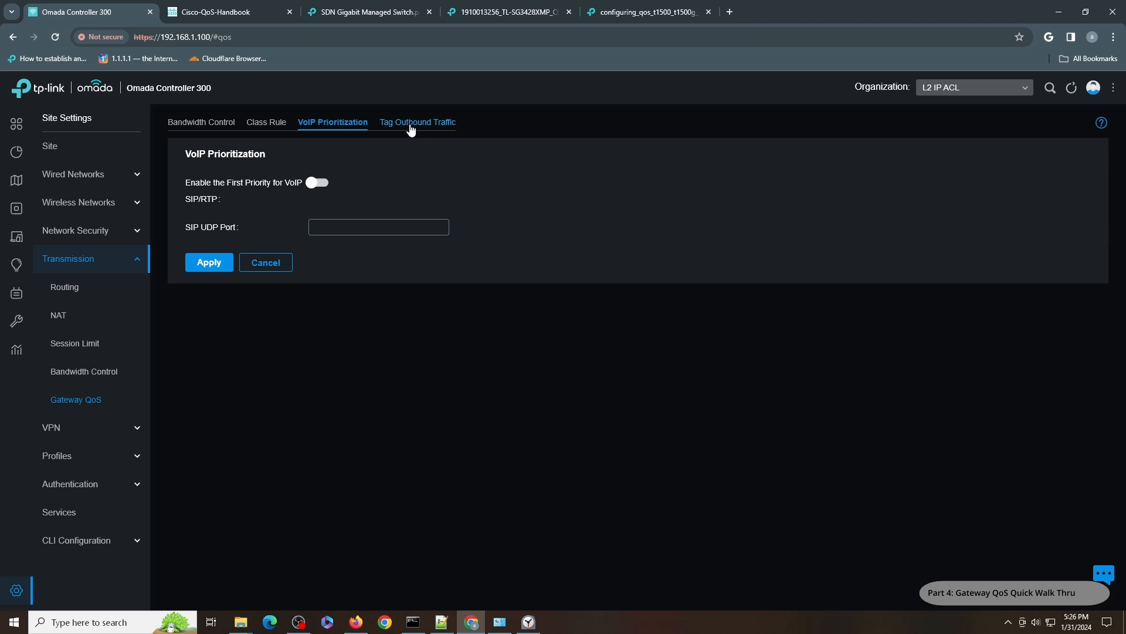
# Check outbound tagging, then open the WAN bandwidth rule (Both, 1000000 Kbps, 40/30/20/10%)
pyautogui.click(416, 122)
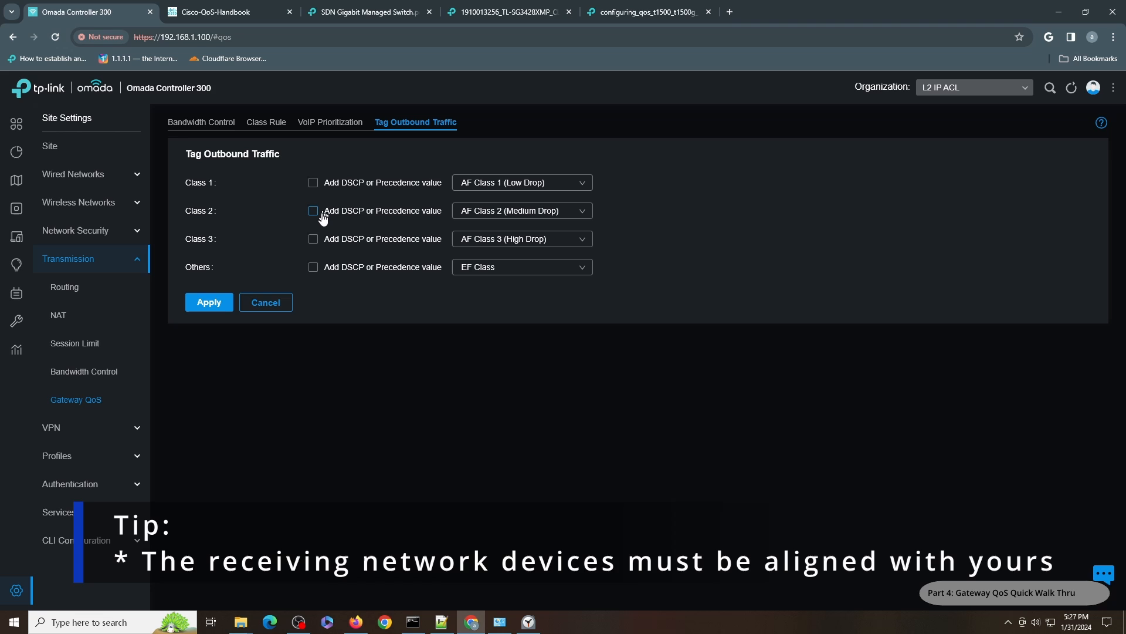
pyautogui.moveTo(362, 198)
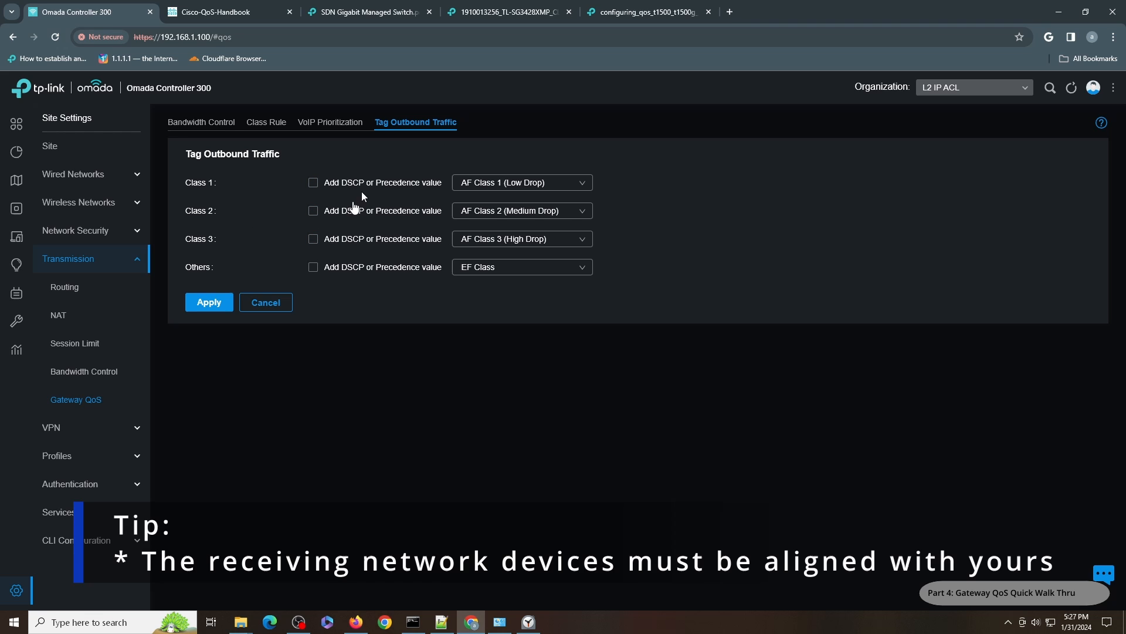
pyautogui.click(204, 122)
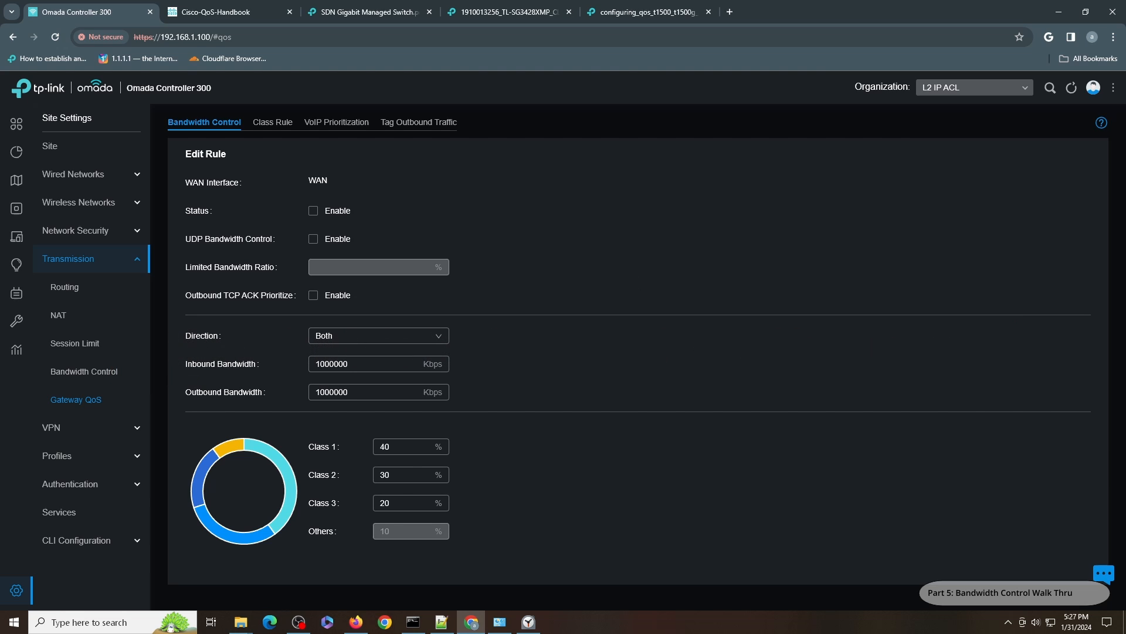
pyautogui.moveTo(100, 177)
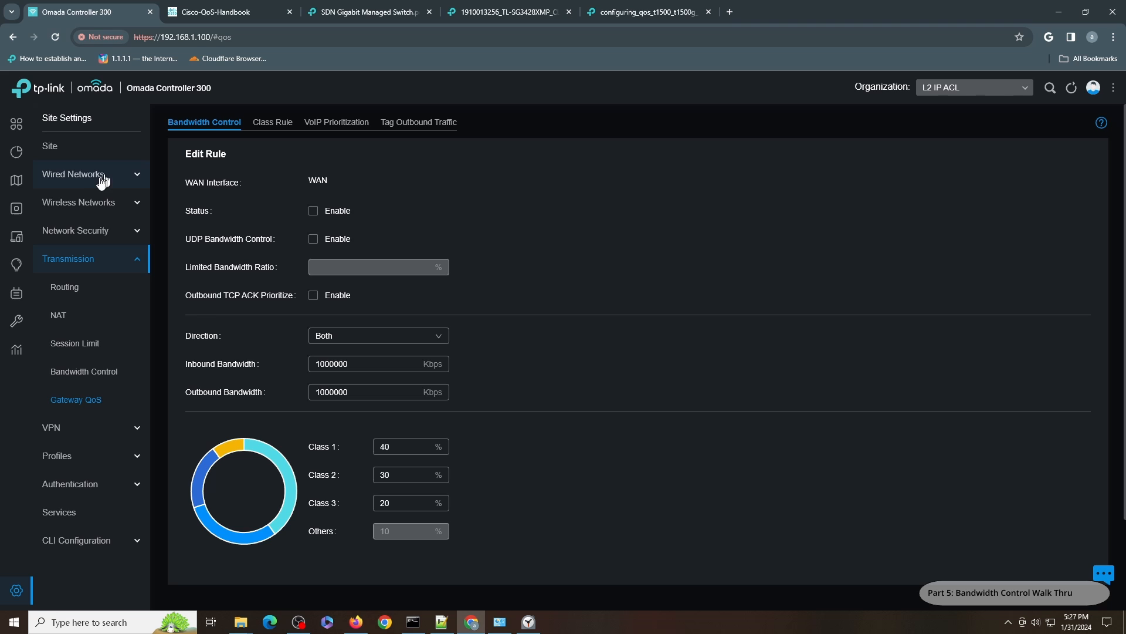
# Open the TenFourLimit port profile from page 2 of the LAN profiles
pyautogui.click(72, 174)
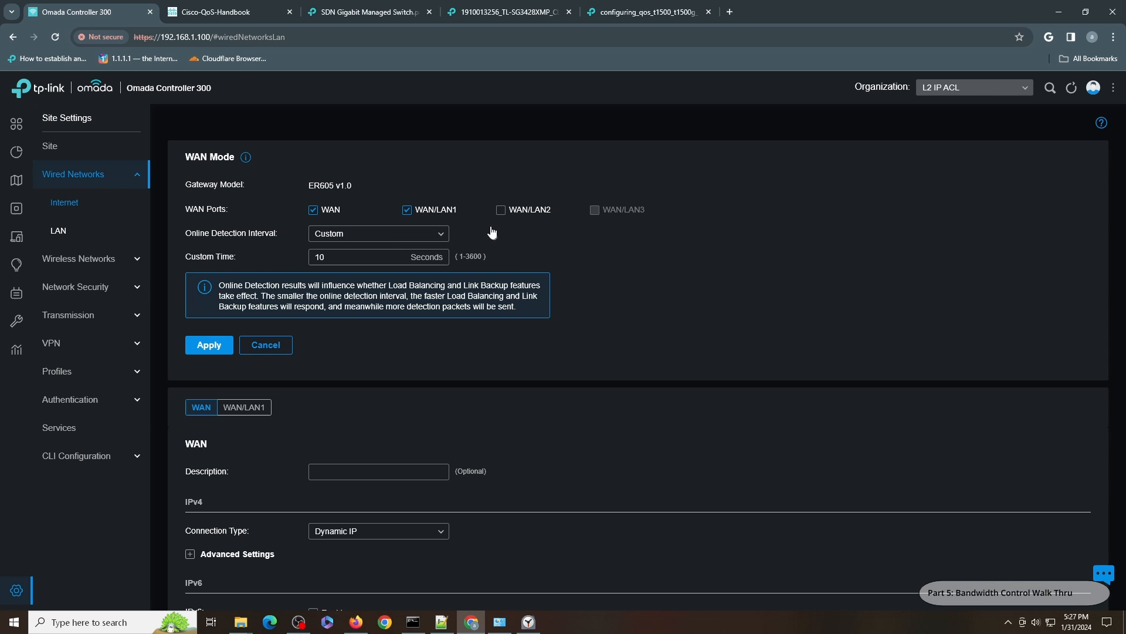
pyautogui.click(58, 230)
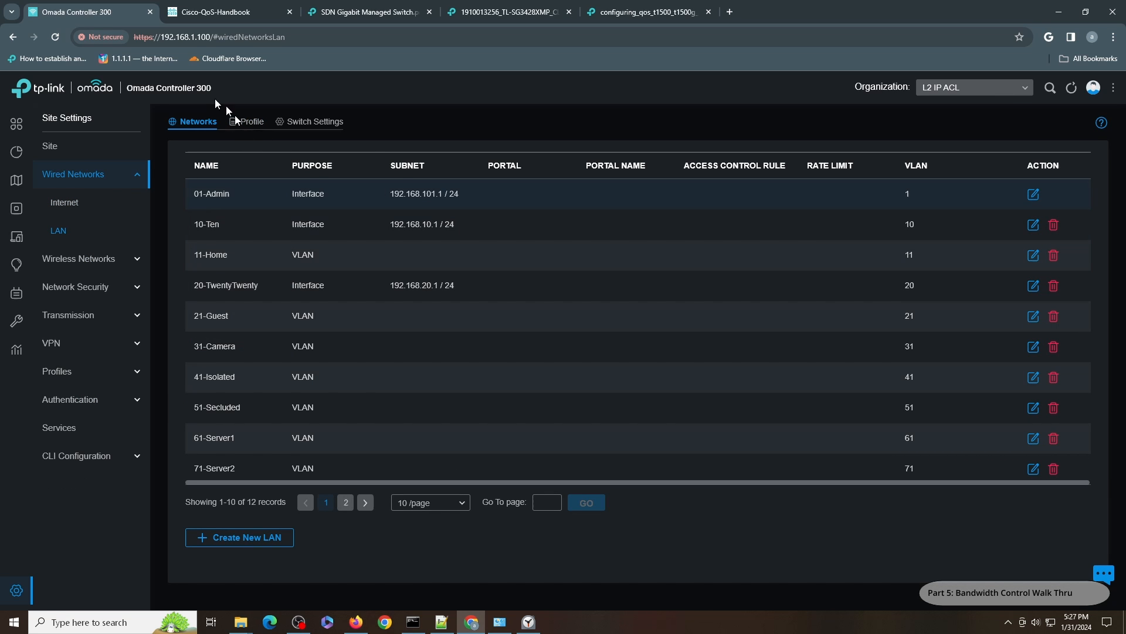
pyautogui.click(251, 121)
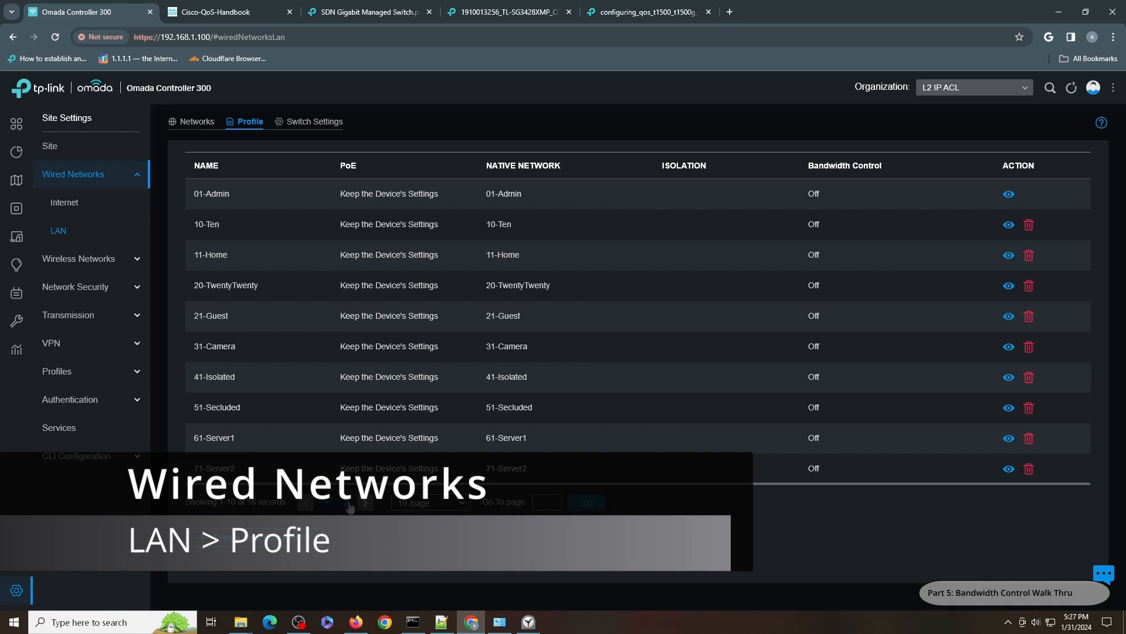
pyautogui.click(365, 502)
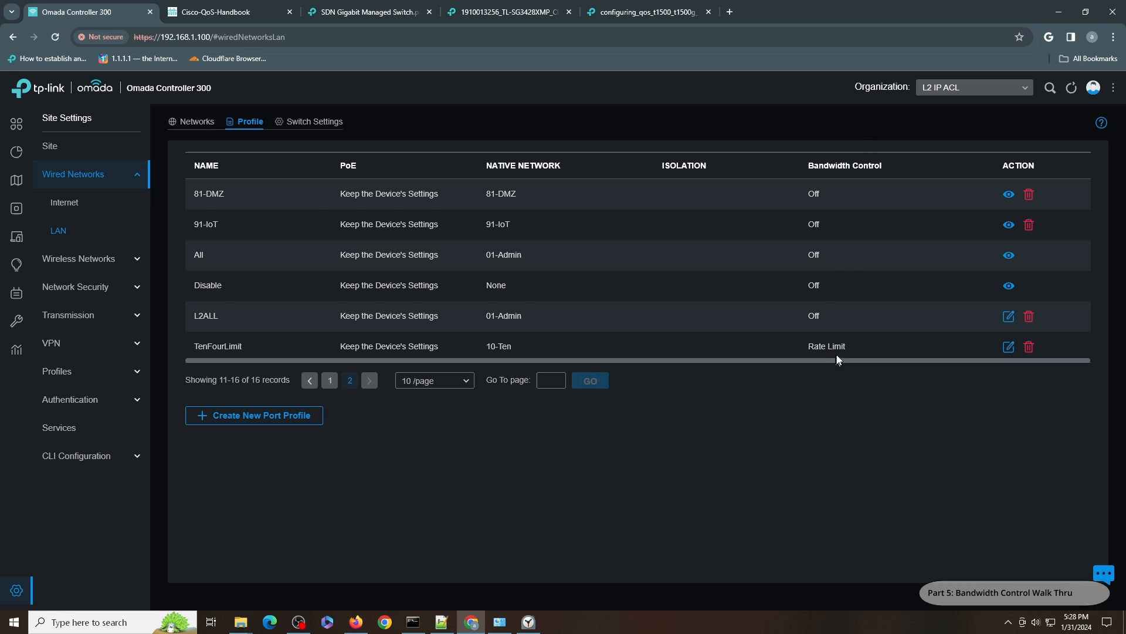
pyautogui.moveTo(1008, 346)
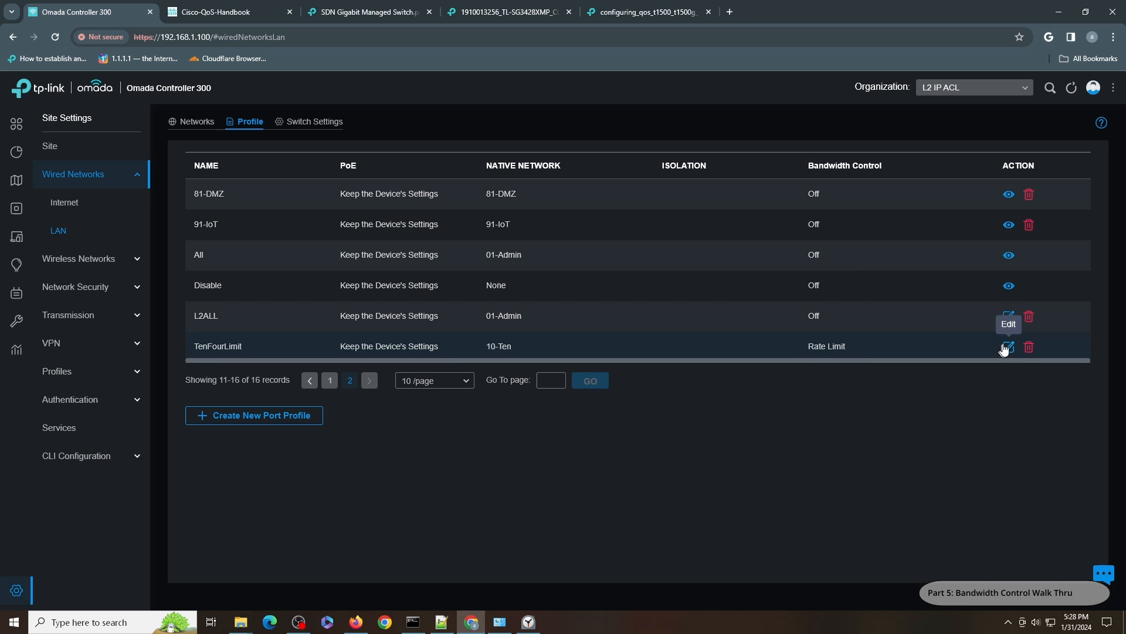
pyautogui.click(1005, 348)
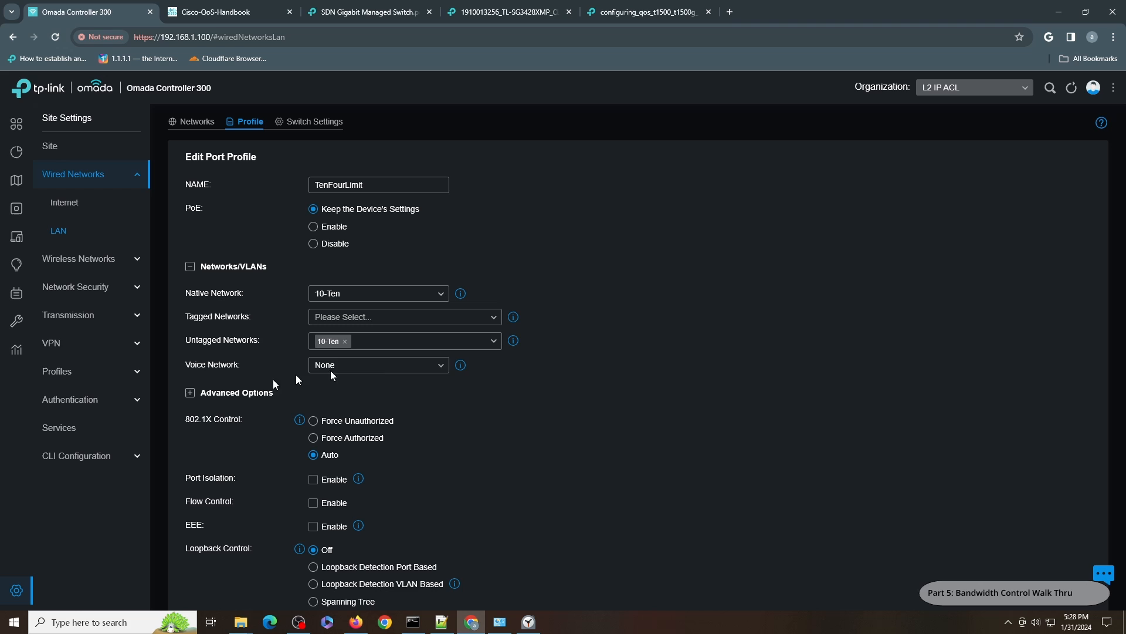
# Inspect the rate-limit units for 4 Mbps ingress and 10 Mbps egress without changing them
pyautogui.scroll(-3)
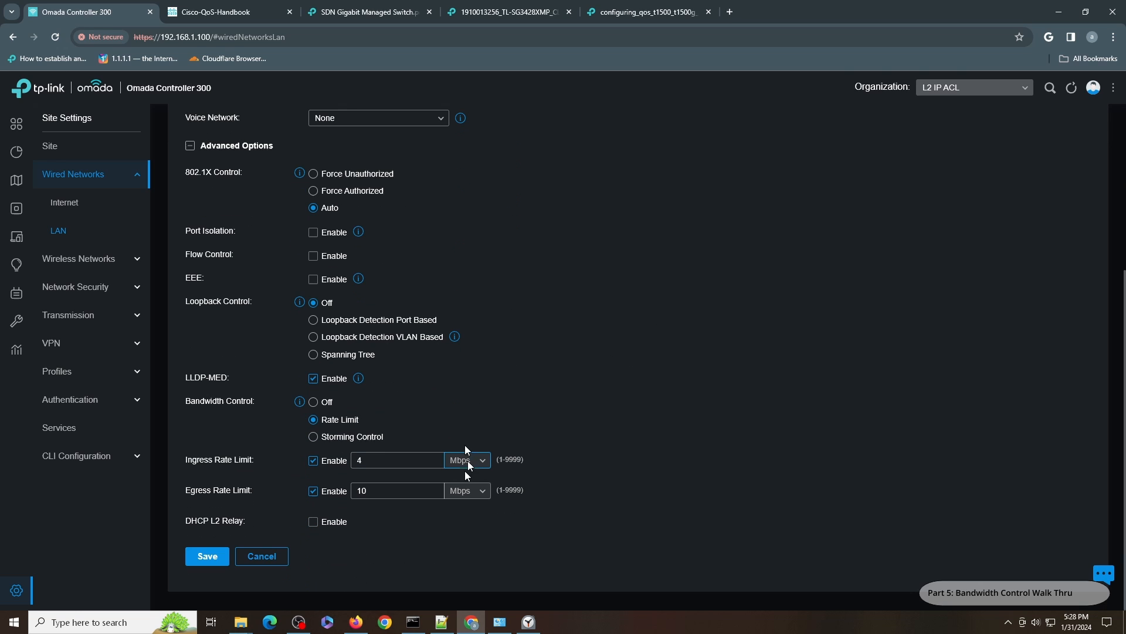
pyautogui.click(396, 460)
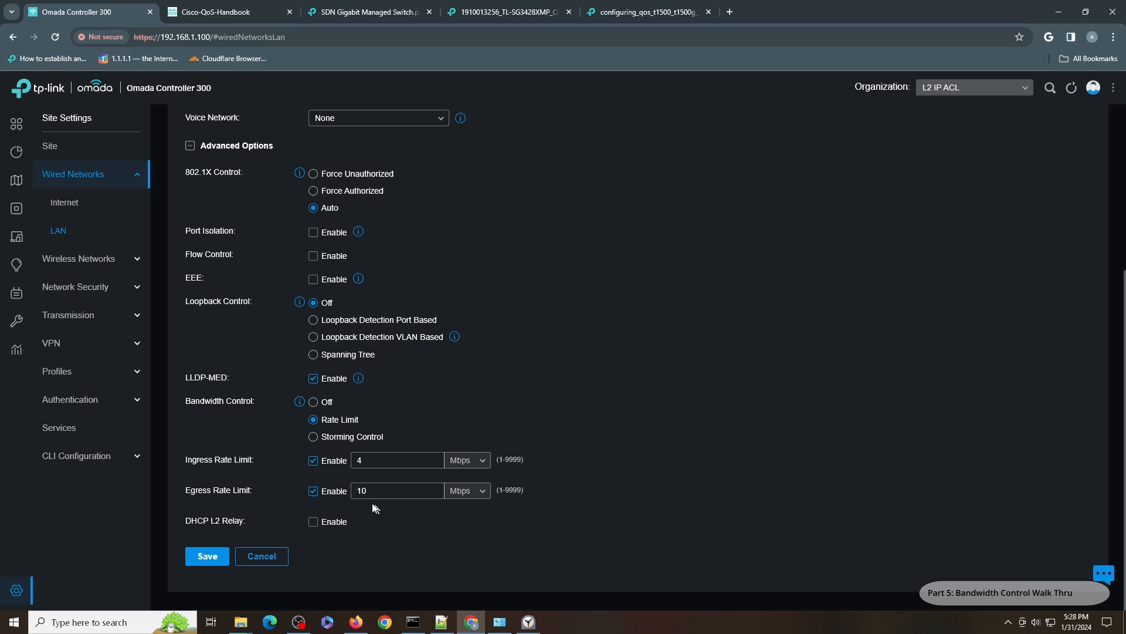
pyautogui.click(467, 490)
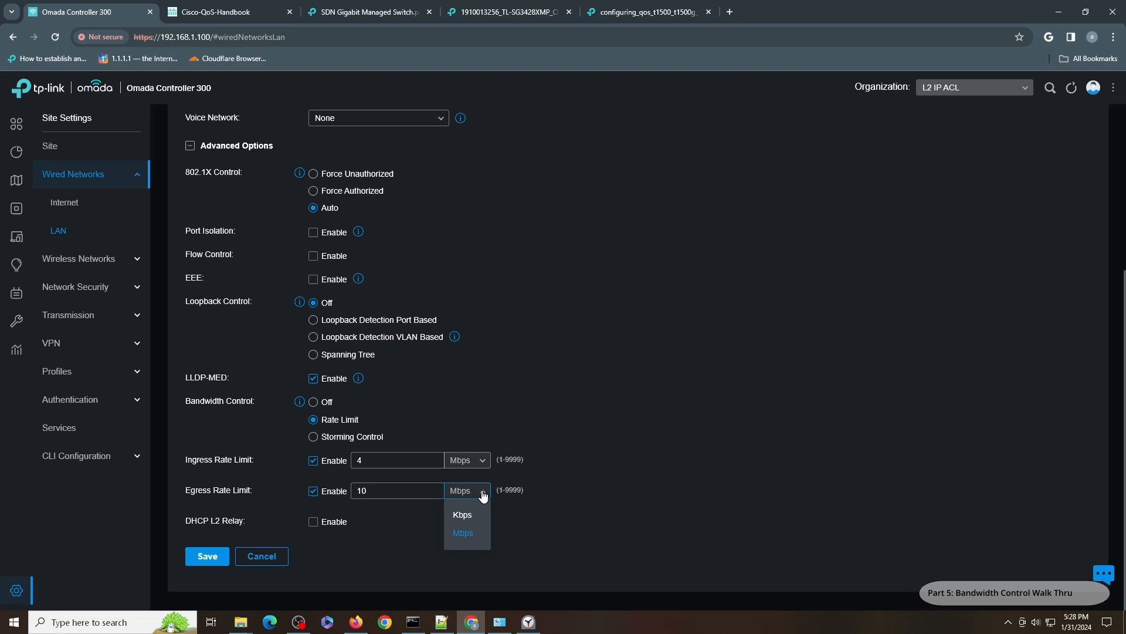
pyautogui.click(482, 460)
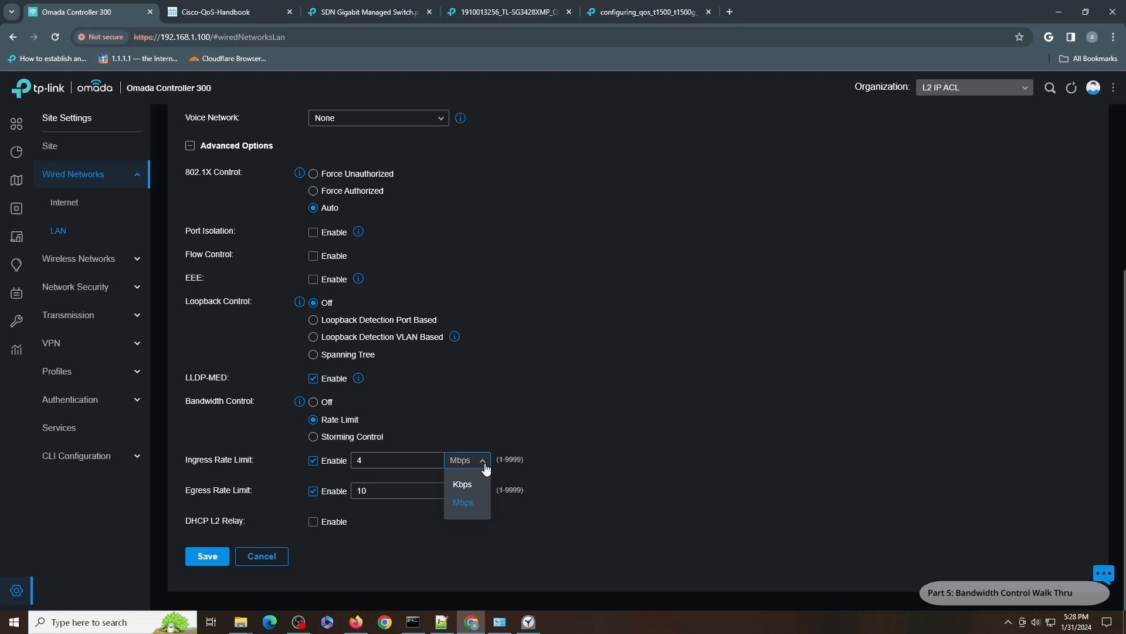
pyautogui.click(463, 502)
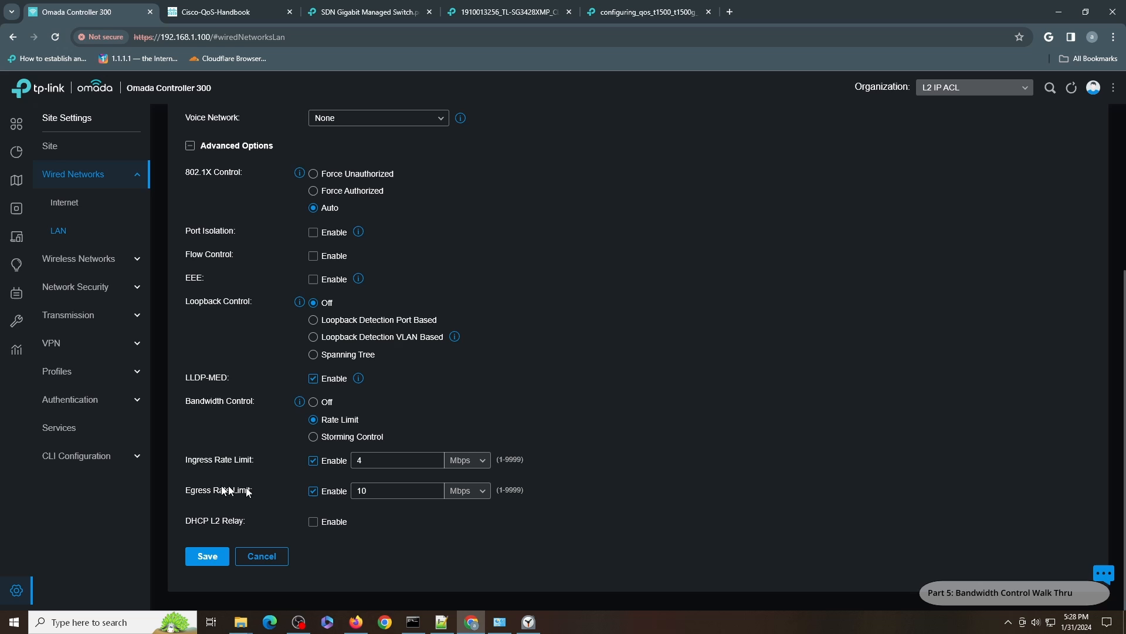
pyautogui.moveTo(752, 358)
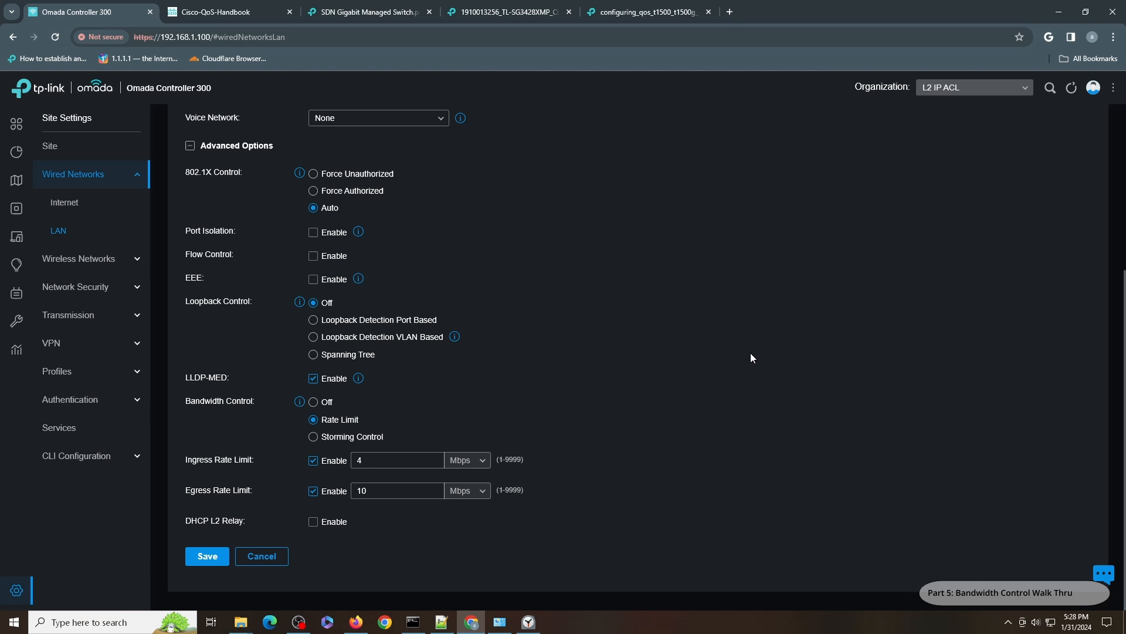
pyautogui.click(78, 259)
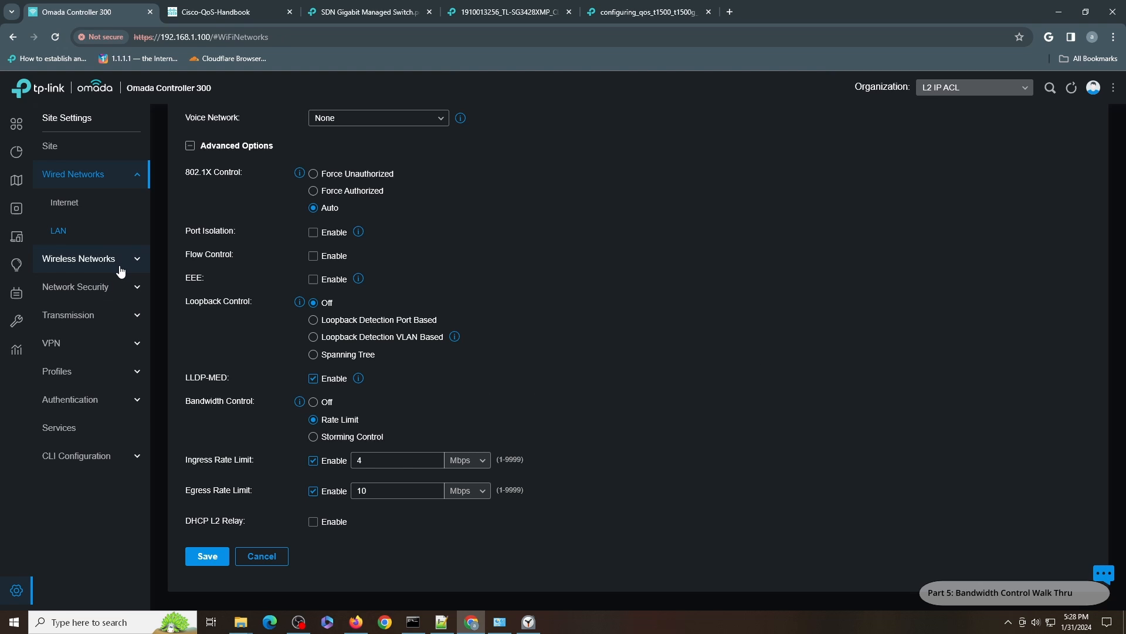
# Set 11-HomeAG's Client Rate Limit Profile to Custom and enable a download limit
pyautogui.click(78, 259)
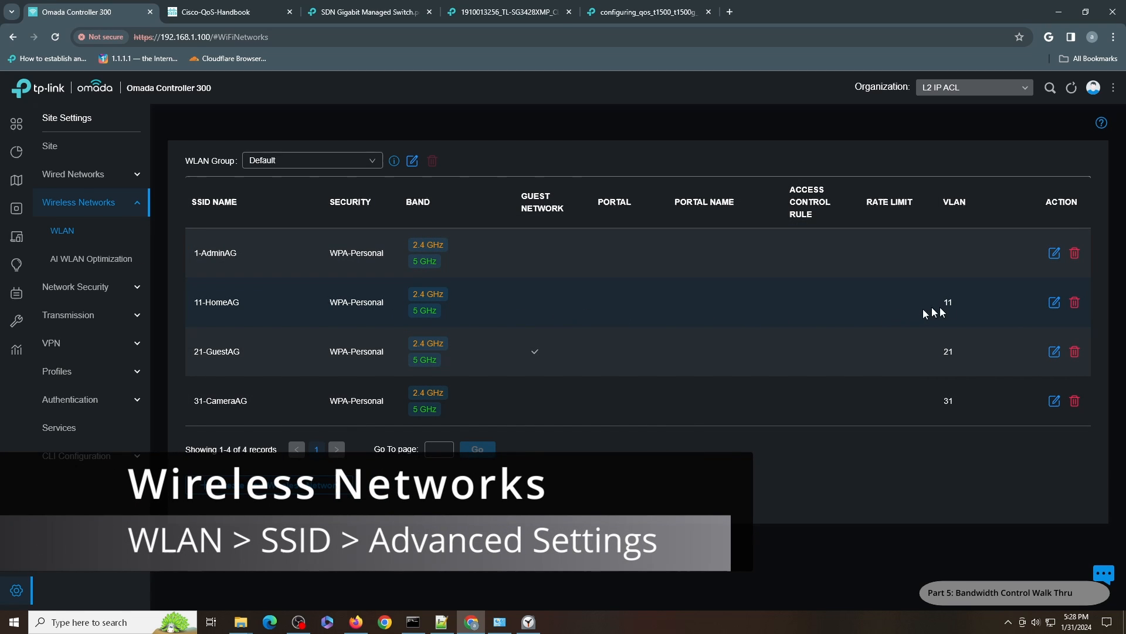
pyautogui.click(1054, 301)
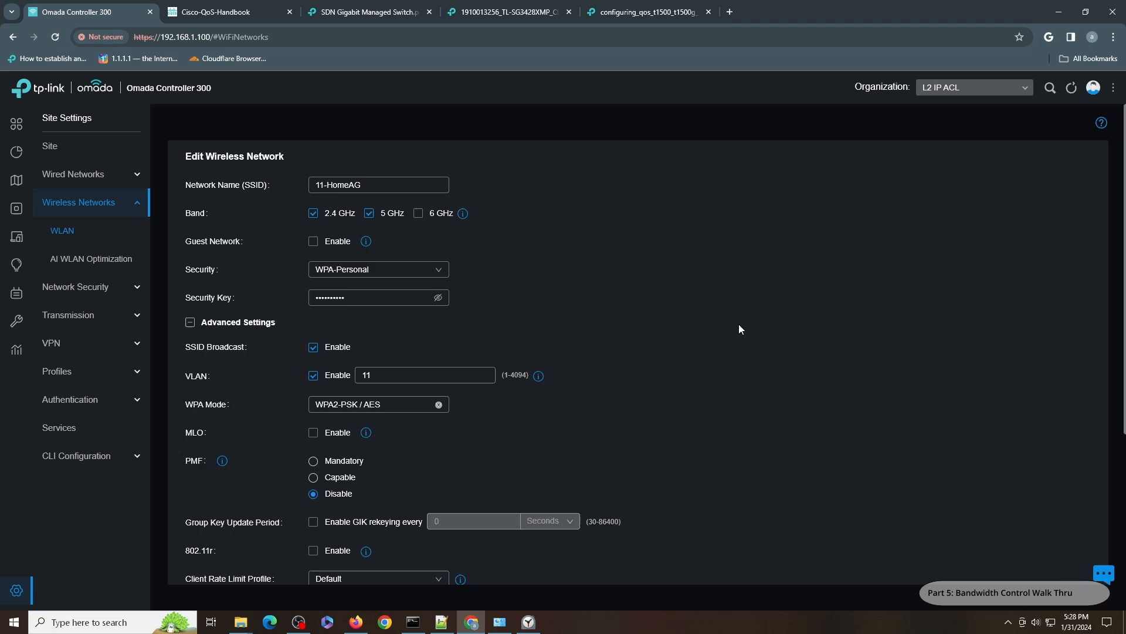
pyautogui.scroll(-3)
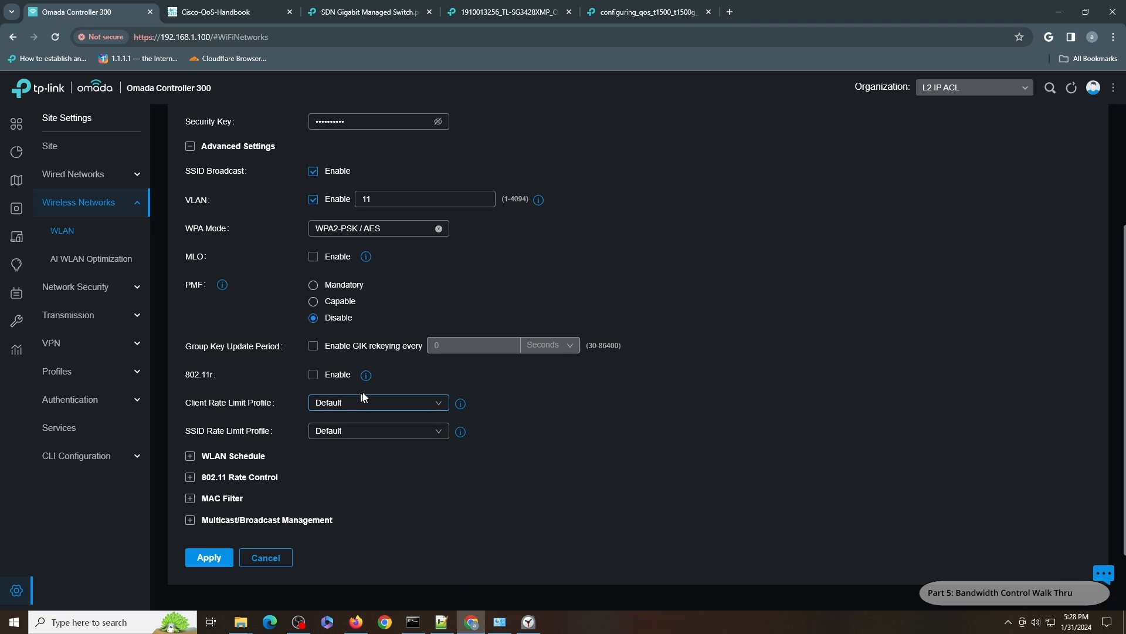
pyautogui.moveTo(357, 407)
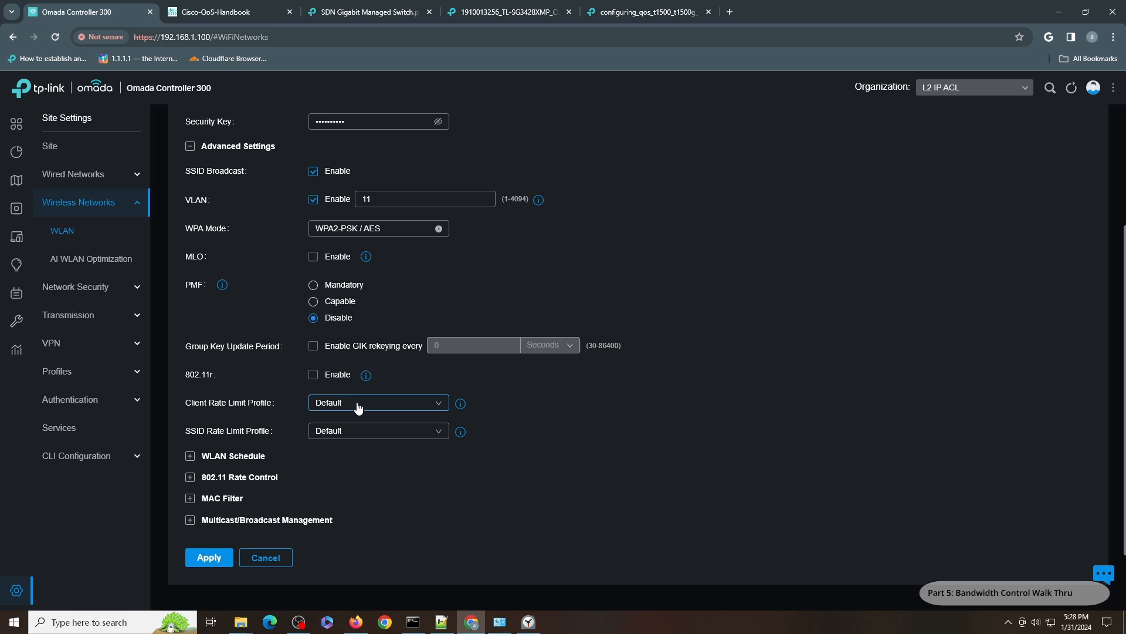
pyautogui.click(377, 402)
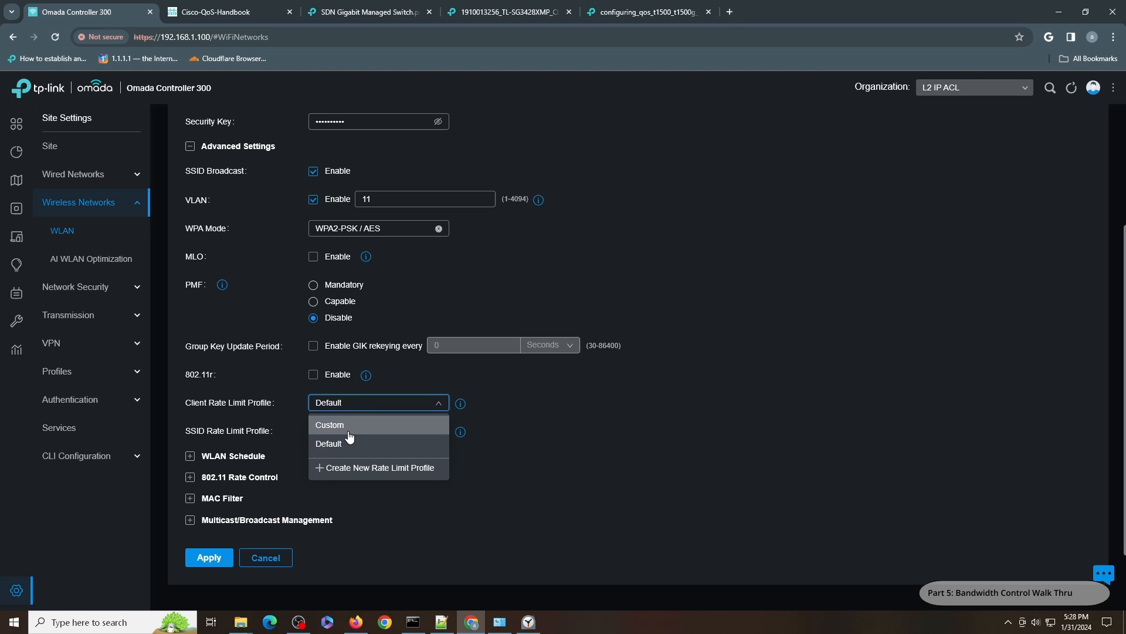
pyautogui.click(329, 425)
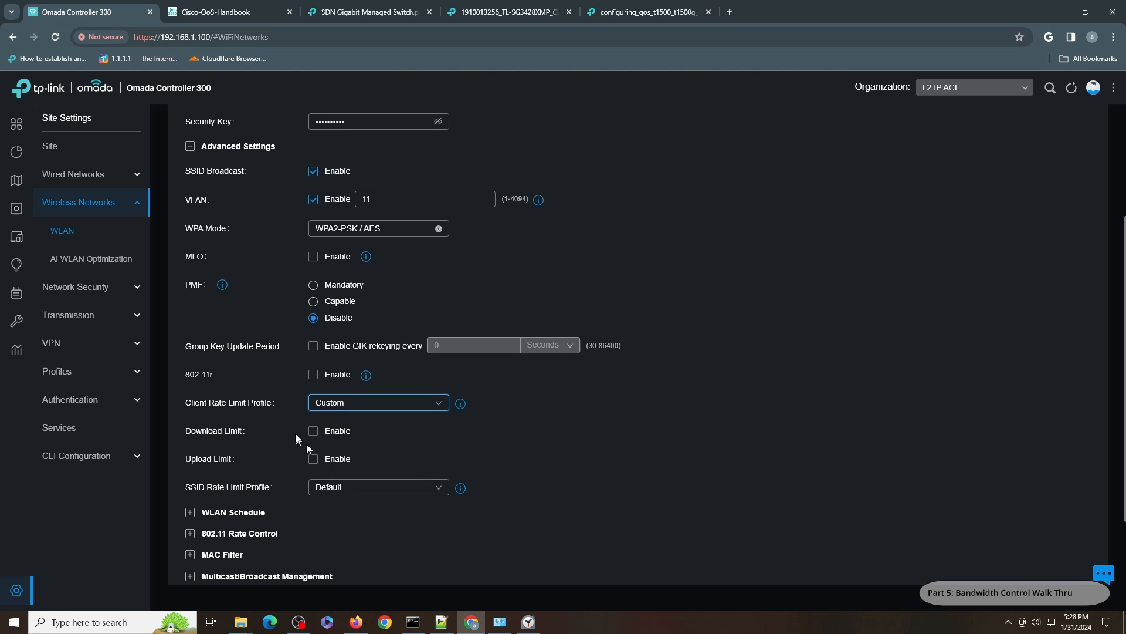
pyautogui.click(313, 430)
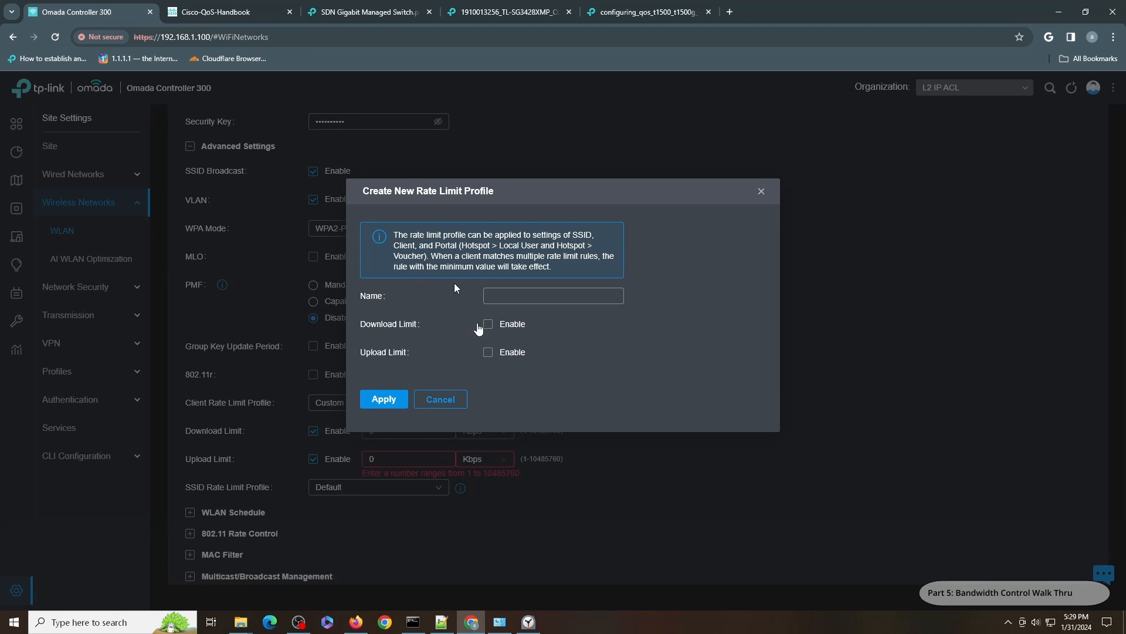
# Draft a '10mbps' rate limit profile with a 10 Mbps download limit, then discard it
pyautogui.write('10')
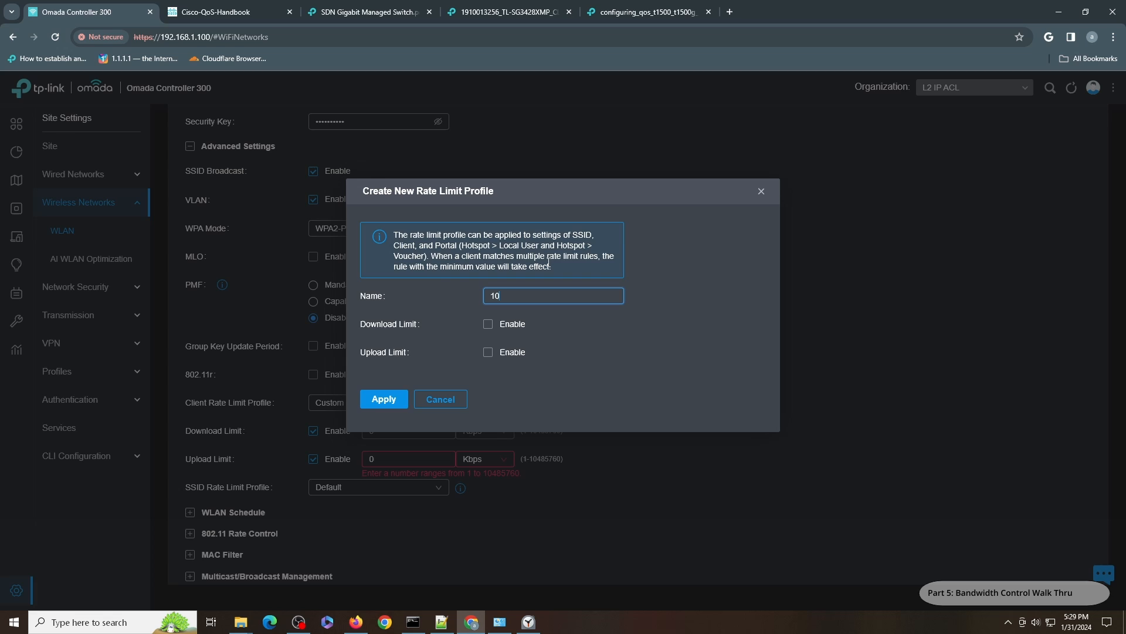
pyautogui.write('mbps')
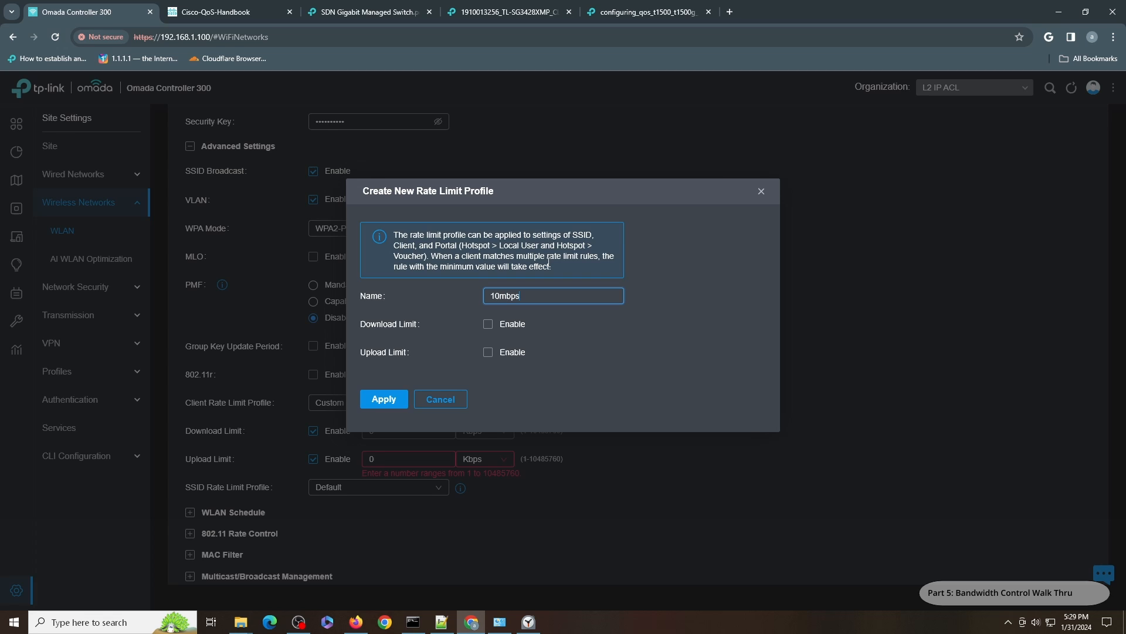
pyautogui.click(489, 324)
pyautogui.write('10')
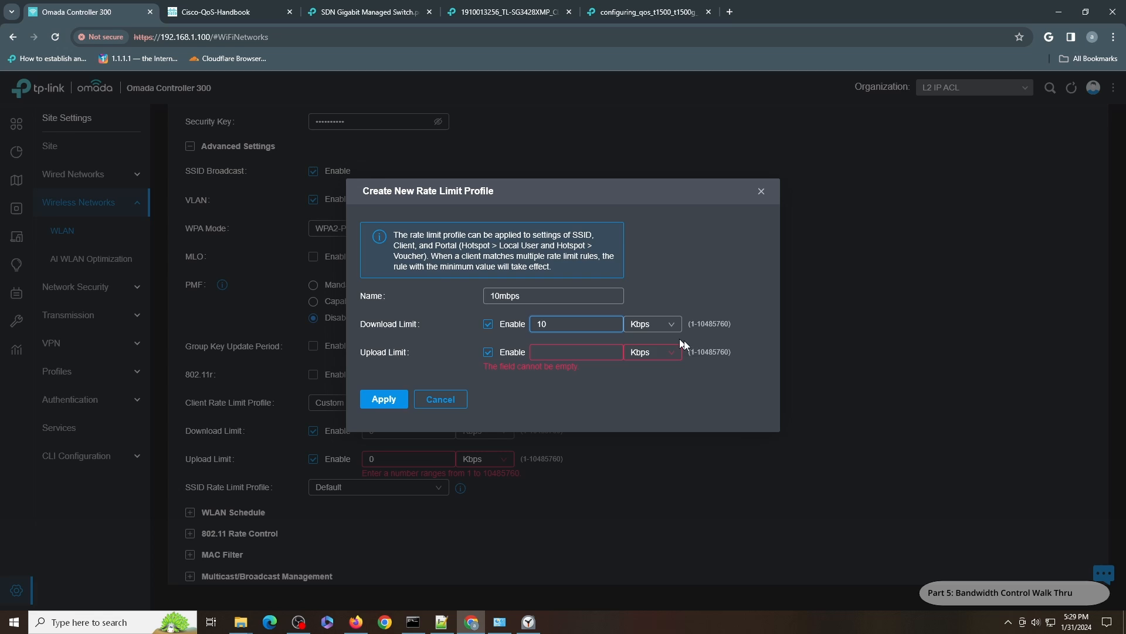
pyautogui.click(651, 324)
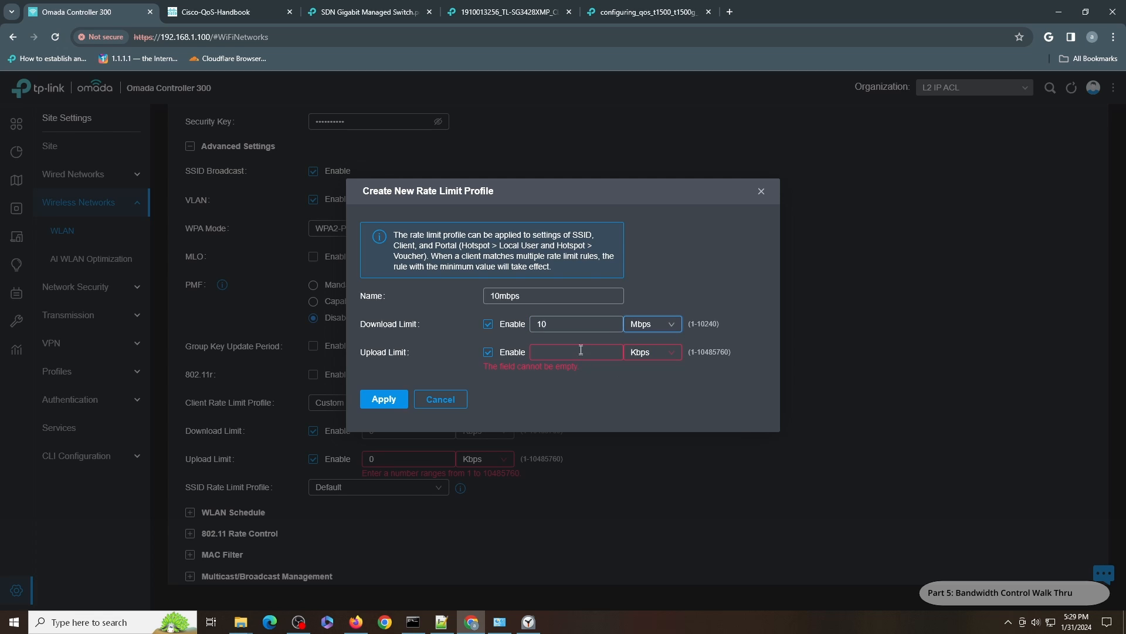
pyautogui.write('10')
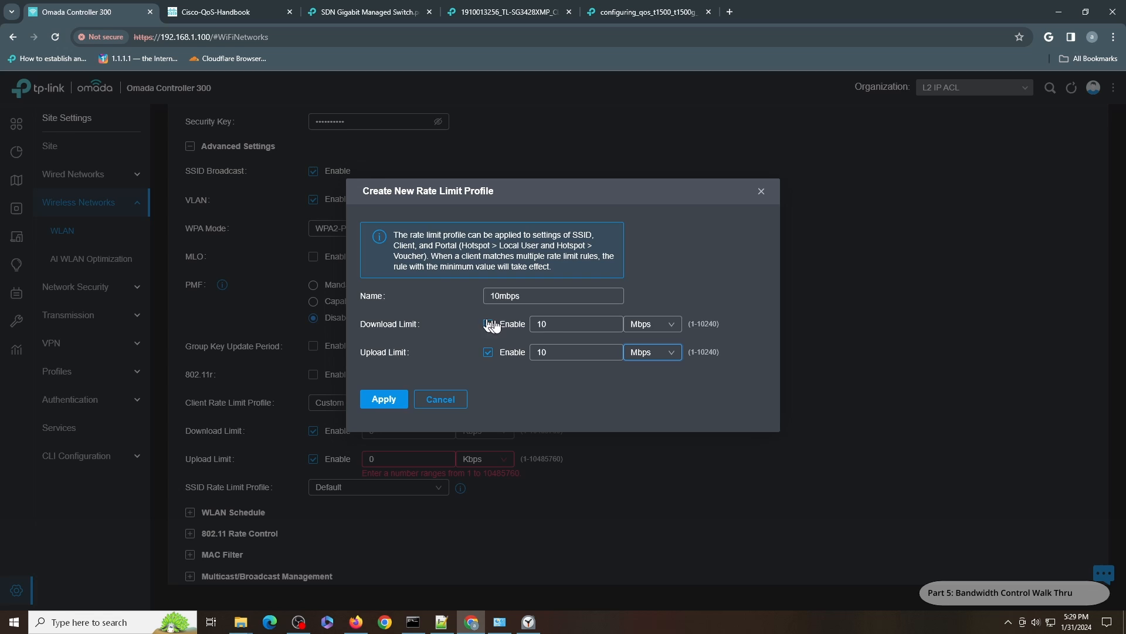
pyautogui.click(488, 323)
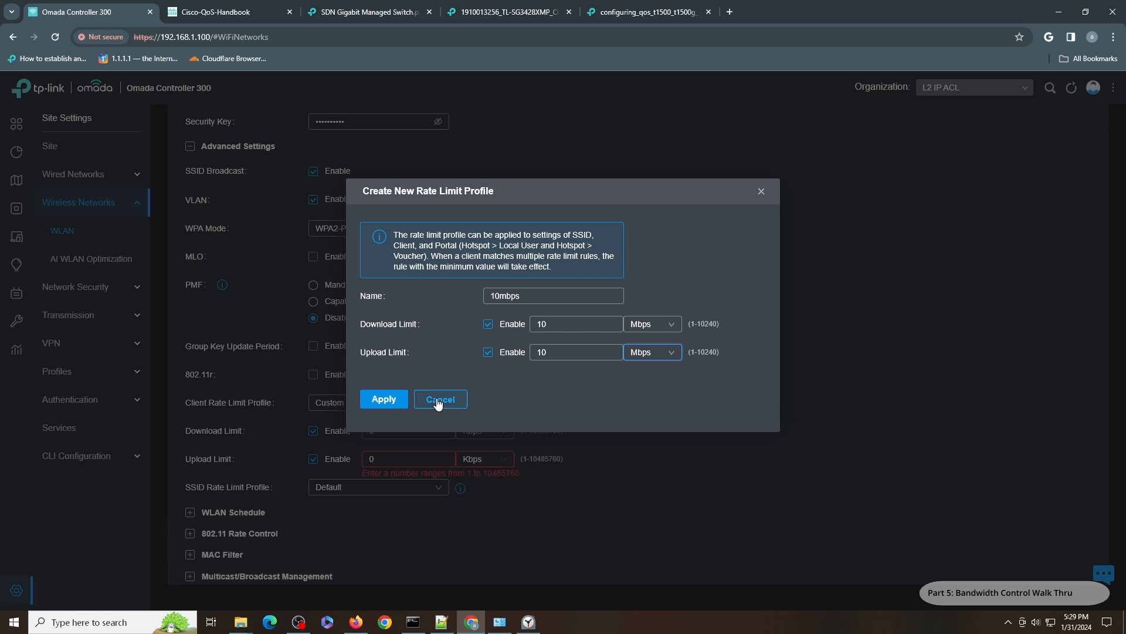
pyautogui.click(439, 399)
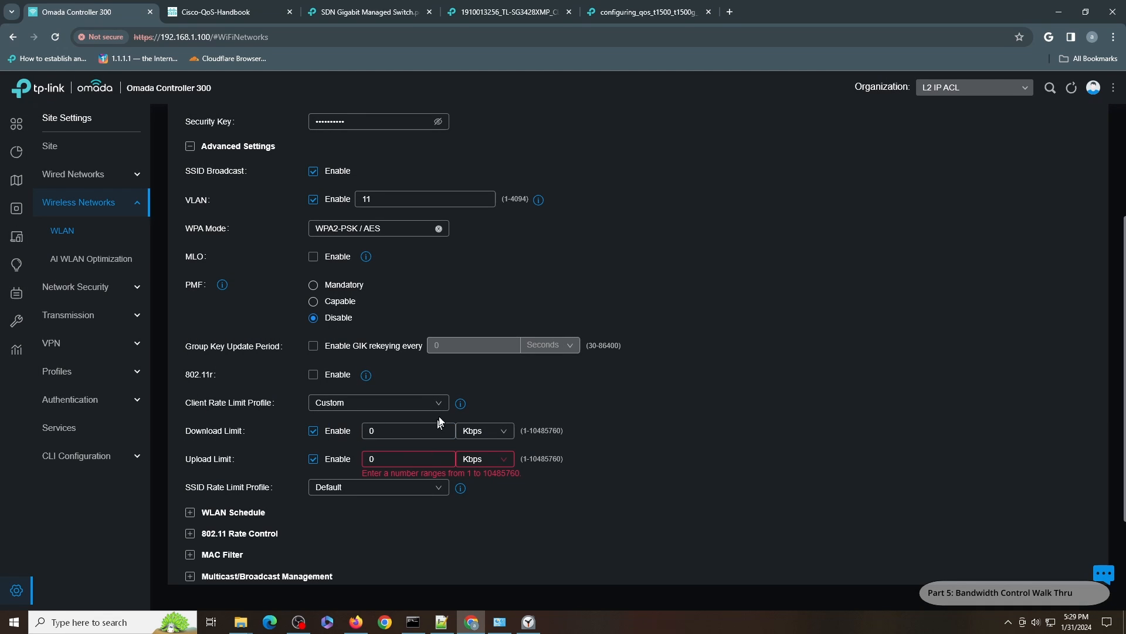
# Switch the 11-HomeAG client and SSID rate limits between Default and Custom, then cancel without saving
pyautogui.click(379, 403)
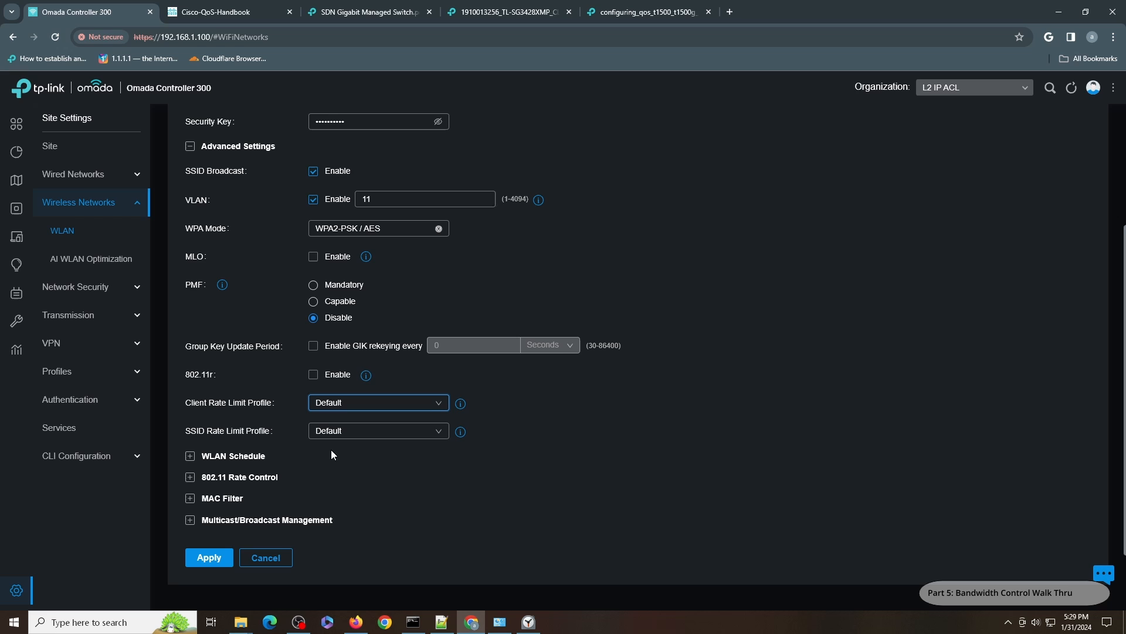
pyautogui.click(378, 430)
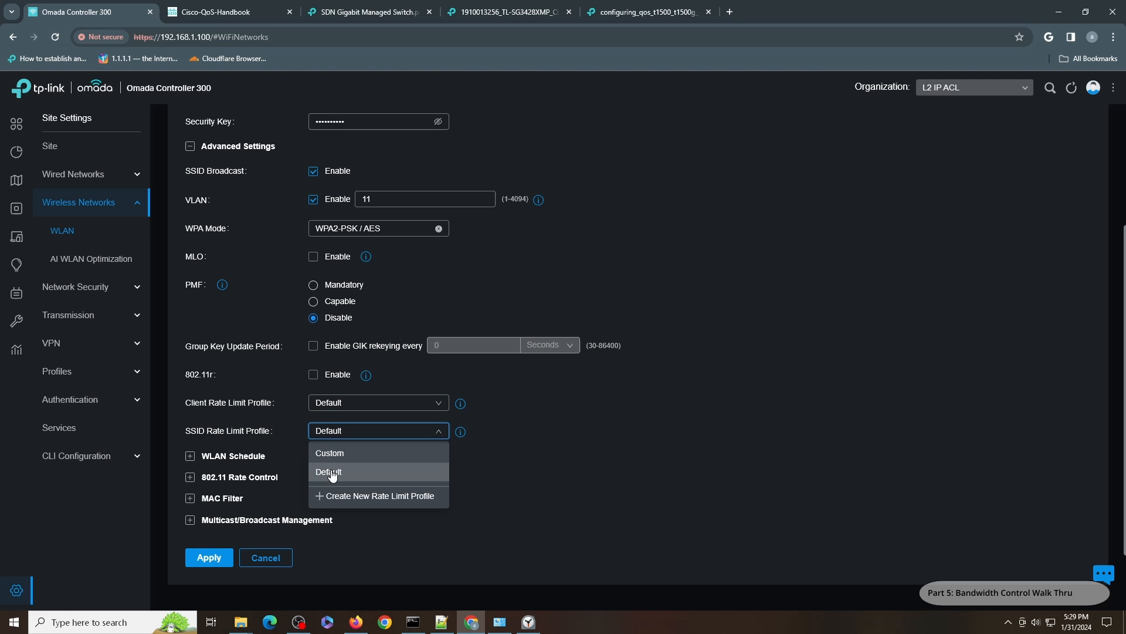
pyautogui.click(330, 452)
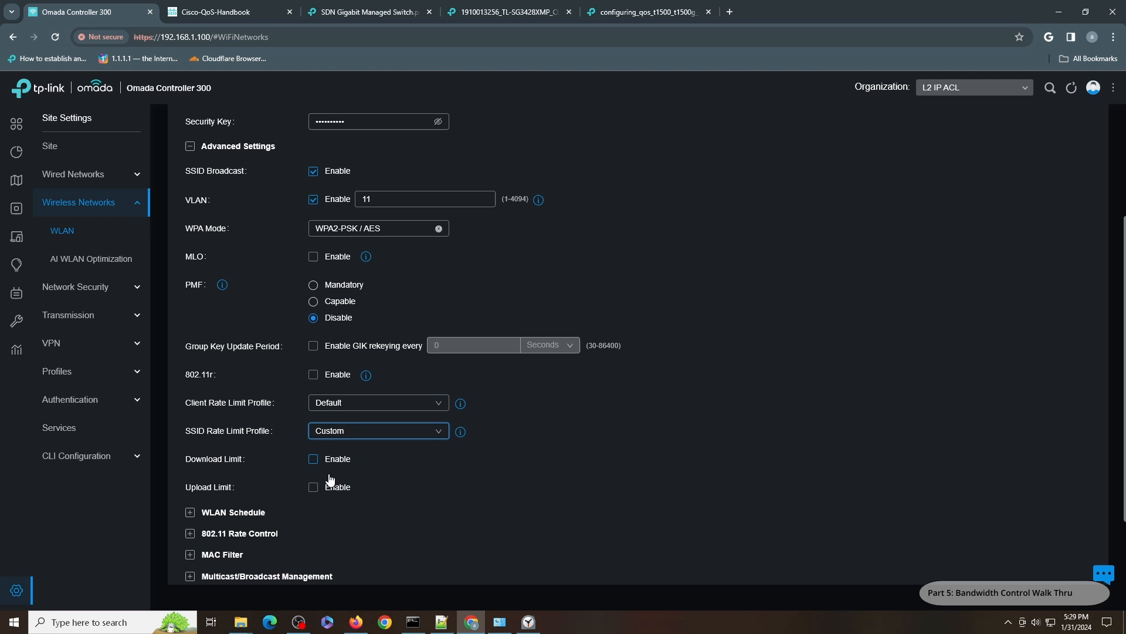
pyautogui.click(313, 458)
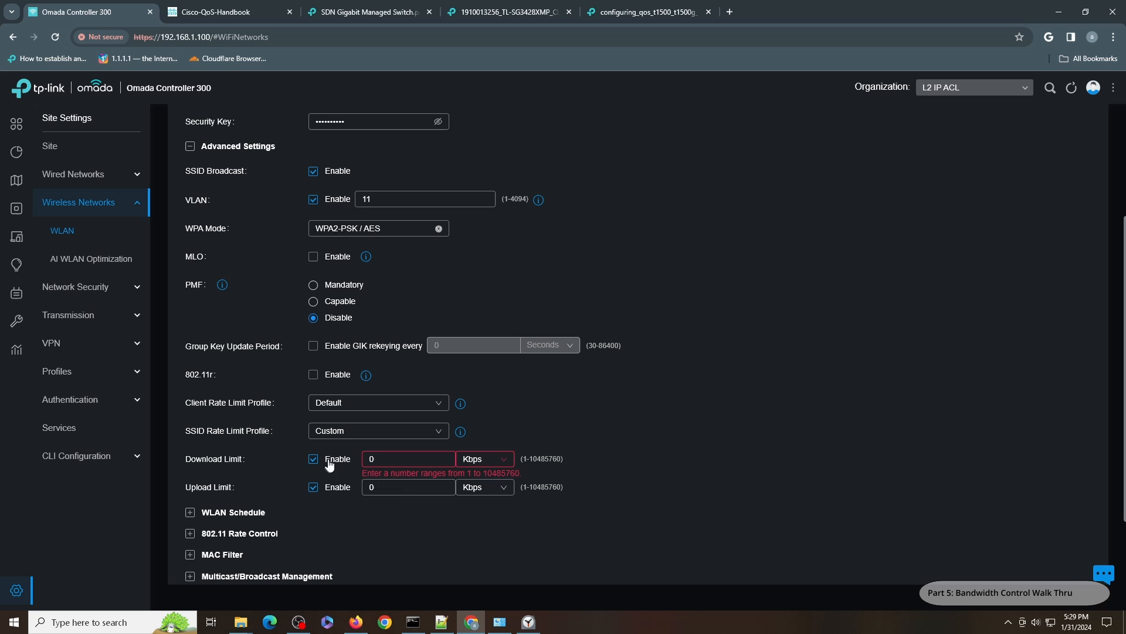
pyautogui.click(313, 458)
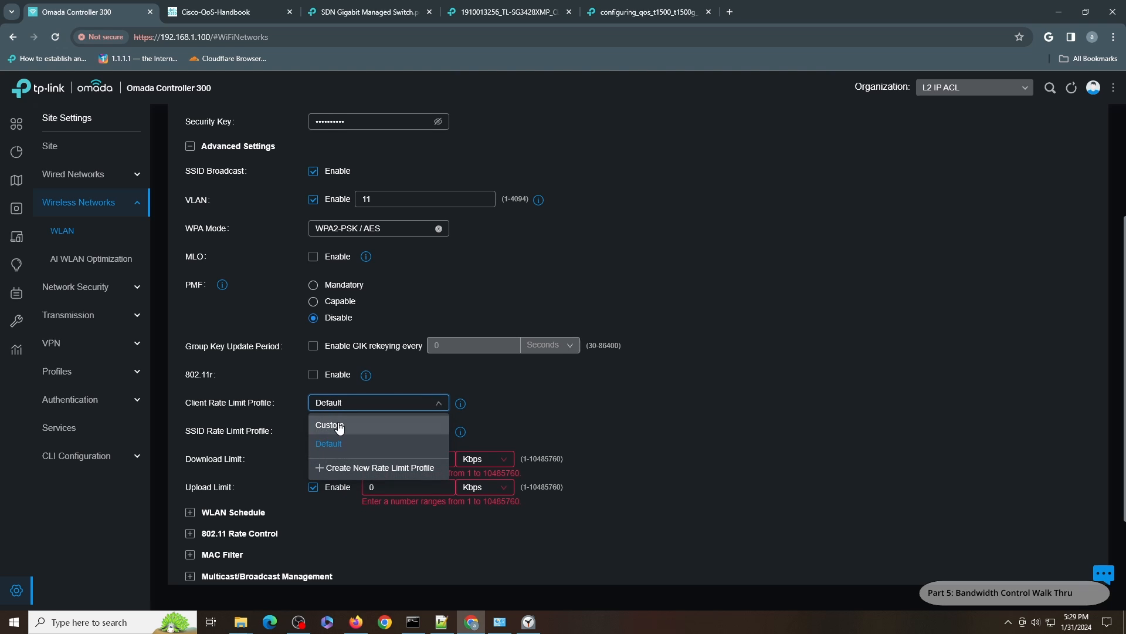
pyautogui.click(329, 425)
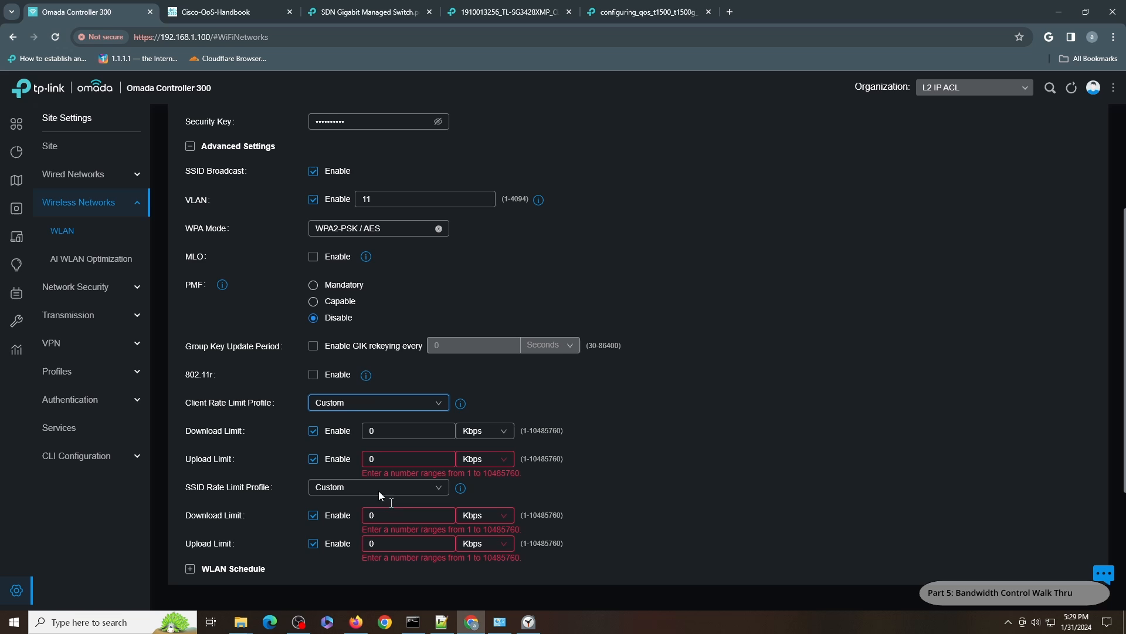
pyautogui.scroll(-3)
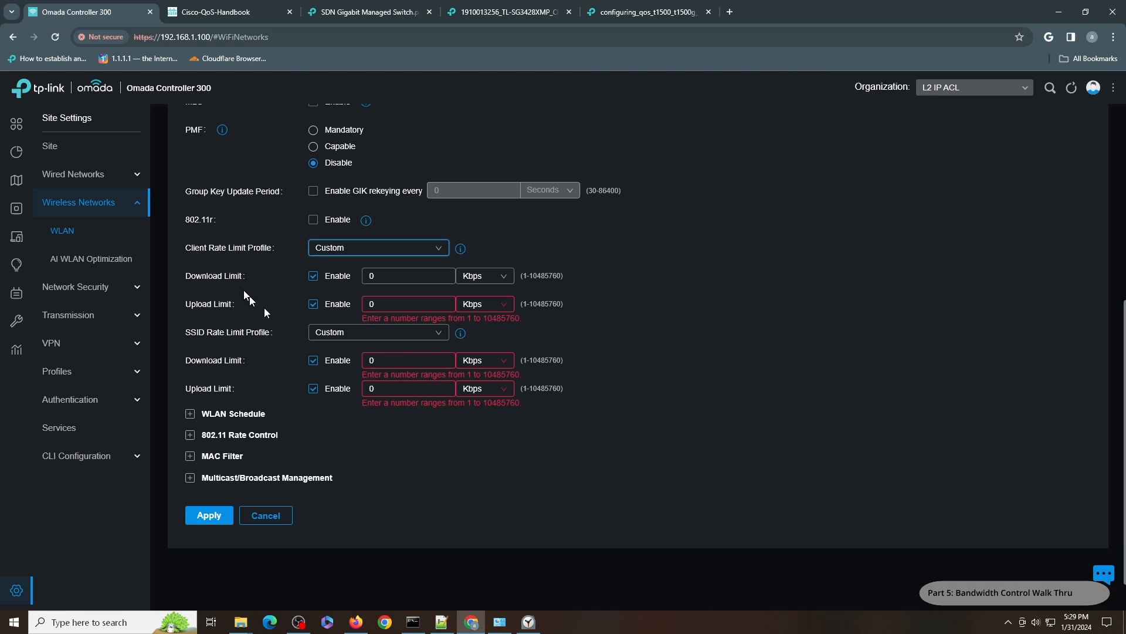
pyautogui.click(264, 515)
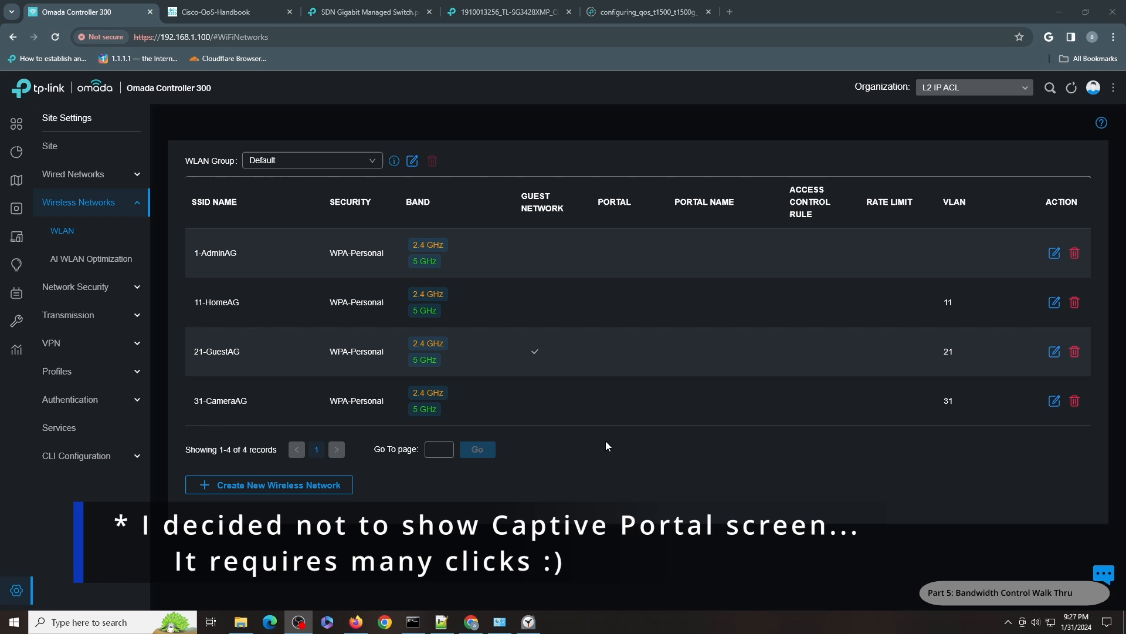
# Go to Settings > Transmission > Bandwidth Control, then bring the Firefox speed test forward
pyautogui.click(15, 122)
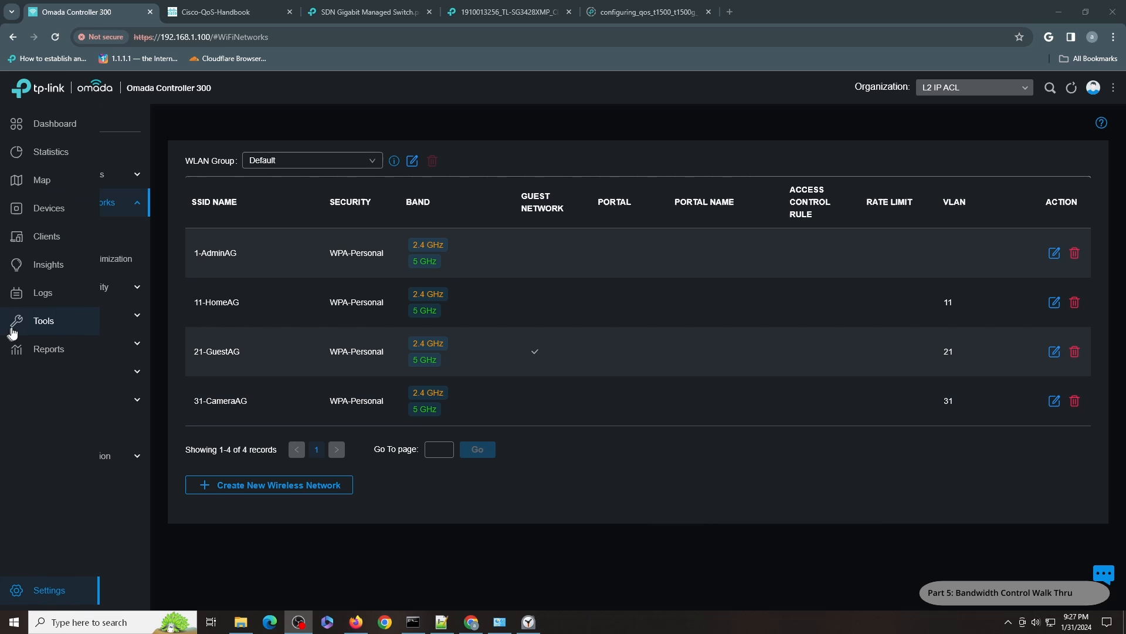
pyautogui.click(84, 371)
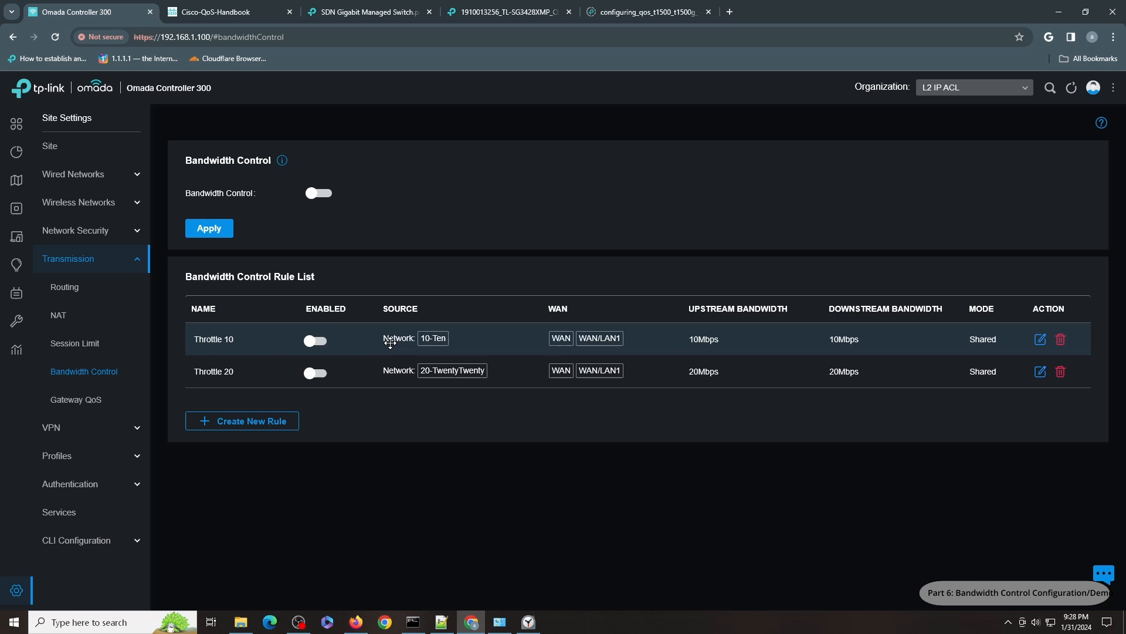
pyautogui.moveTo(344, 373)
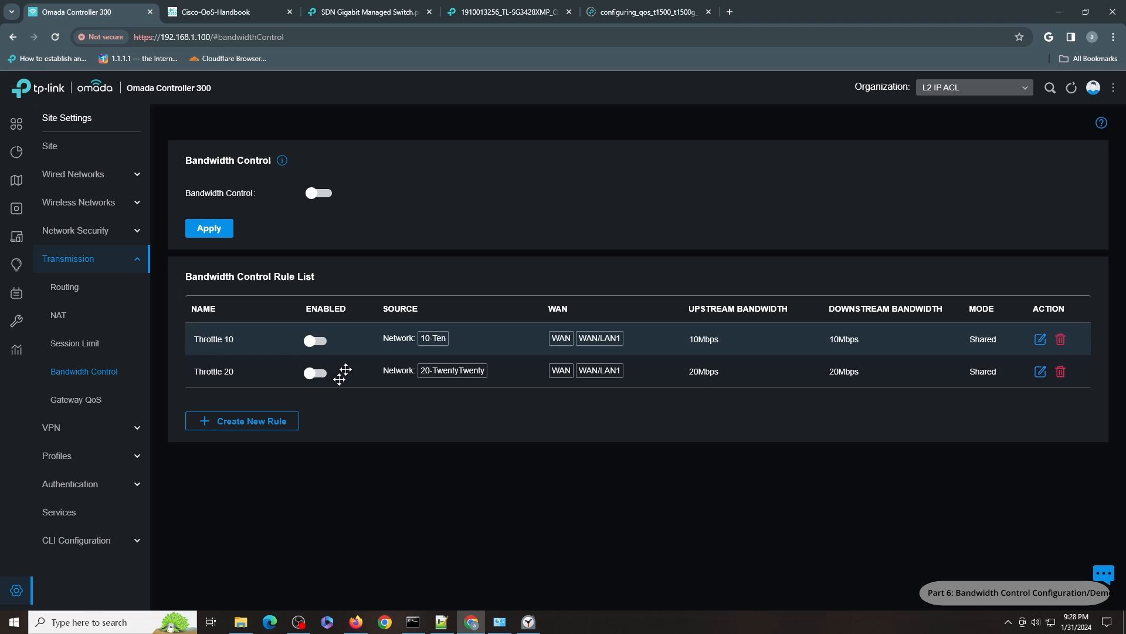
pyautogui.moveTo(386, 356)
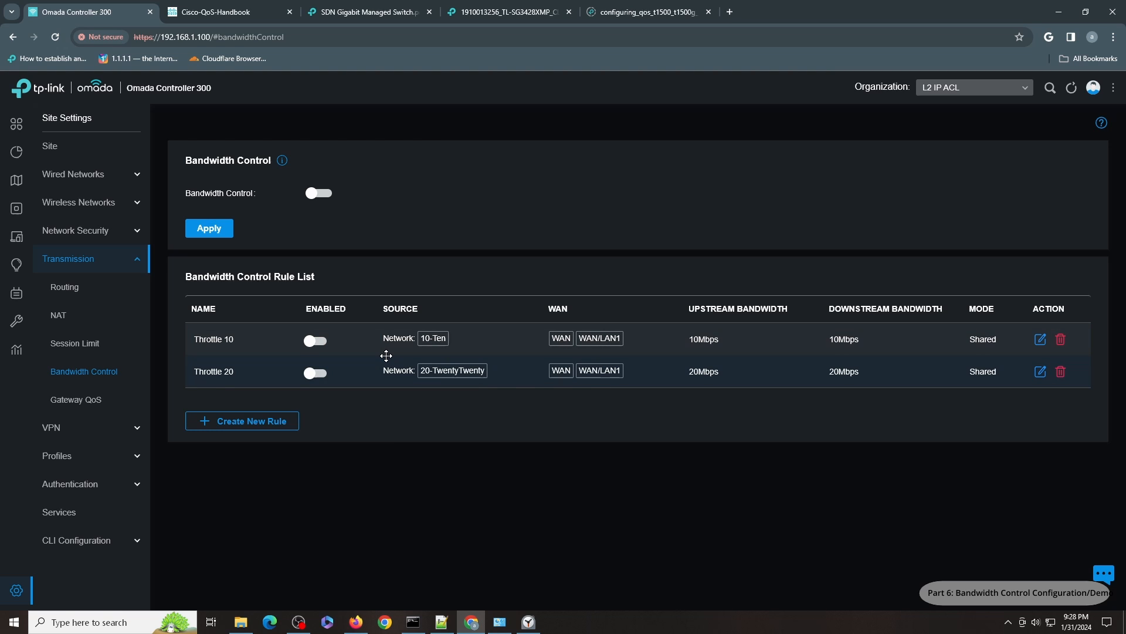
pyautogui.moveTo(255, 338)
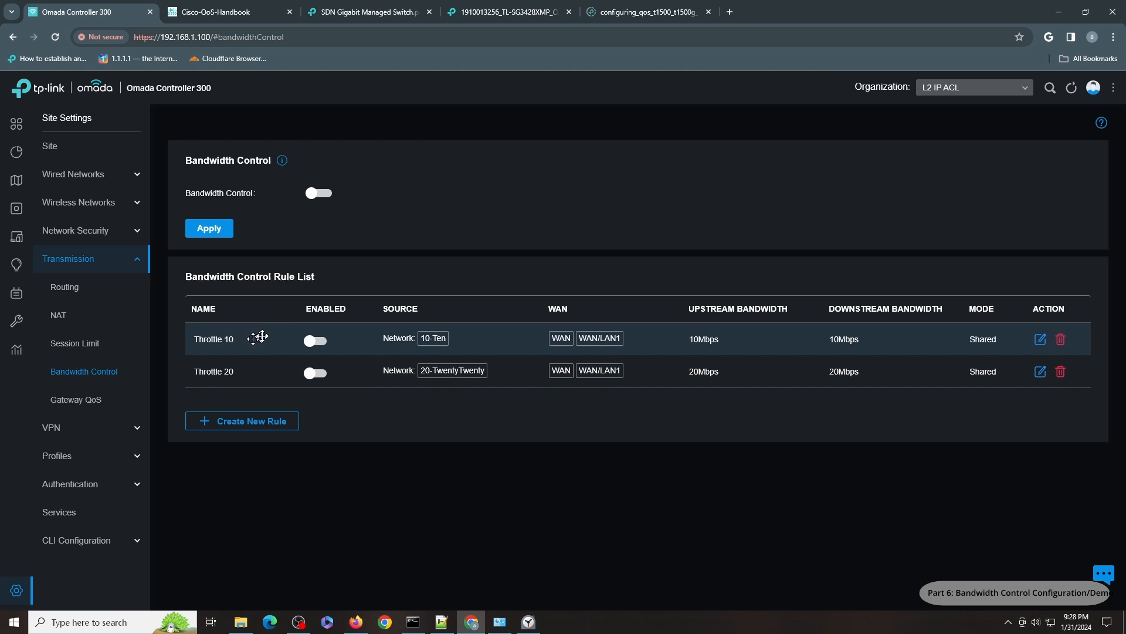
pyautogui.moveTo(282, 331)
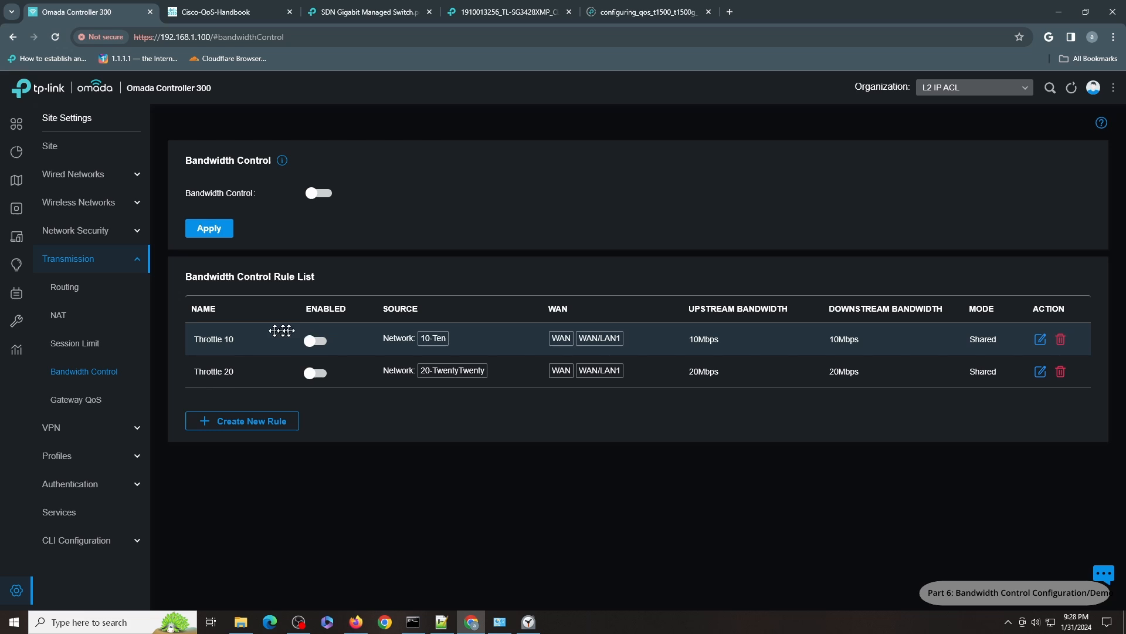
pyautogui.moveTo(755, 357)
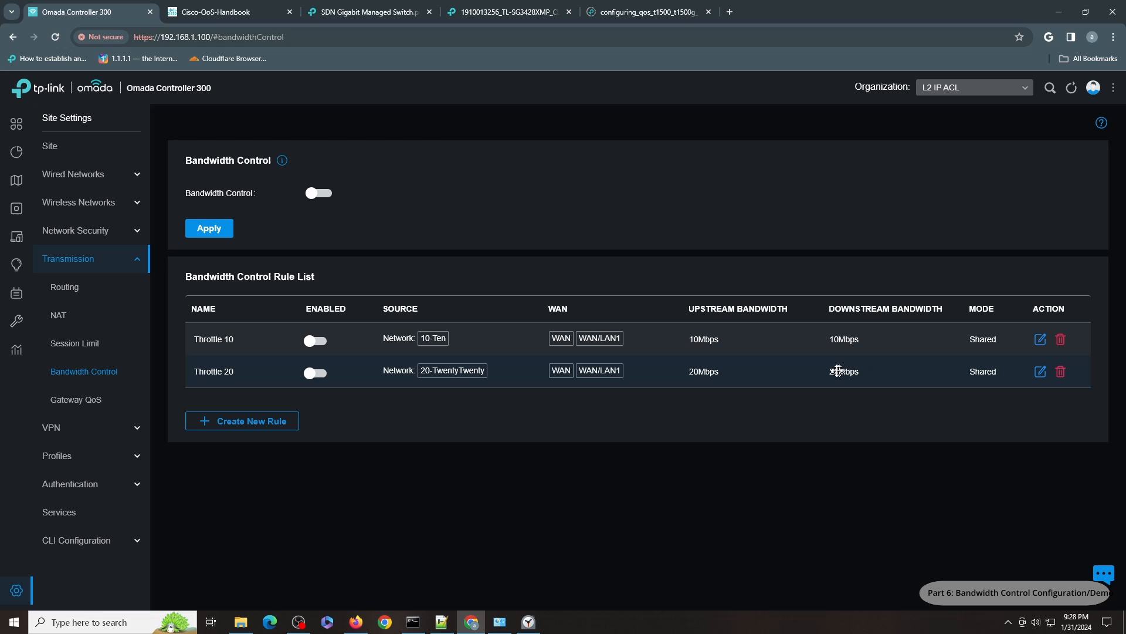
pyautogui.moveTo(723, 371)
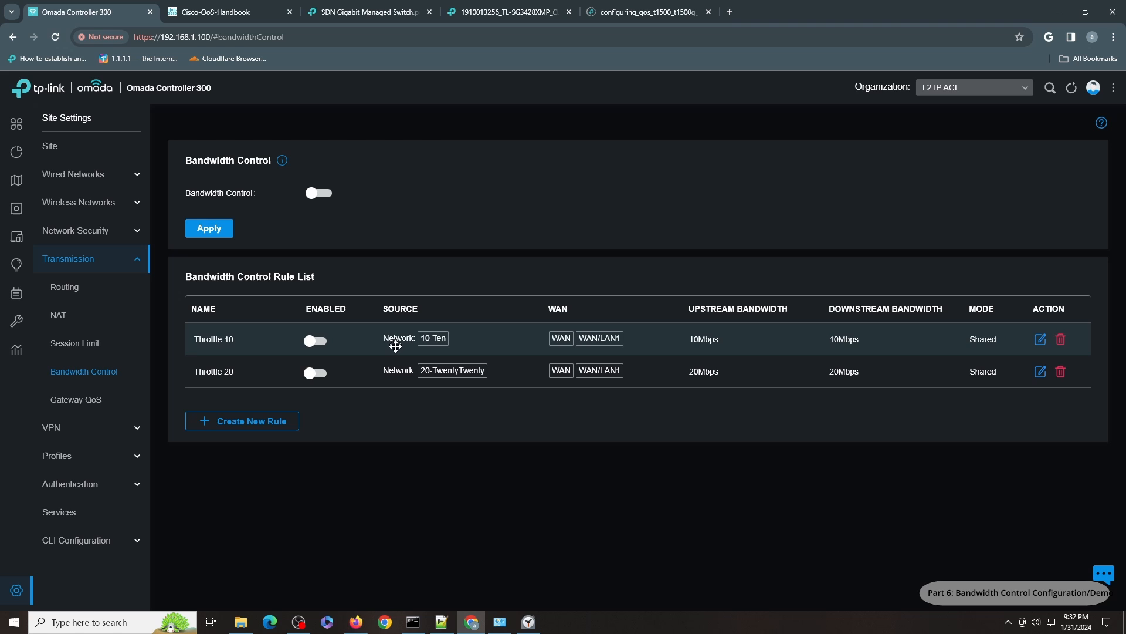
pyautogui.moveTo(352, 574)
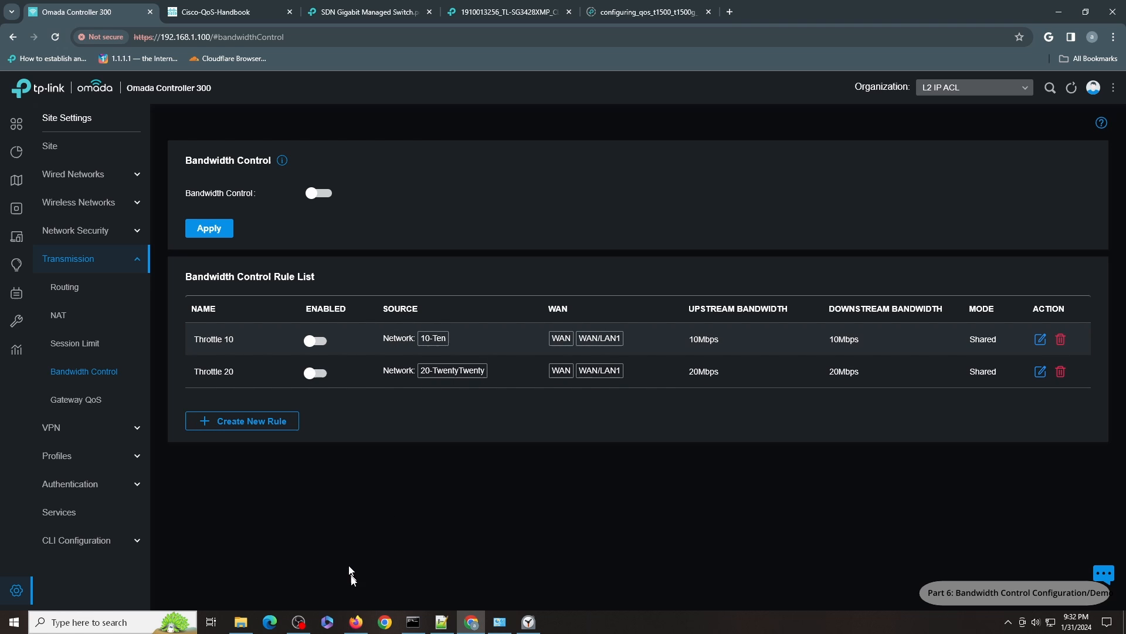
pyautogui.click(355, 622)
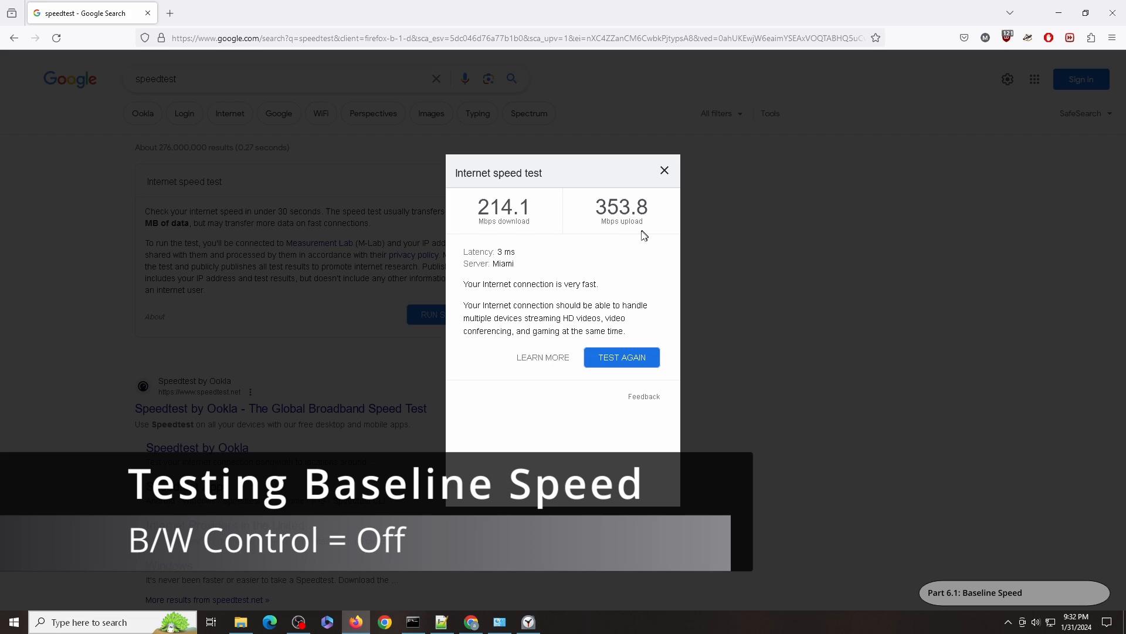
pyautogui.moveTo(492, 226)
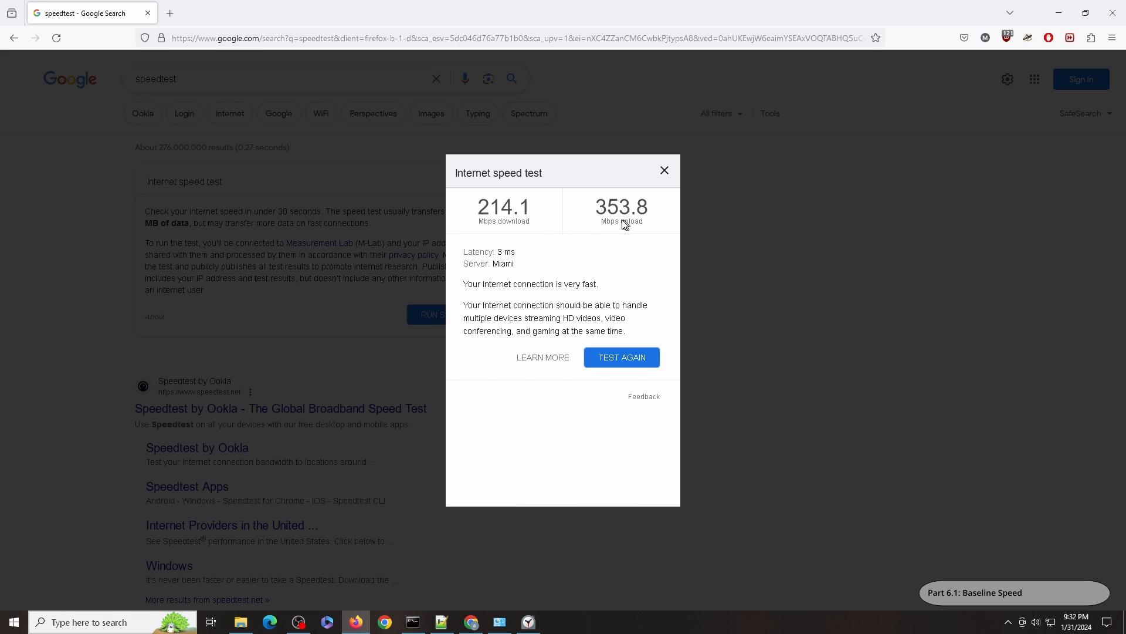
pyautogui.moveTo(672, 238)
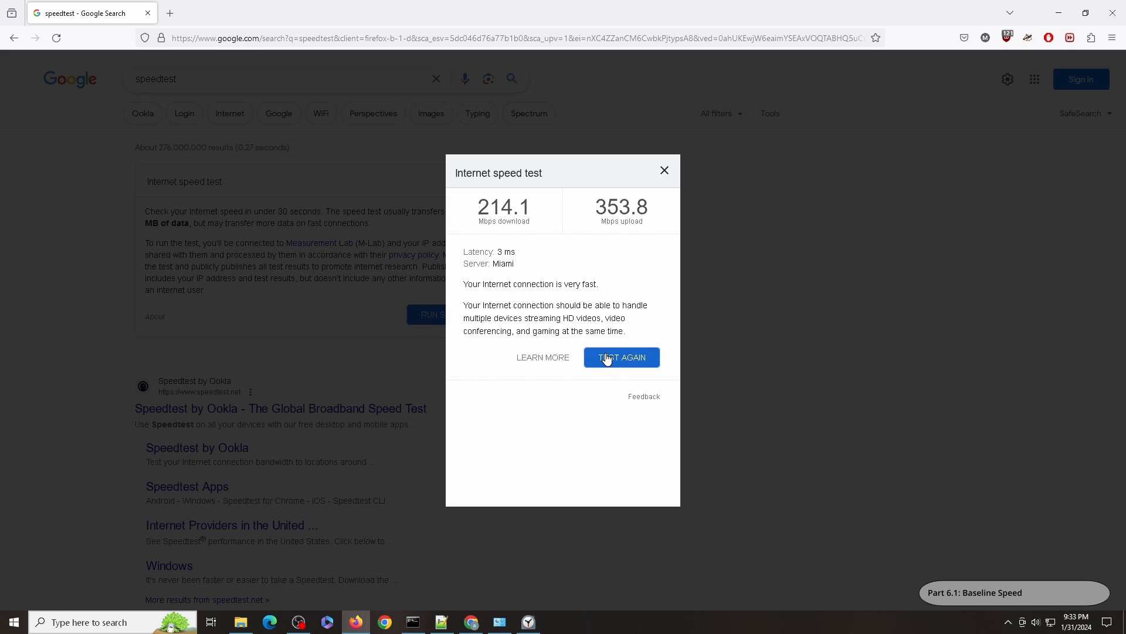
# Rerun the speed test for 145.0 Mbps down and 204.4 Mbps up, then return to Omada
pyautogui.click(621, 358)
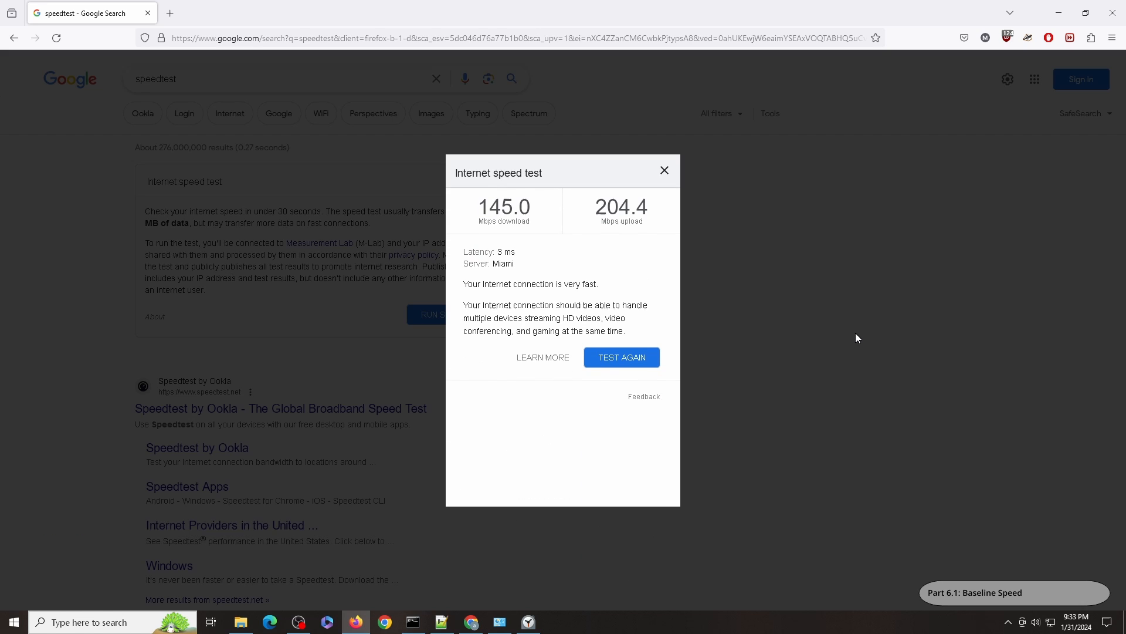
pyautogui.moveTo(562, 224)
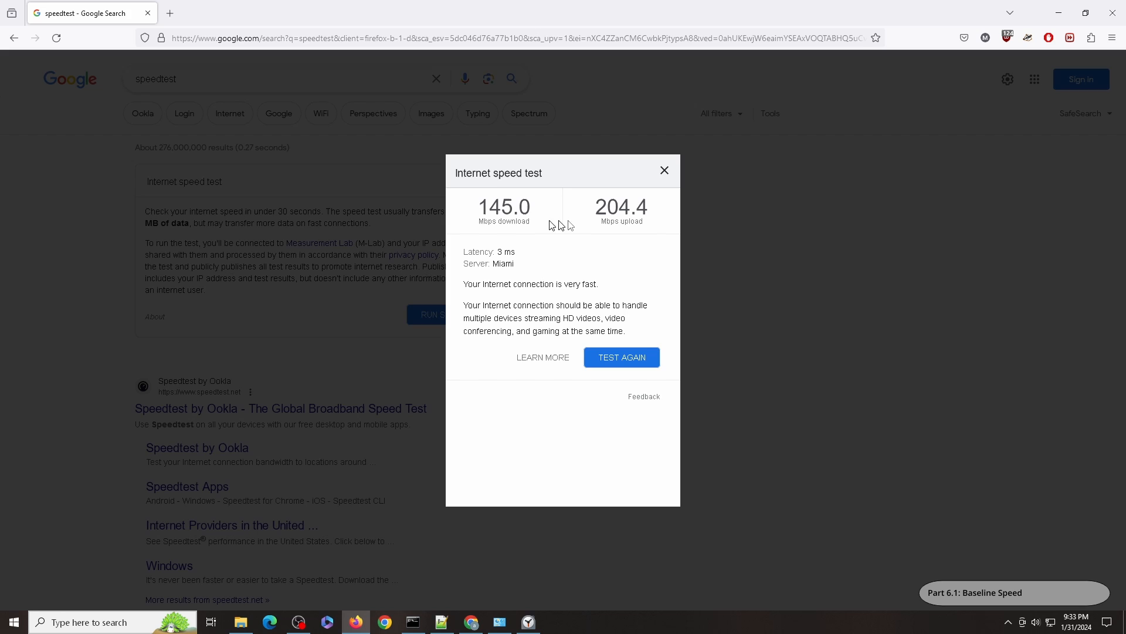
pyautogui.click(471, 622)
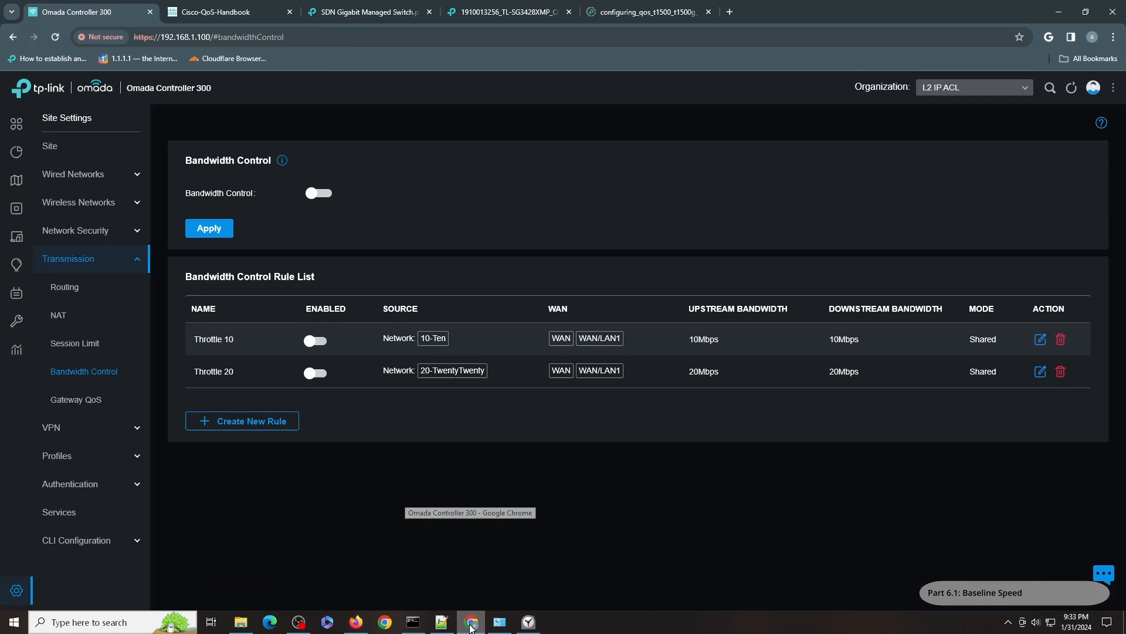
# Turn on bandwidth control at a 20% threshold with 100 Mbps WANs; disable both Throttle rules
pyautogui.click(319, 193)
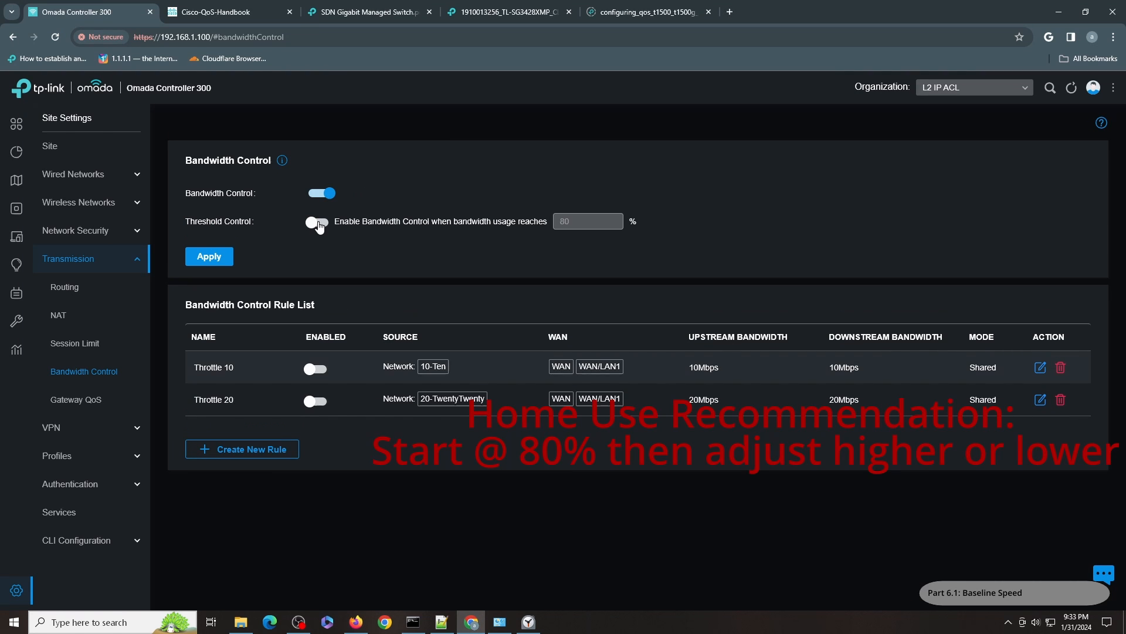
pyautogui.click(320, 221)
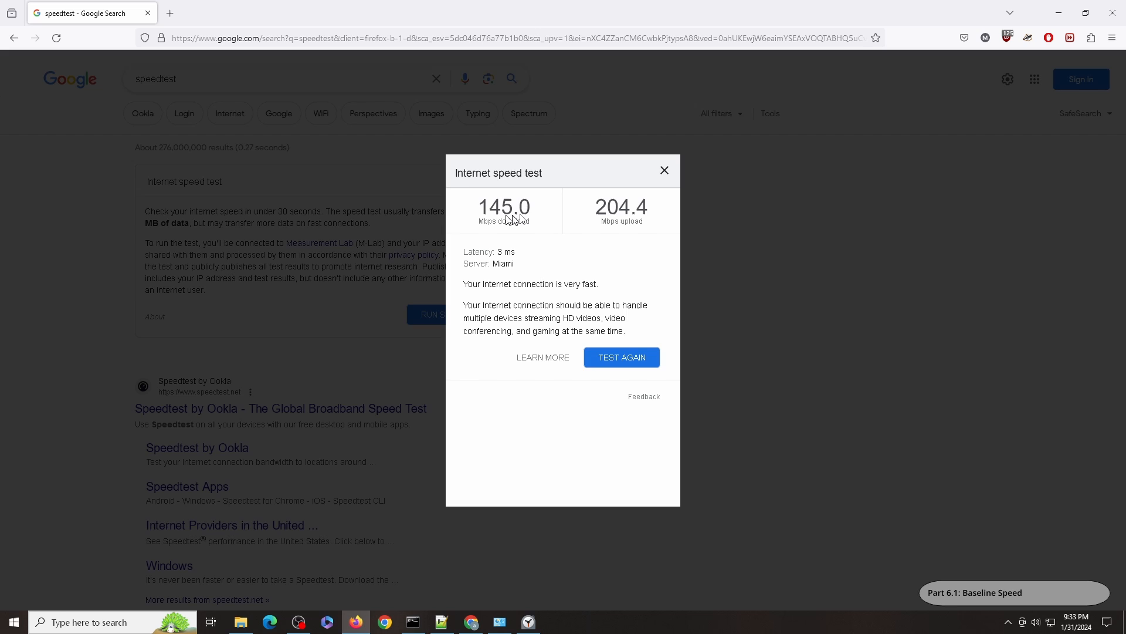
pyautogui.moveTo(612, 233)
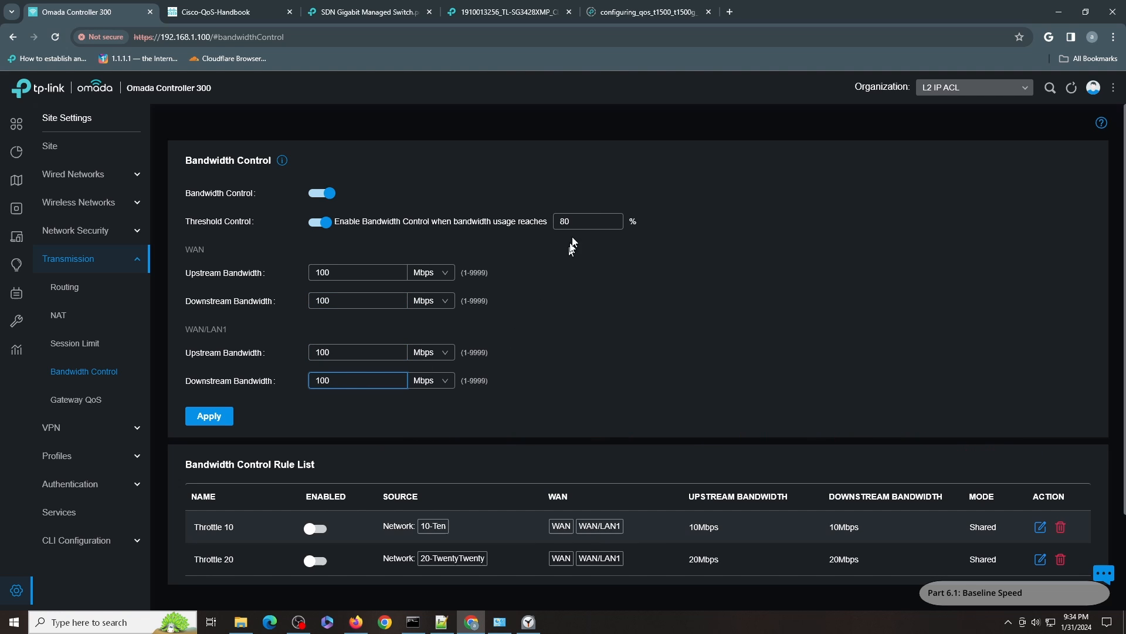
pyautogui.click(208, 415)
pyautogui.write('20')
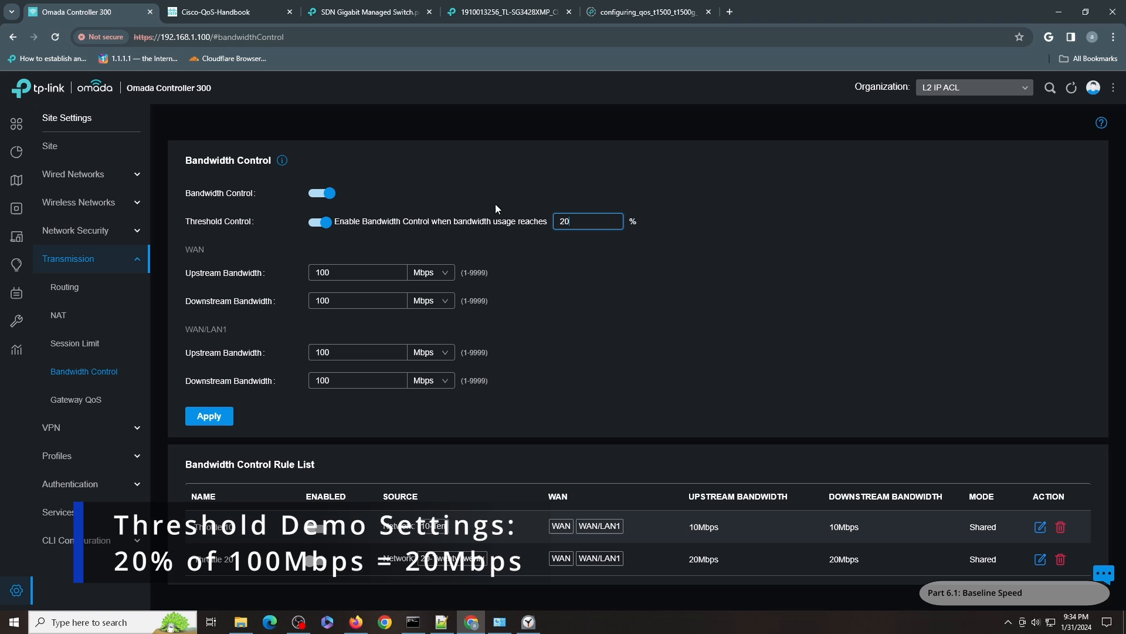
pyautogui.click(208, 416)
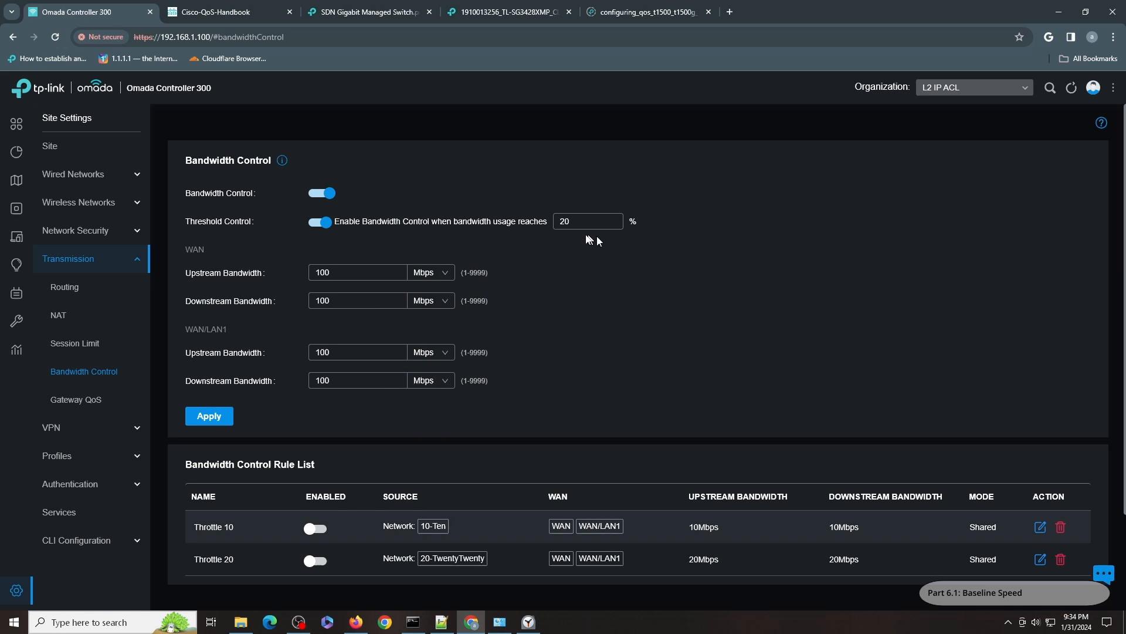
pyautogui.scroll(-3)
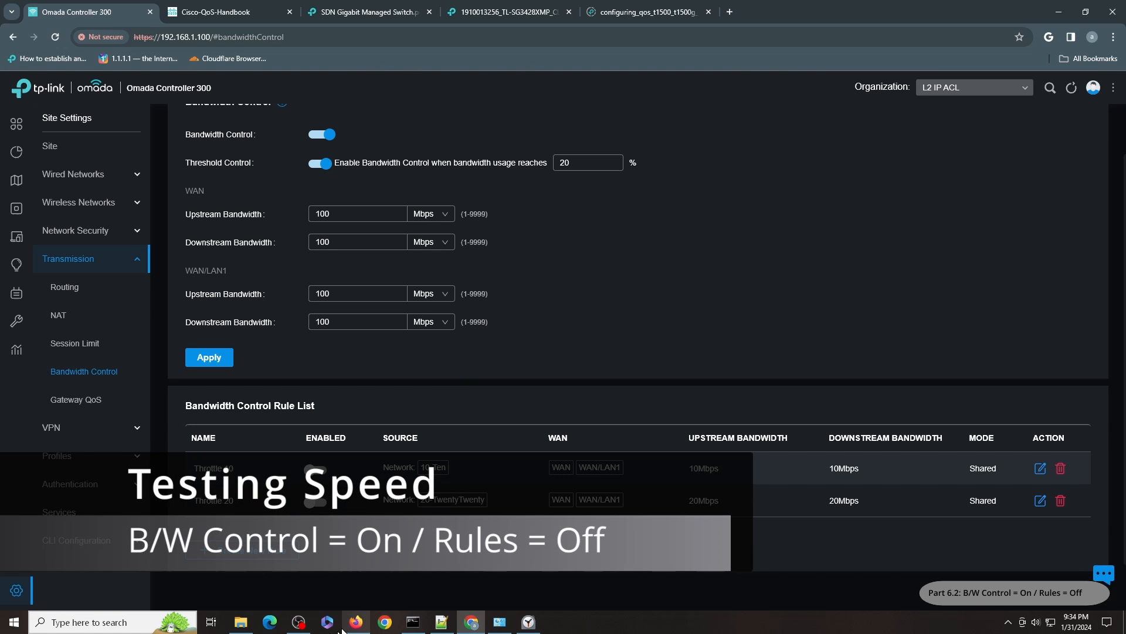
# Switch to Firefox and rerun the Google internet speed test
pyautogui.click(355, 622)
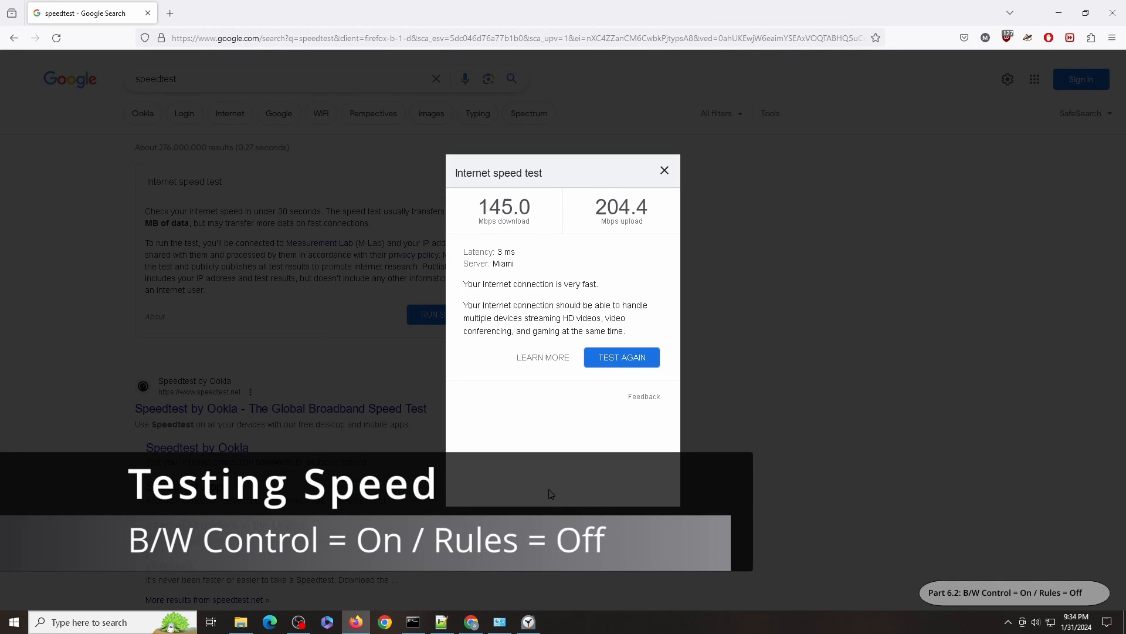
pyautogui.click(620, 357)
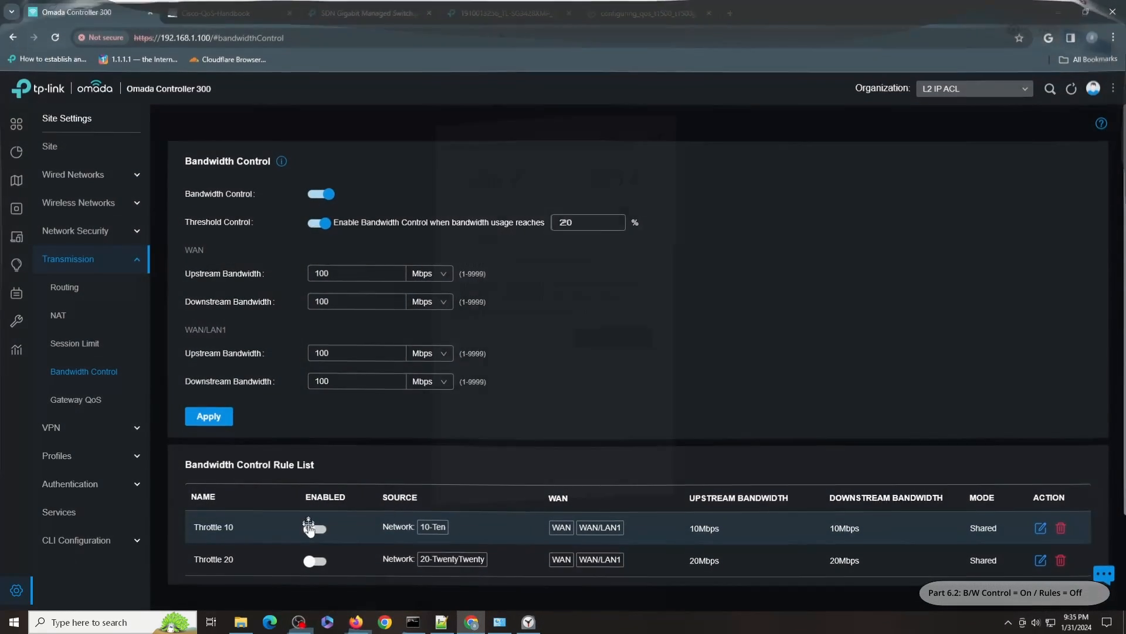
# Enable the Throttle 10 and Throttle 20 rules and check the PC's network connection details
pyautogui.click(314, 527)
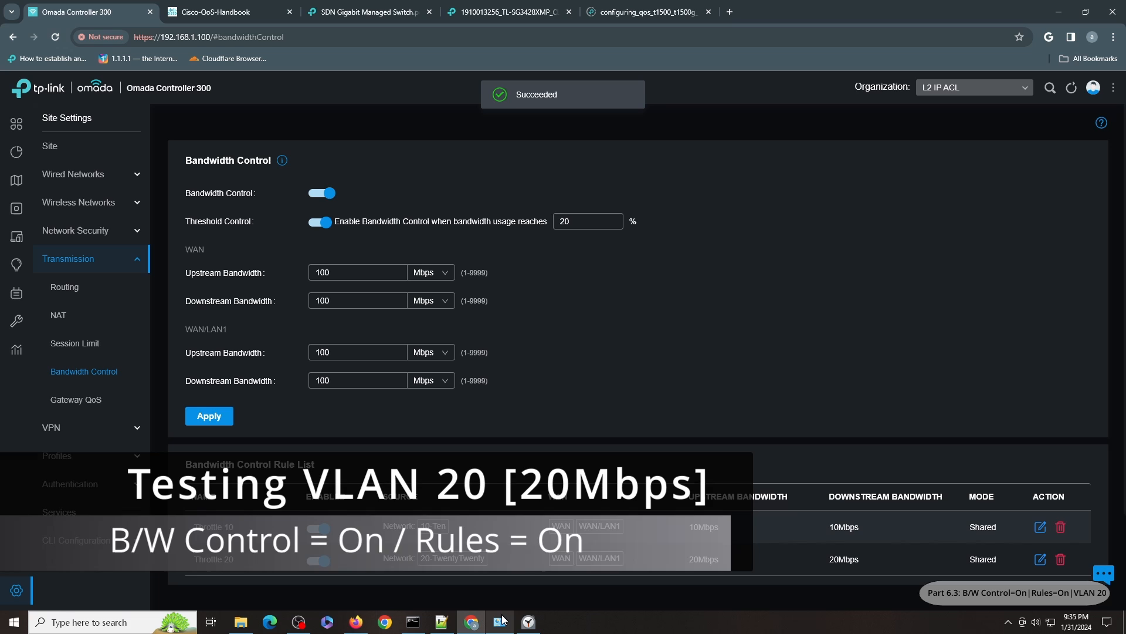
pyautogui.click(498, 622)
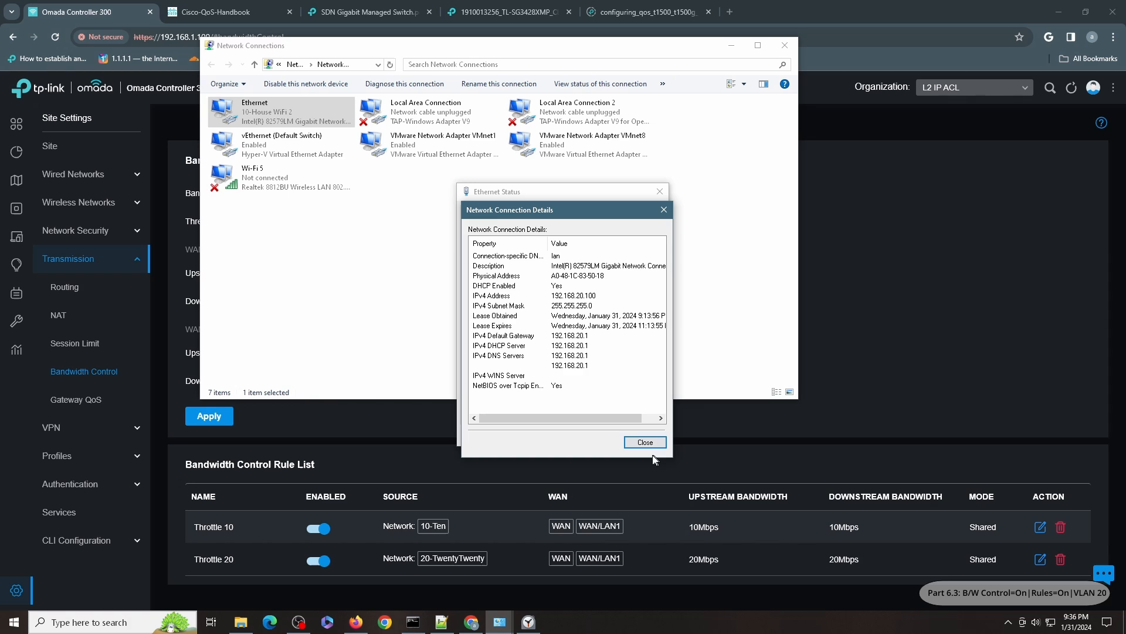
pyautogui.click(643, 442)
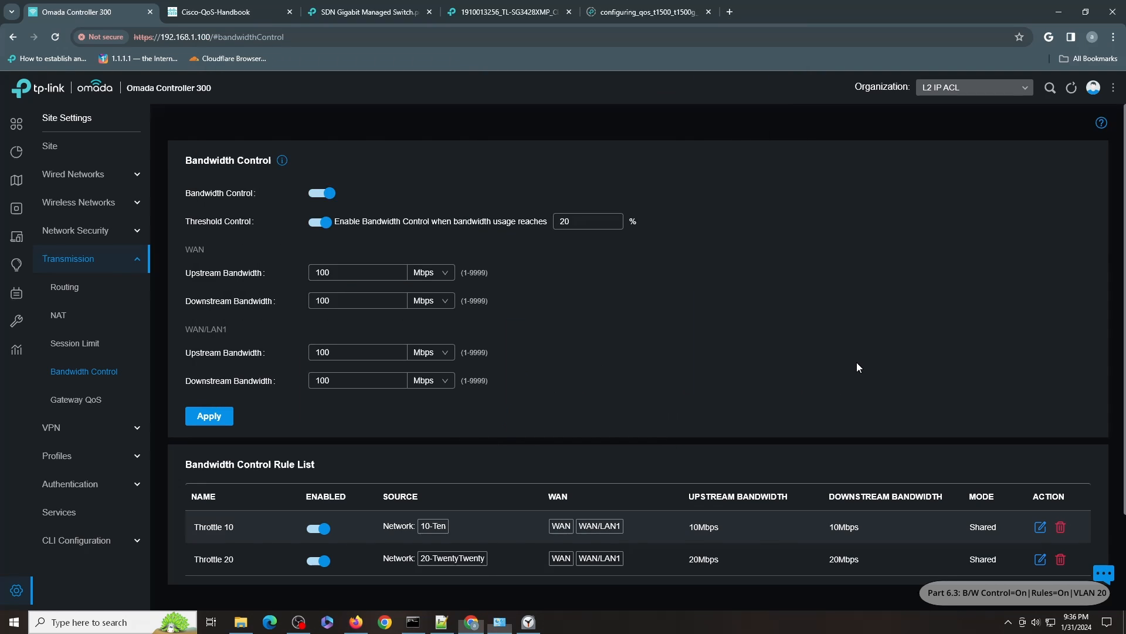
pyautogui.click(588, 221)
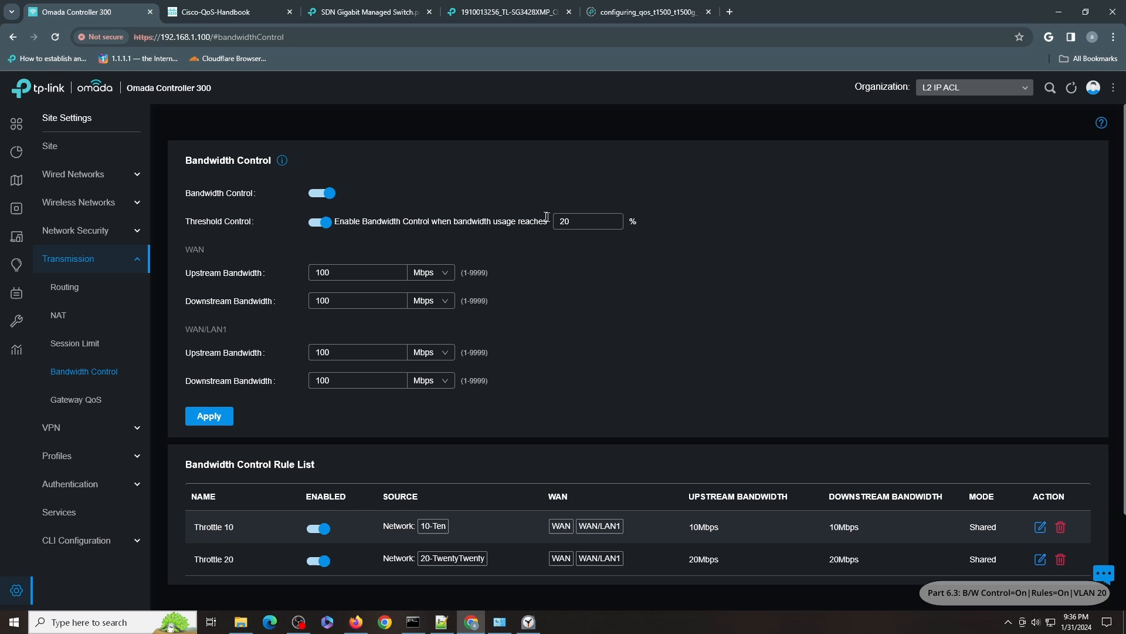
pyautogui.moveTo(500, 496)
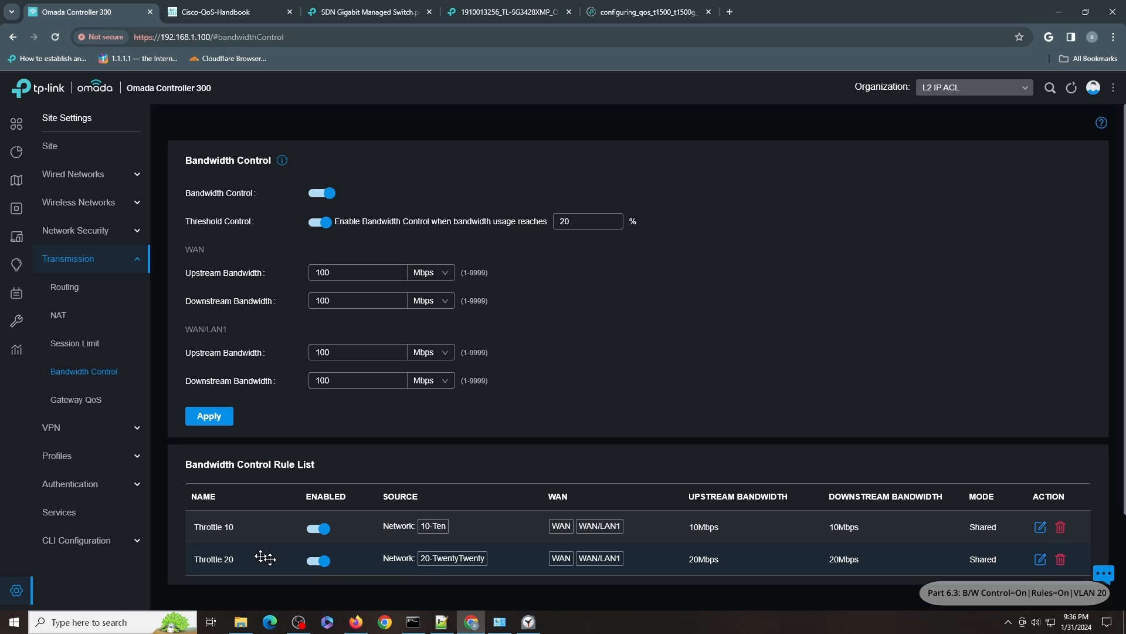
pyautogui.moveTo(425, 554)
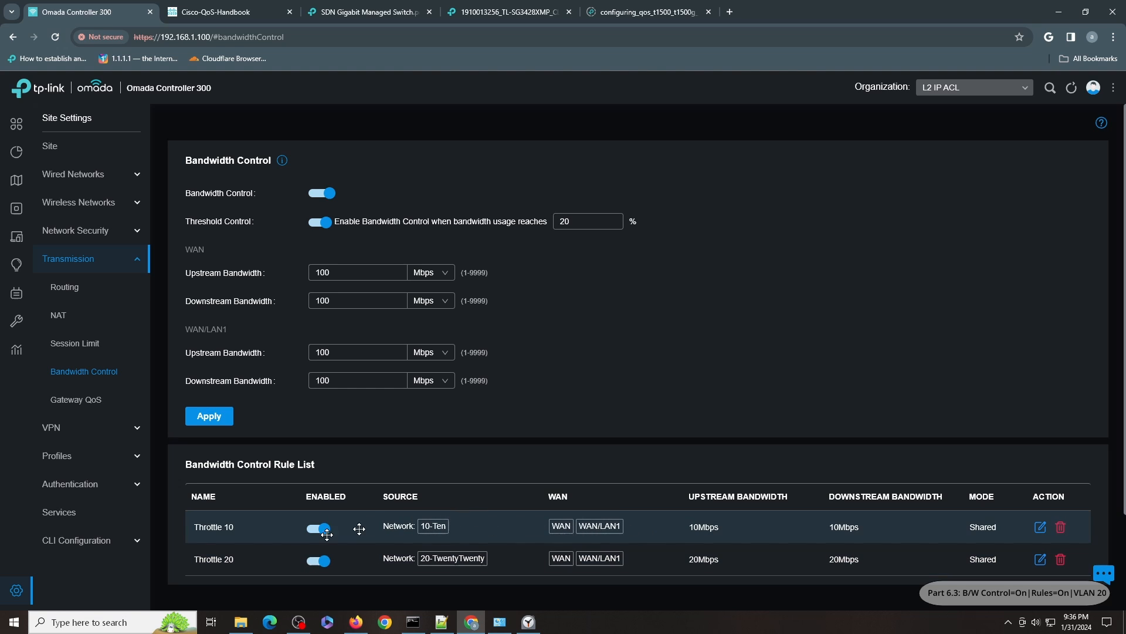
pyautogui.moveTo(473, 540)
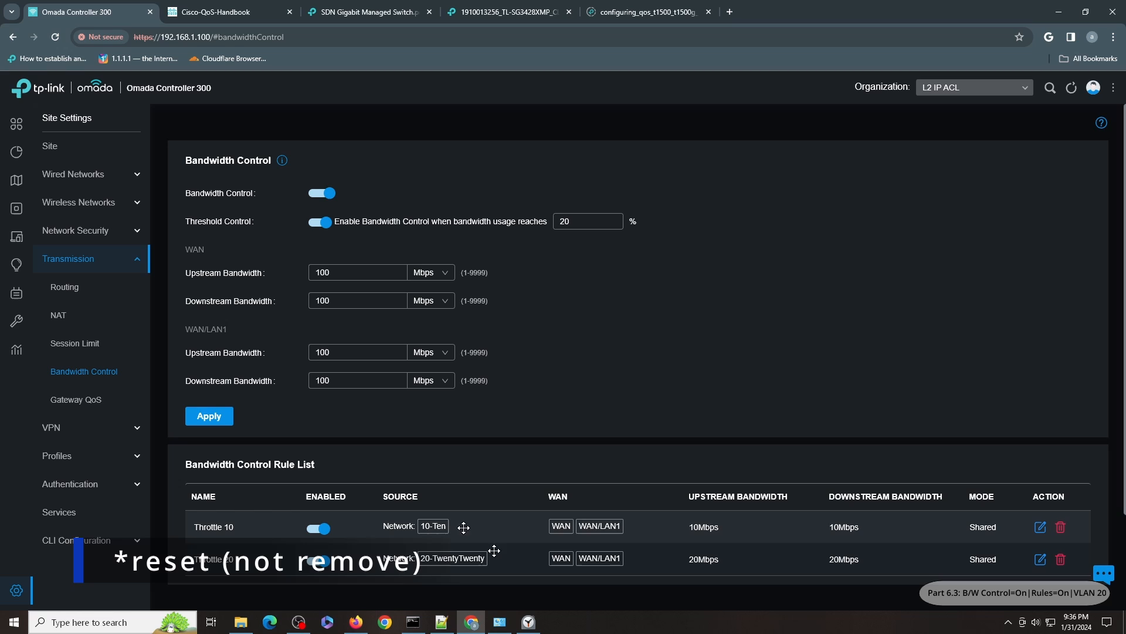
pyautogui.moveTo(559, 461)
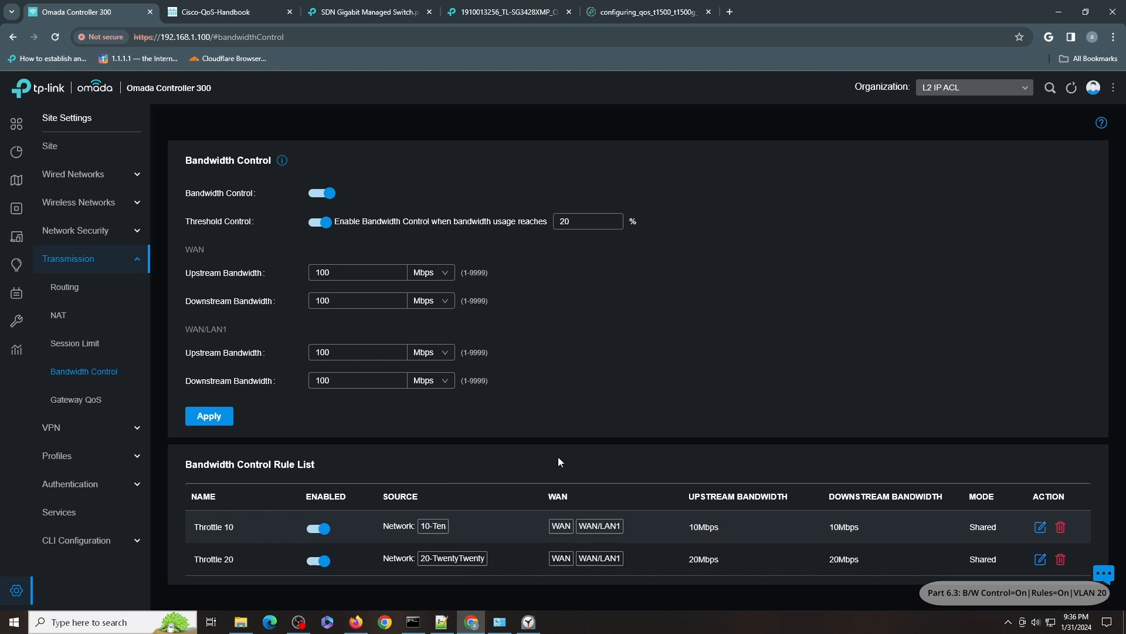
pyautogui.moveTo(387, 621)
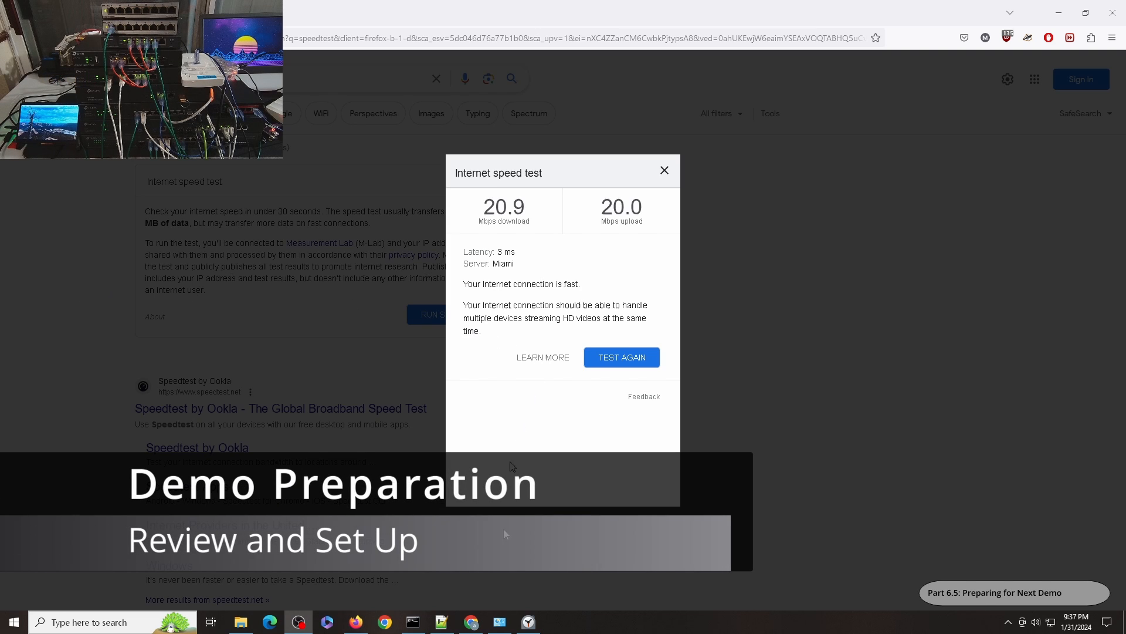
pyautogui.moveTo(412, 559)
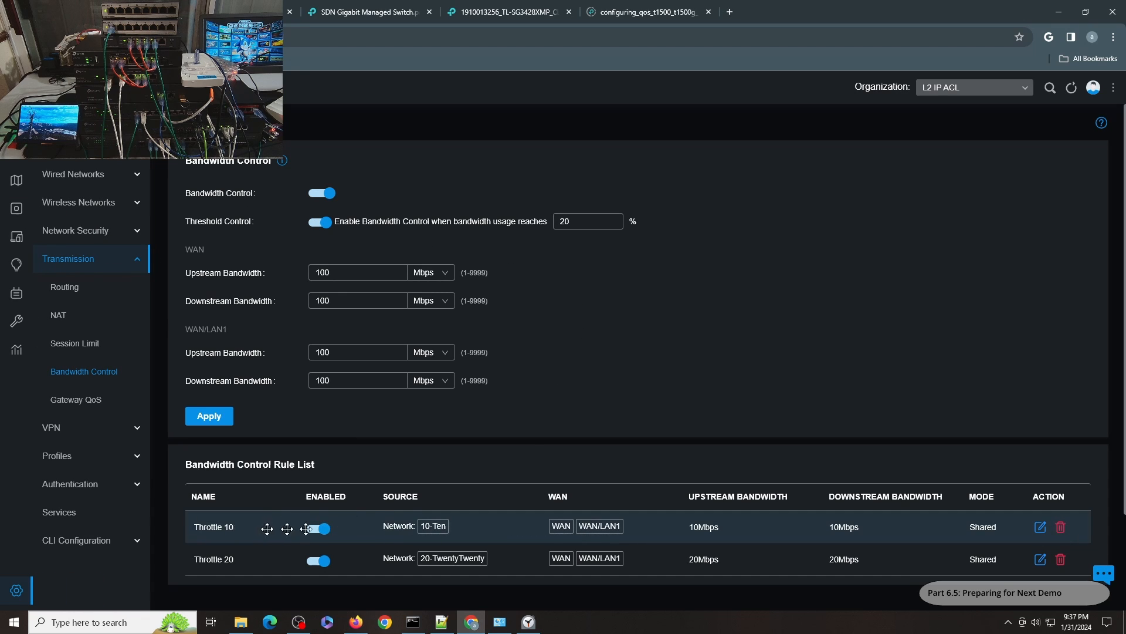
# Assign the 01-A profile to Port6 on the SG-2210MP-AS switch
pyautogui.scroll(-3)
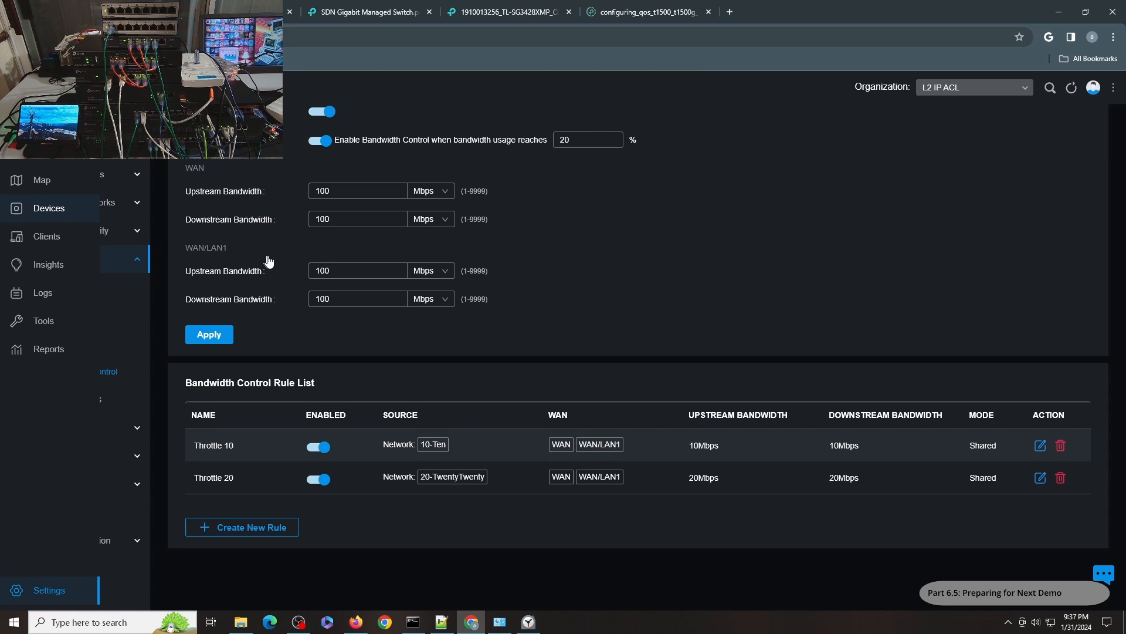
pyautogui.click(49, 208)
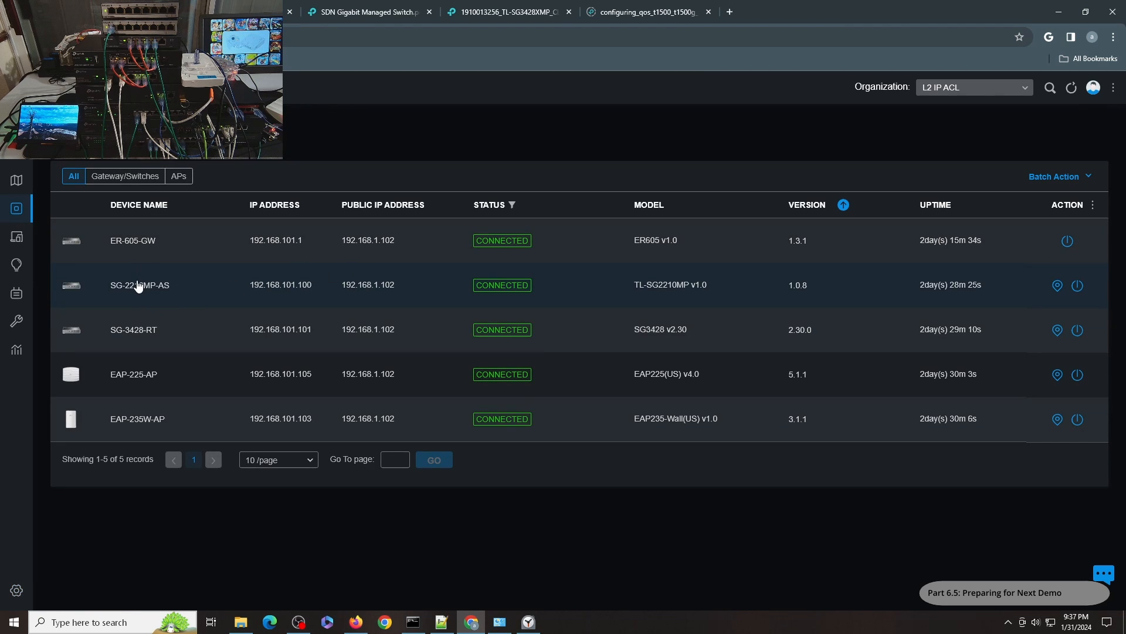
pyautogui.click(139, 285)
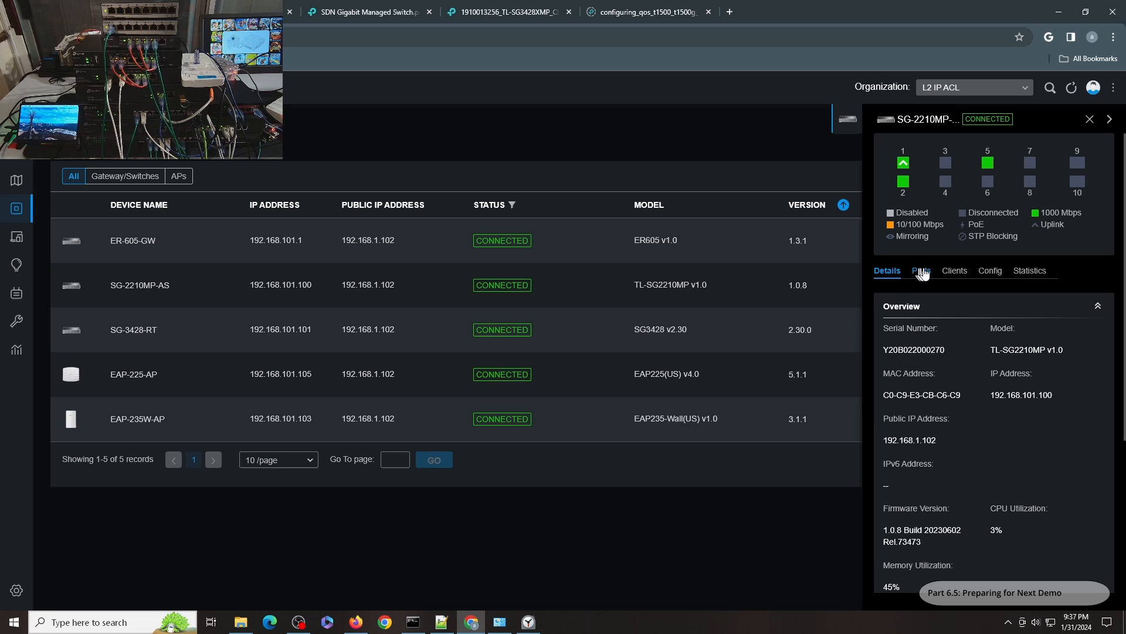
pyautogui.click(920, 270)
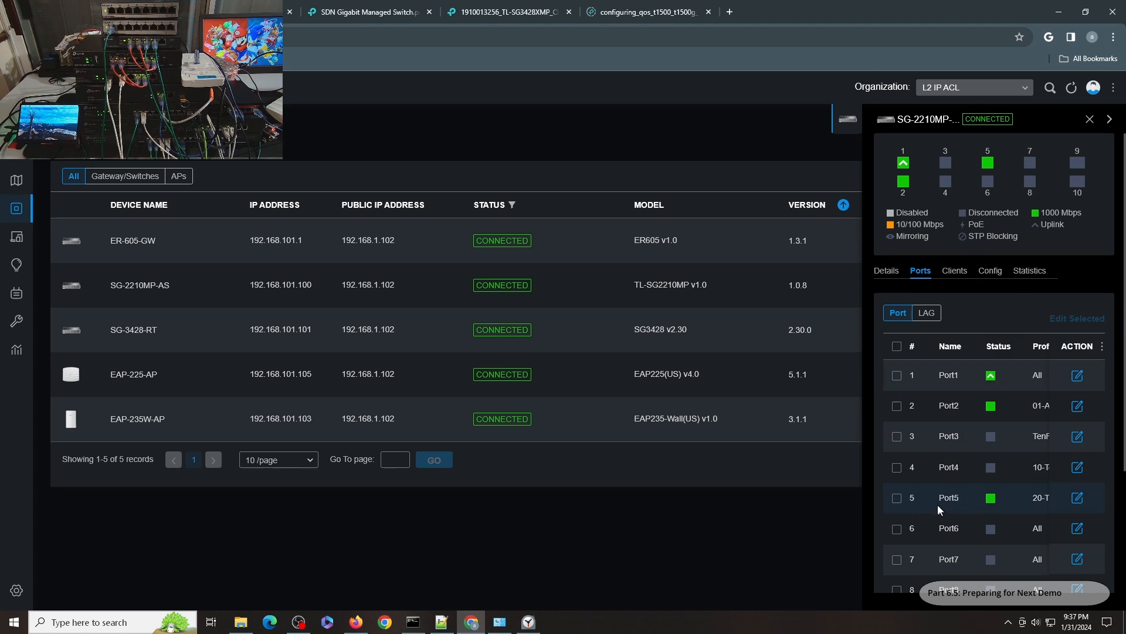
pyautogui.moveTo(1040, 489)
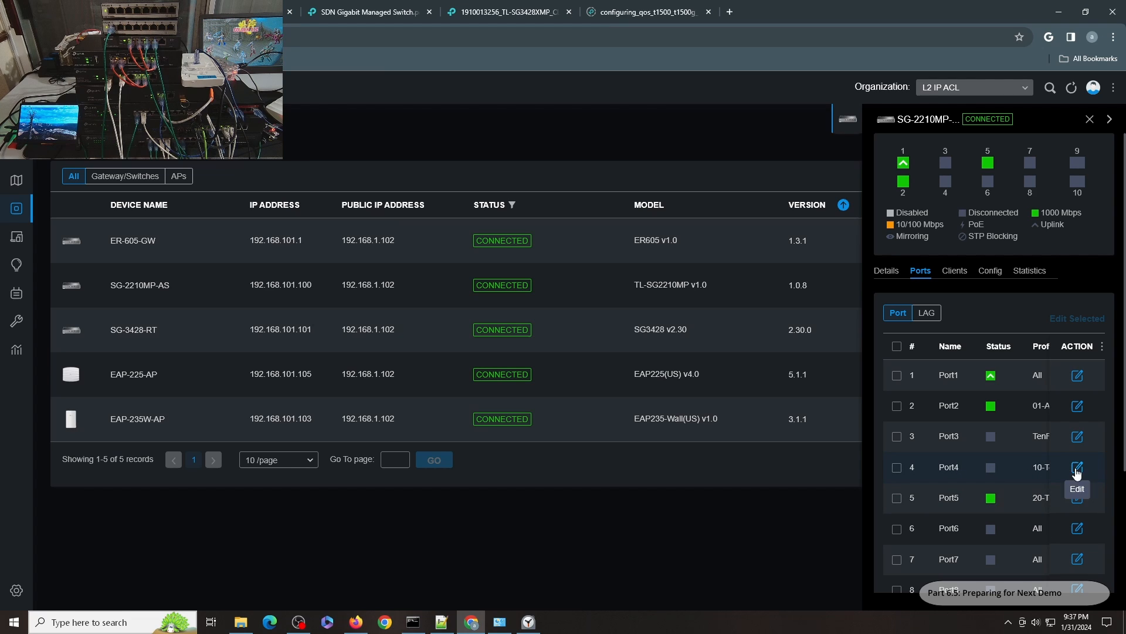
pyautogui.moveTo(1078, 528)
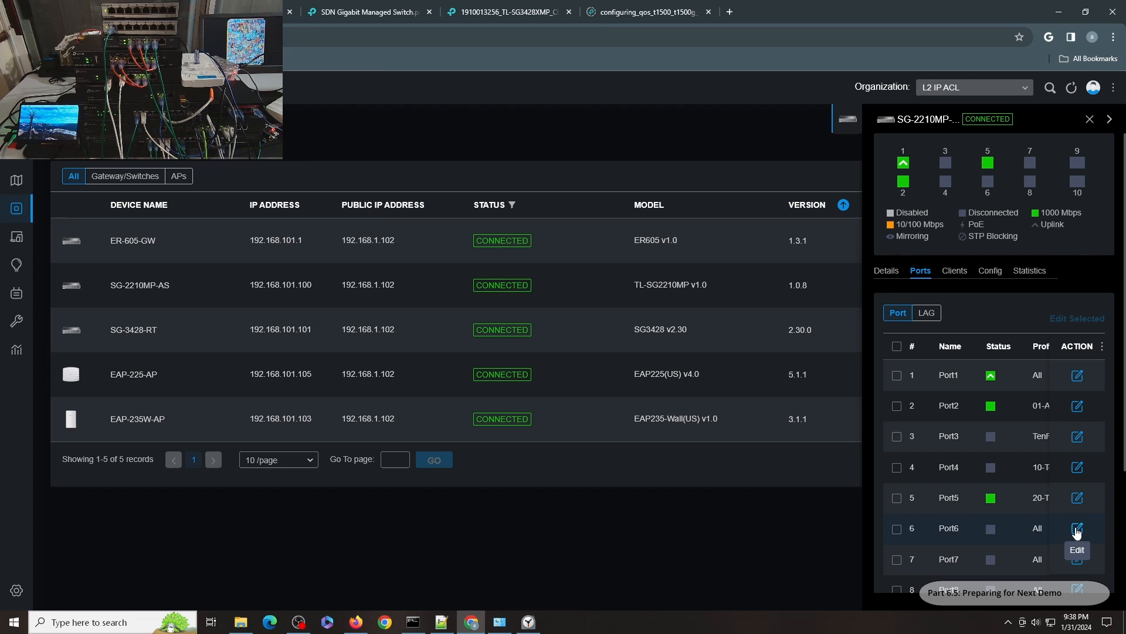
pyautogui.click(1077, 528)
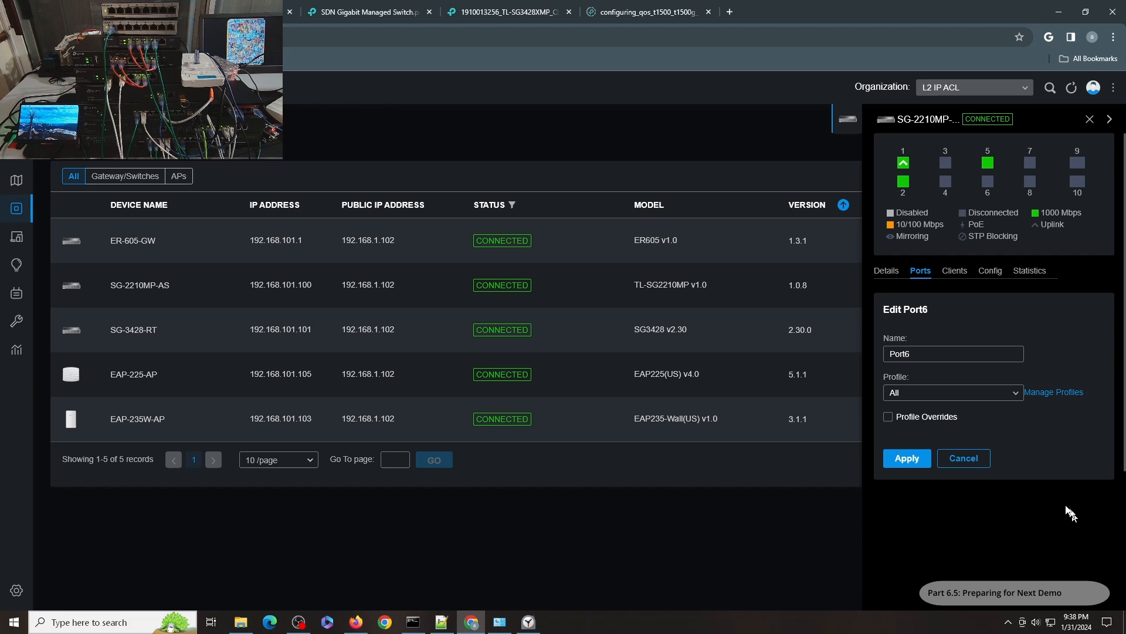
pyautogui.click(963, 458)
pyautogui.write('ping google')
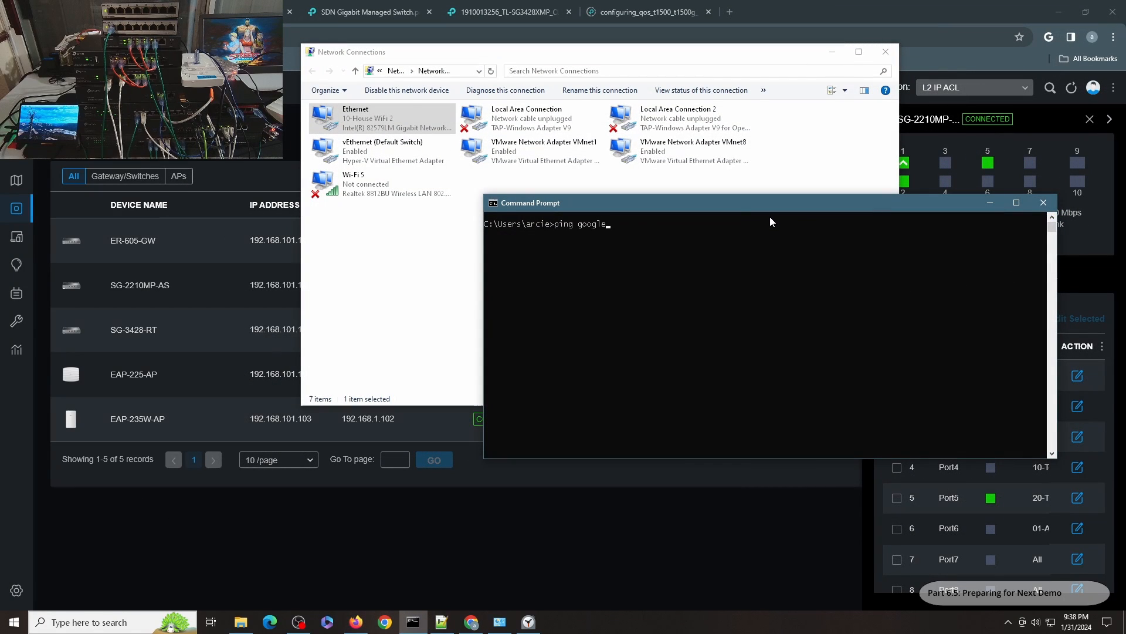
# Finish the google.com -t ping and confirm Ethernet IP 192.168.101.102, gateway 192.168.101.1
pyautogui.write('.com -t')
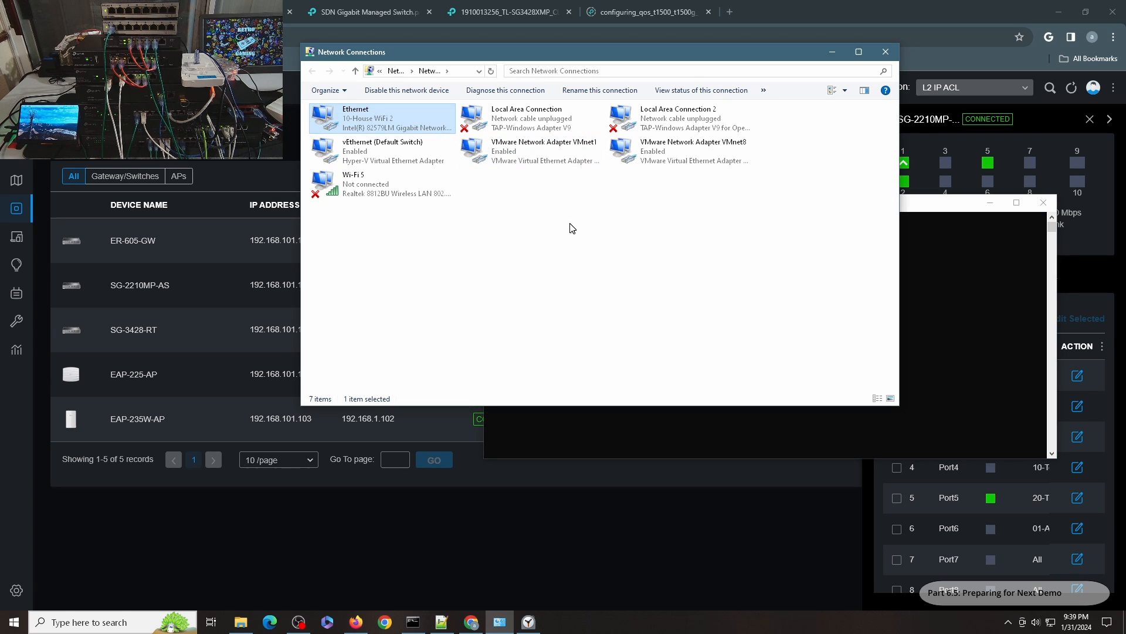
pyautogui.doubleClick(381, 118)
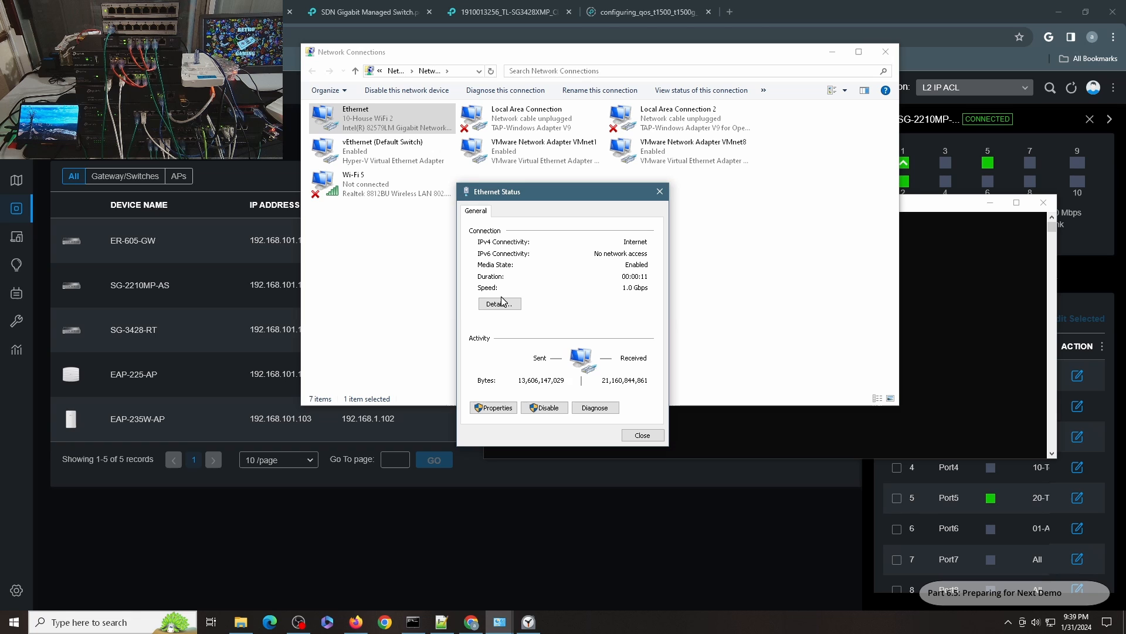
pyautogui.click(498, 304)
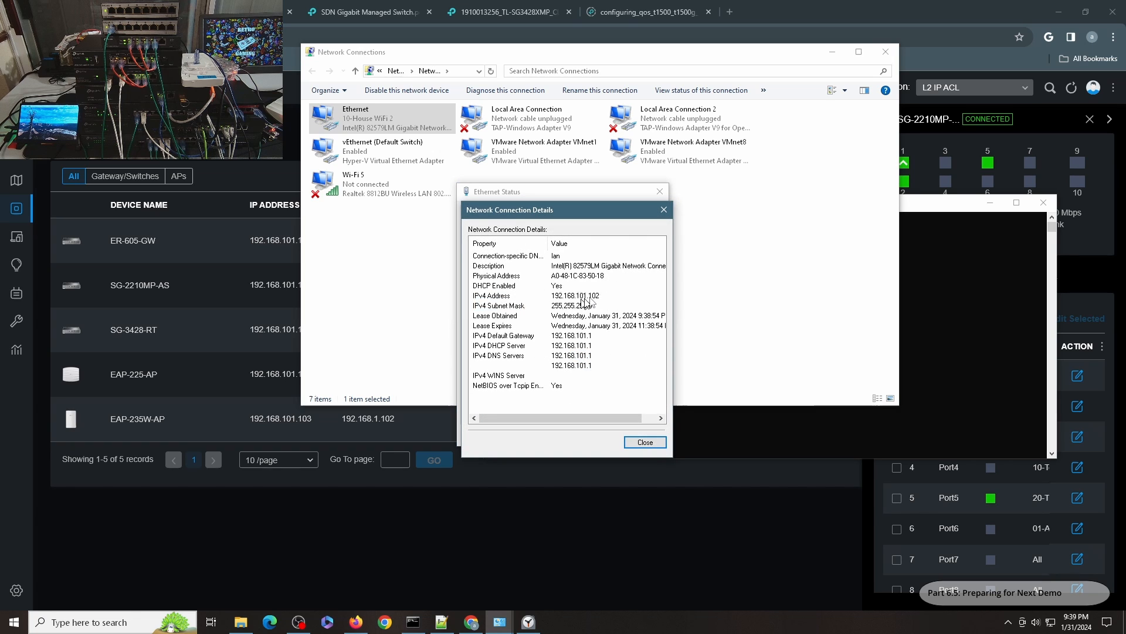
pyautogui.click(644, 442)
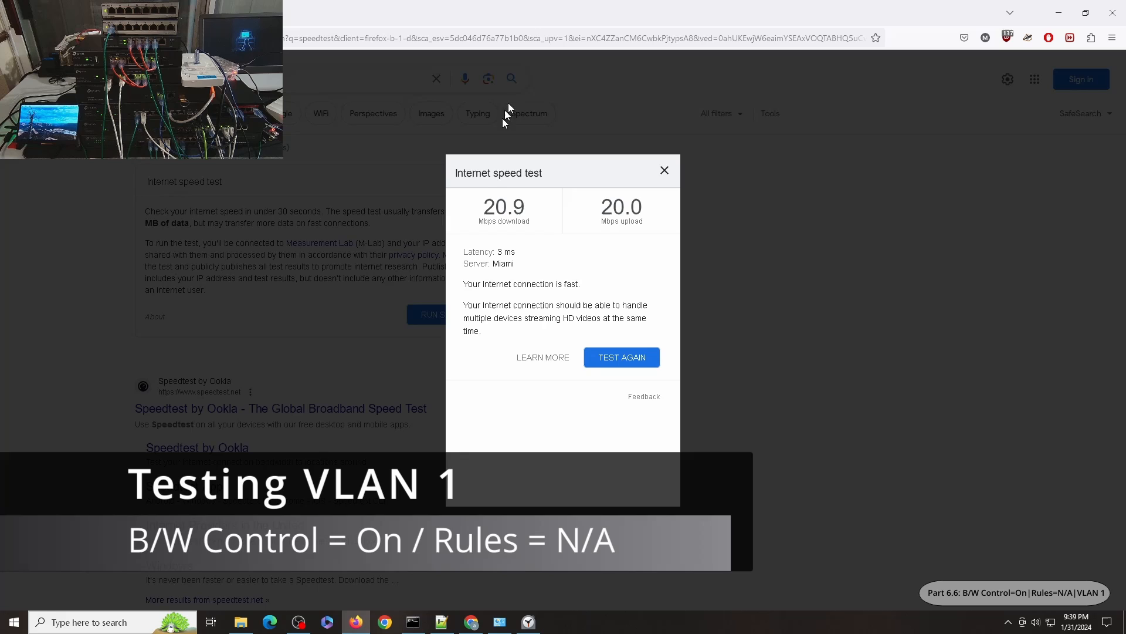
# Rerun the speed test for 141.3 Mbps down and 265.6 Mbps up, then return to the controller
pyautogui.click(621, 357)
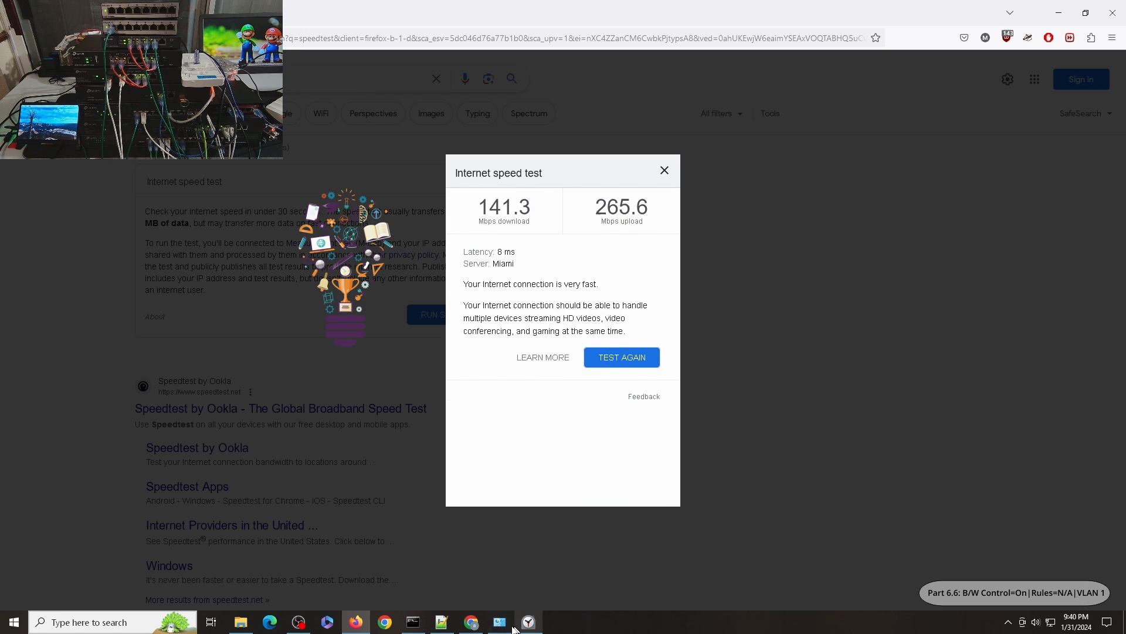
pyautogui.click(471, 621)
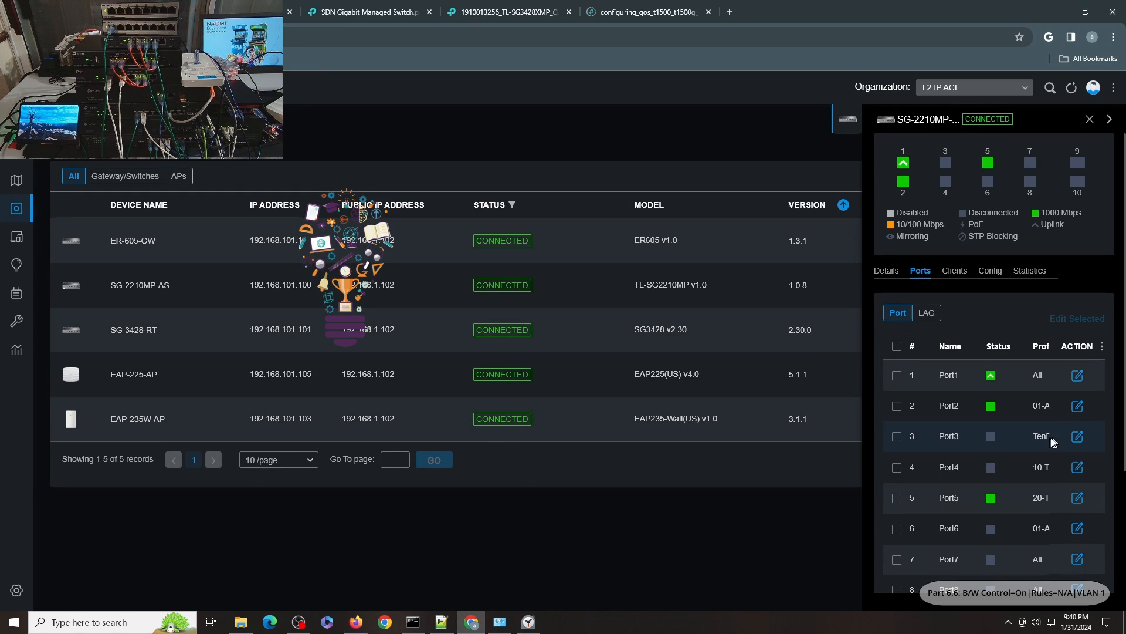
pyautogui.moveTo(1078, 467)
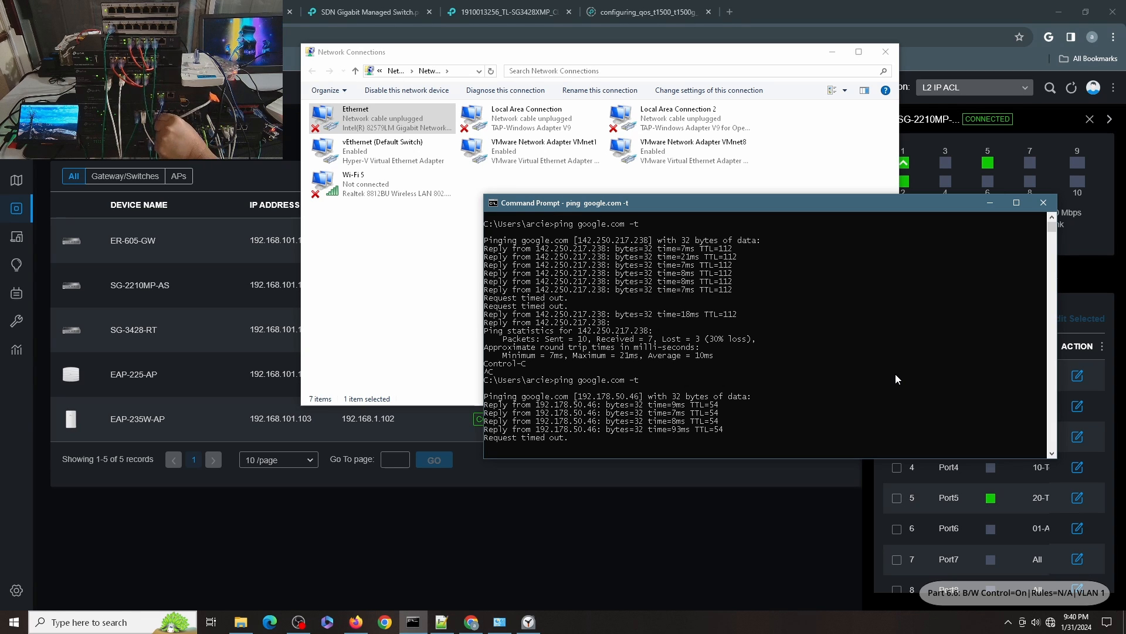
# Check the Ethernet adapter's details show 192.168.10.100, then close both status dialogs
pyautogui.click(370, 119)
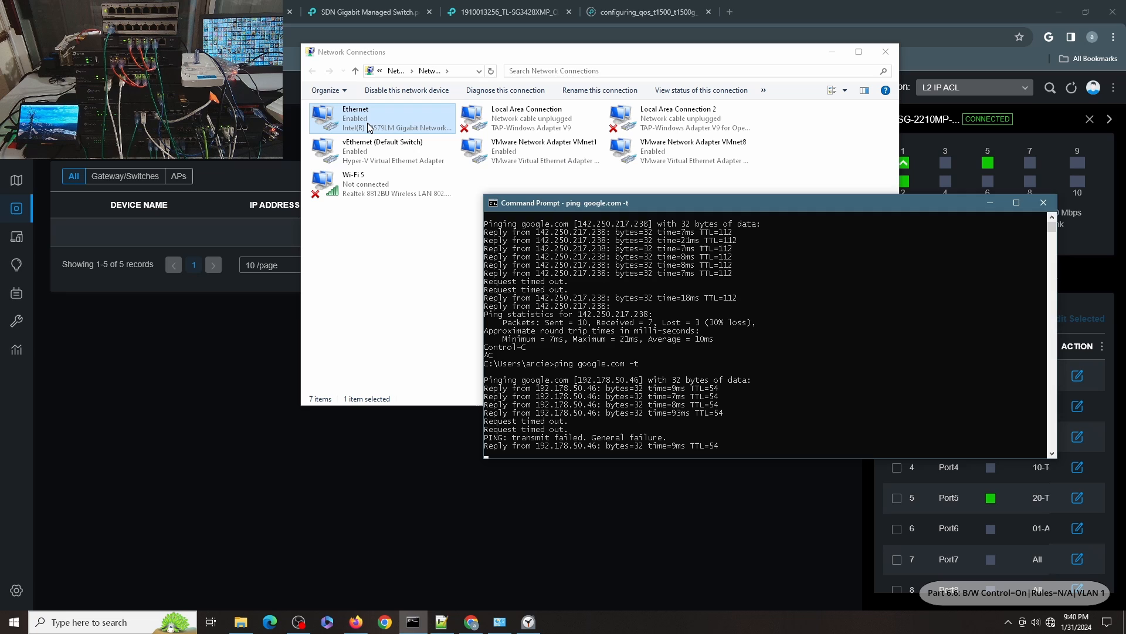
pyautogui.doubleClick(355, 118)
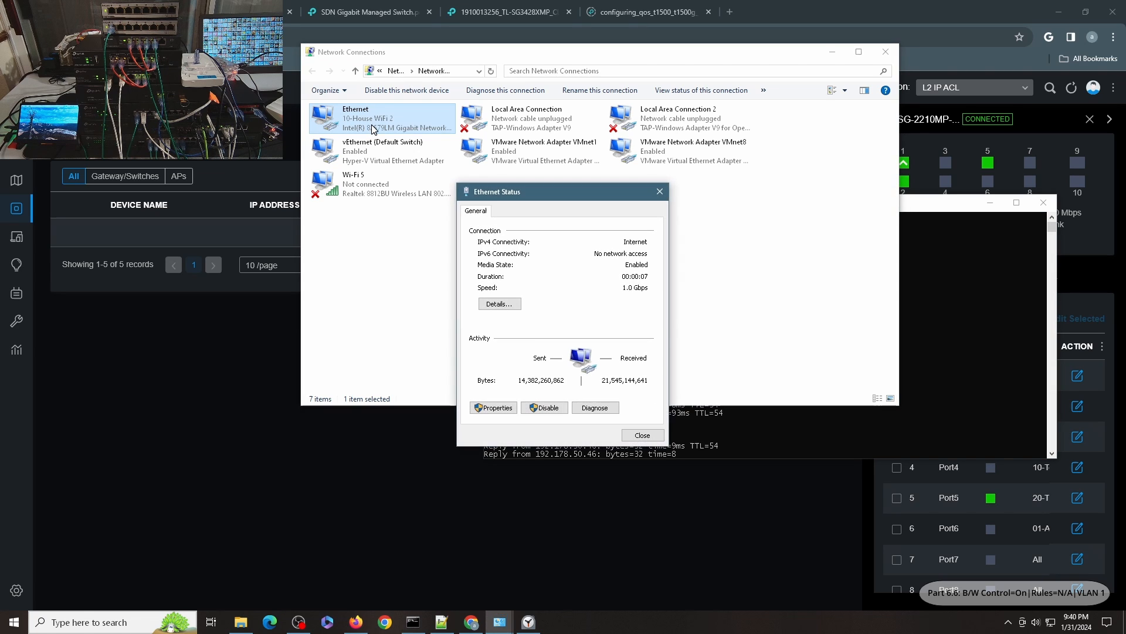
pyautogui.click(498, 304)
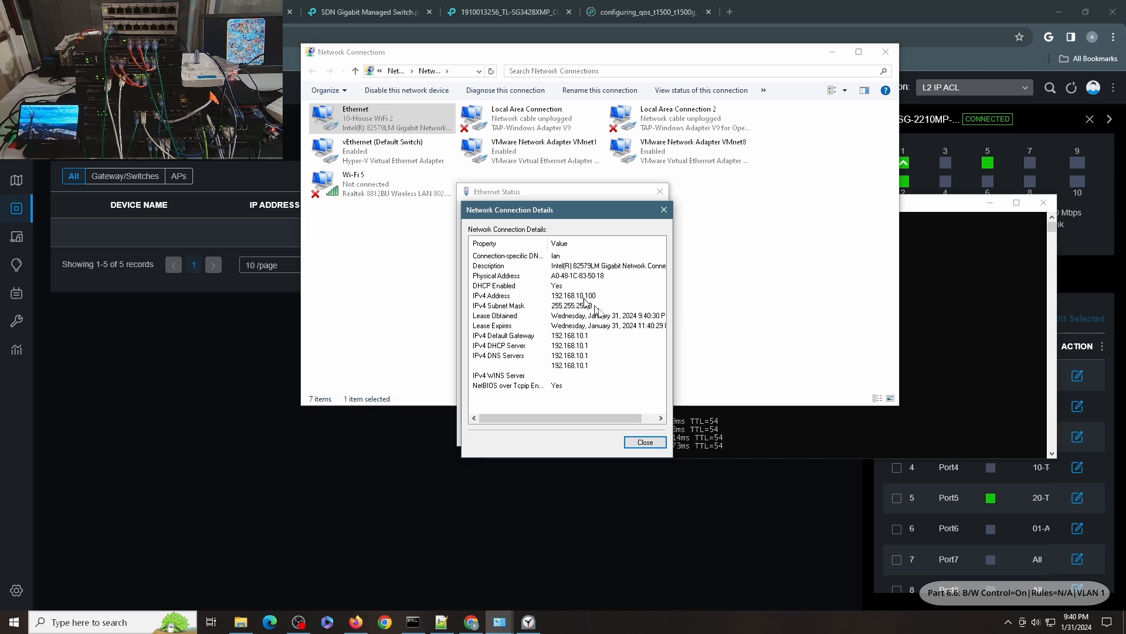
pyautogui.click(644, 441)
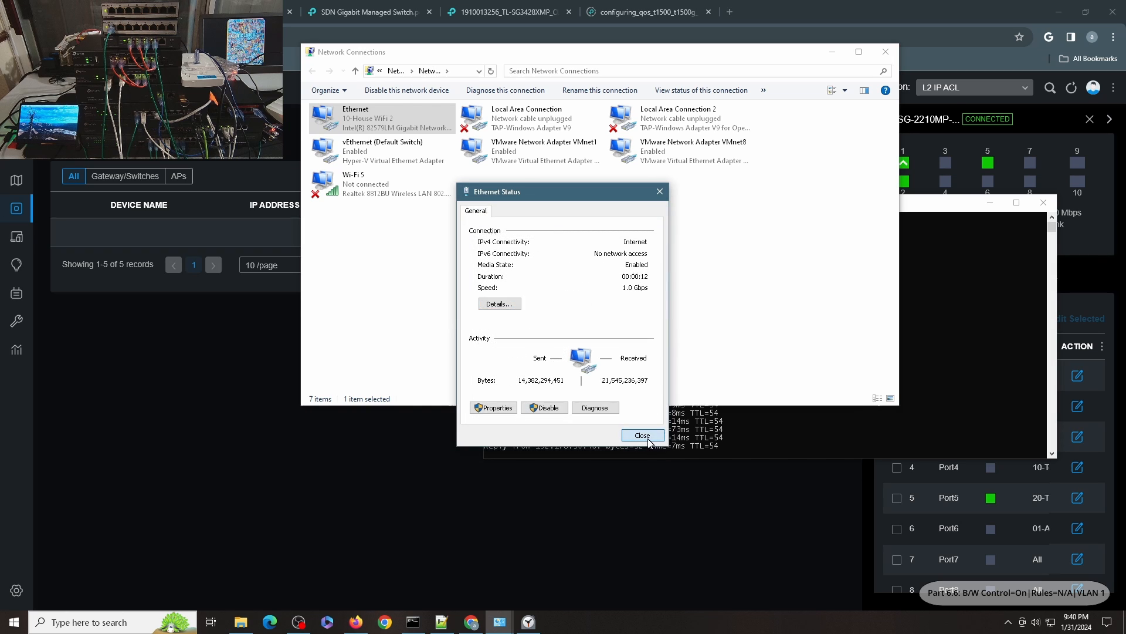
pyautogui.click(641, 434)
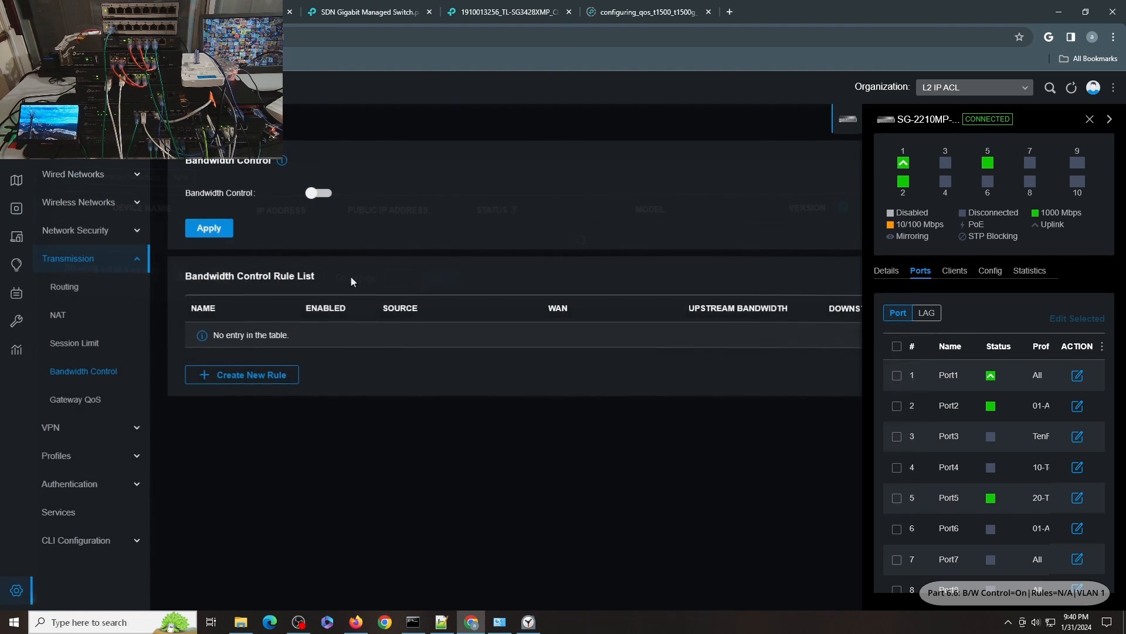
# Review the loaded page: control on, 20% threshold, Throttle 10 and Throttle 20 enabled
pyautogui.click(318, 193)
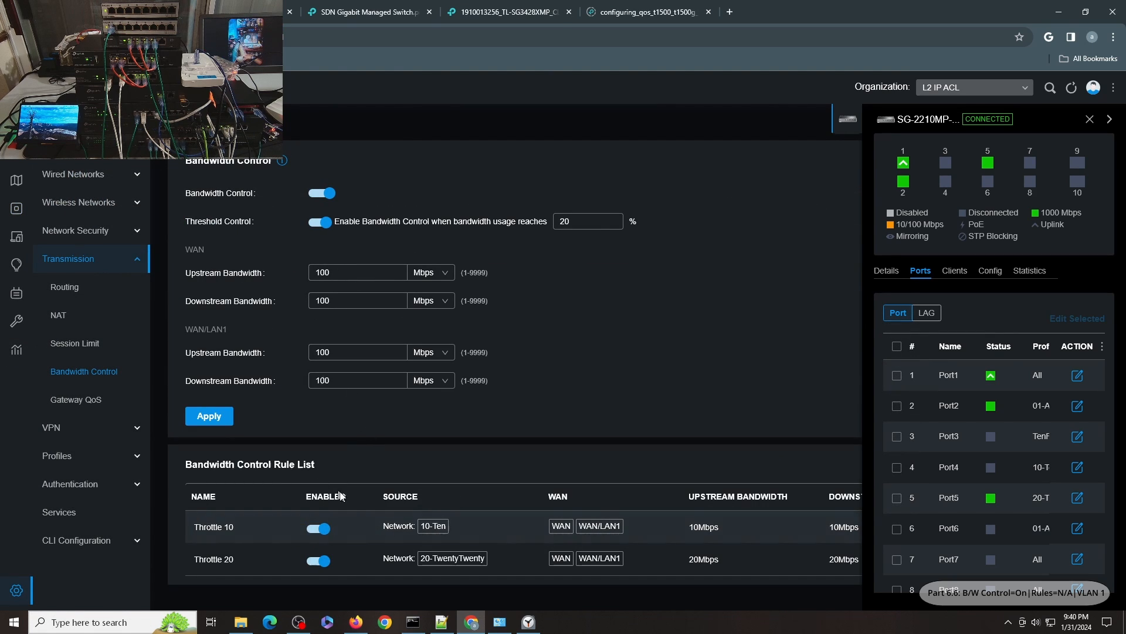
pyautogui.moveTo(1070, 128)
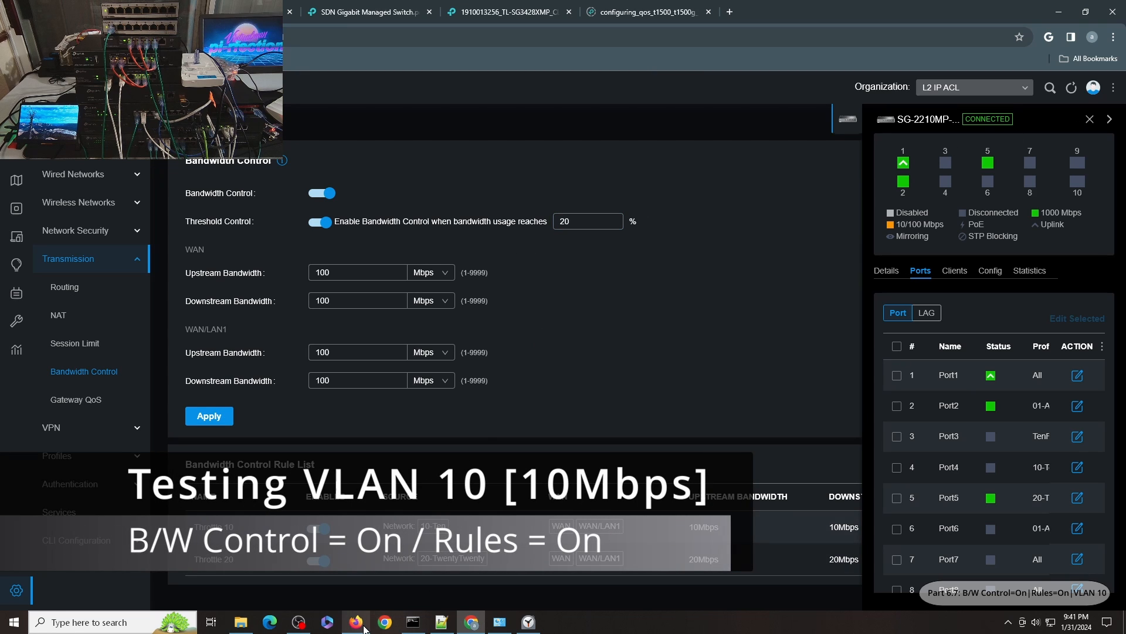
# Rerun the Google speed test in Firefox, reading 10.3 Mbps down and 10.2 up
pyautogui.click(355, 621)
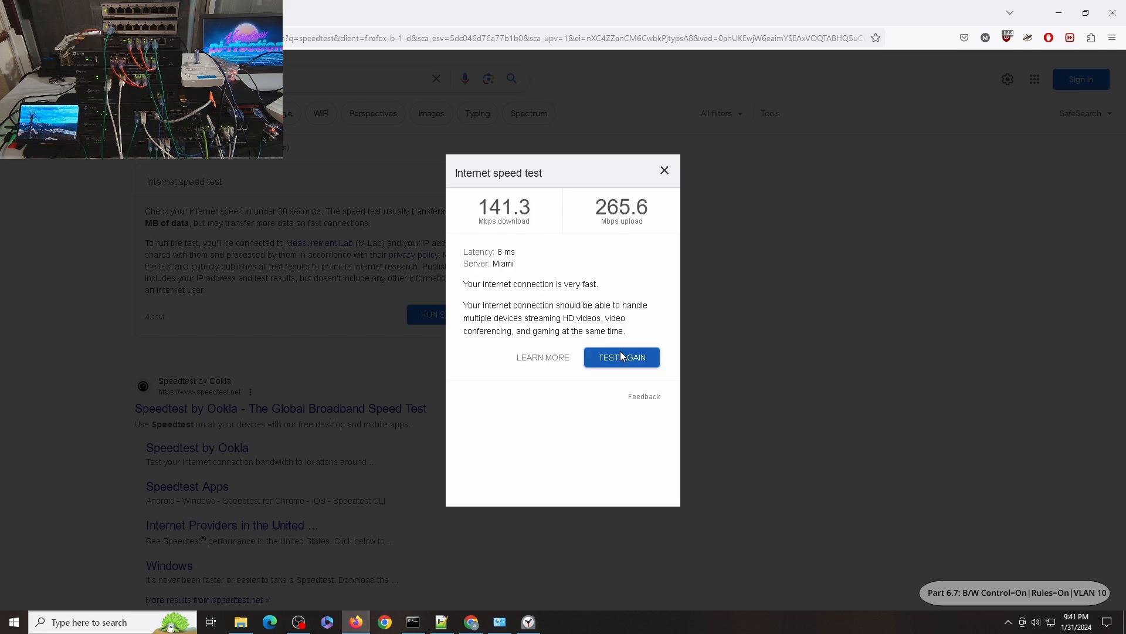
pyautogui.click(621, 357)
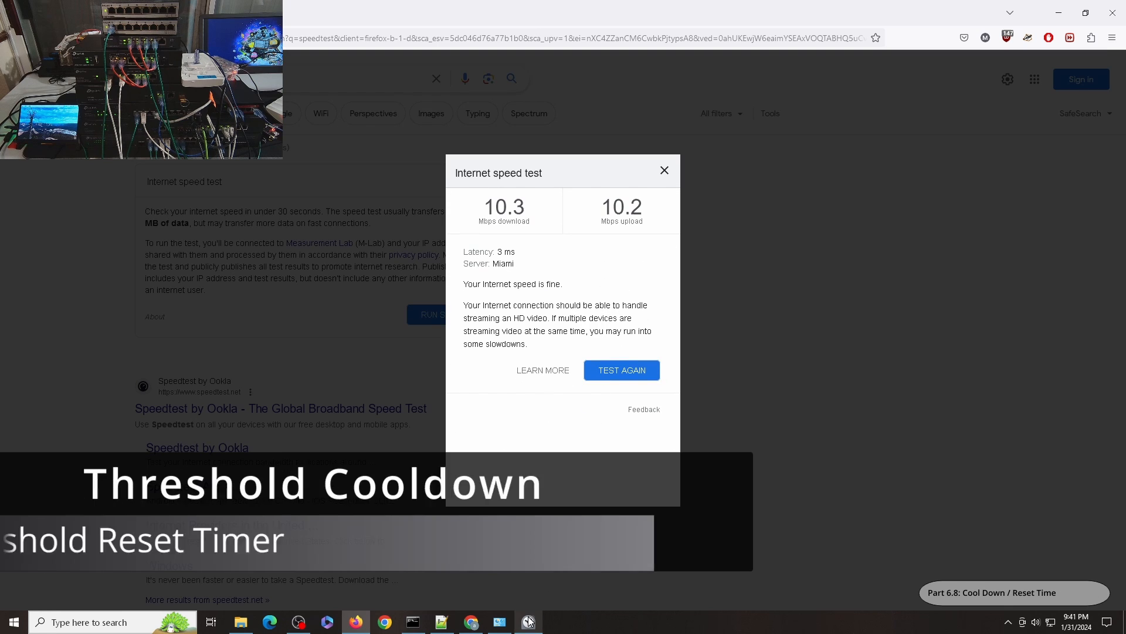
# Let a two-minute Clock countdown finish, then rerun the speed test to 140.1/53.9 Mbps
pyautogui.click(528, 621)
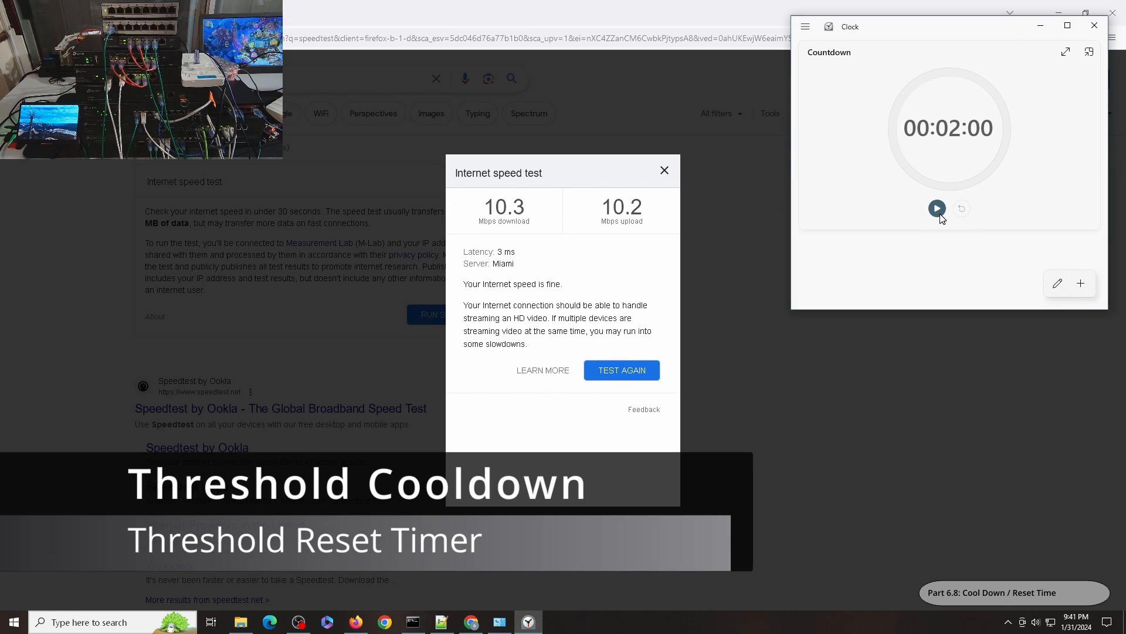
pyautogui.click(937, 208)
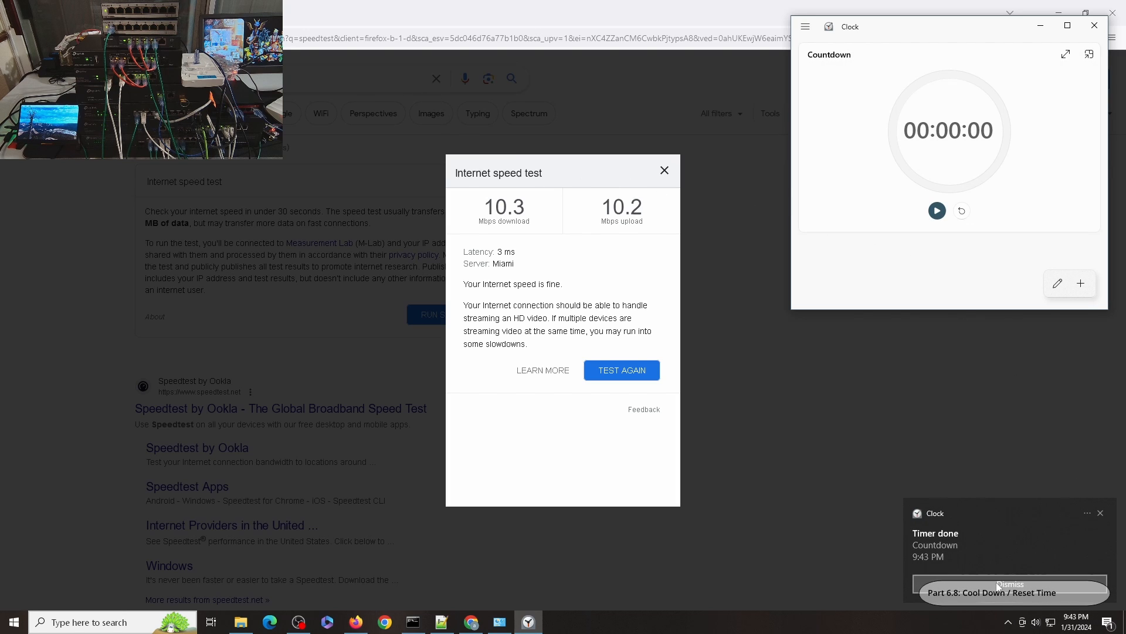
pyautogui.click(1010, 583)
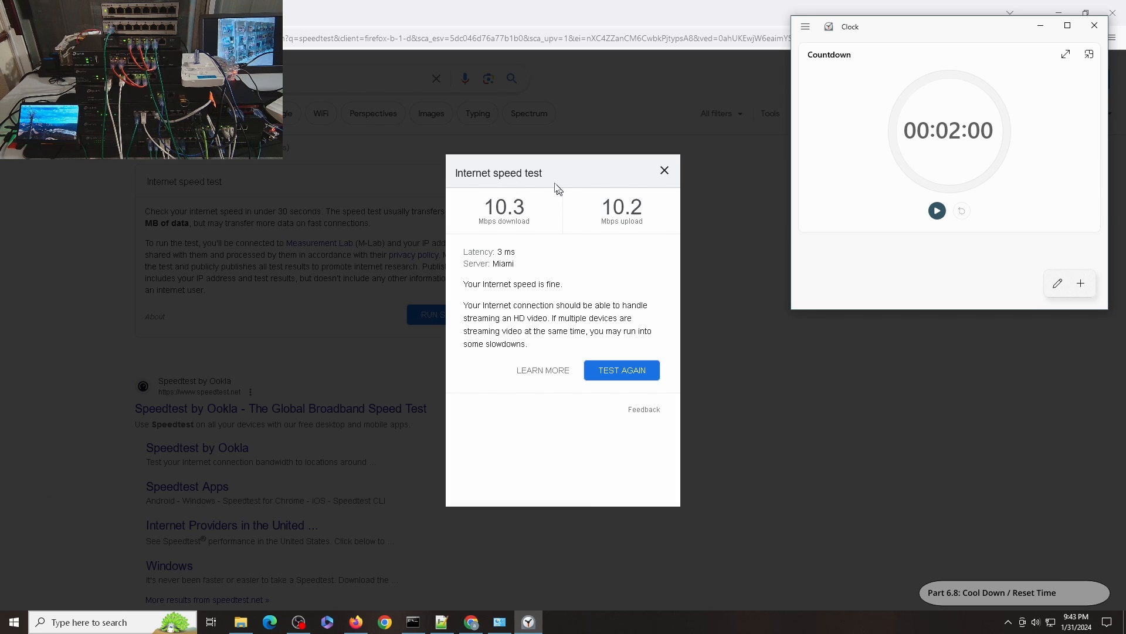
pyautogui.moveTo(621, 371)
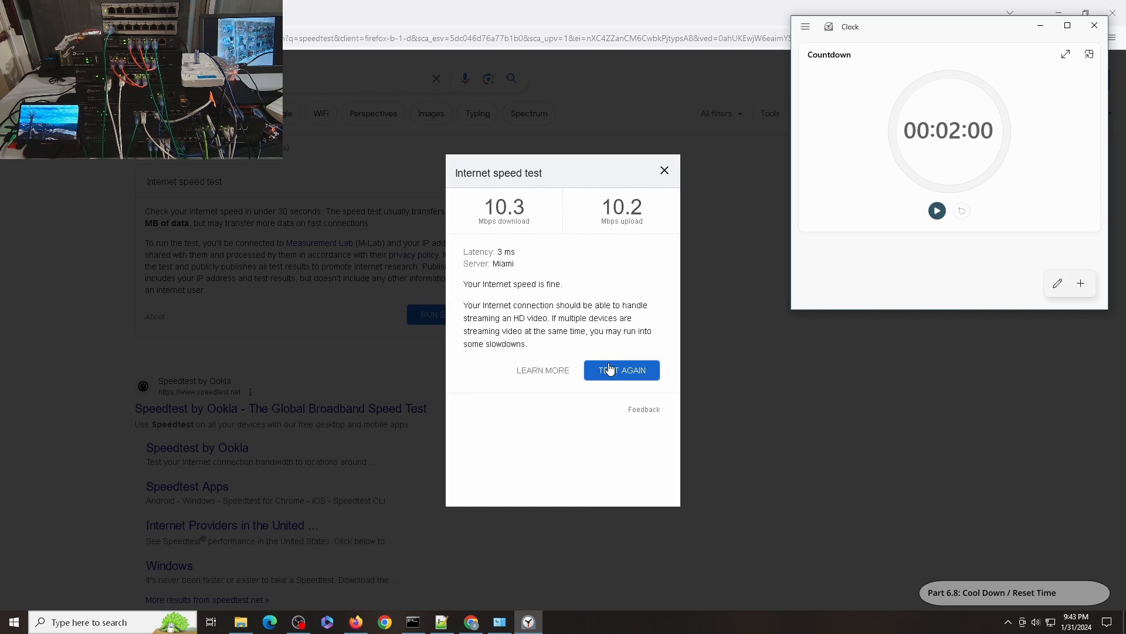
pyautogui.click(621, 370)
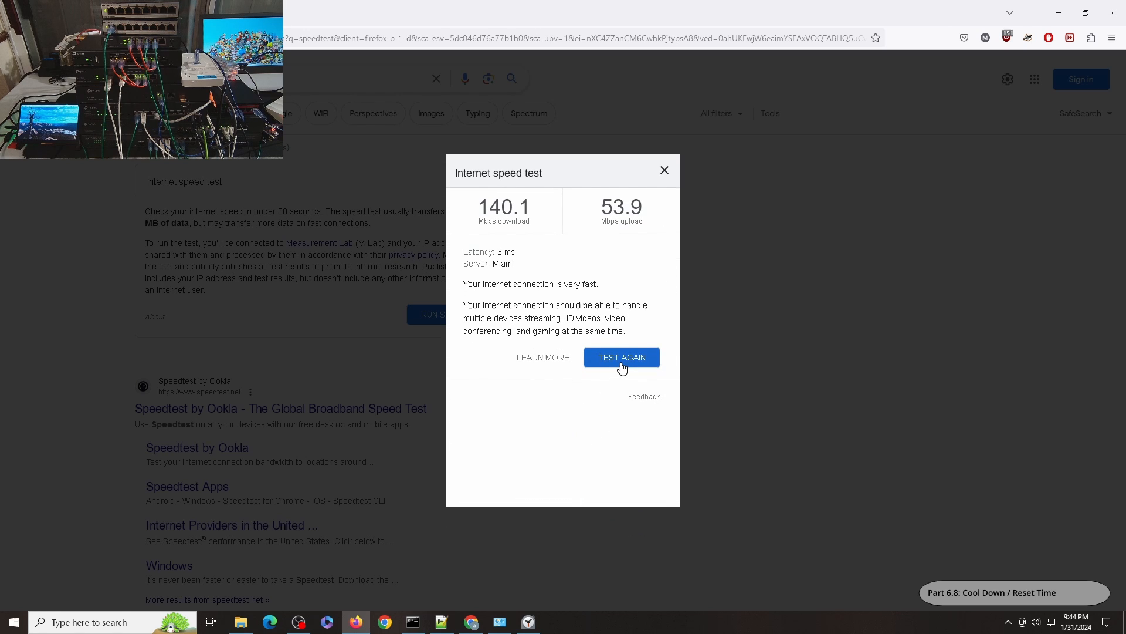
pyautogui.click(621, 357)
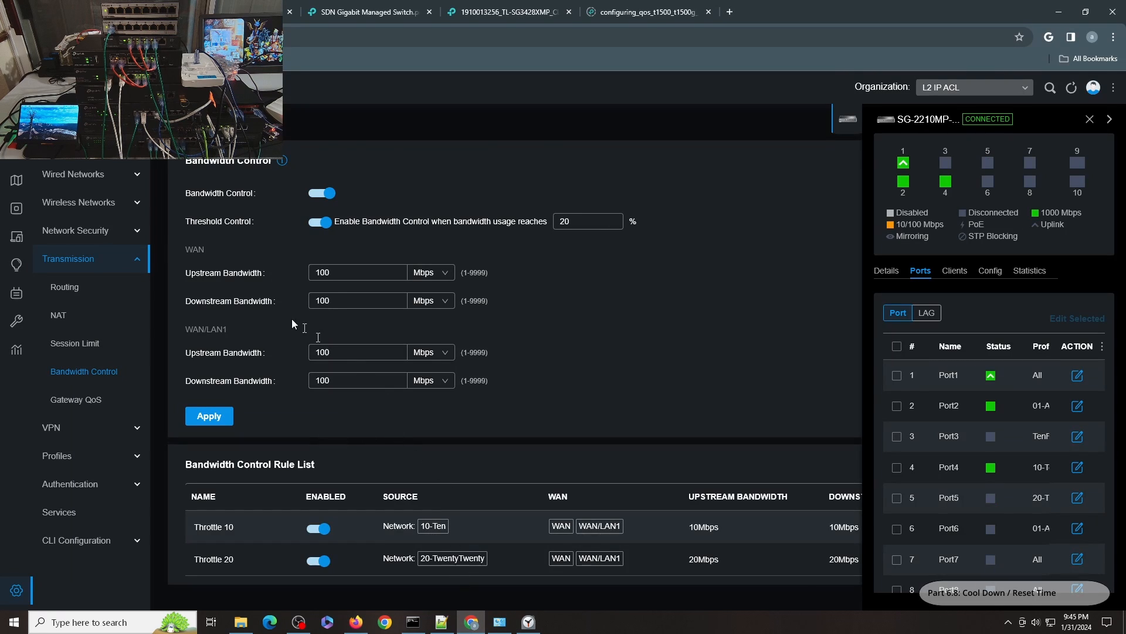
# Apply the Bandwidth Control settings and start a new rule from the rule list
pyautogui.click(209, 416)
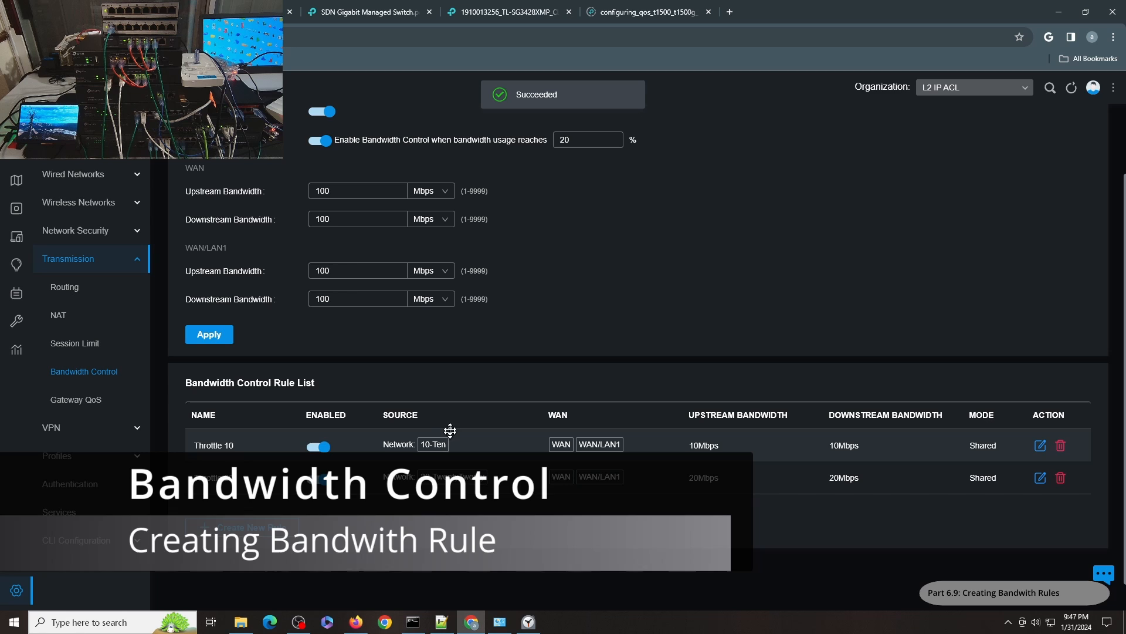
pyautogui.moveTo(629, 161)
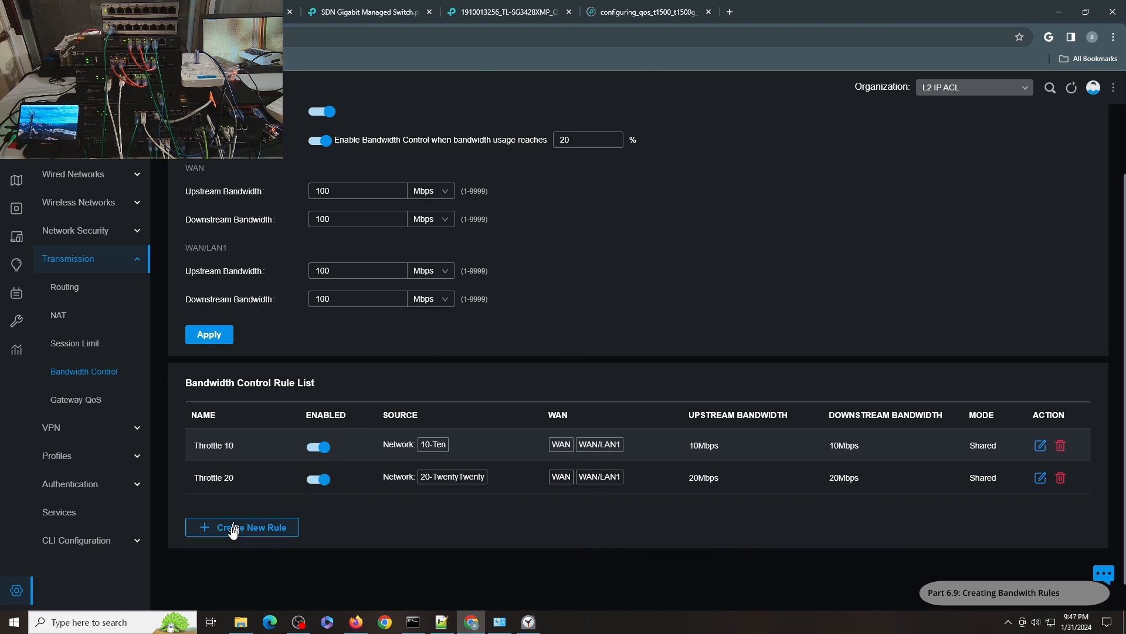
pyautogui.scroll(3)
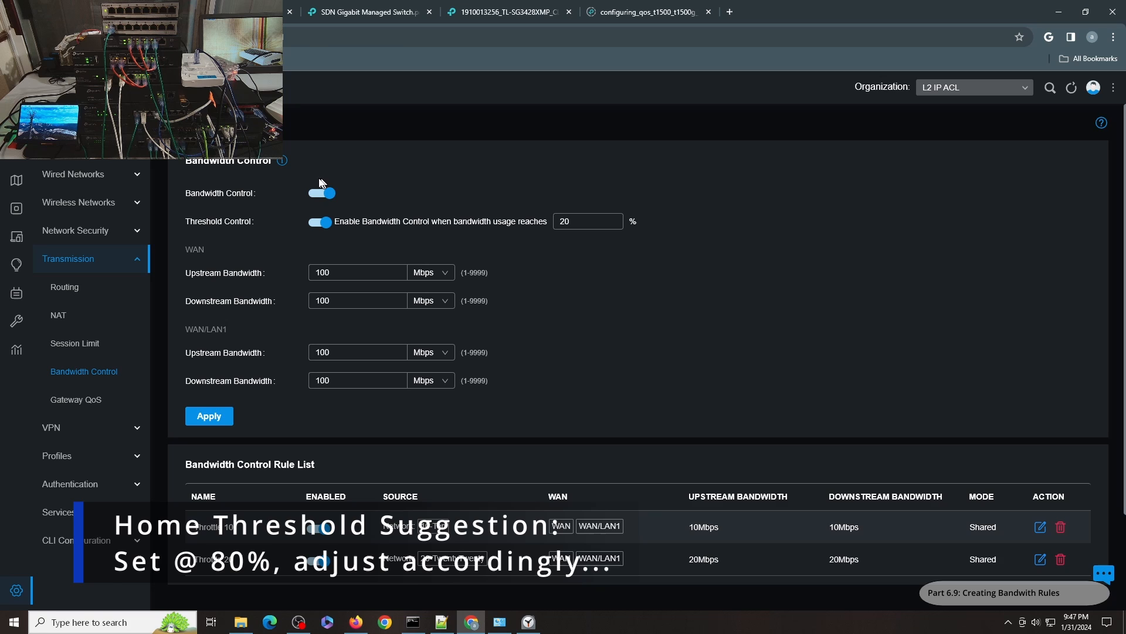
pyautogui.moveTo(336, 294)
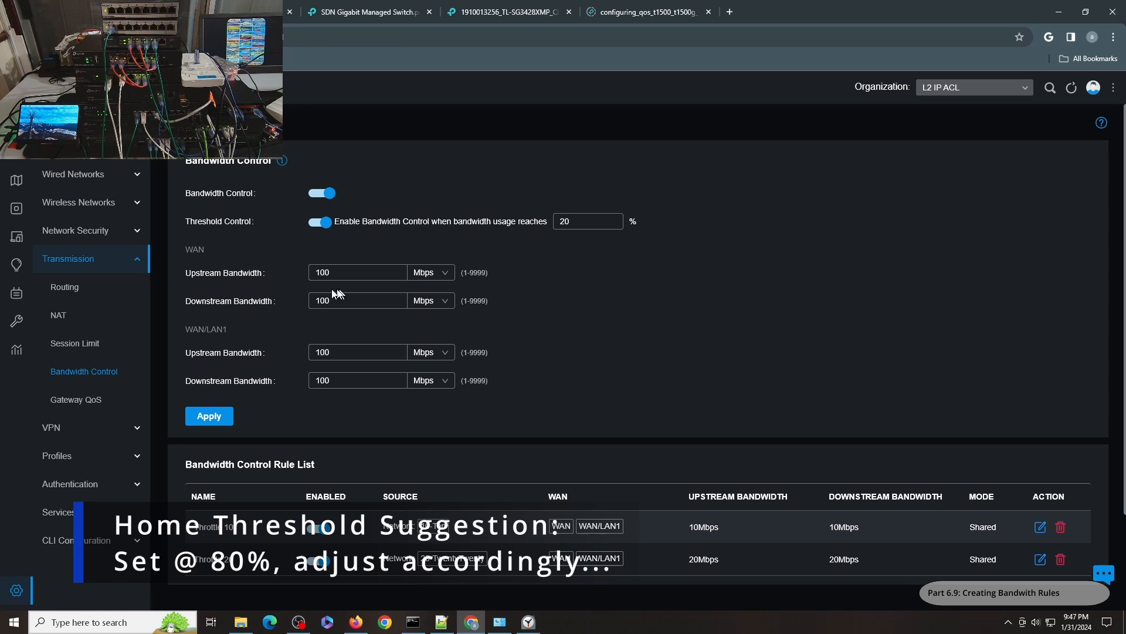
pyautogui.moveTo(253, 313)
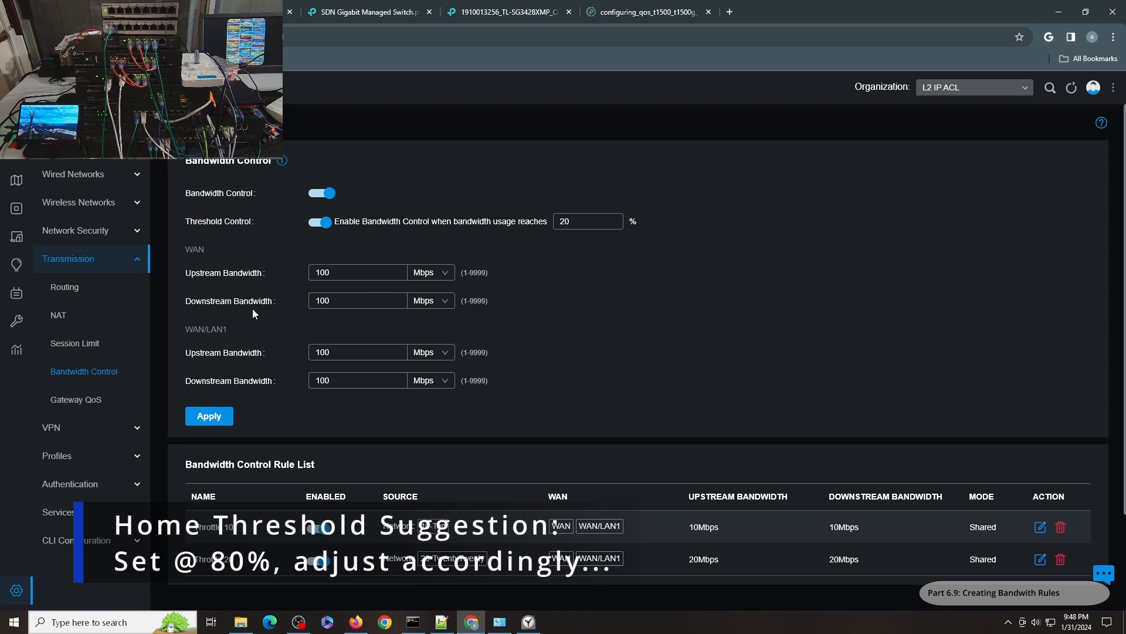
pyautogui.scroll(-3)
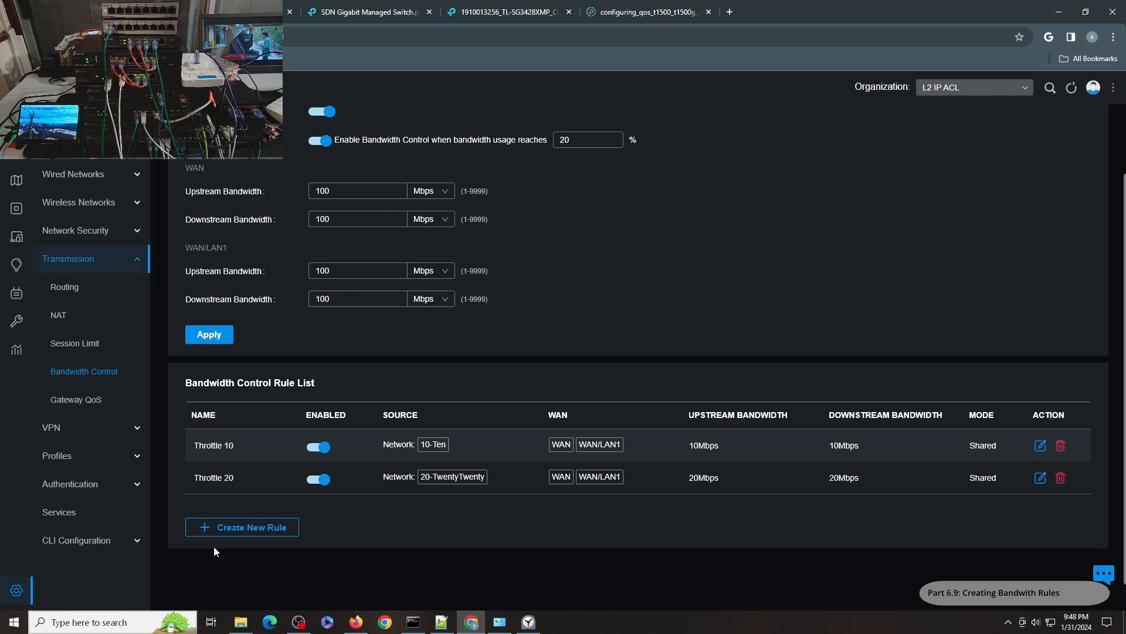
pyautogui.click(243, 527)
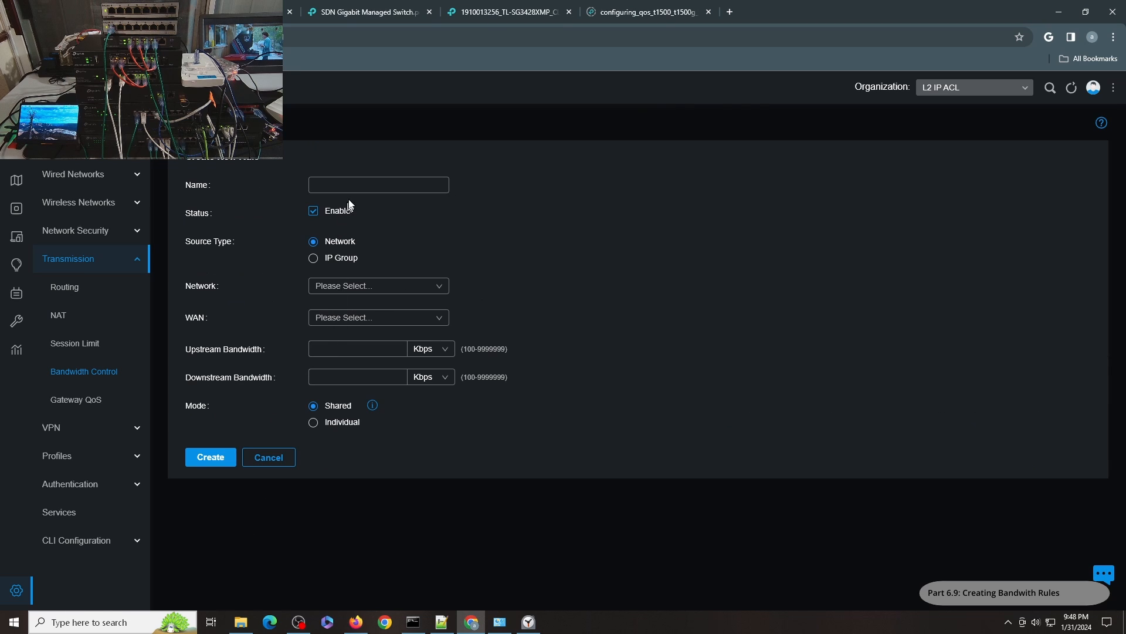
# Name the new rule '50Mbps' and set its source to IP group IPGroup_Any
pyautogui.click(378, 184)
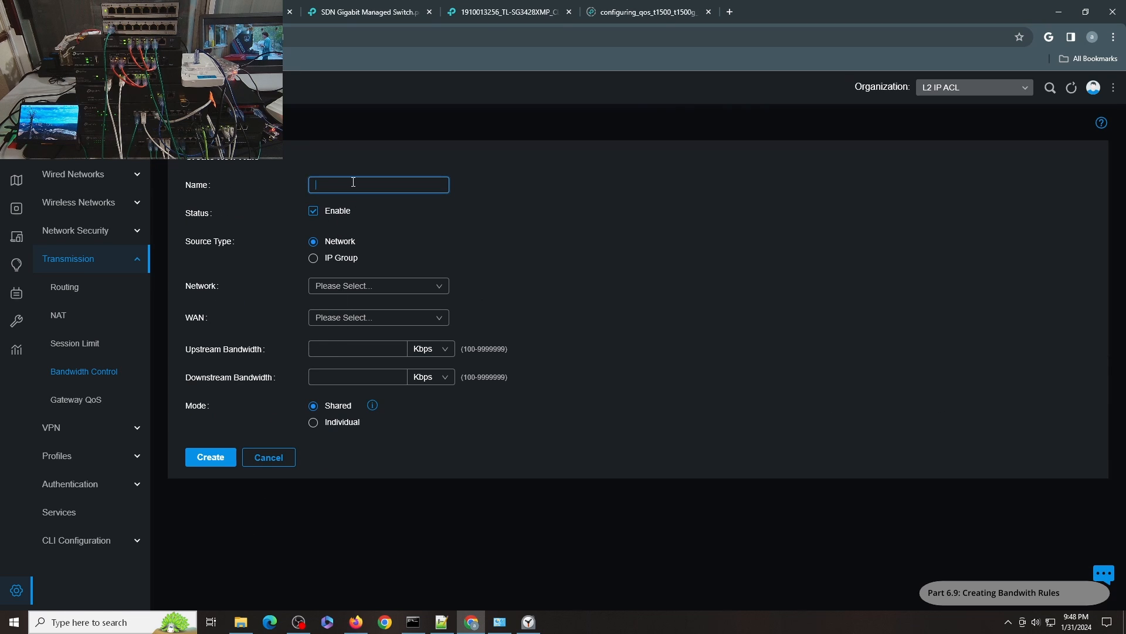
pyautogui.write('5')
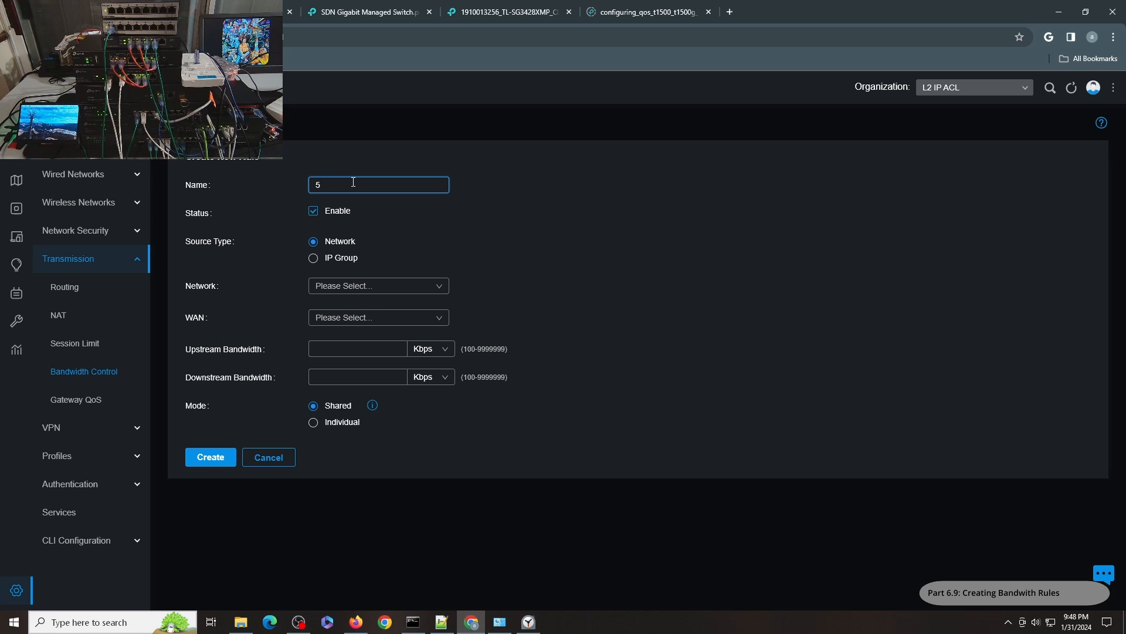
pyautogui.write('0Mb')
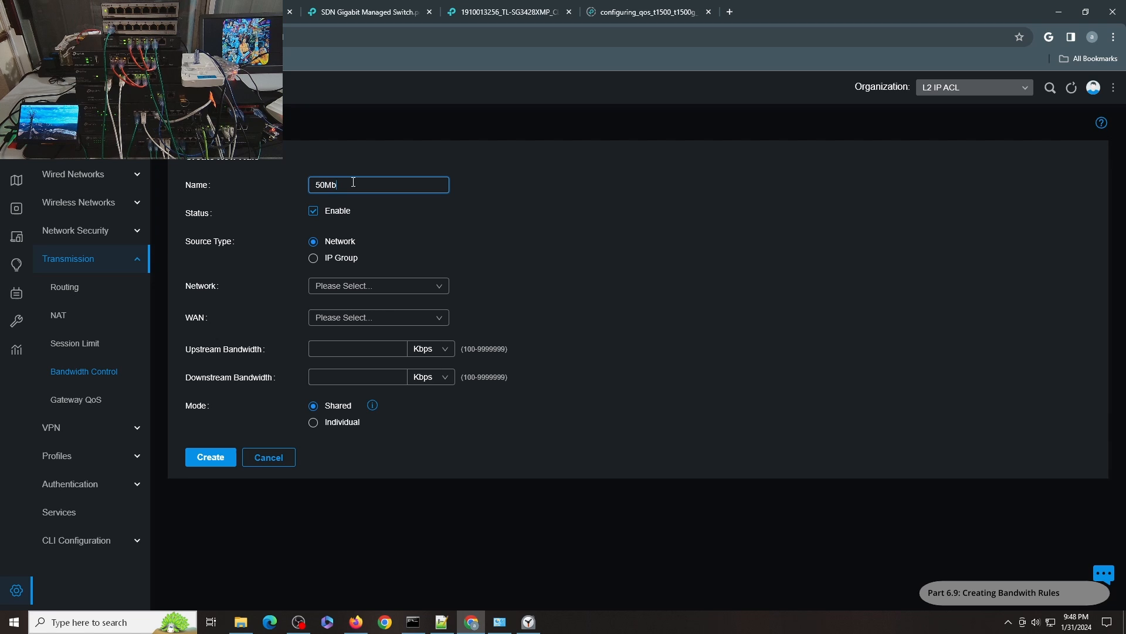
pyautogui.write('ps')
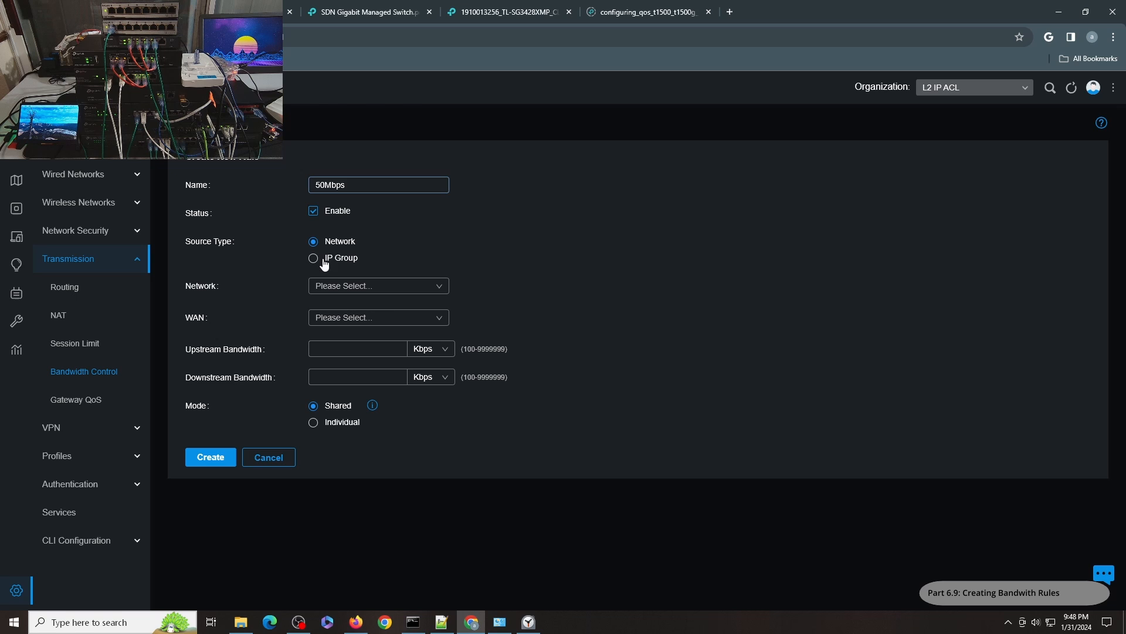
pyautogui.click(313, 257)
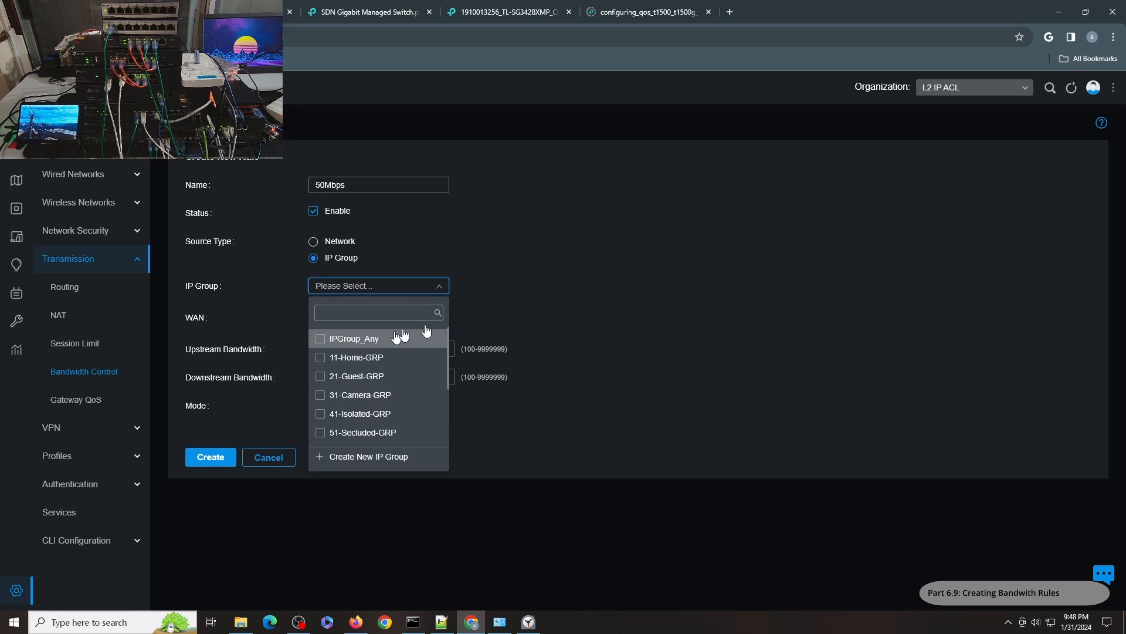
pyautogui.click(352, 338)
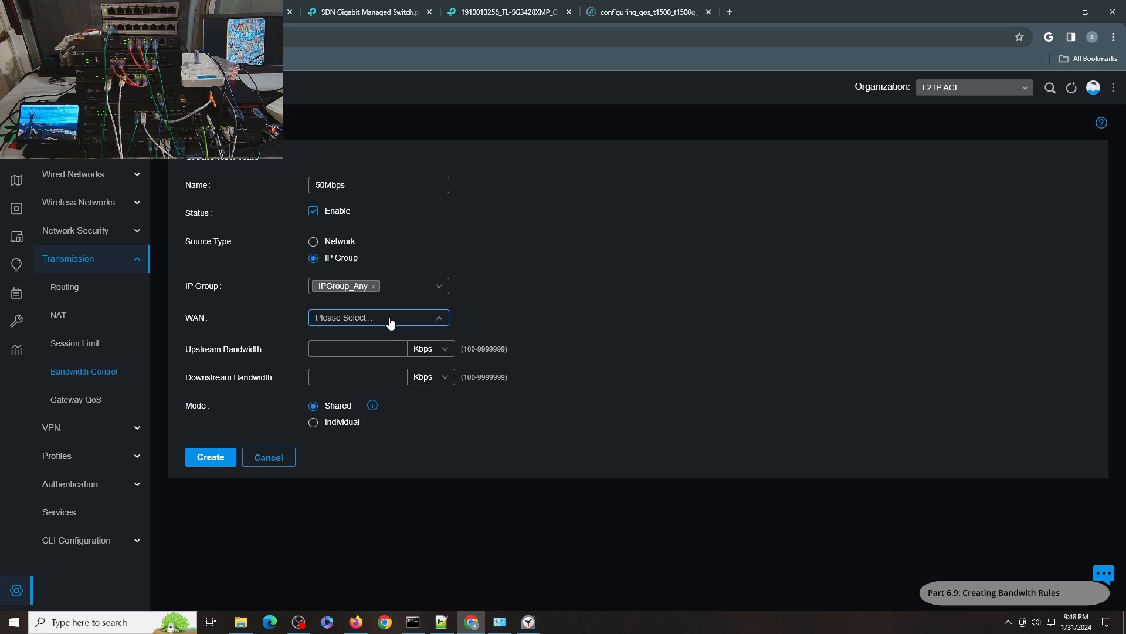
# Limit upstream and downstream bandwidth to 50 Mbps and create the rule
pyautogui.click(377, 317)
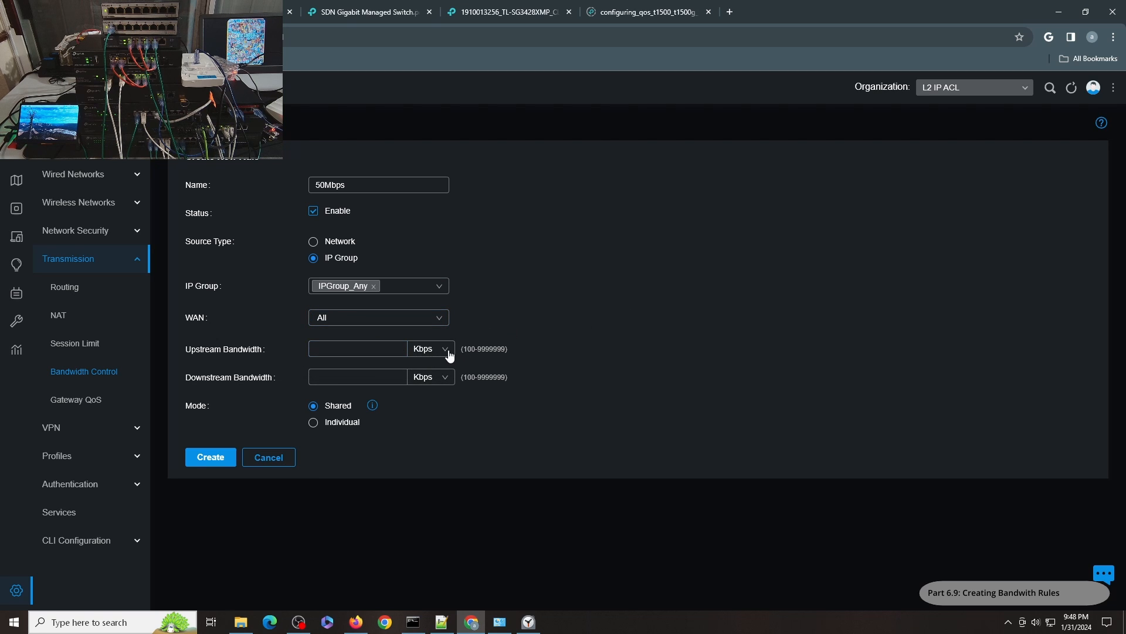
pyautogui.click(431, 349)
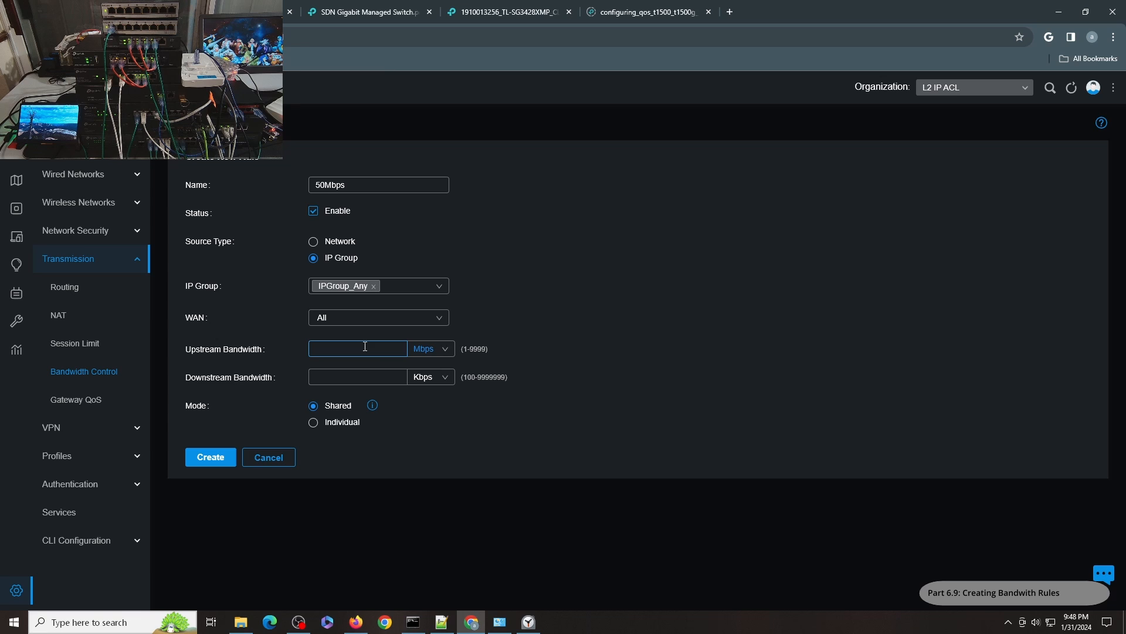
pyautogui.write('50')
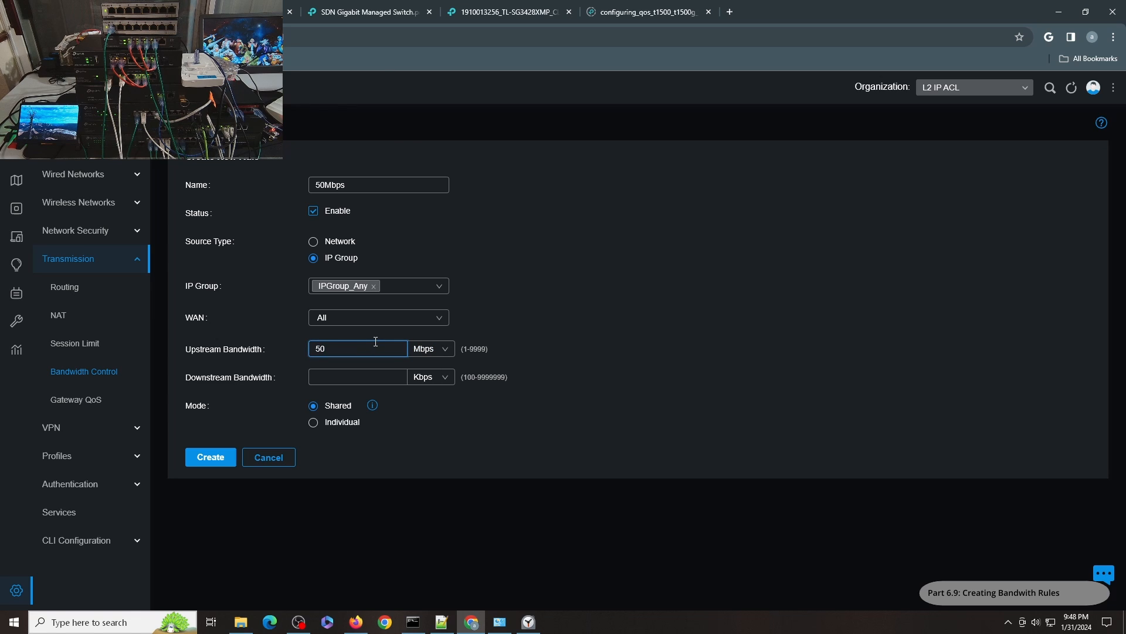
pyautogui.click(430, 377)
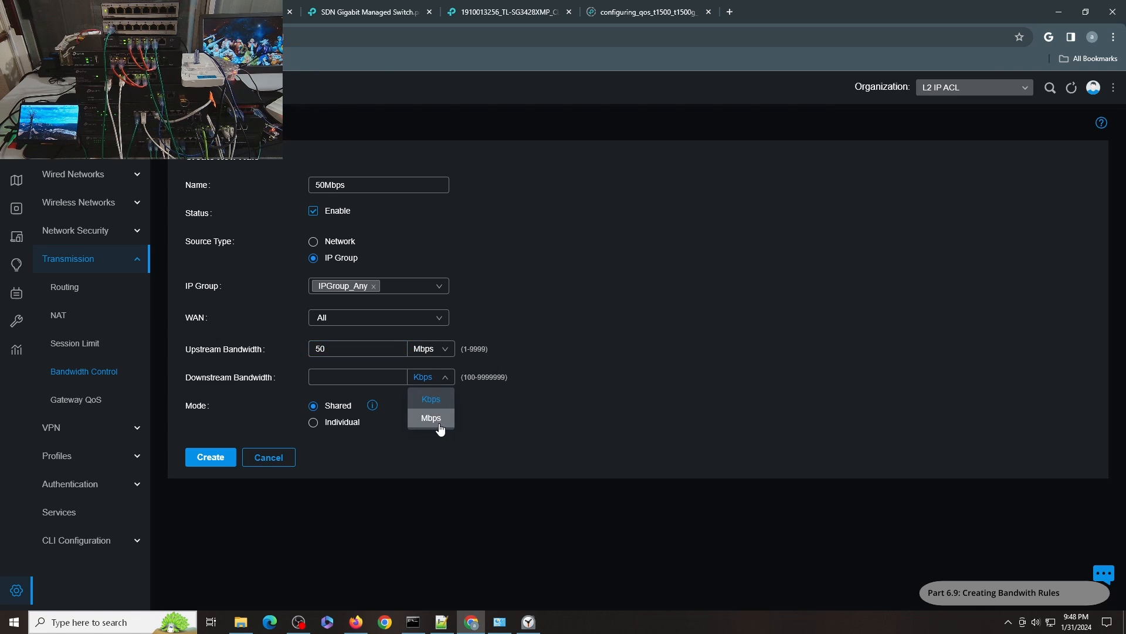
pyautogui.click(431, 417)
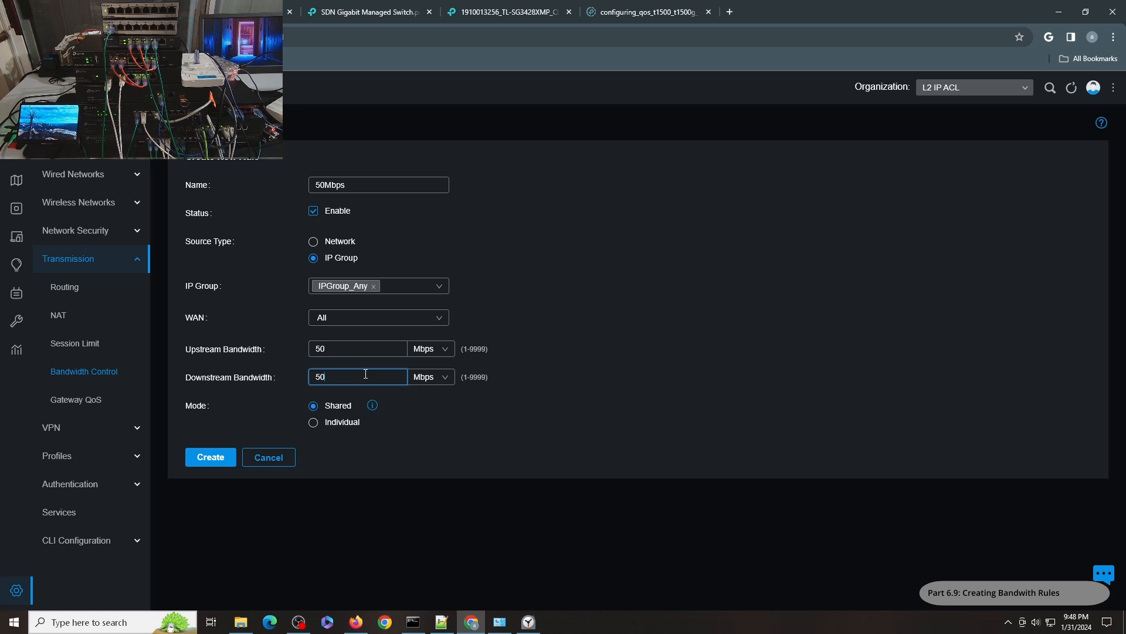
pyautogui.moveTo(372, 406)
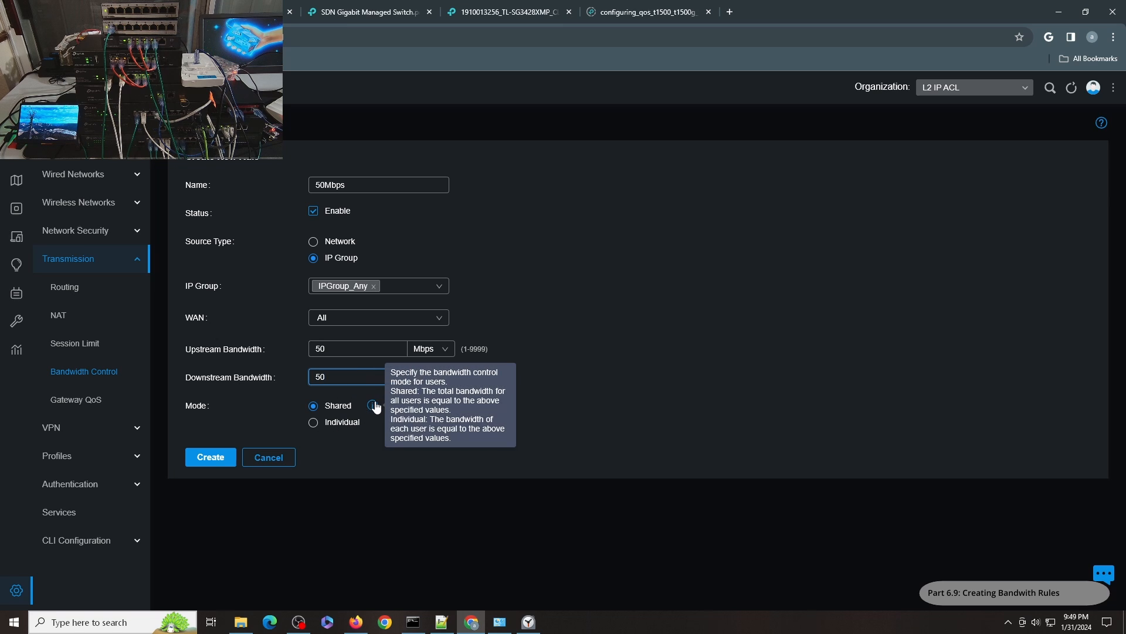
pyautogui.moveTo(348, 285)
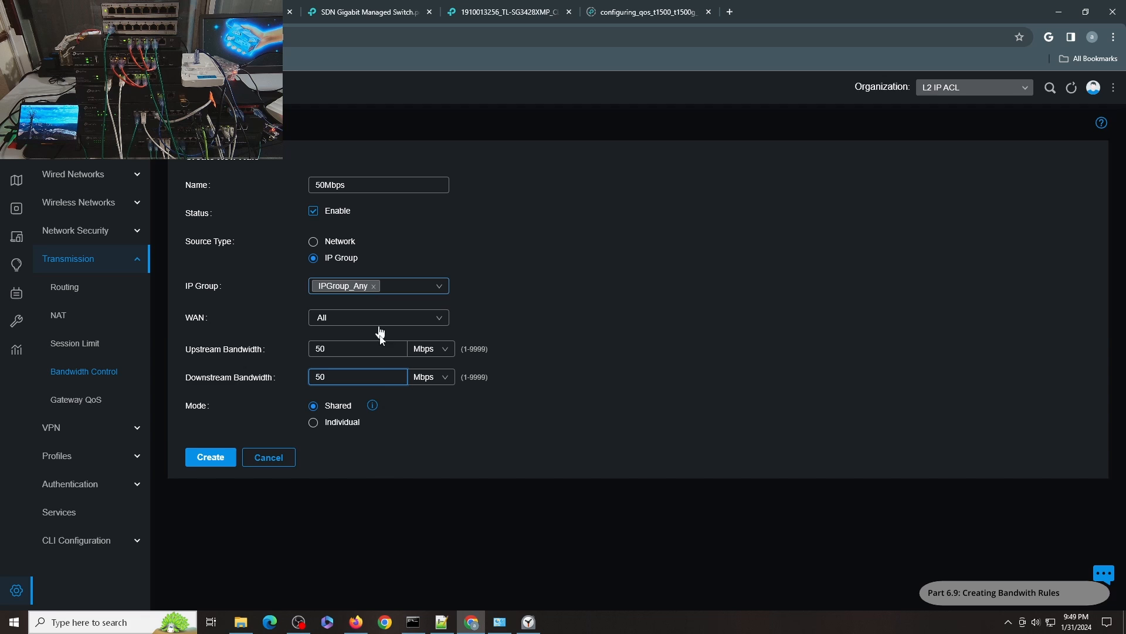
pyautogui.click(210, 457)
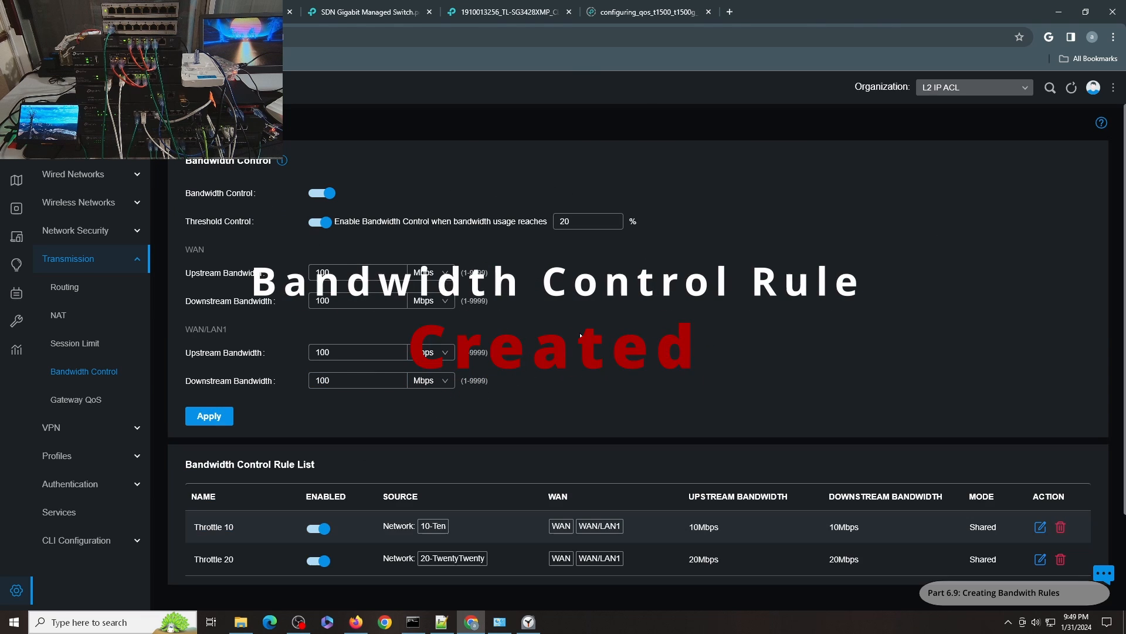
# Switch off the Throttle 10 and Throttle 20 rules, keeping 50Mbps enabled
pyautogui.click(209, 415)
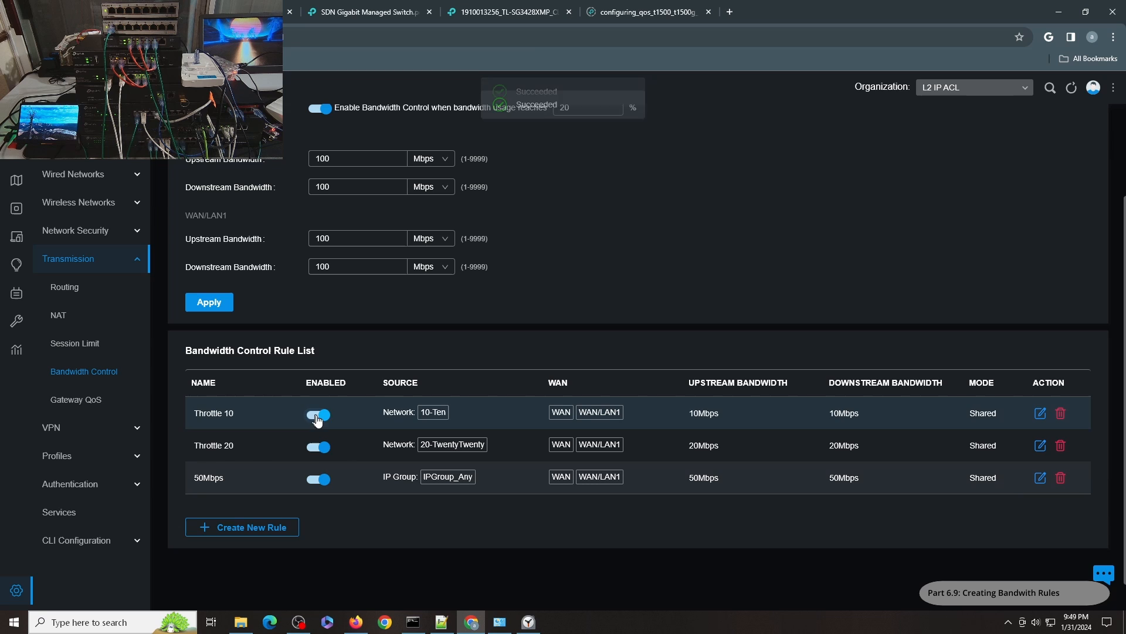
pyautogui.click(318, 413)
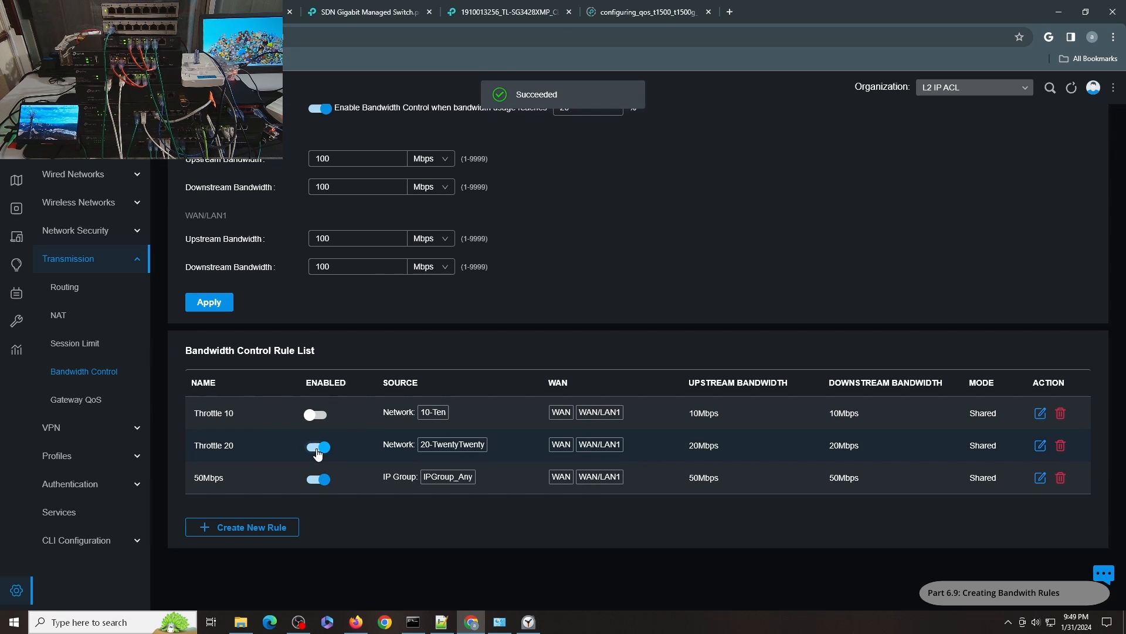
pyautogui.click(318, 445)
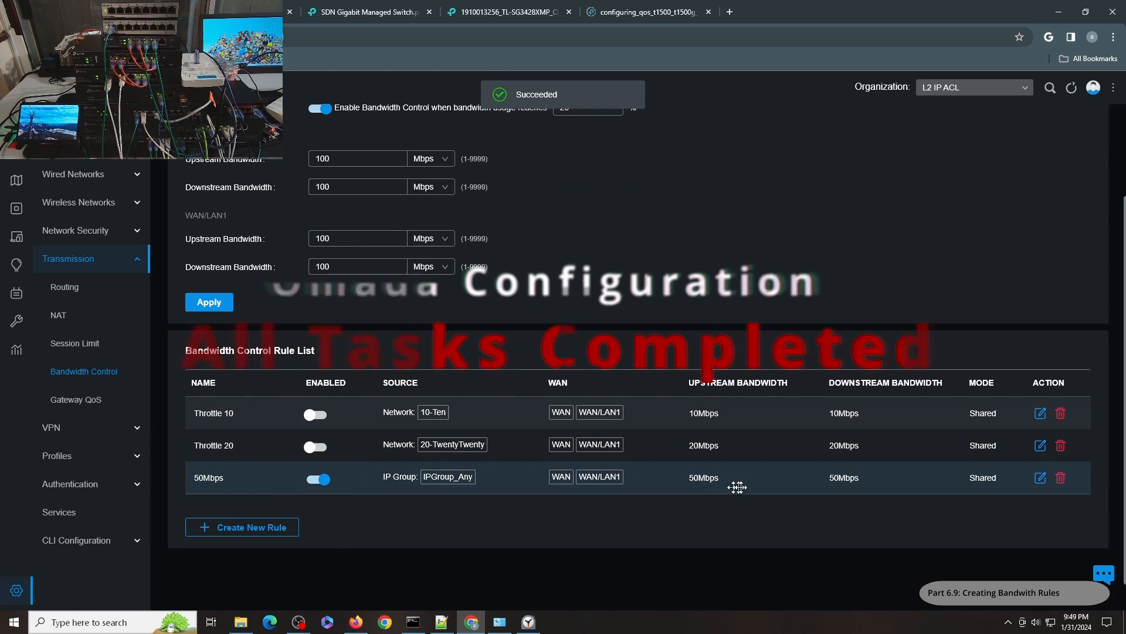
pyautogui.scroll(3)
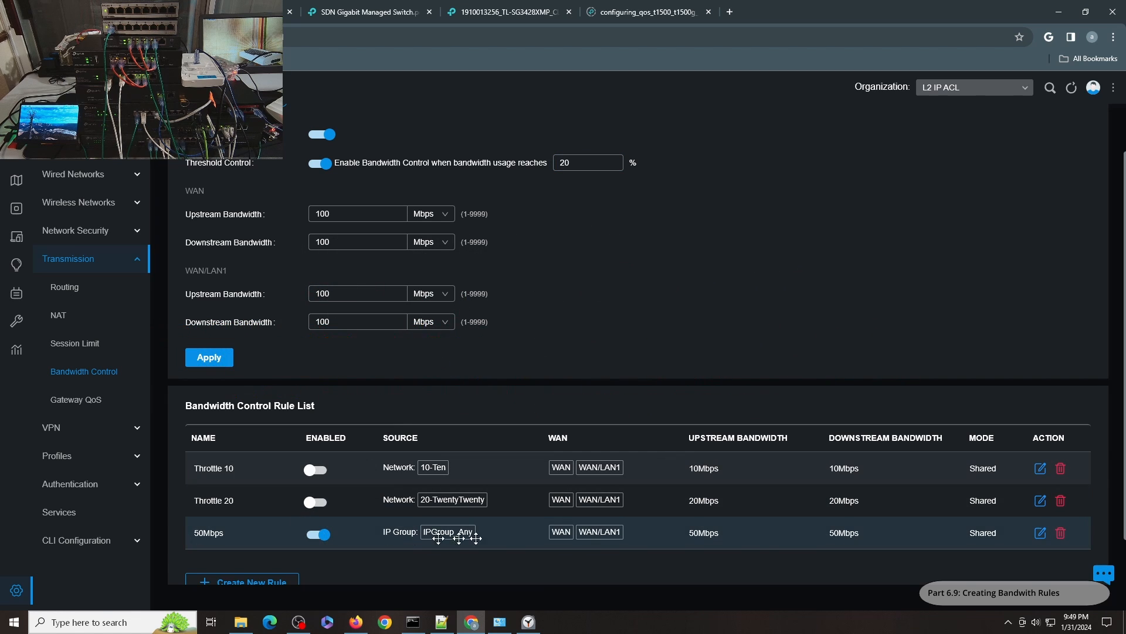
pyautogui.moveTo(692, 531)
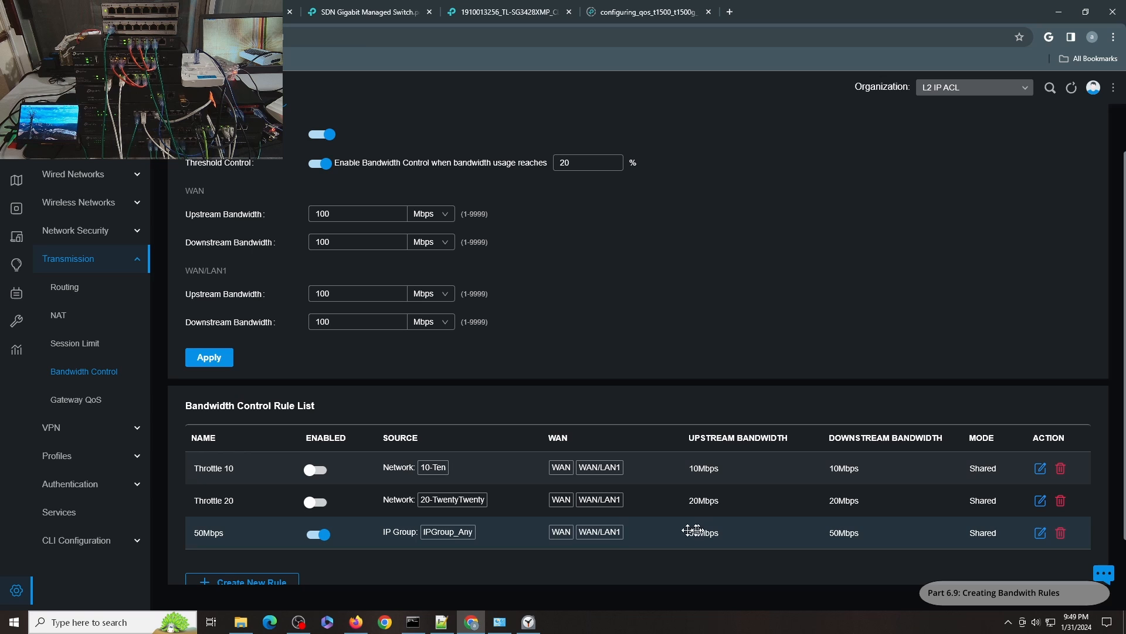
pyautogui.moveTo(356, 518)
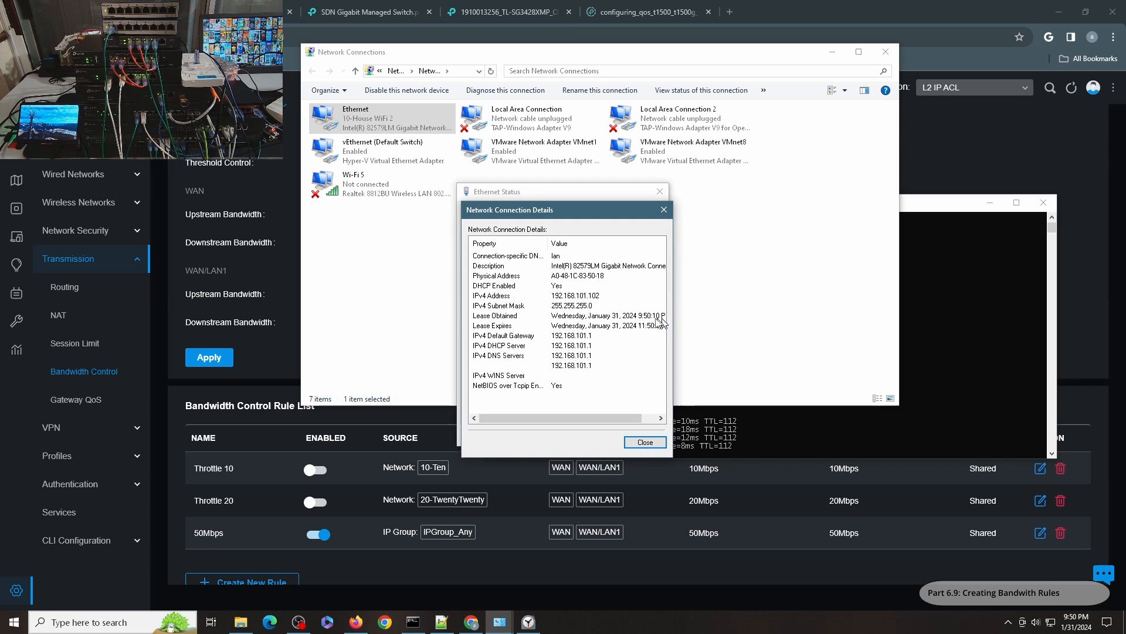
# Close the Ethernet details (192.168.101.102, gateway 192.168.101.1) and status windows
pyautogui.click(644, 442)
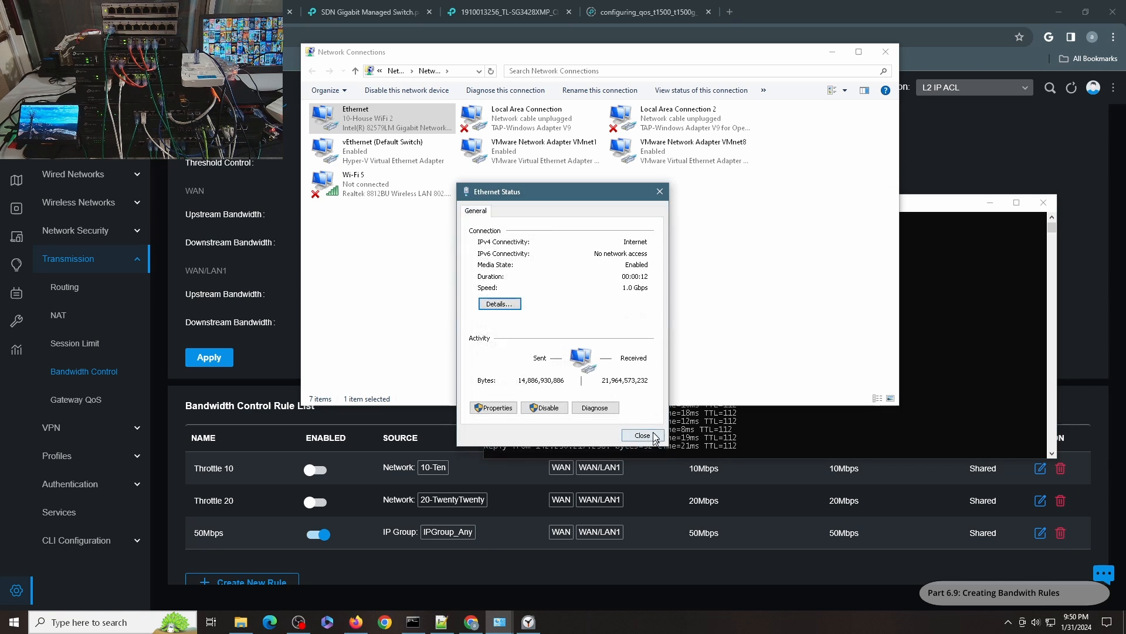
pyautogui.click(641, 435)
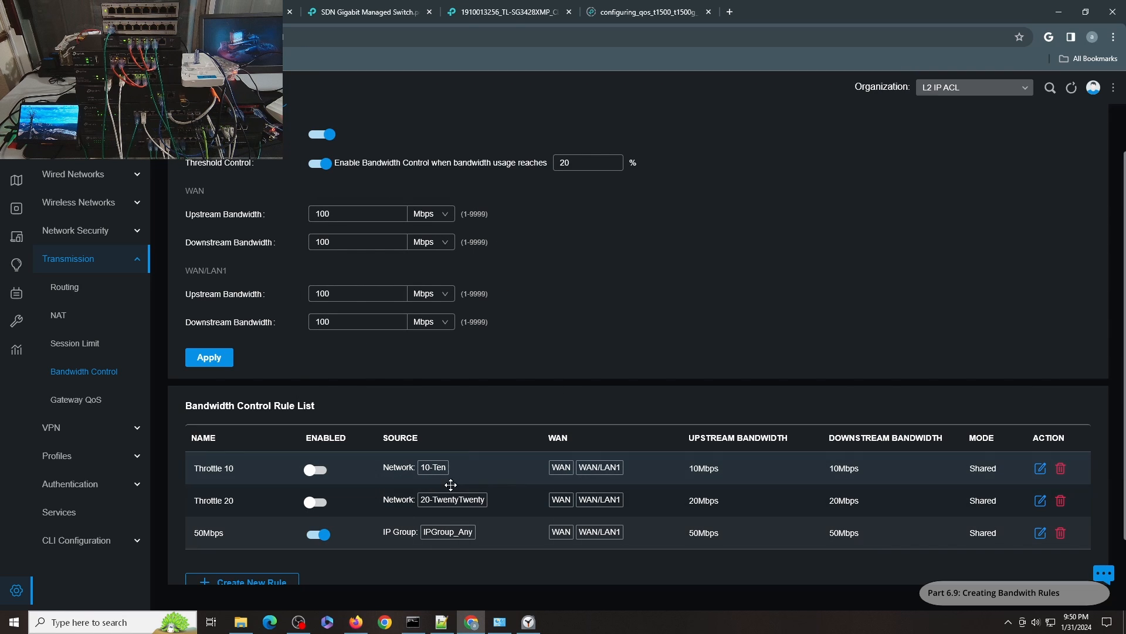
pyautogui.moveTo(478, 540)
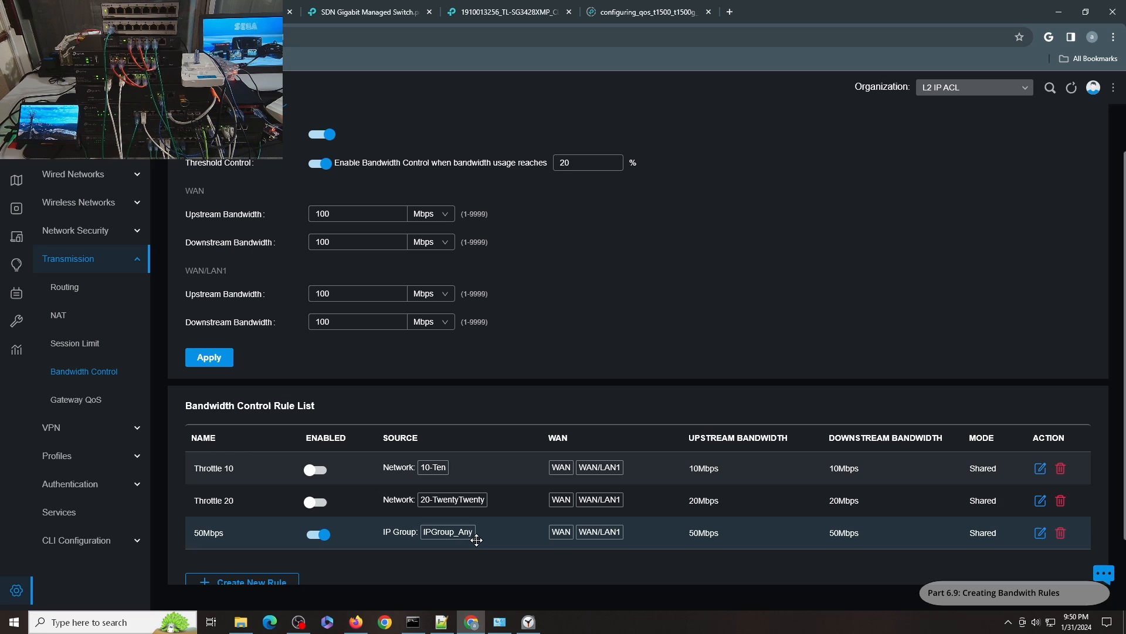
pyautogui.moveTo(487, 540)
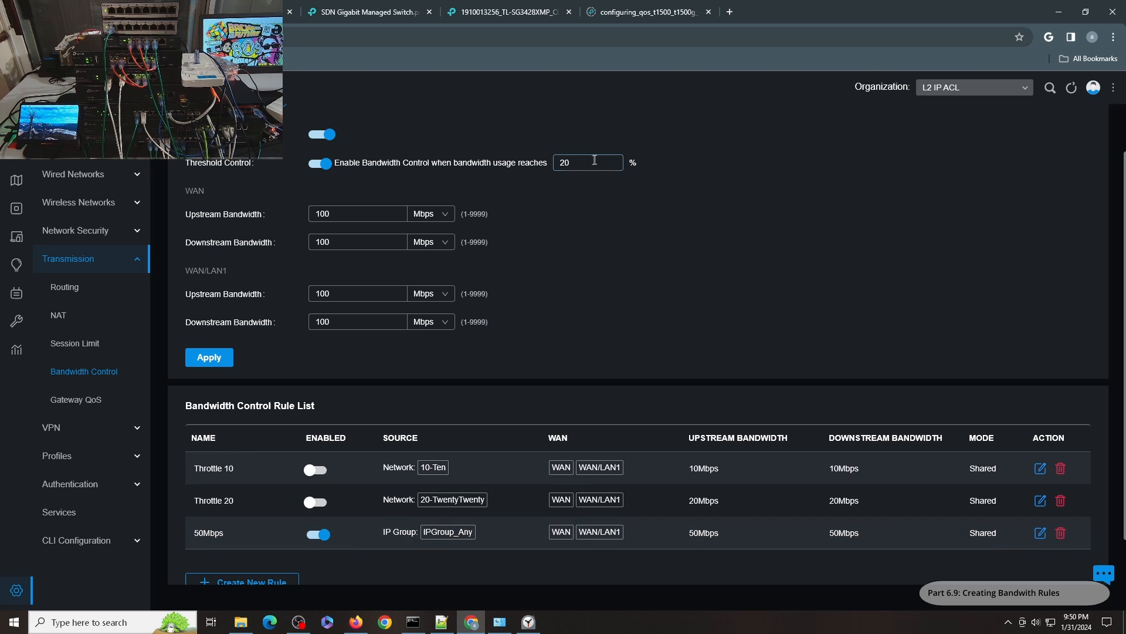
# Apply the bandwidth settings so the controller reports them saved successfully
pyautogui.click(208, 357)
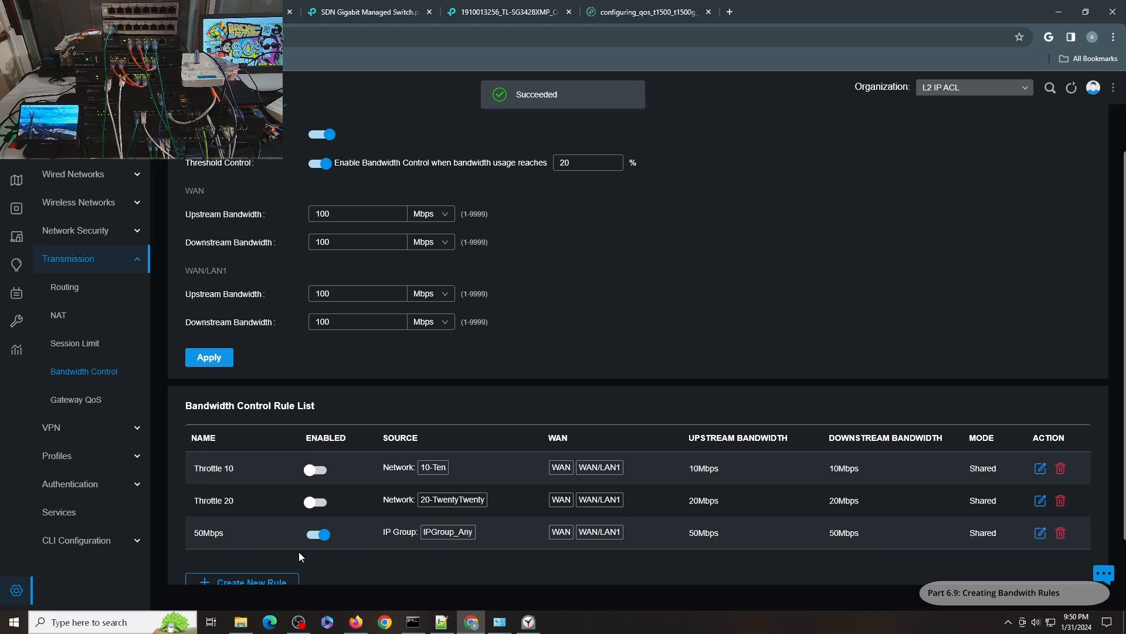
pyautogui.moveTo(671, 541)
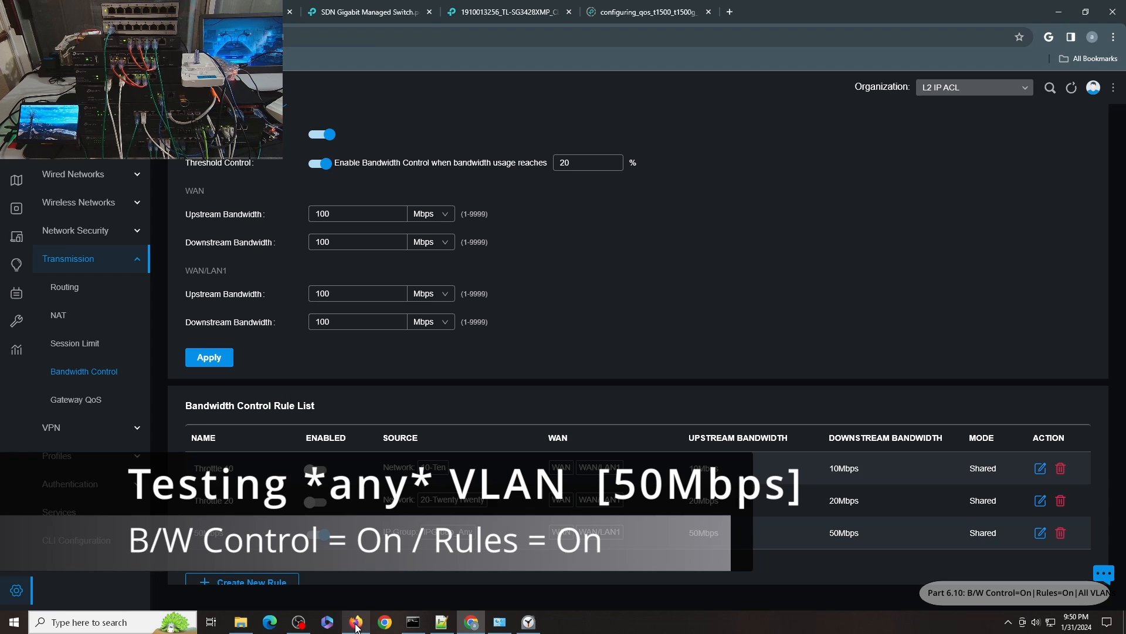
# Return to Firefox and rerun the speed test, ending at 123.3 Mbps down, 49.9 up
pyautogui.click(355, 621)
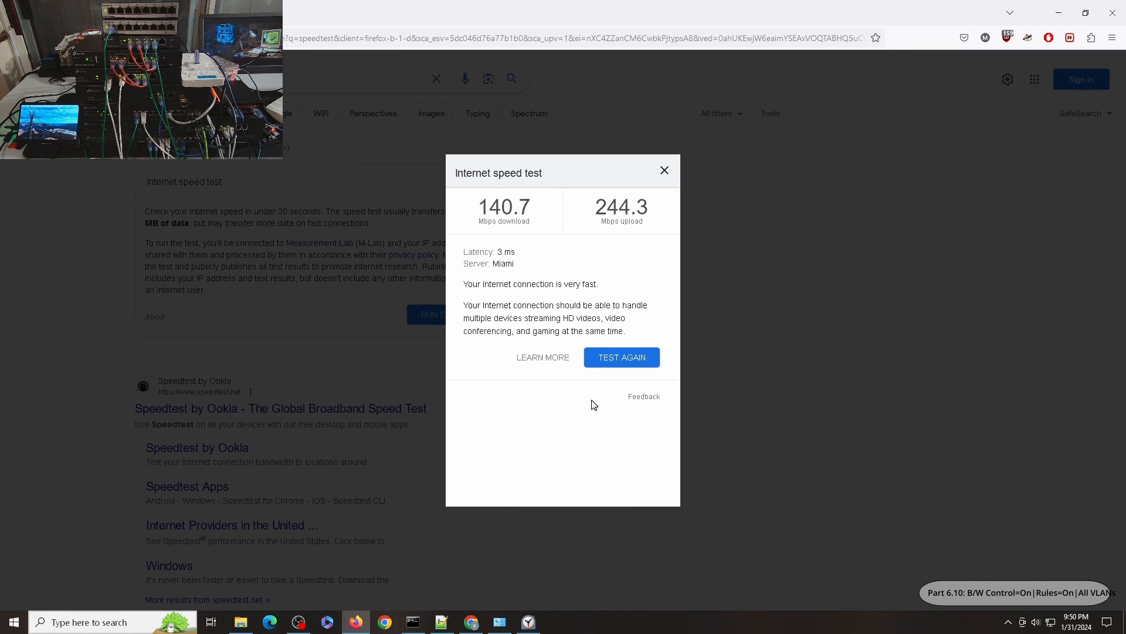
pyautogui.moveTo(585, 380)
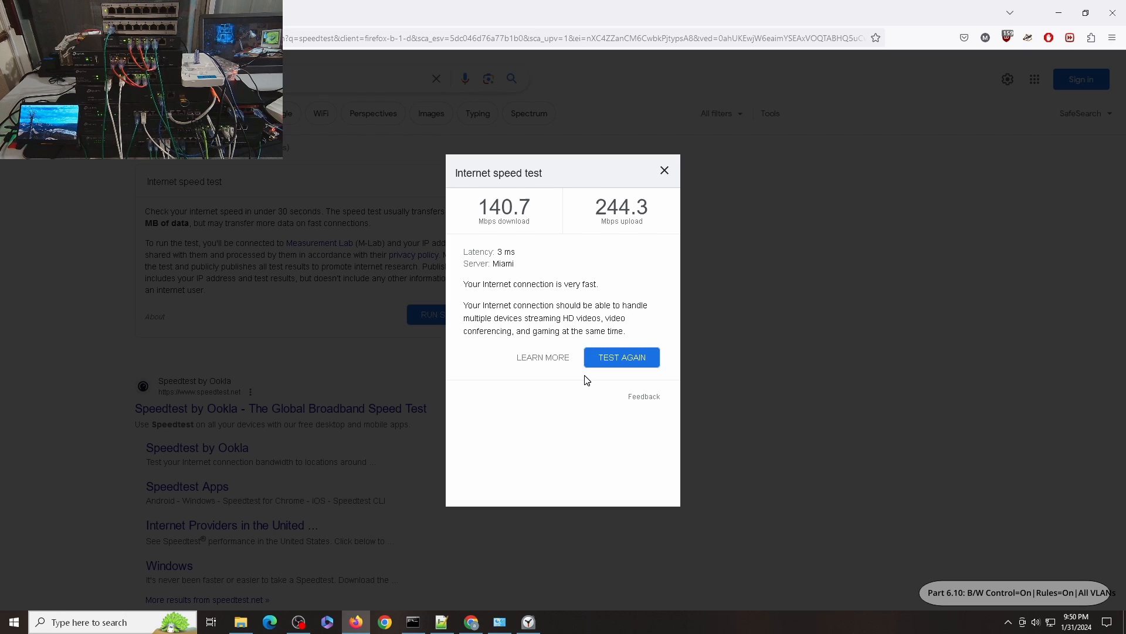
pyautogui.moveTo(579, 383)
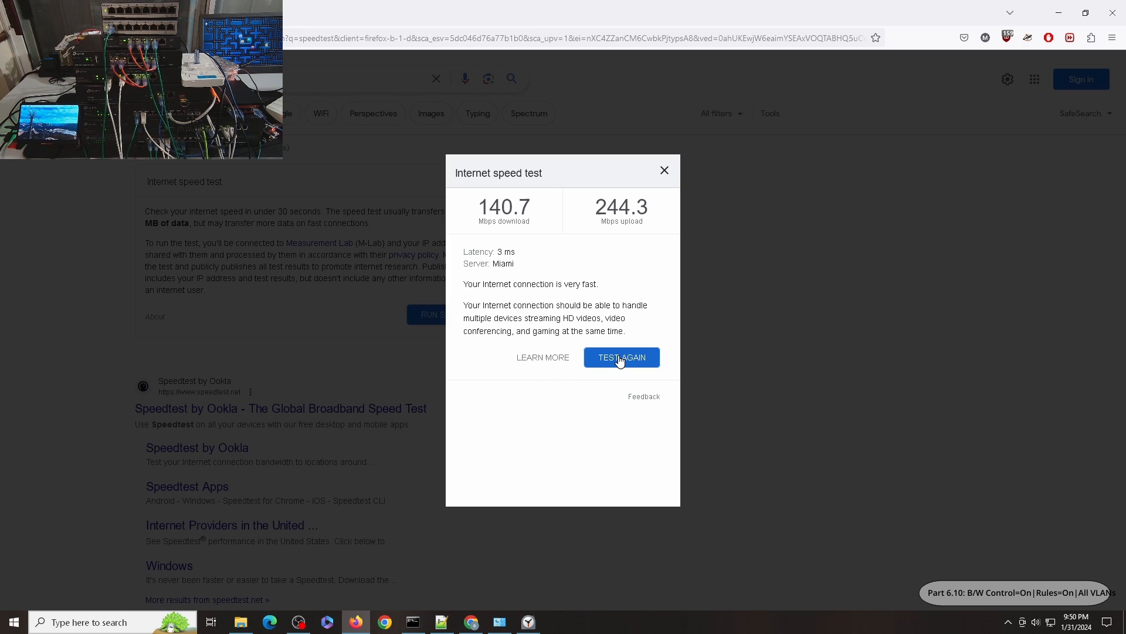
pyautogui.click(621, 357)
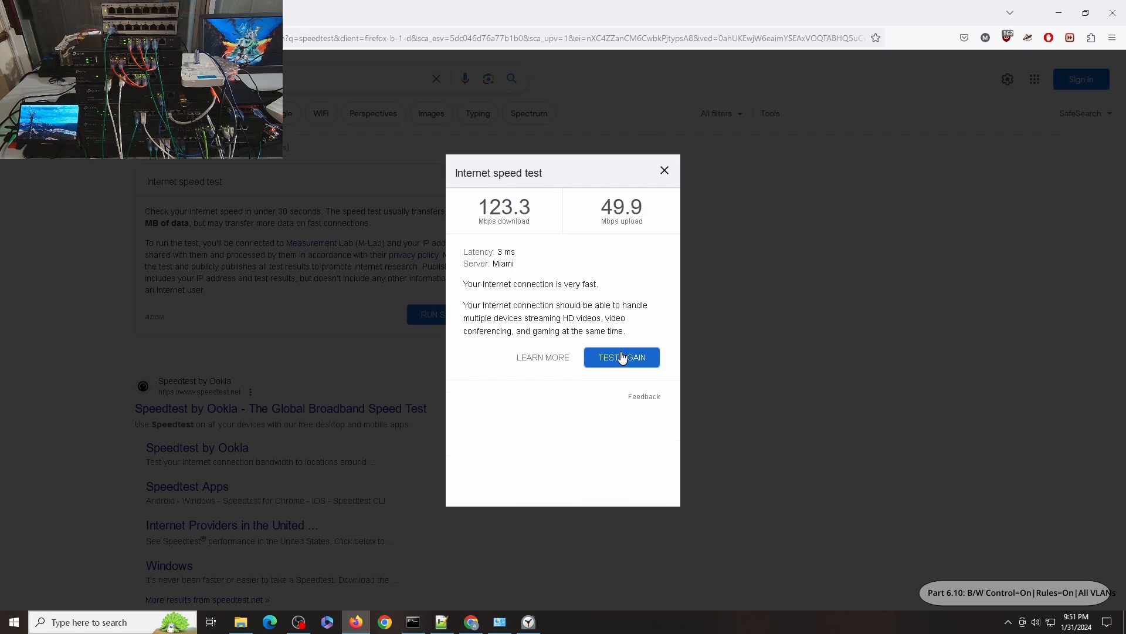
pyautogui.moveTo(596, 345)
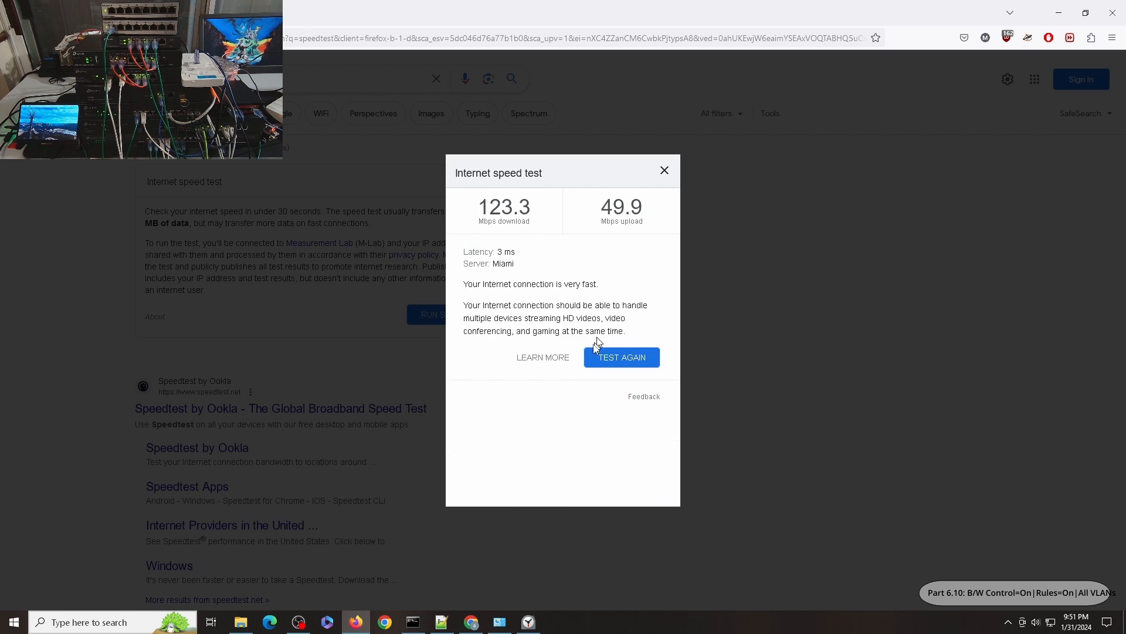
pyautogui.click(621, 357)
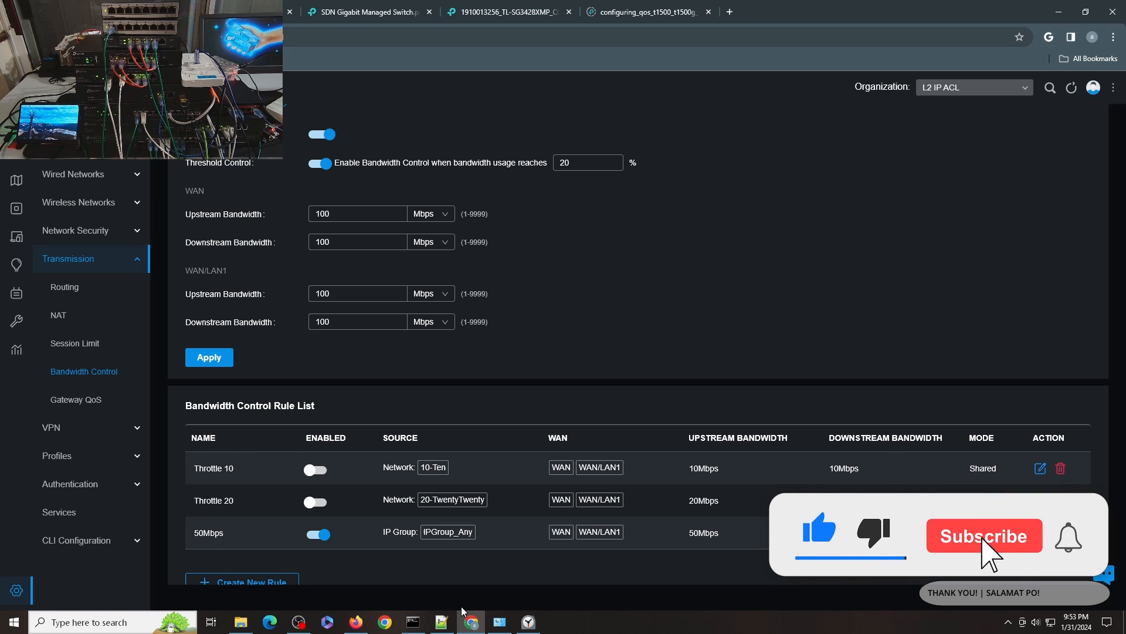
pyautogui.click(984, 535)
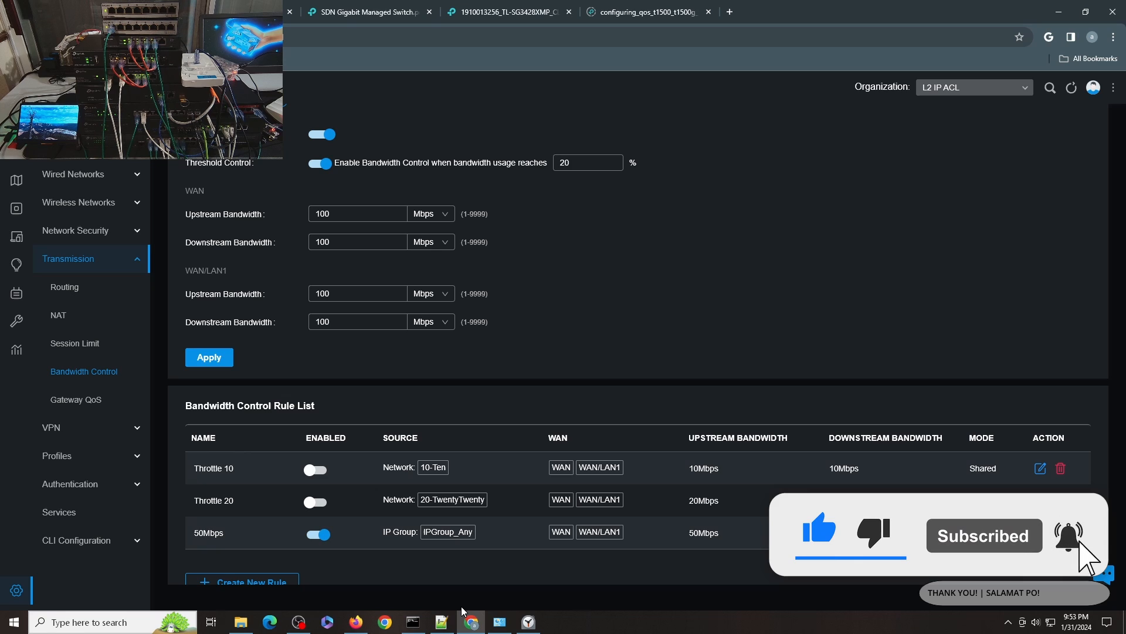